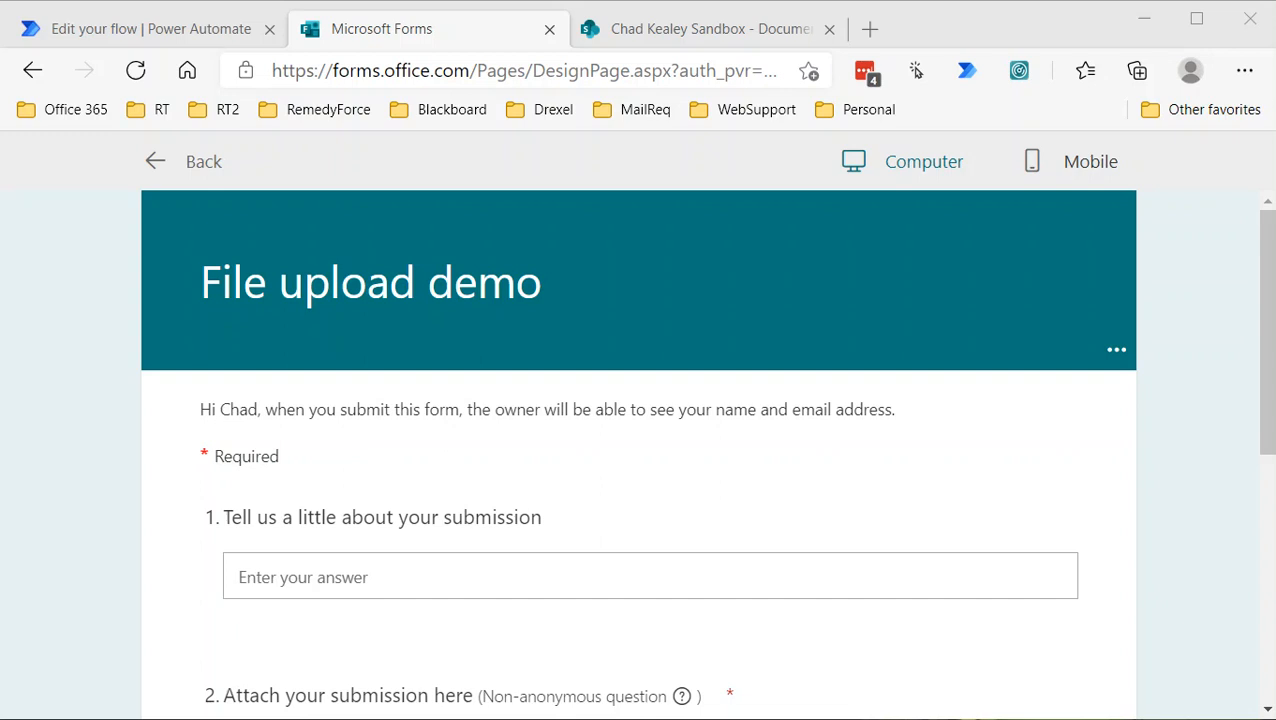
mouse_move(560, 590)
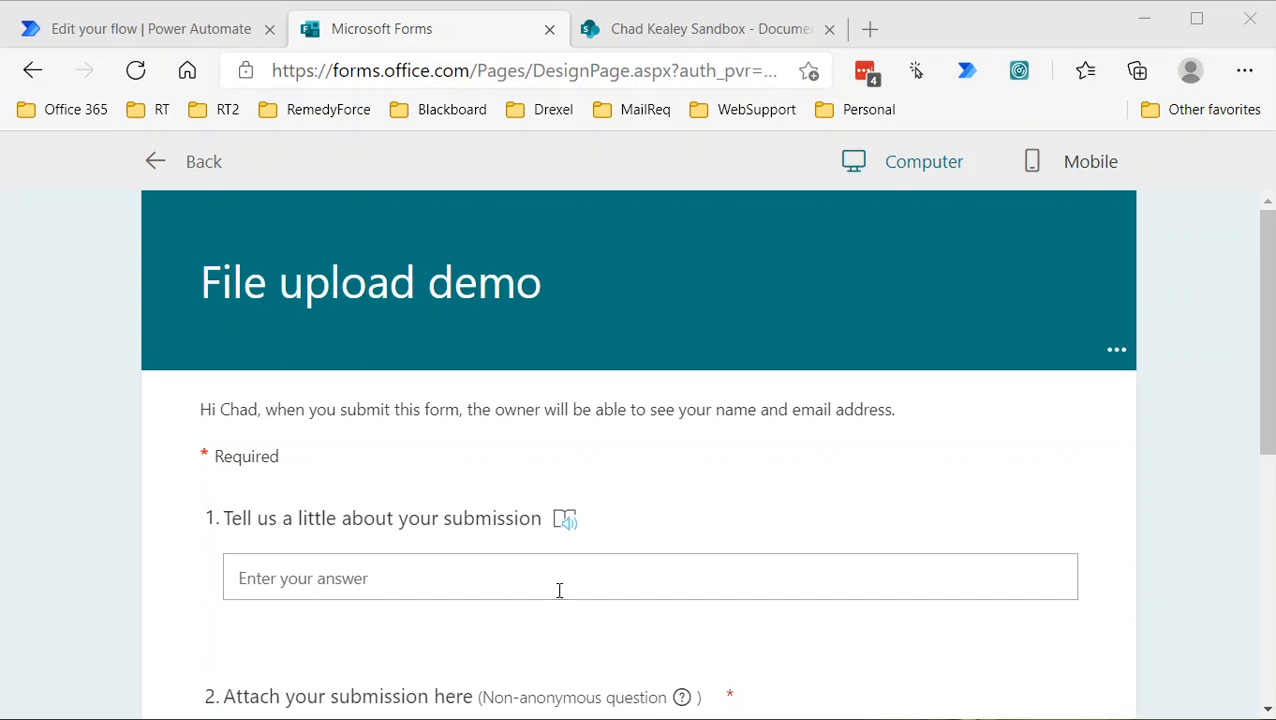
mouse_move(560, 608)
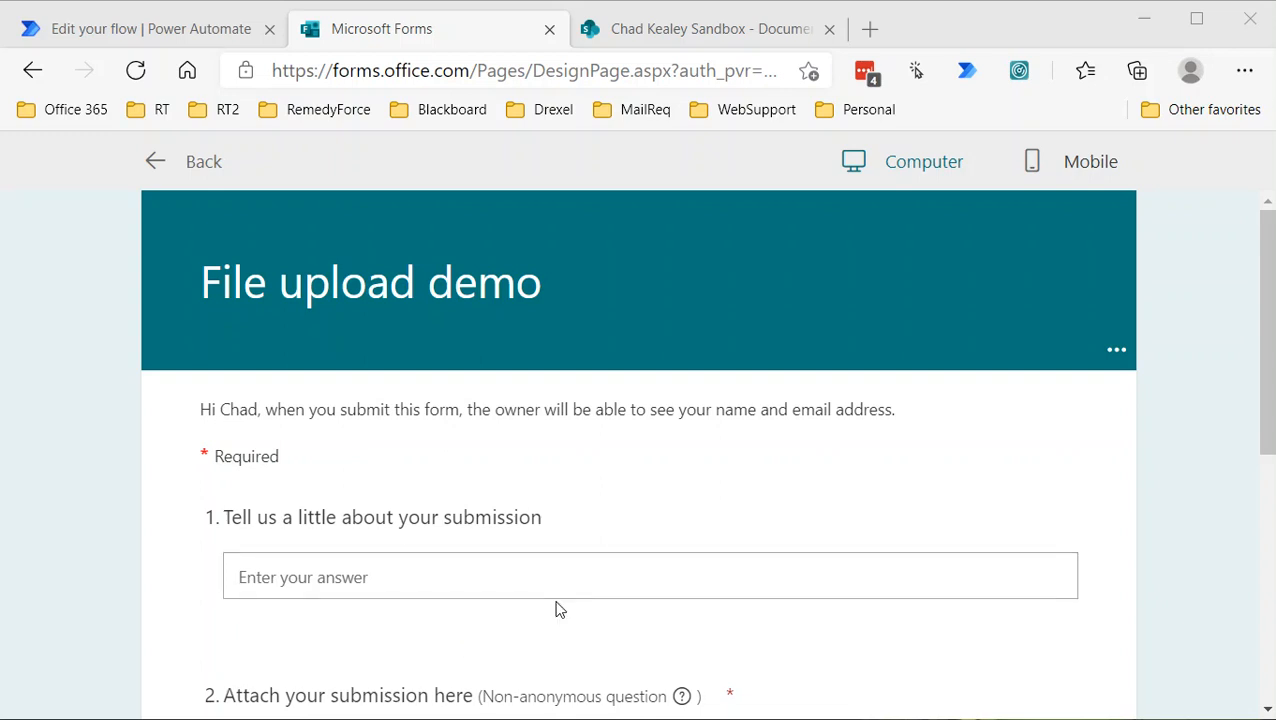
mouse_move(572, 632)
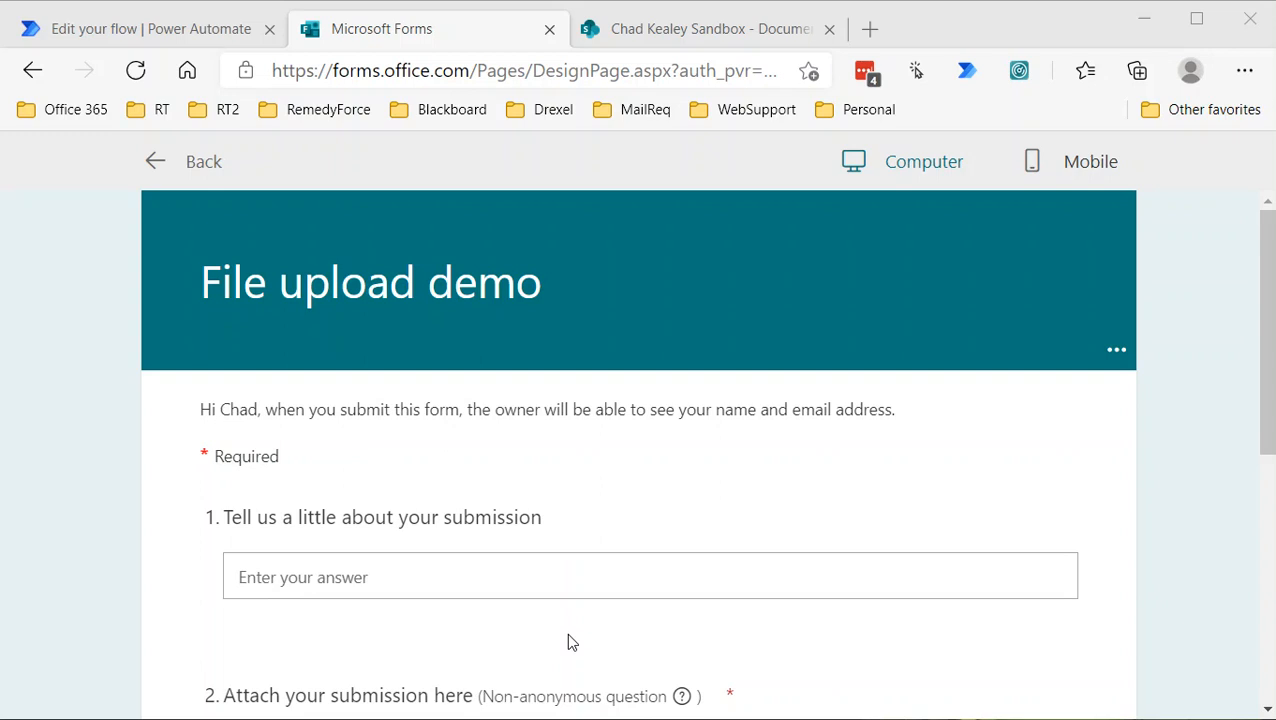
mouse_move(584, 644)
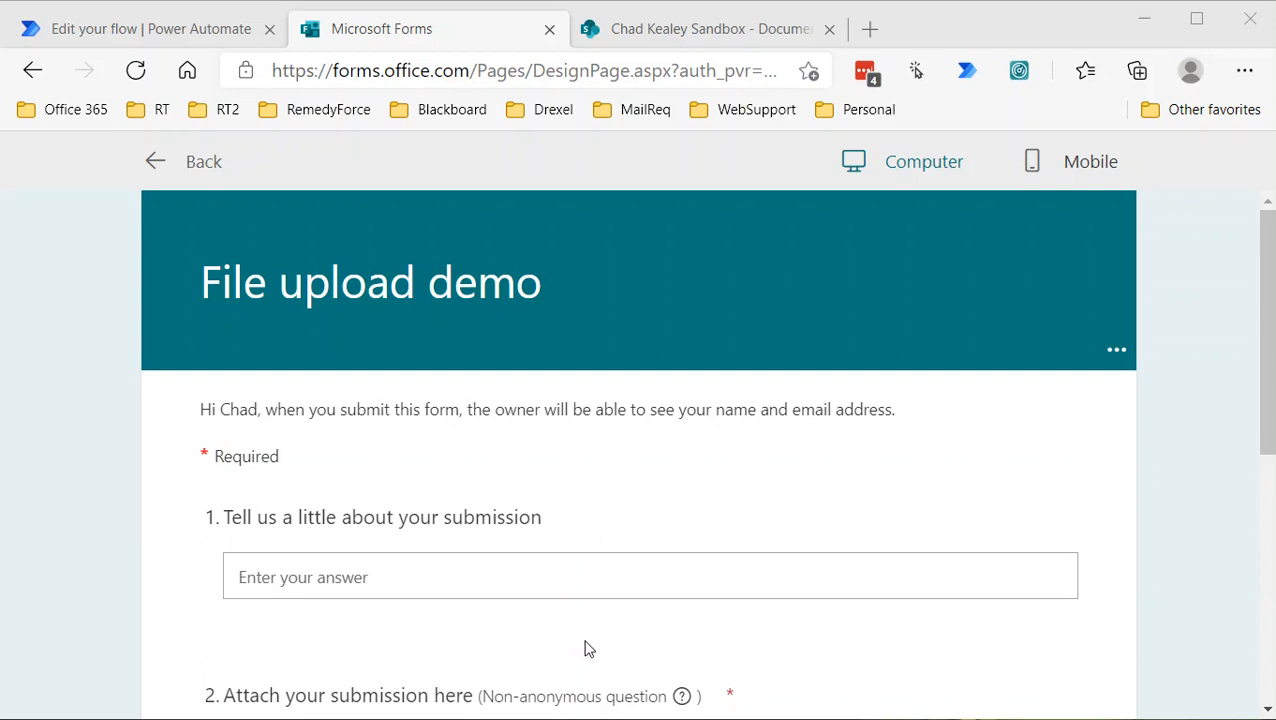
mouse_move(590, 668)
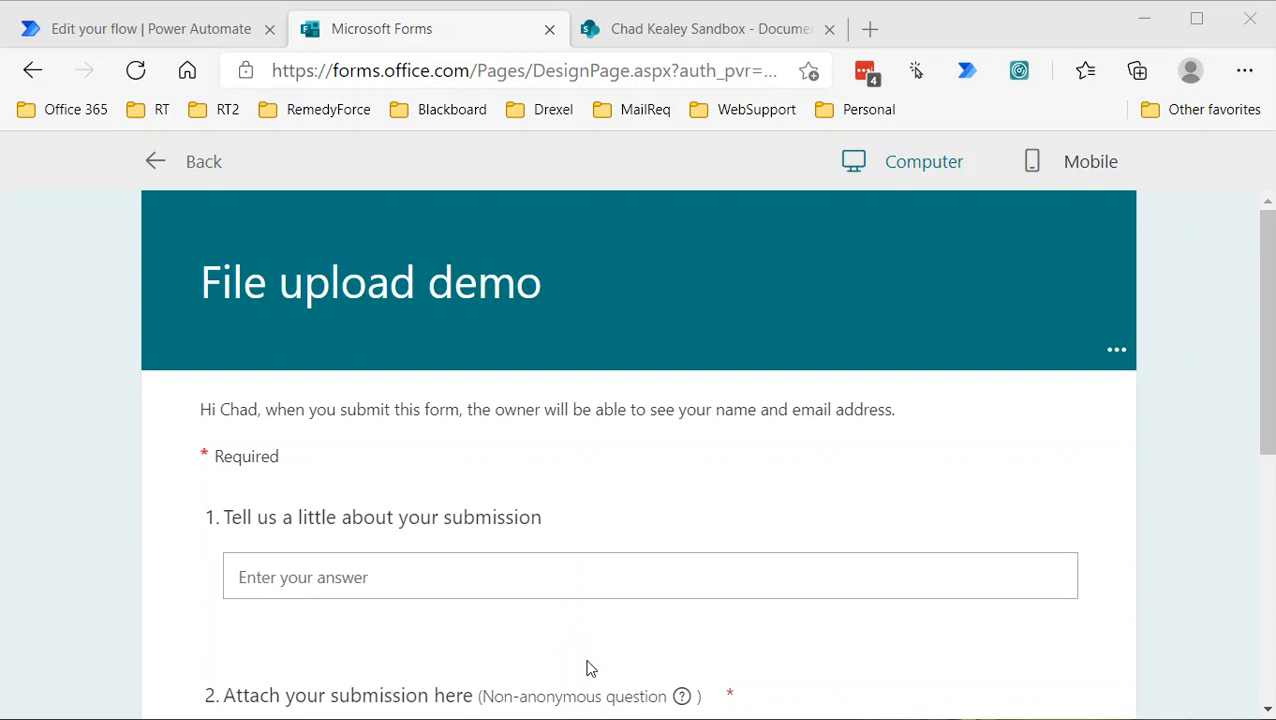
mouse_move(586, 654)
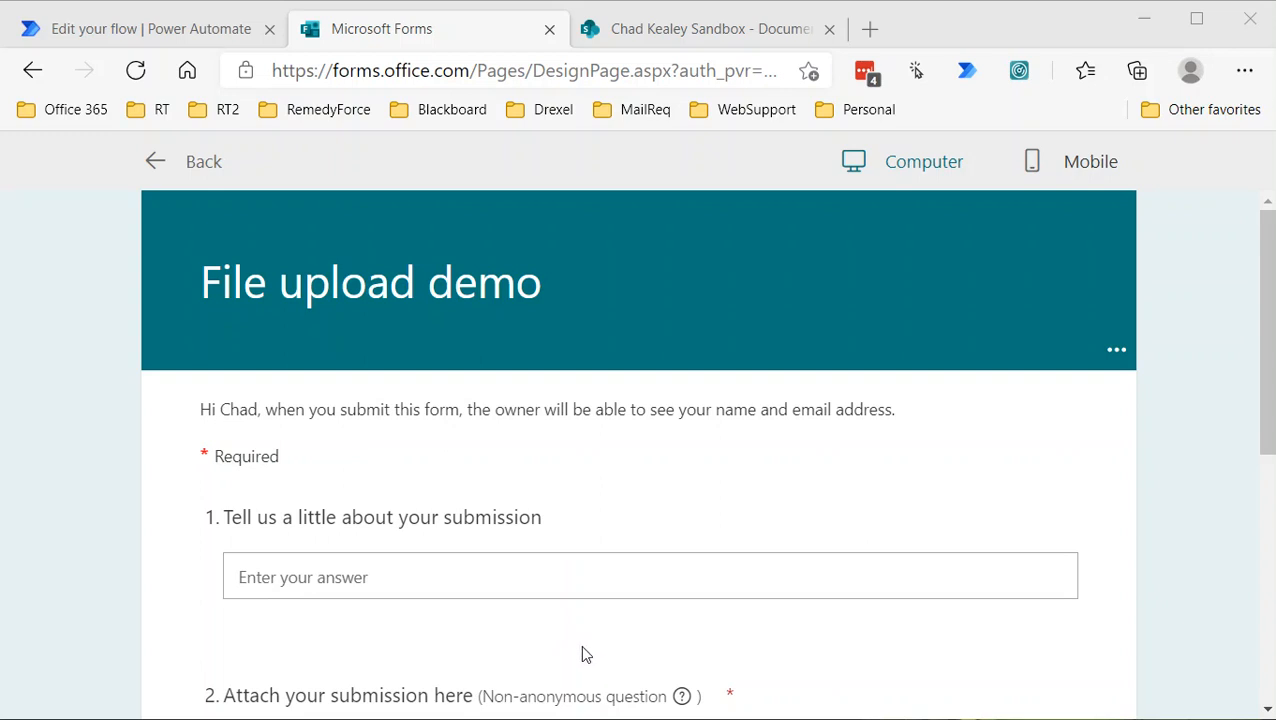
mouse_move(584, 644)
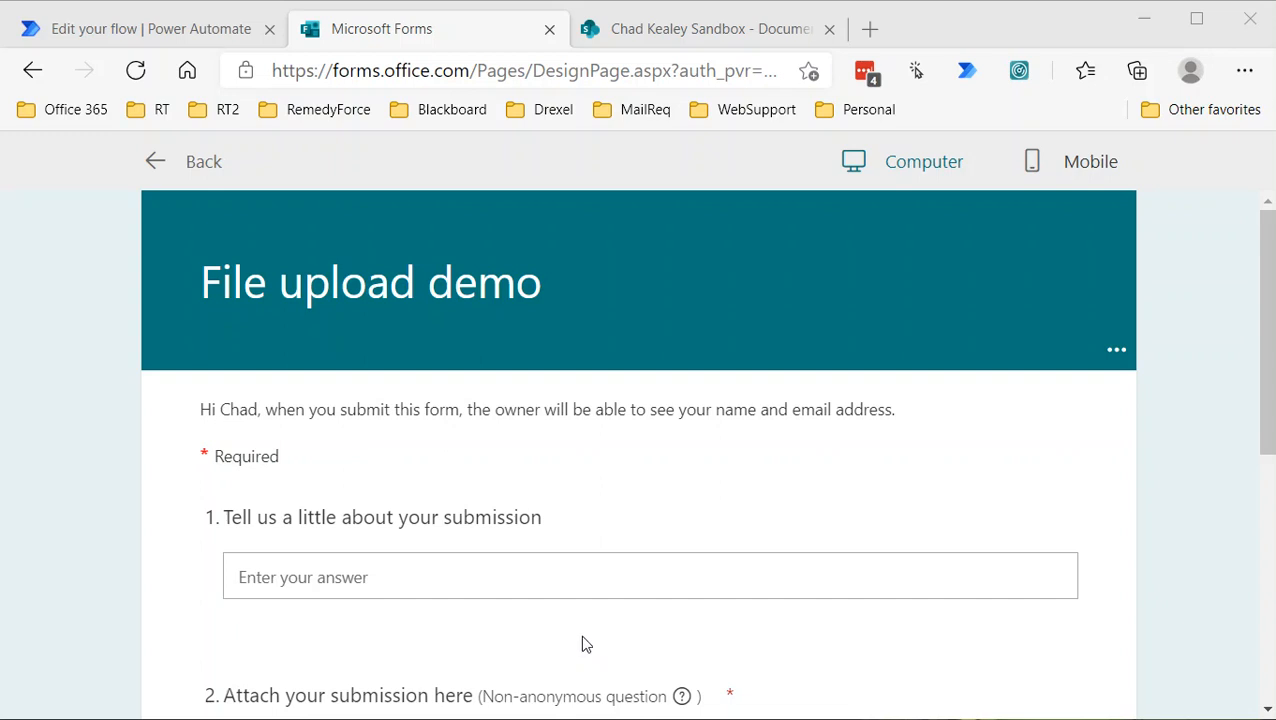
mouse_move(596, 648)
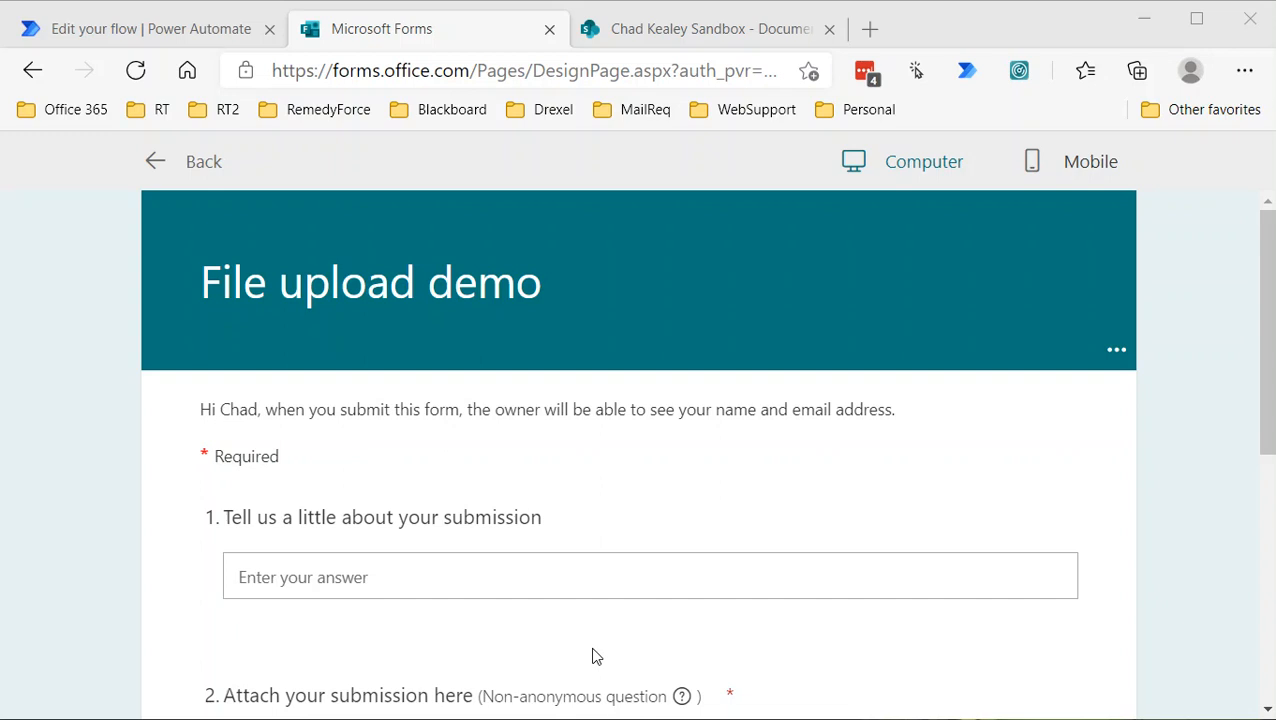
Answer question 1 with 'something', attach Daydream Believer.docx and submit the response
click(650, 576)
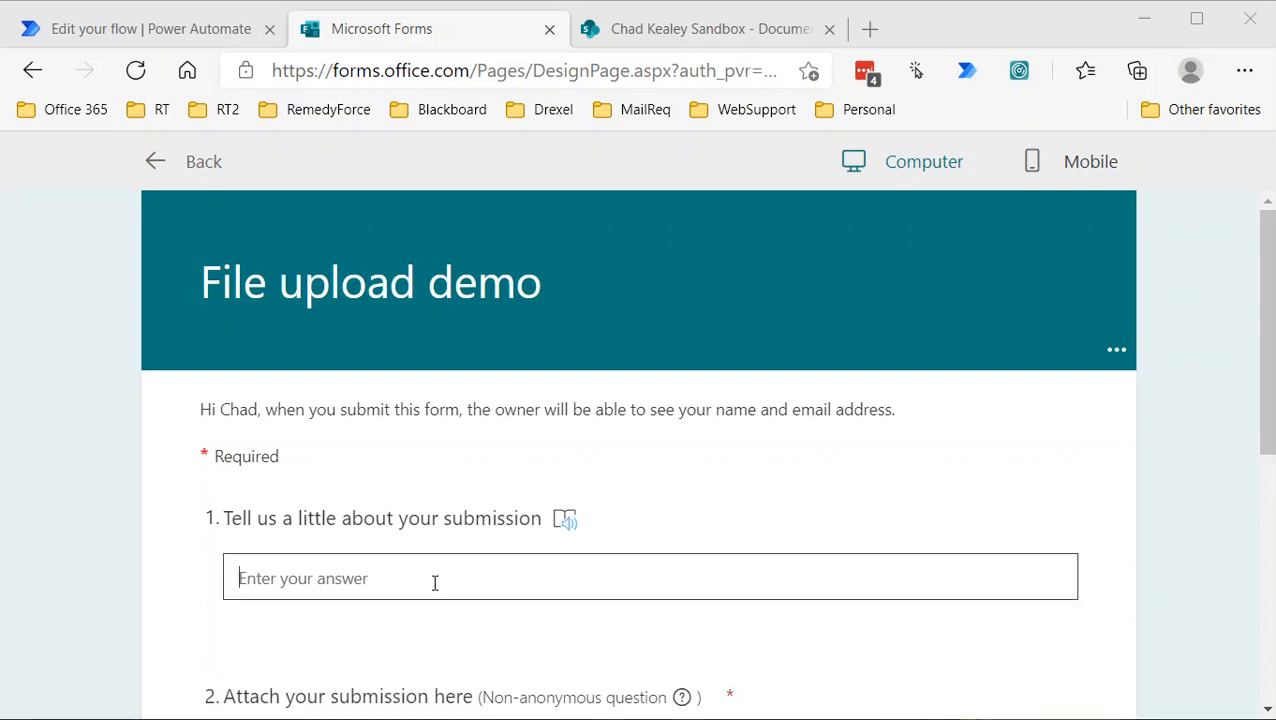
text(siome)
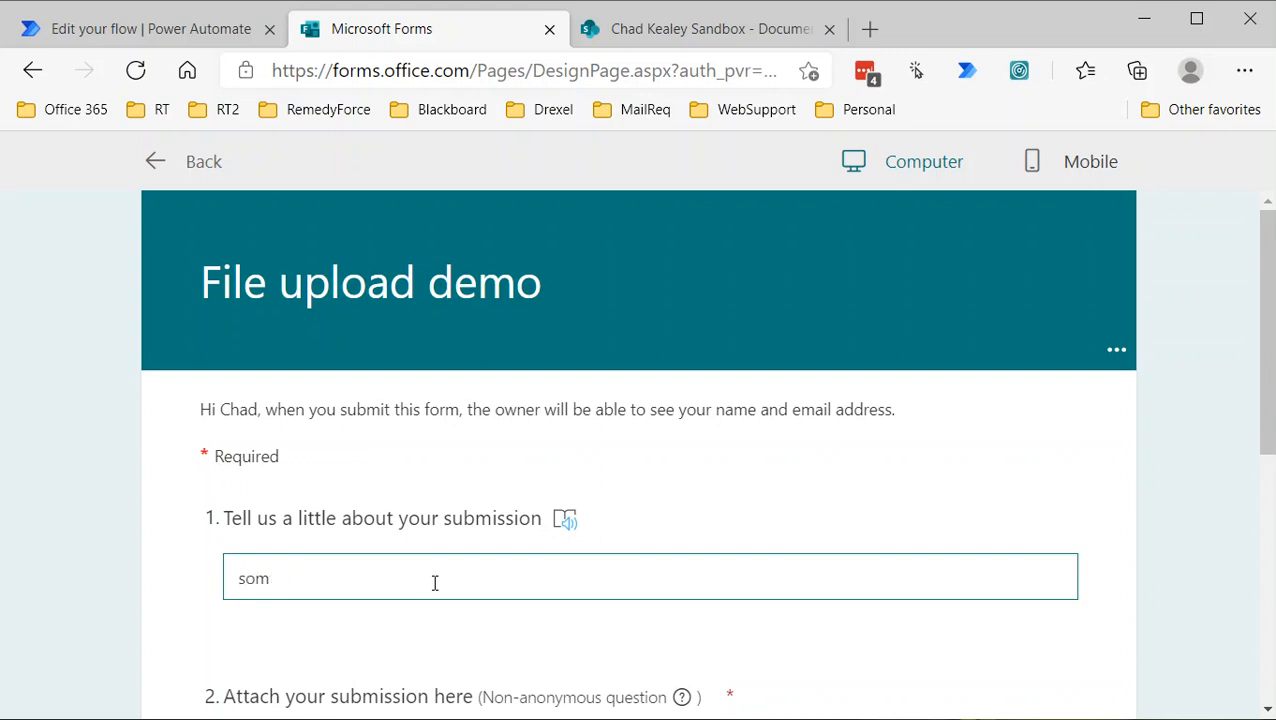
text(ething)
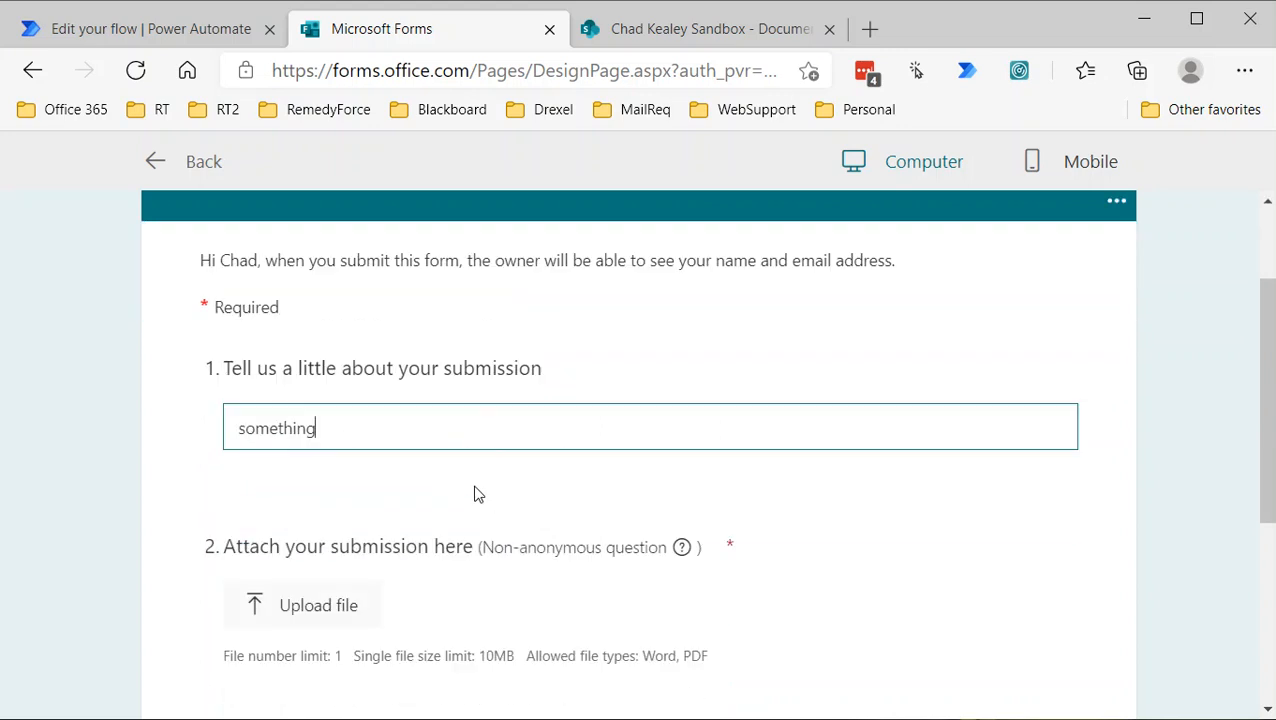
click(316, 604)
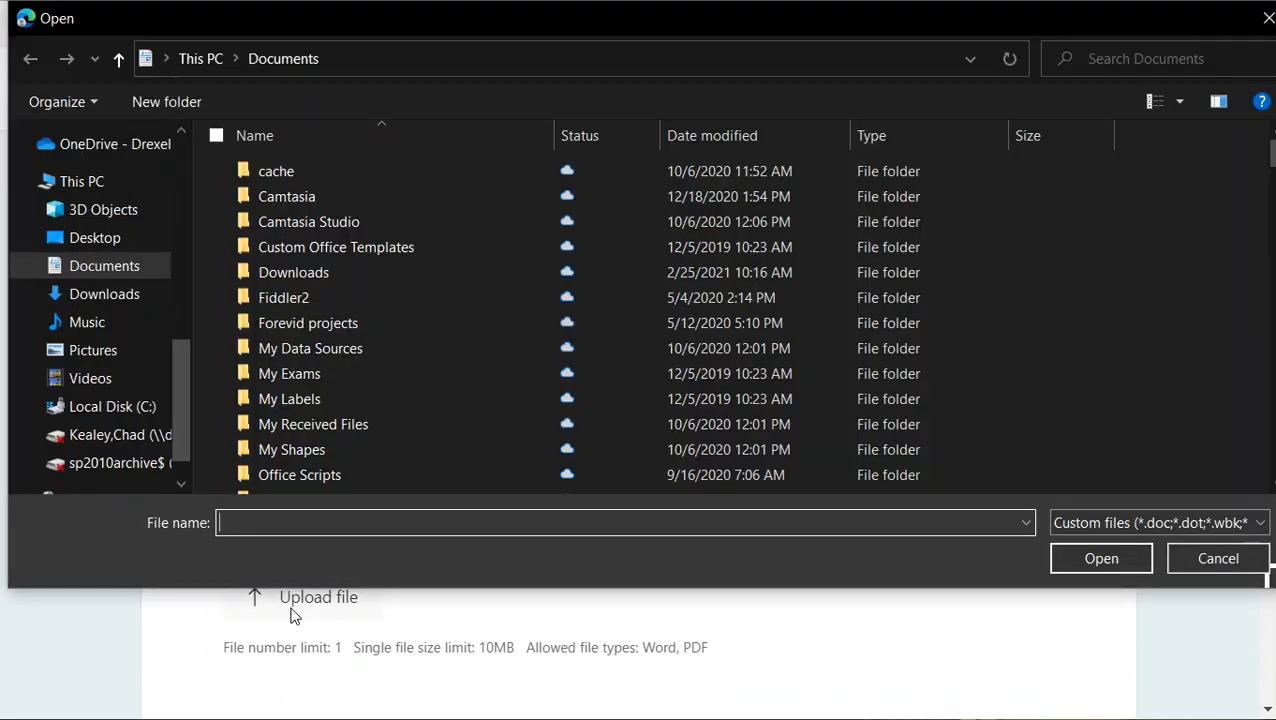
scroll(down, 3)
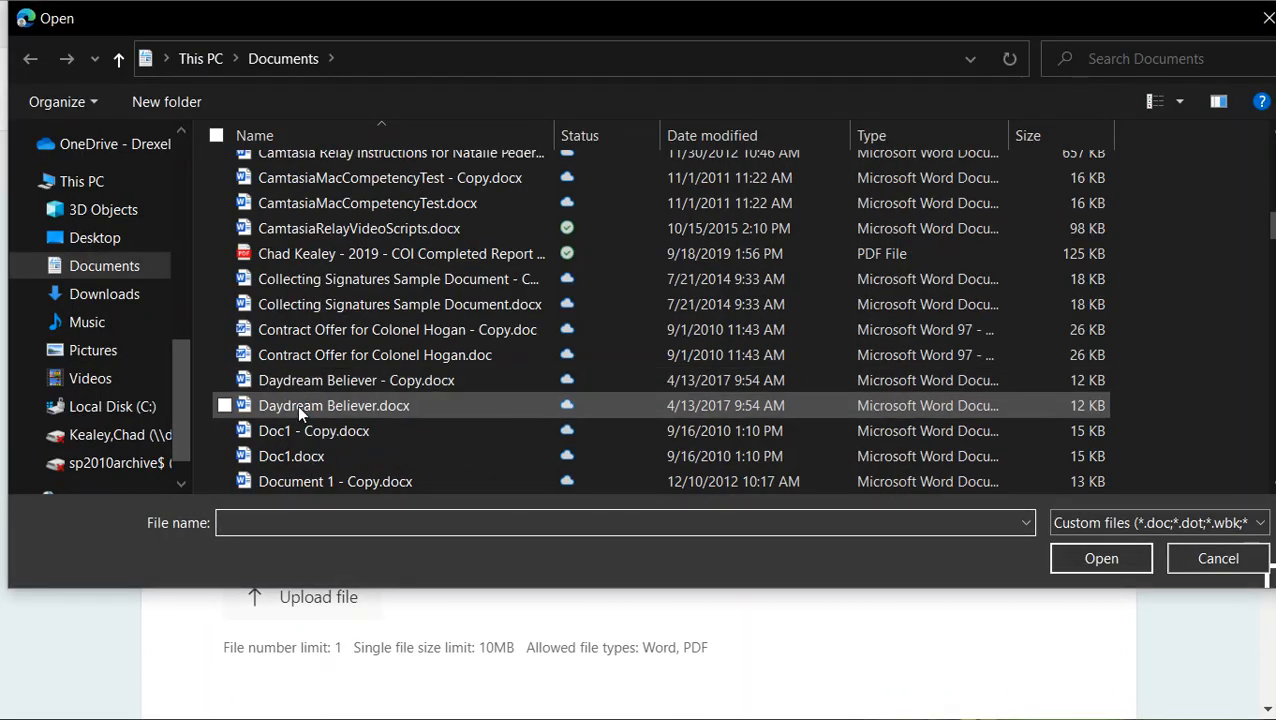
click(334, 404)
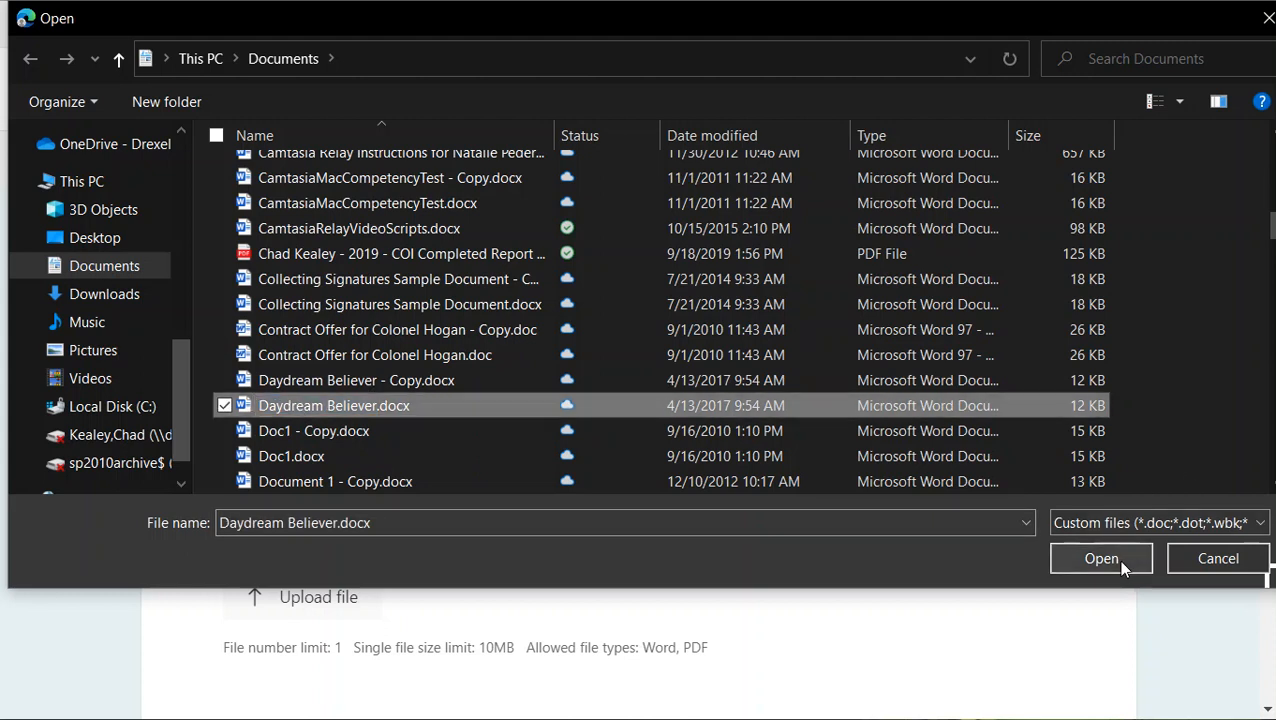
click(1100, 558)
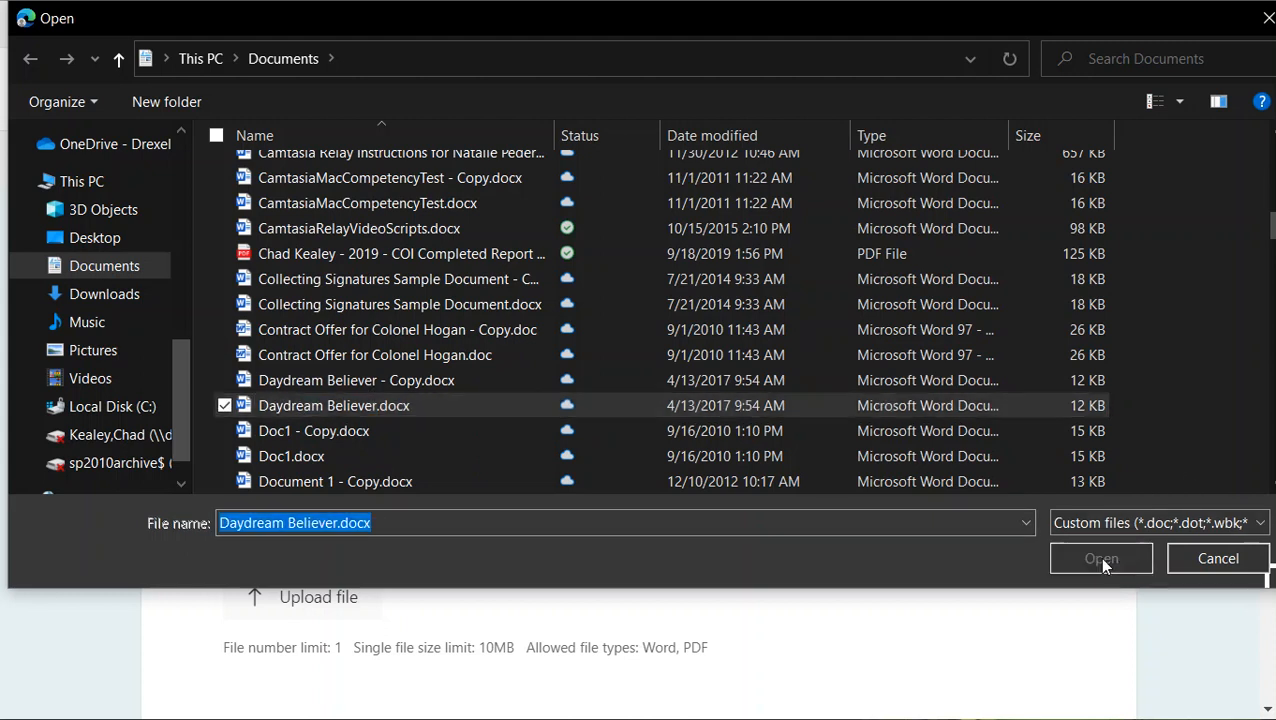
click(1100, 558)
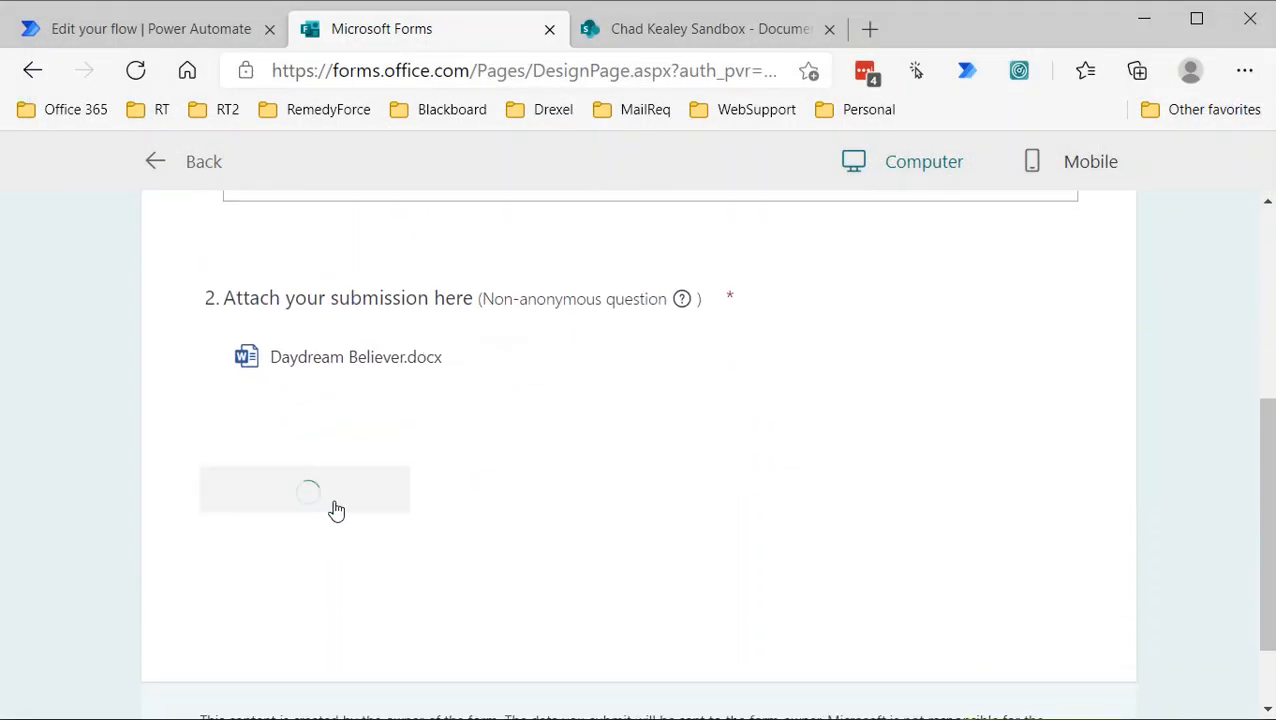
click(308, 490)
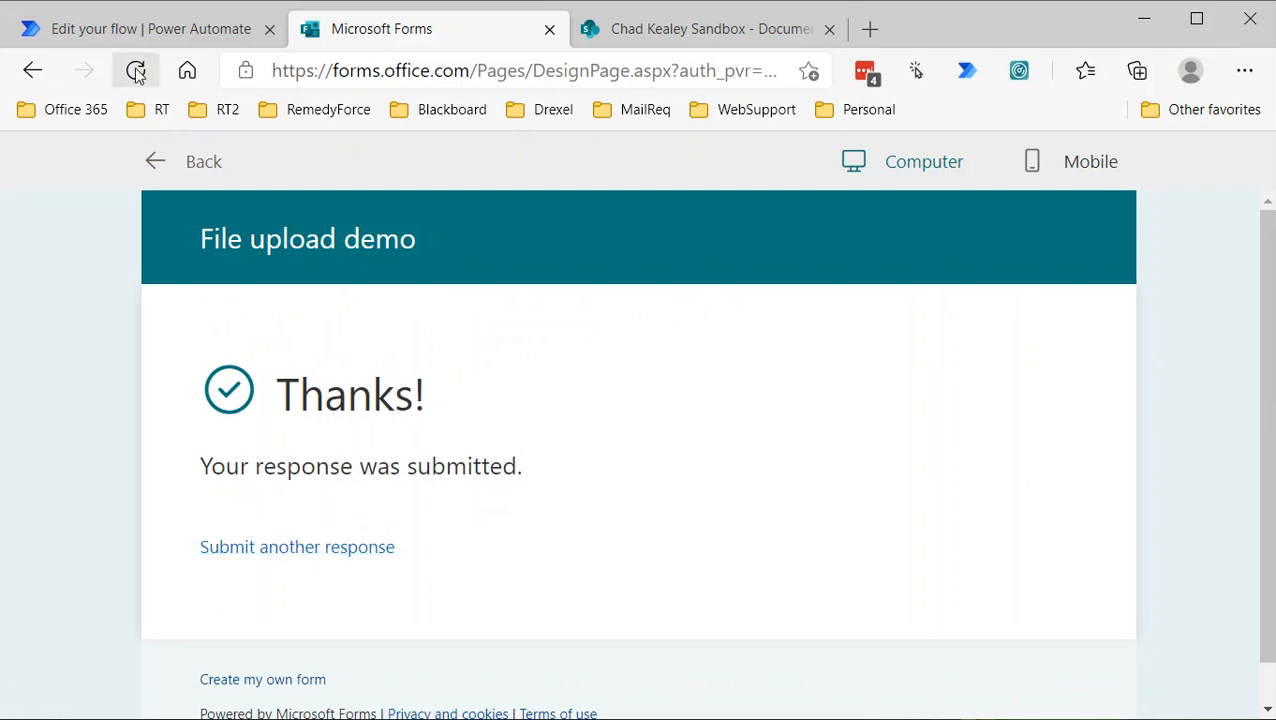
Return to the flow's details page and scroll to the 28-day run history
click(150, 28)
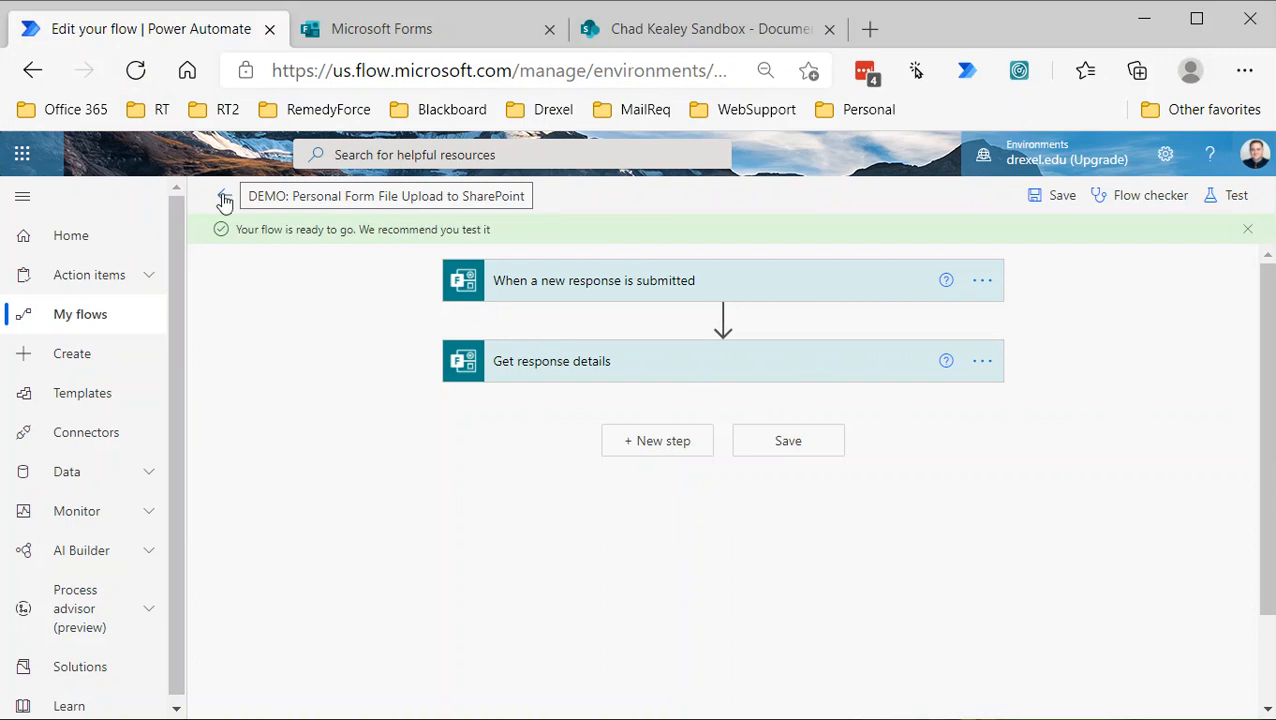
click(224, 198)
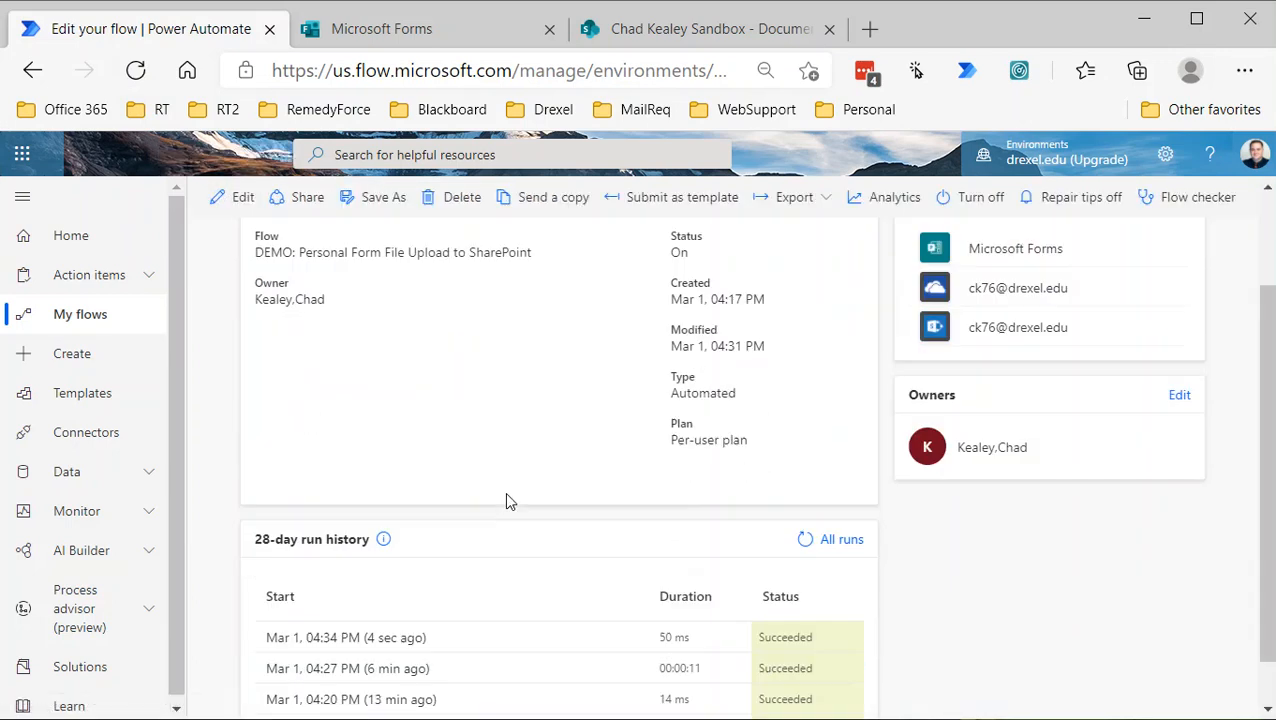
scroll(up, 3)
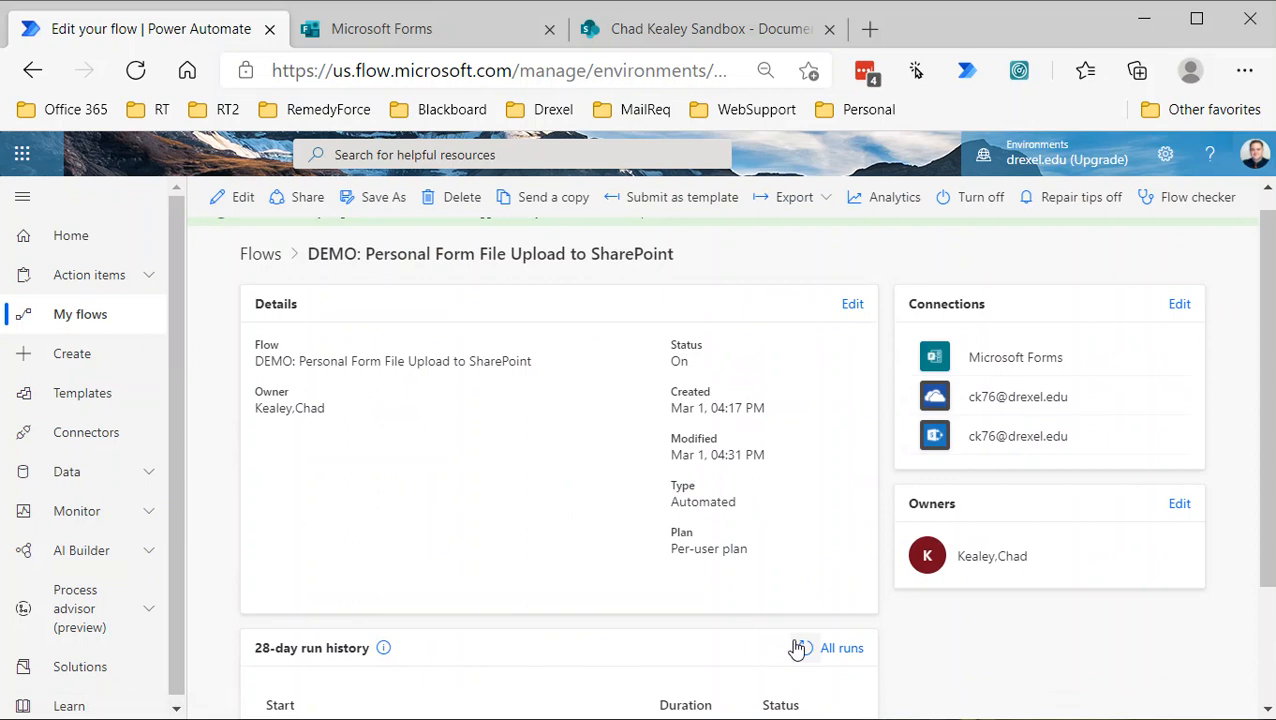
scroll(down, 3)
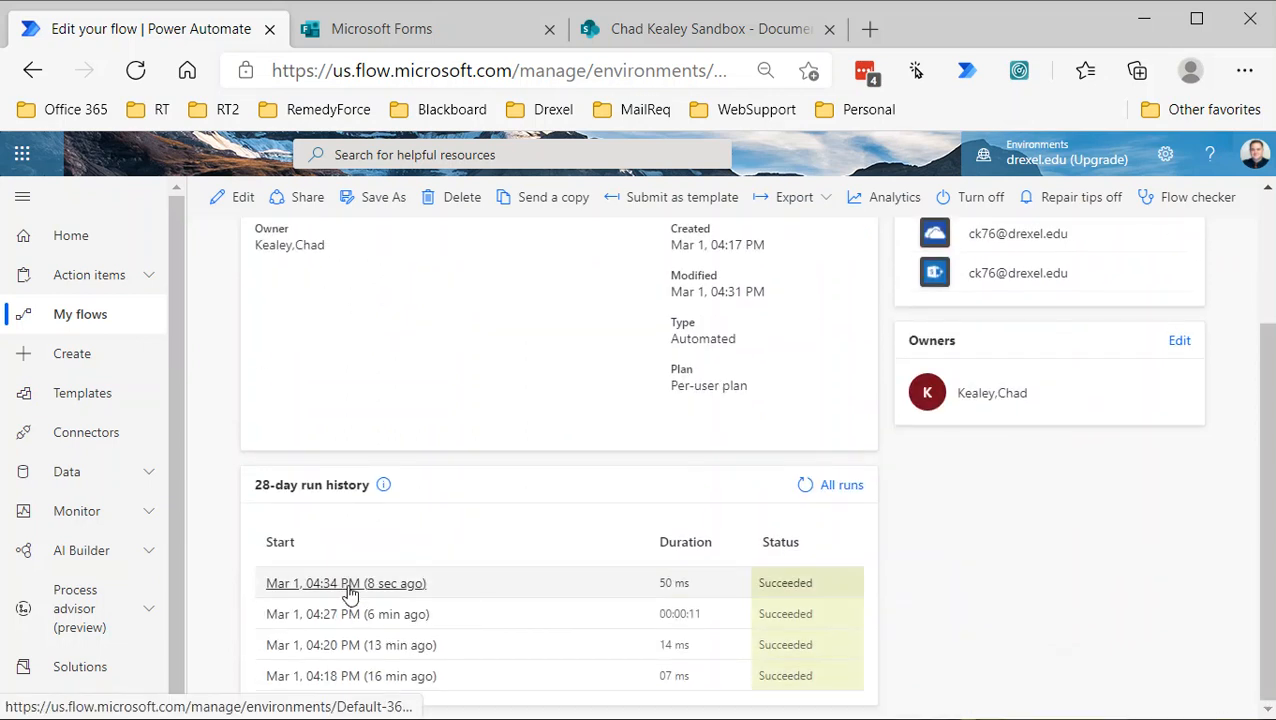
Open the latest run and select the 'Attach your submission here' output value to copy it
click(312, 584)
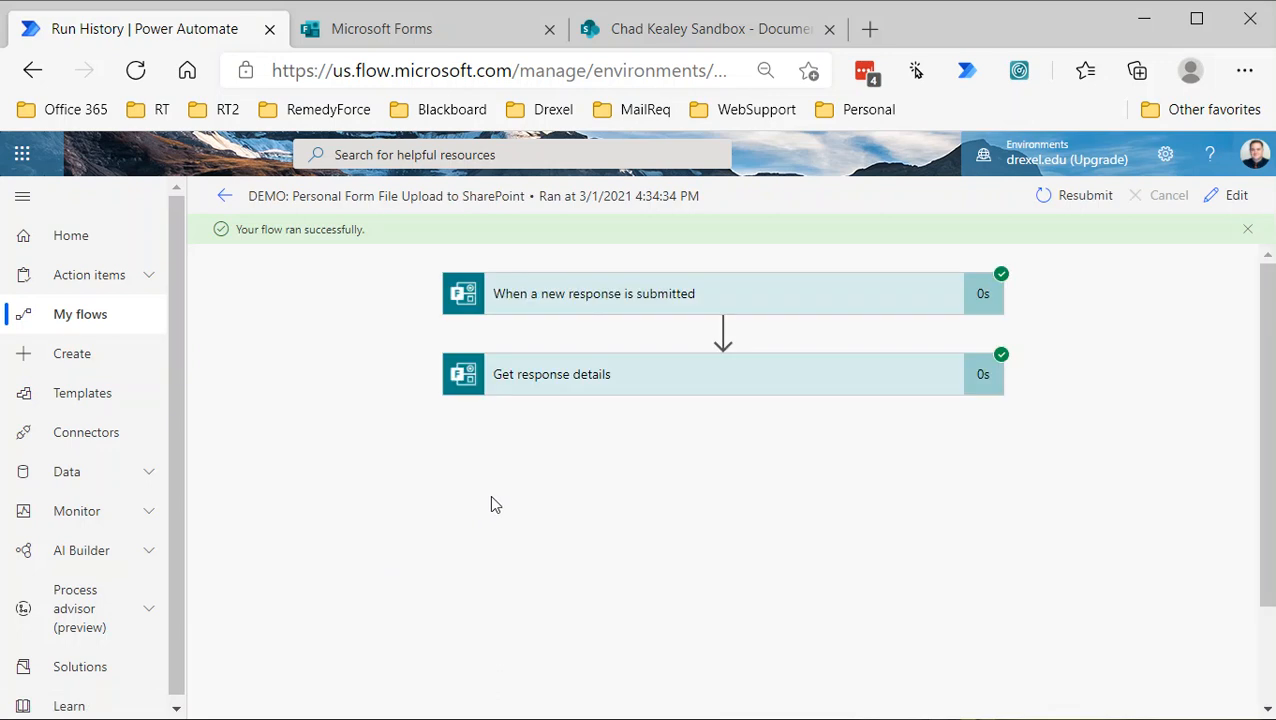
mouse_move(508, 308)
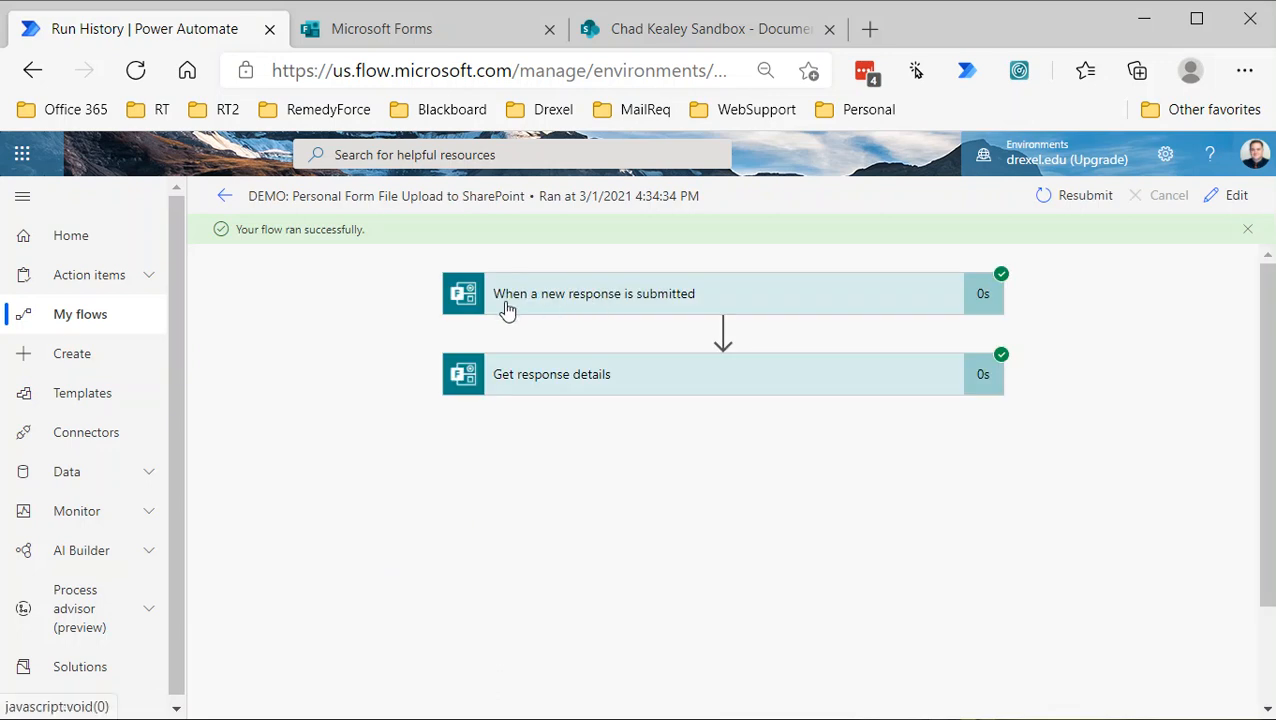
mouse_move(788, 312)
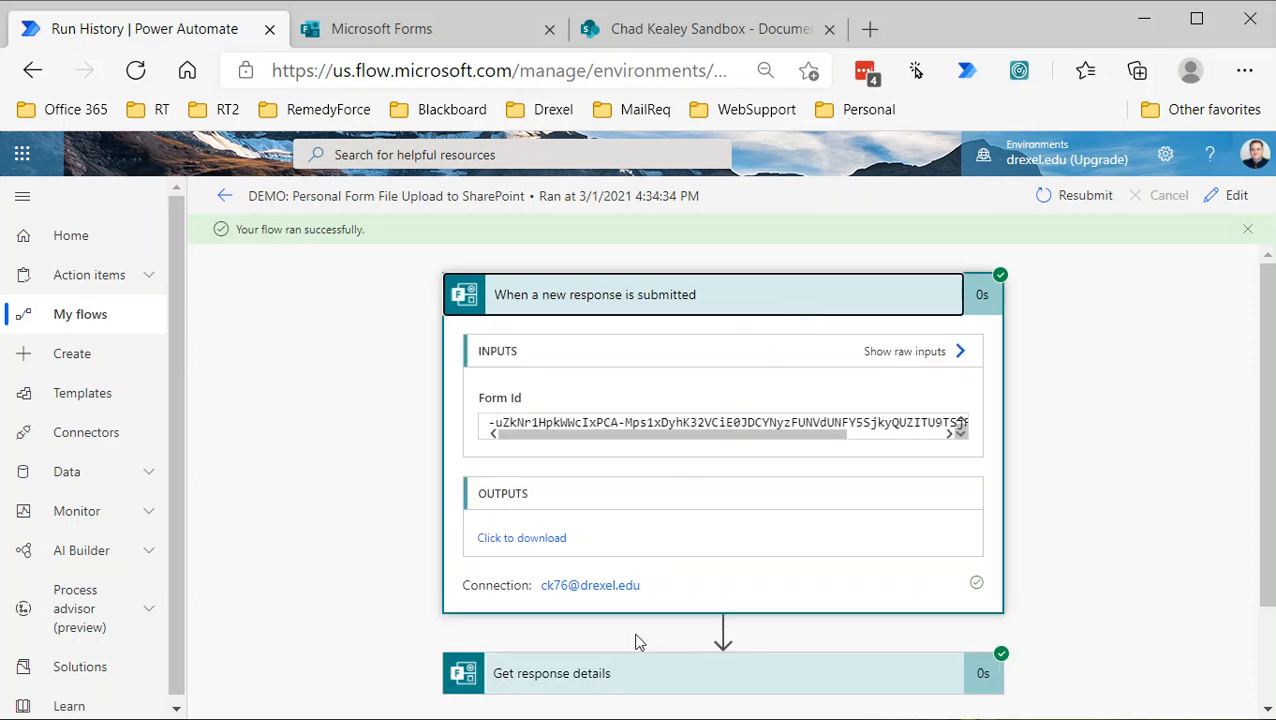
scroll(down, 3)
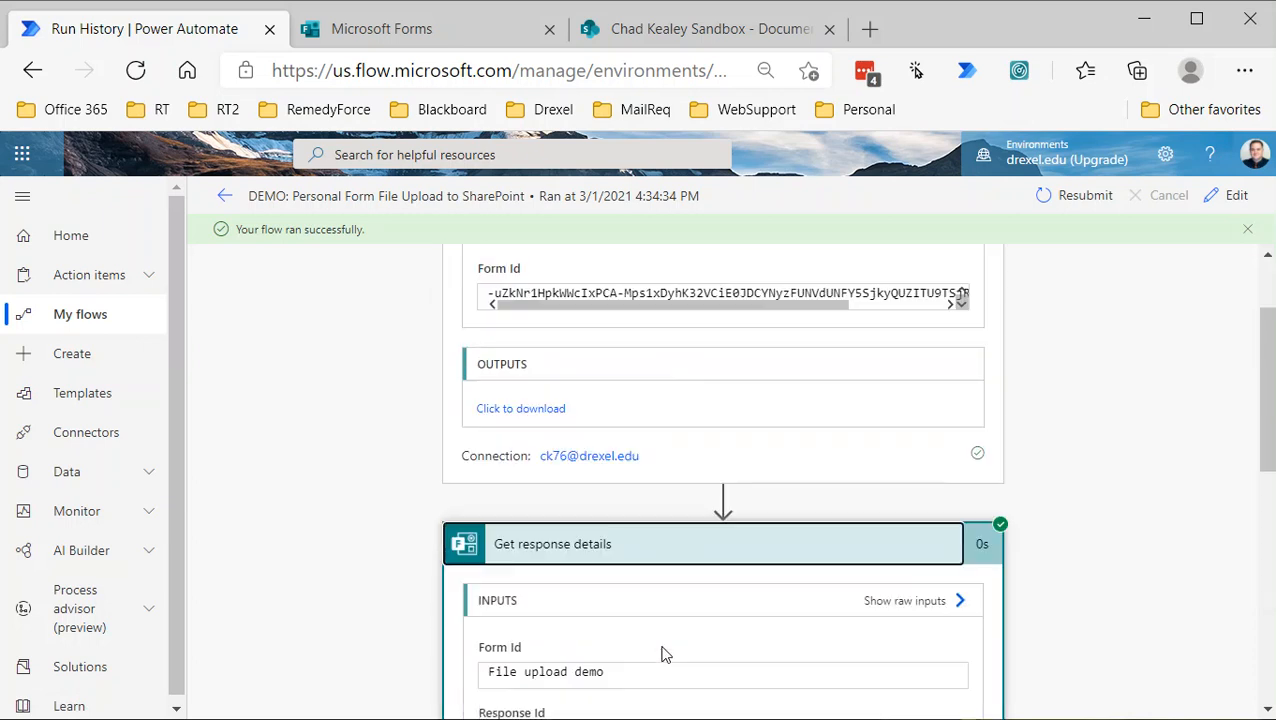
scroll(down, 3)
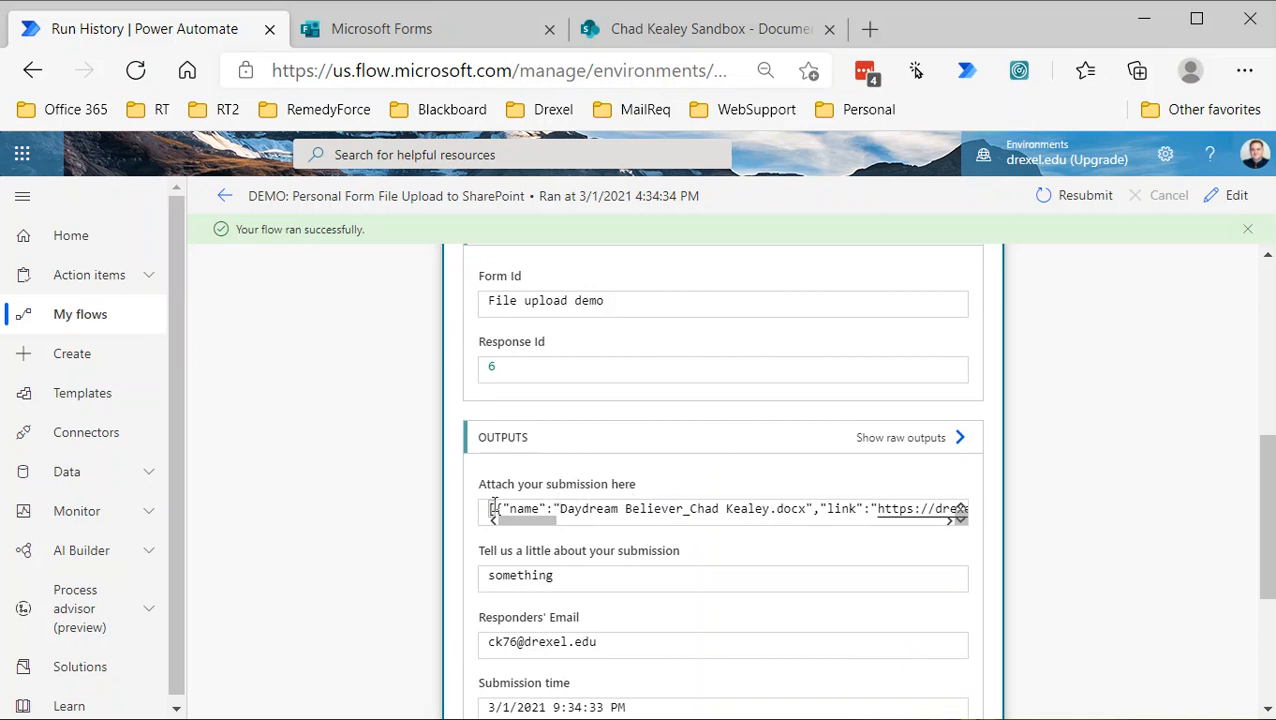
mouse_move(502, 492)
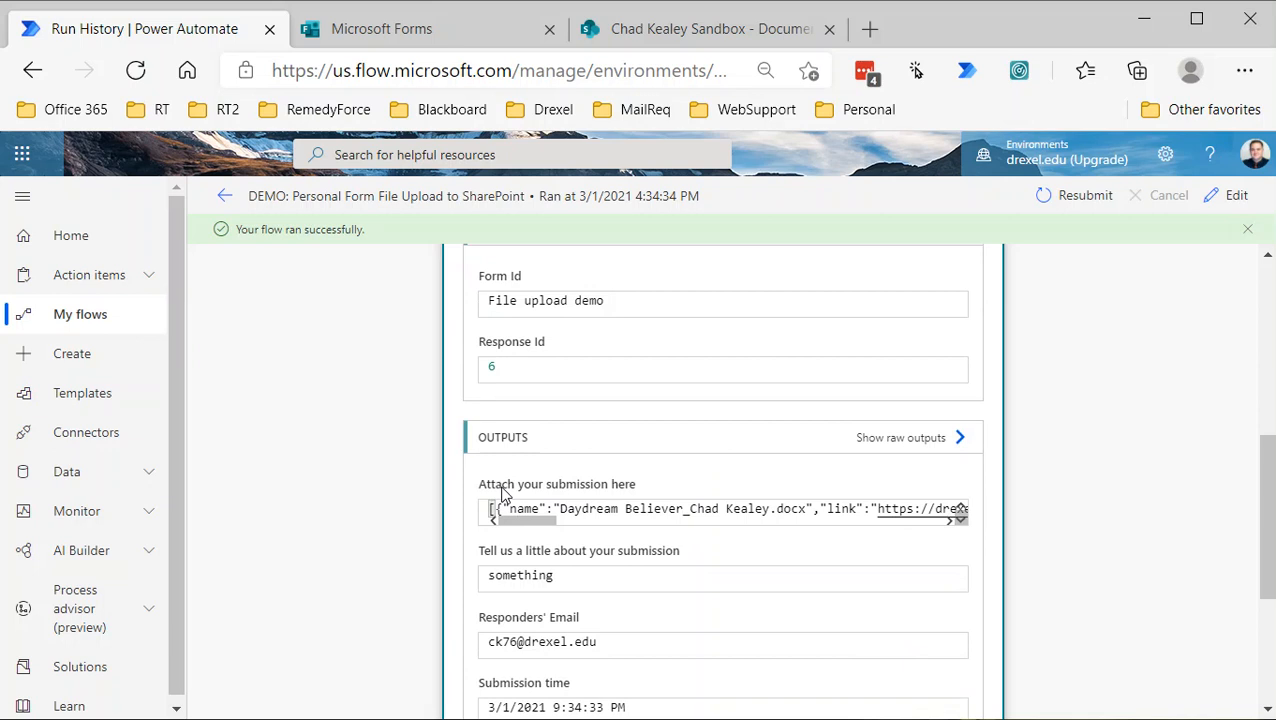
mouse_move(568, 498)
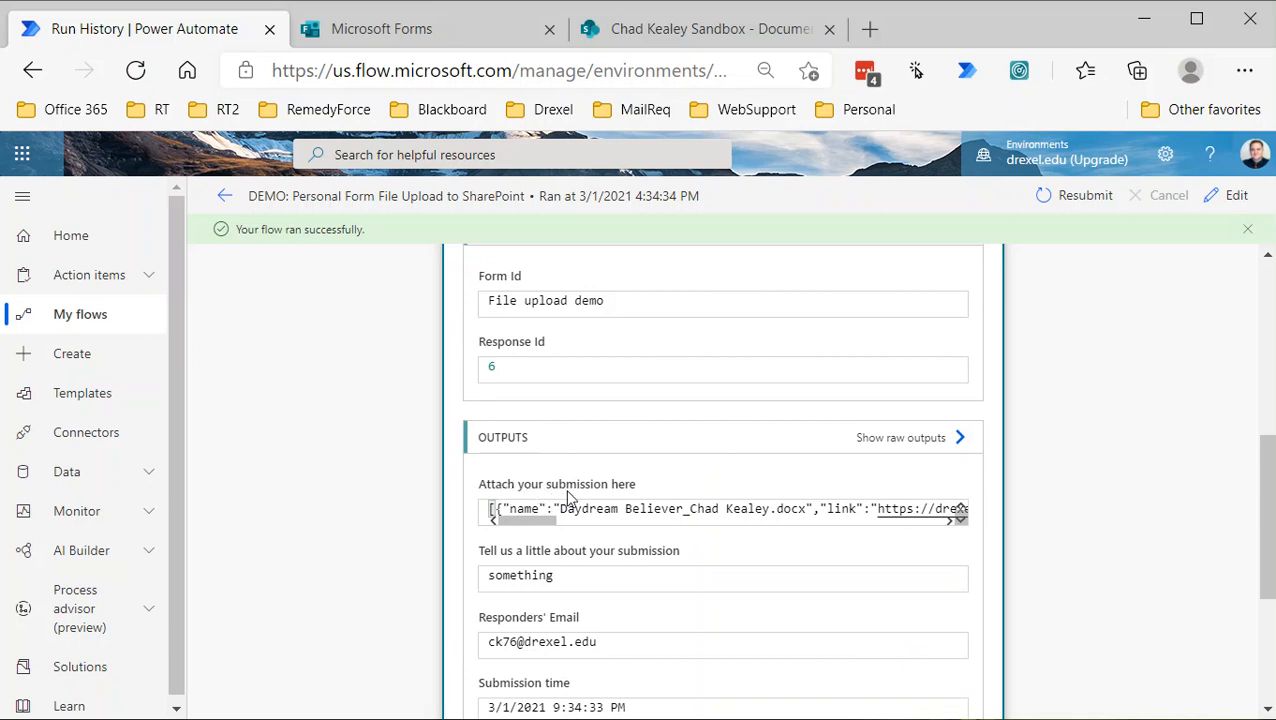
mouse_move(532, 498)
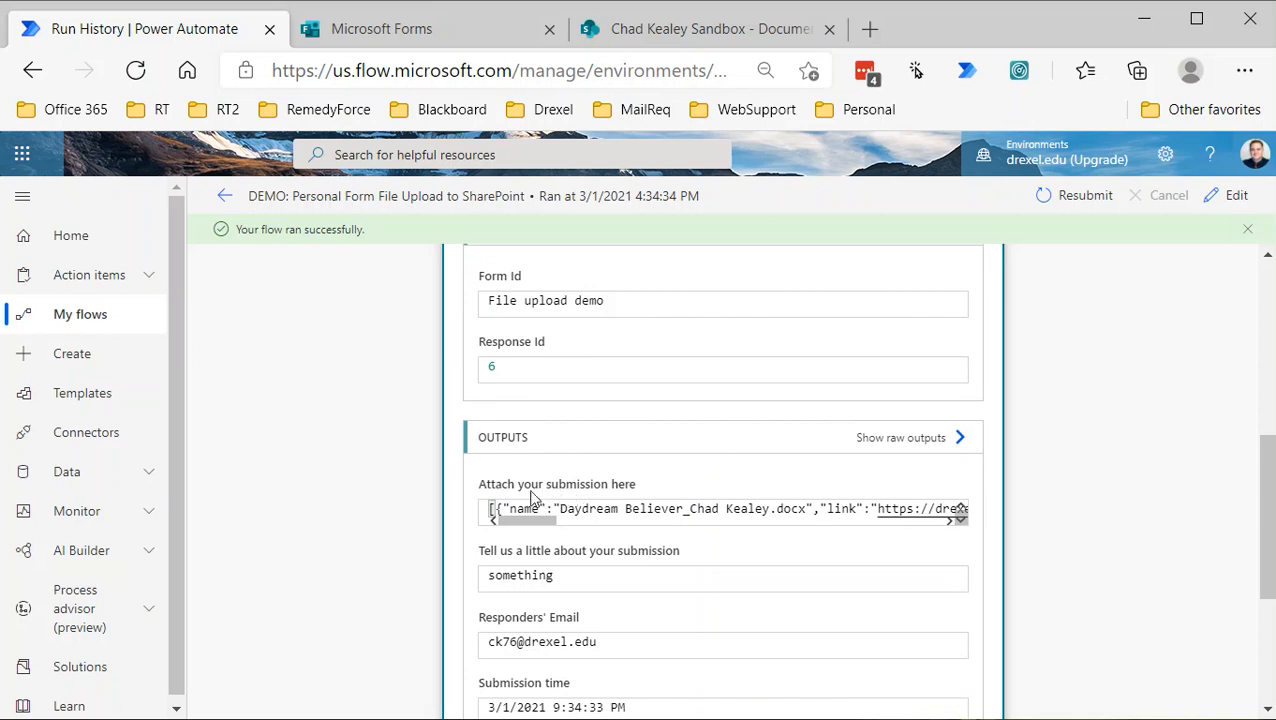
mouse_move(648, 498)
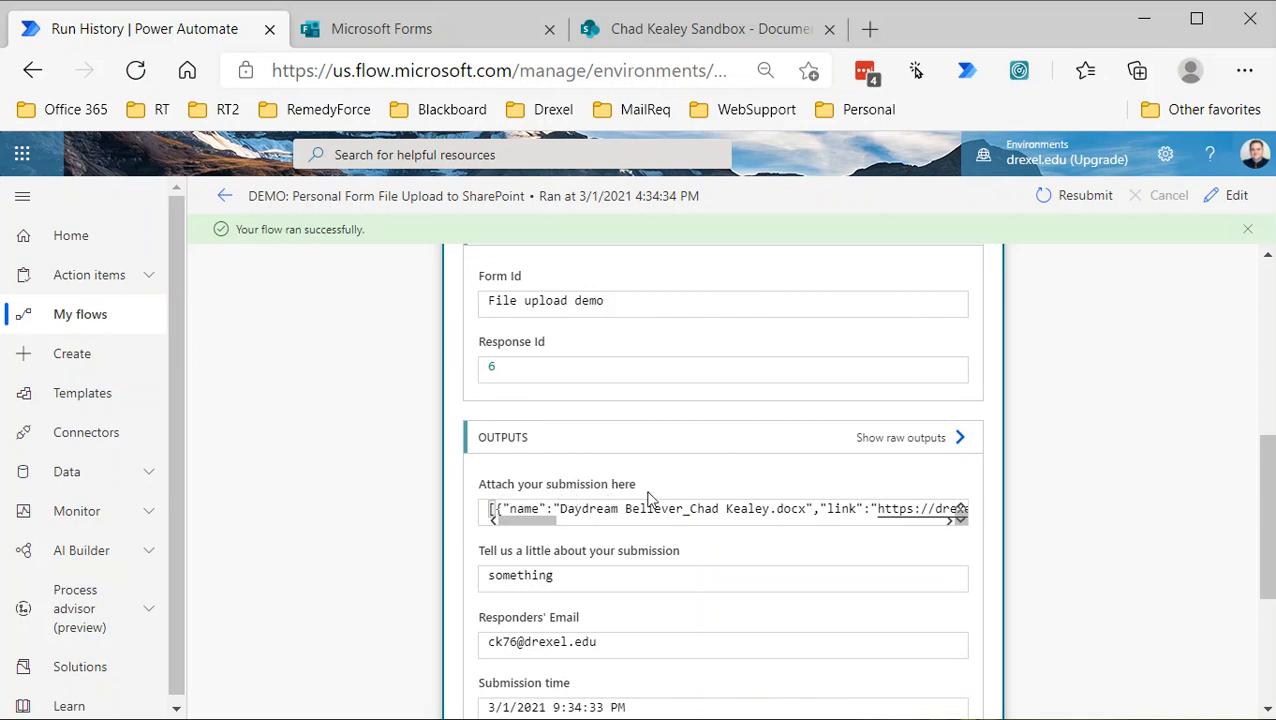
mouse_move(482, 494)
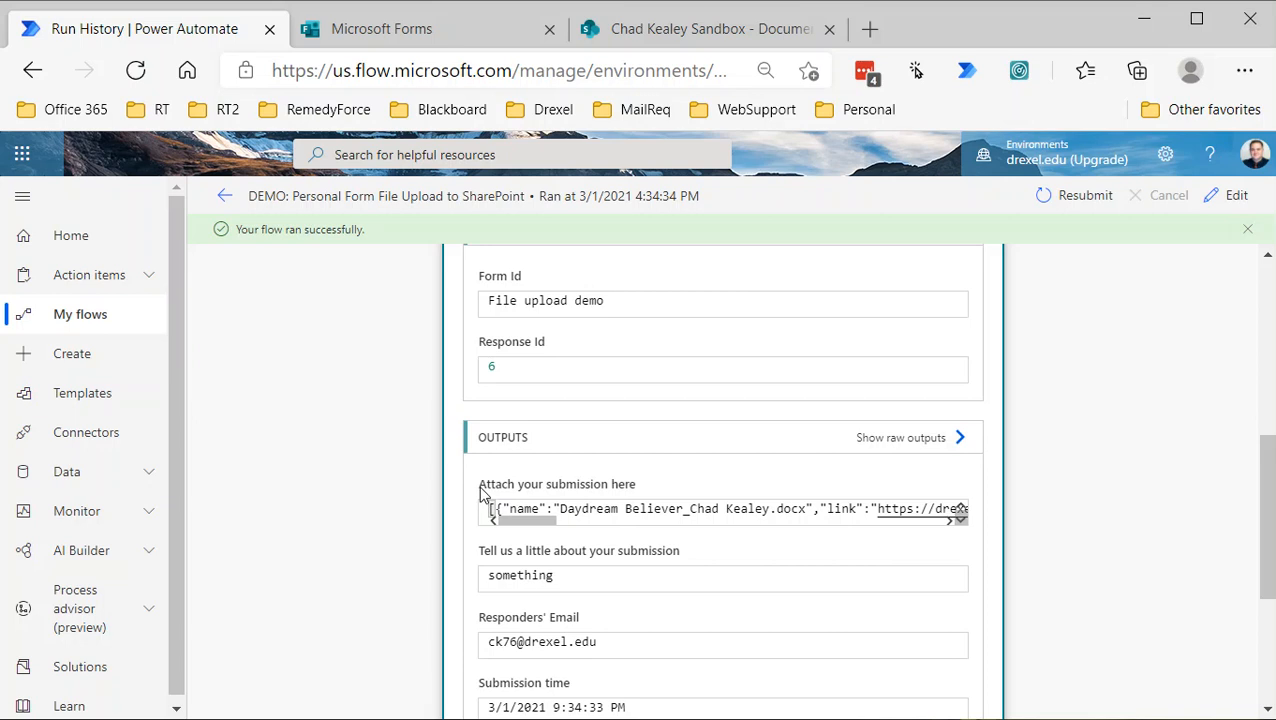
double_click(556, 482)
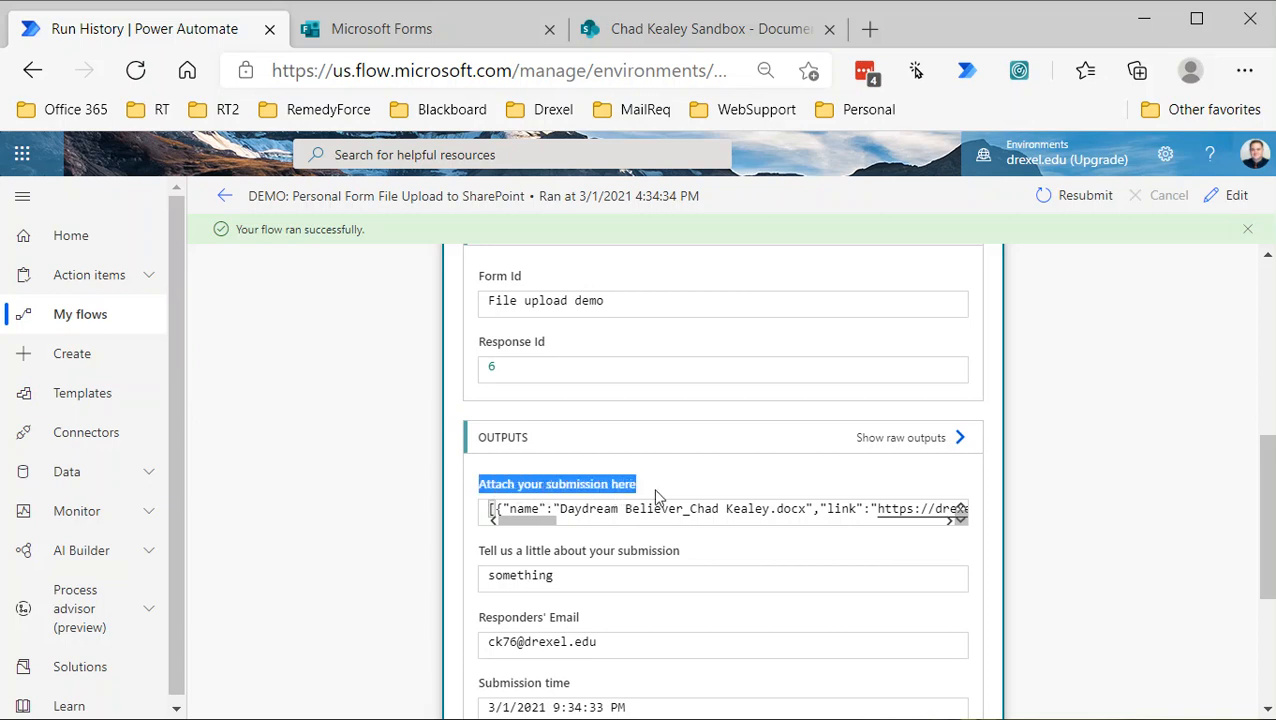
mouse_move(632, 508)
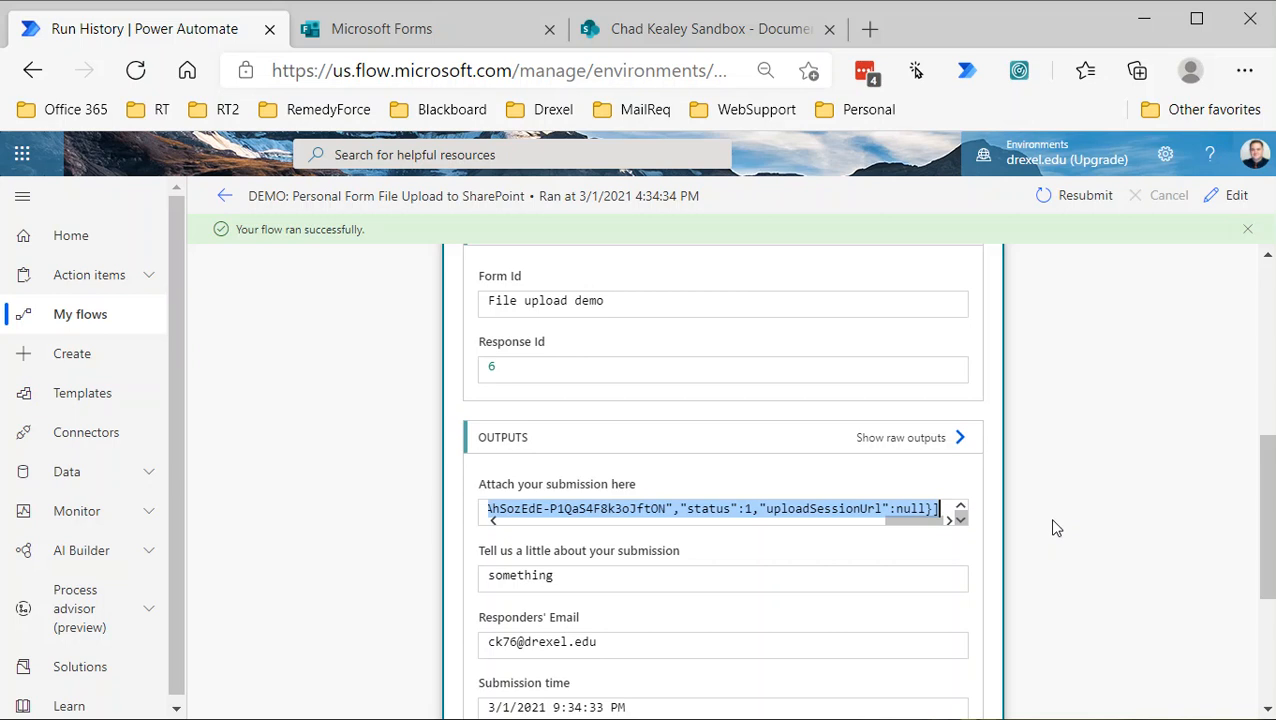
mouse_move(1132, 218)
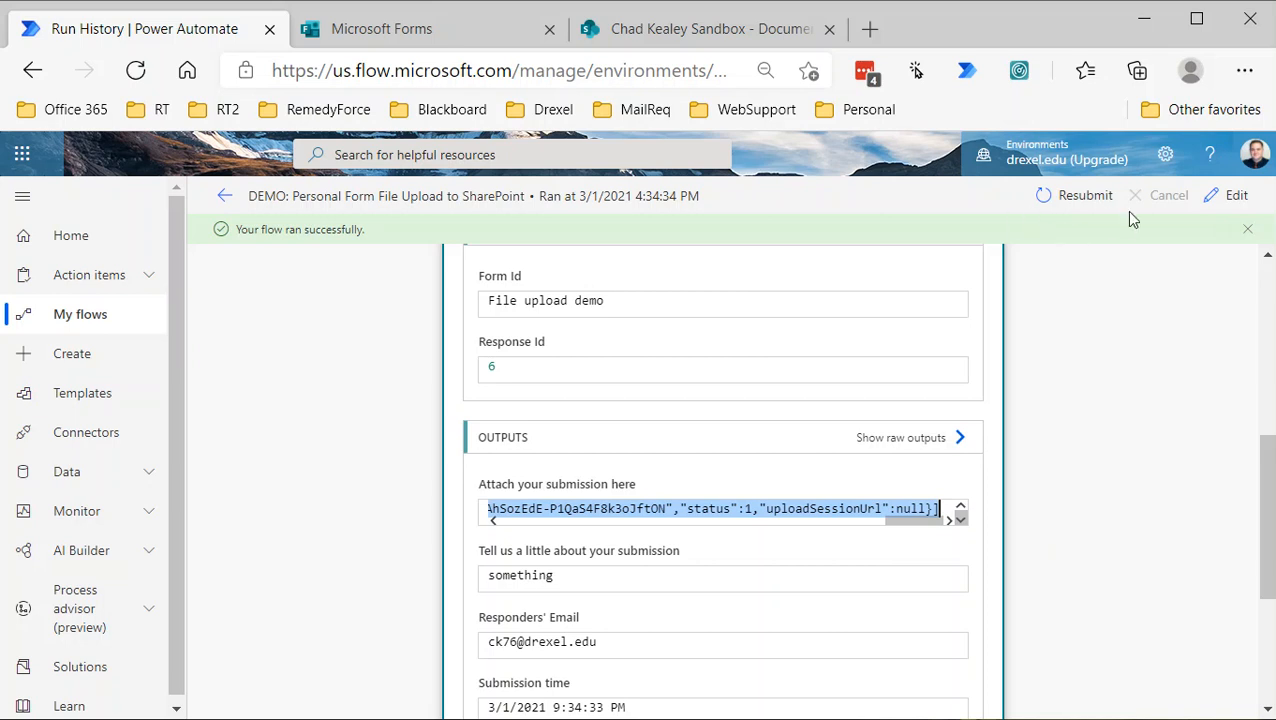
Edit the flow and add a Parse JSON step with Content set to Attach your submission here
click(1236, 196)
text(p)
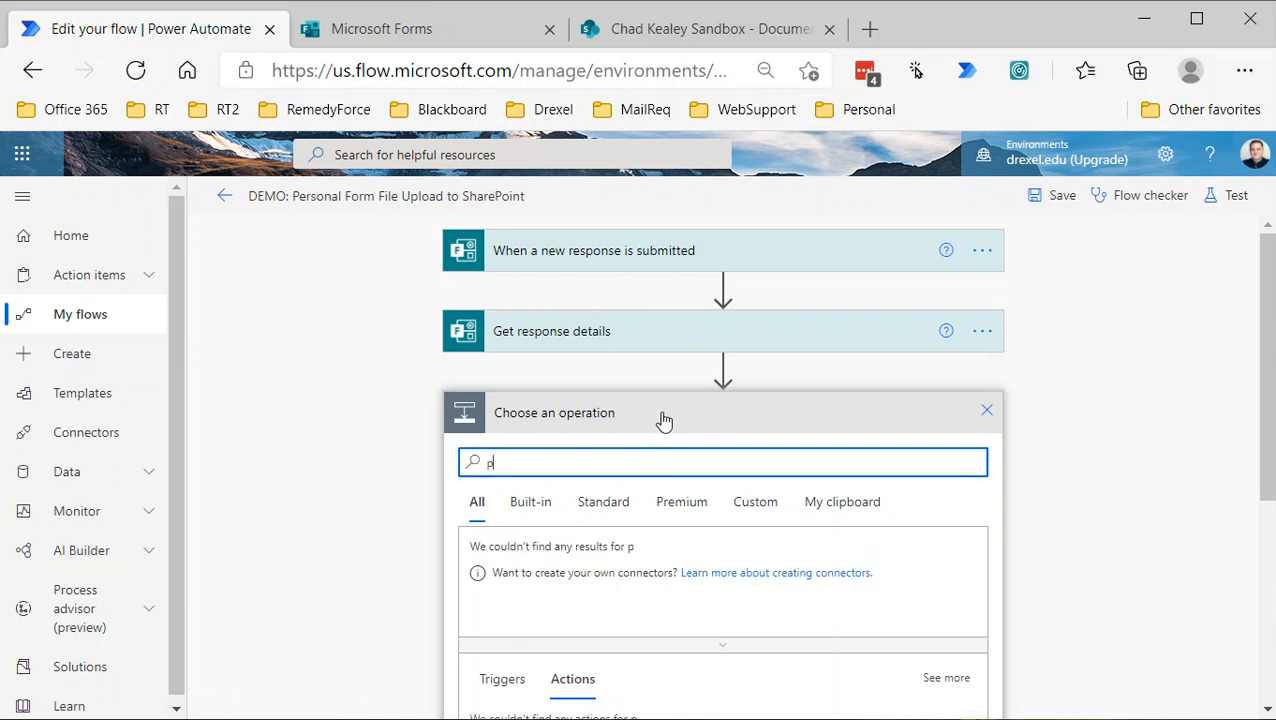
text(arse)
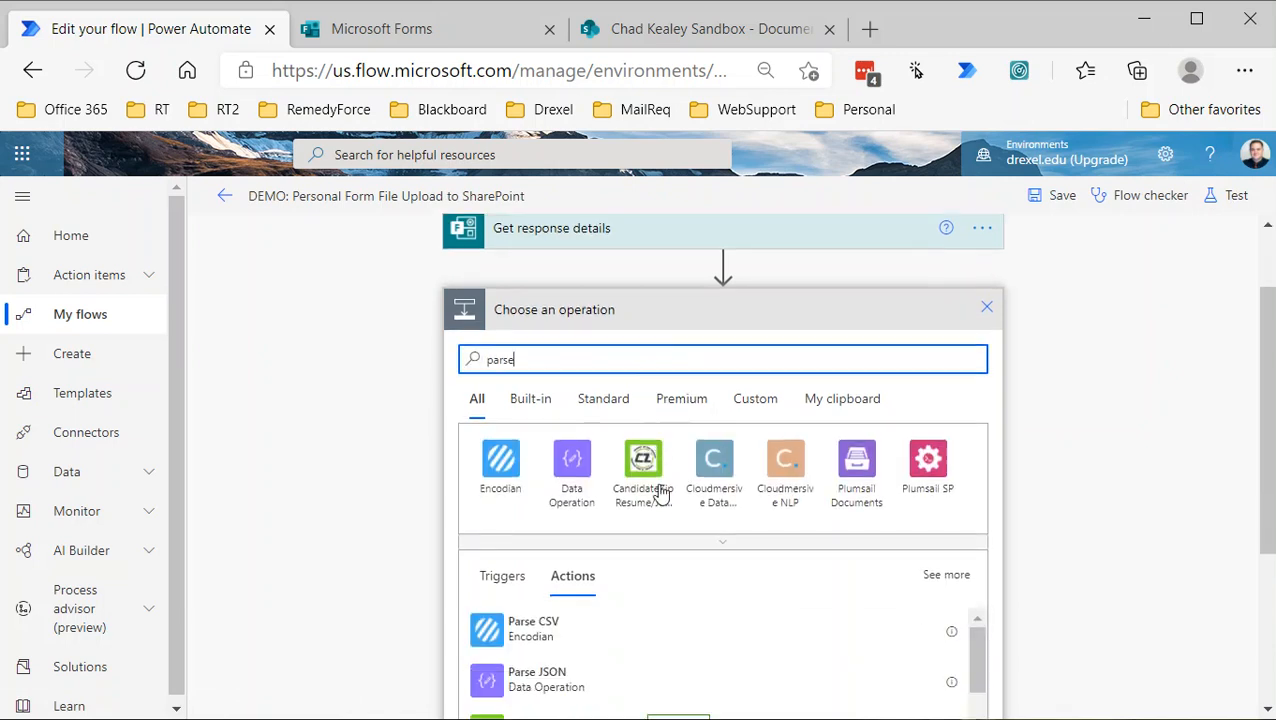
click(536, 680)
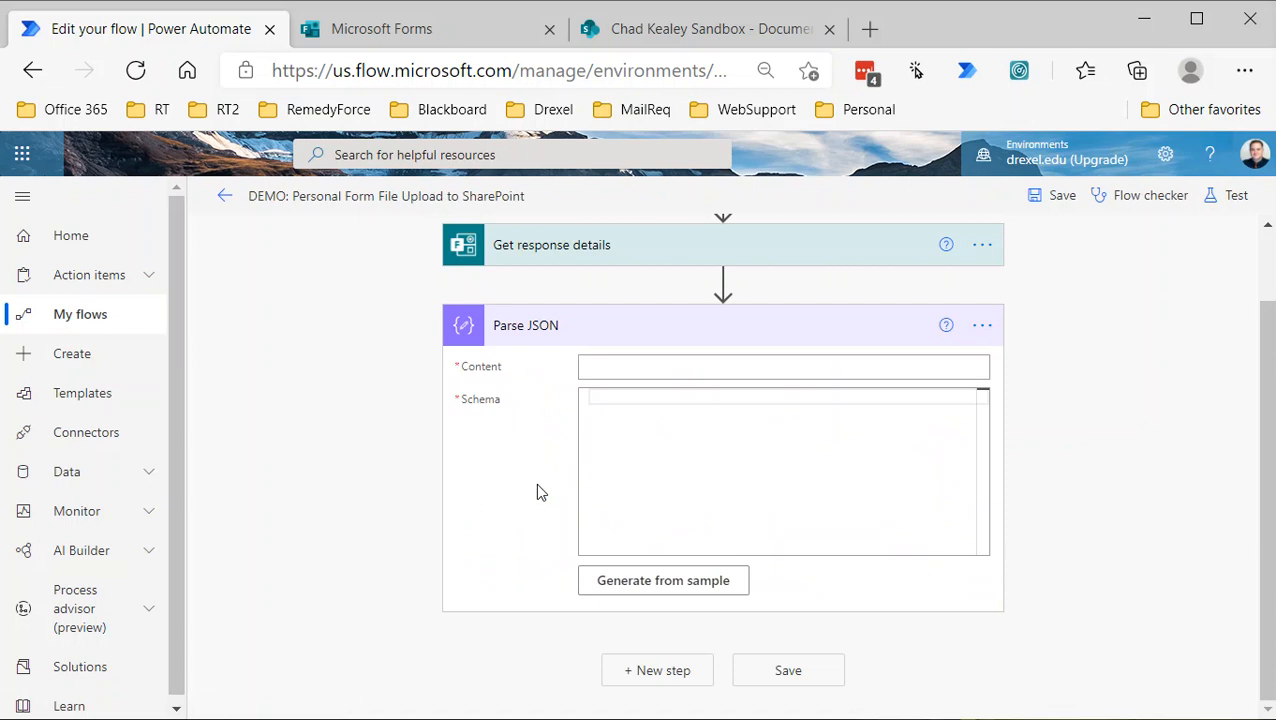
click(784, 366)
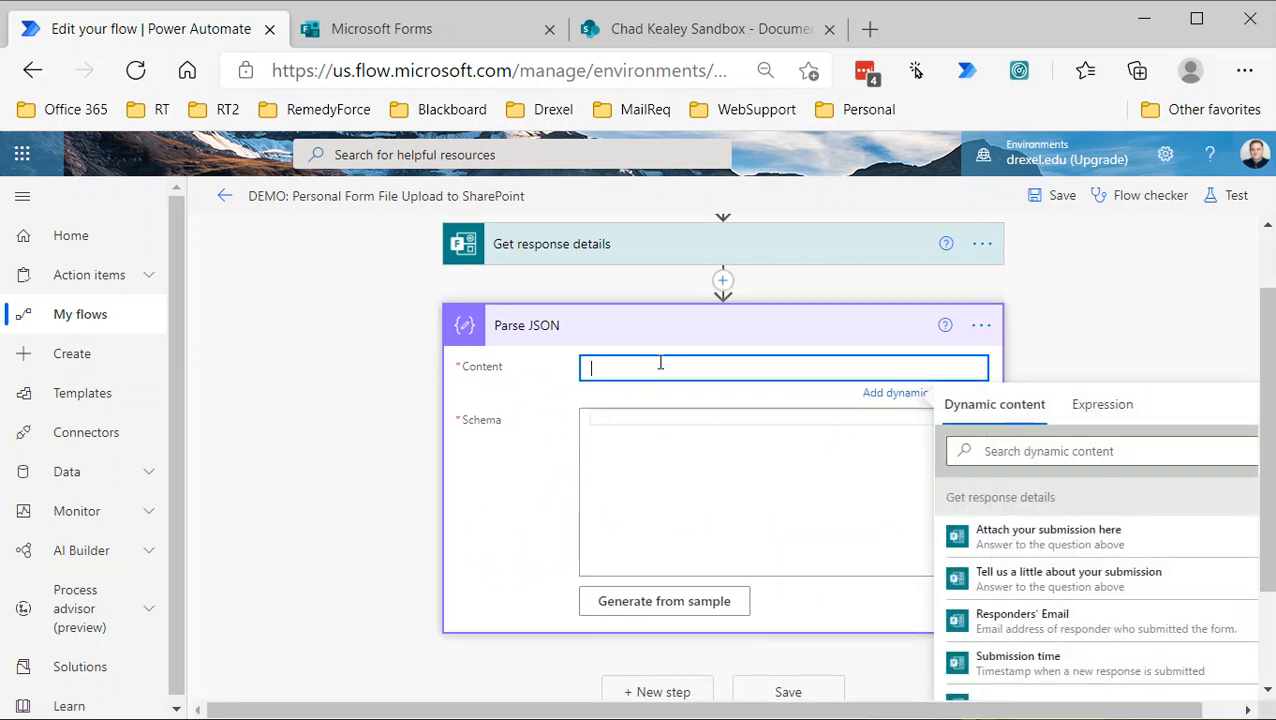
mouse_move(726, 370)
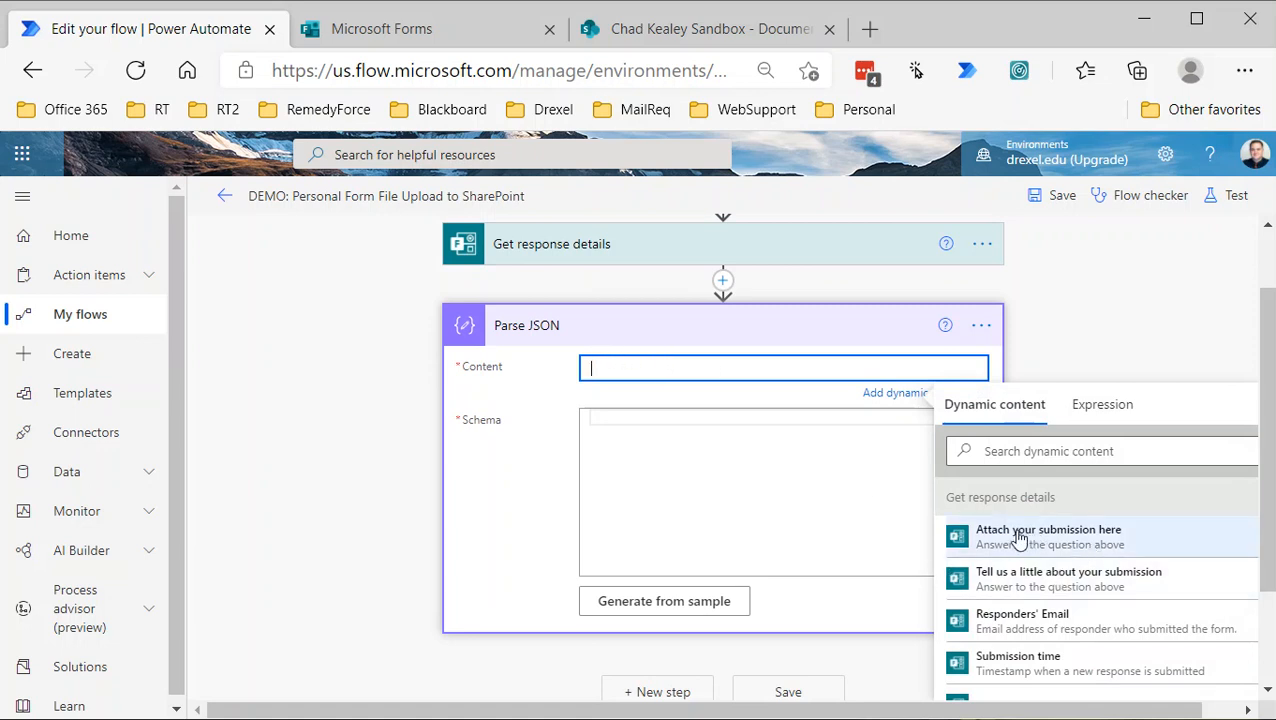
mouse_move(1010, 538)
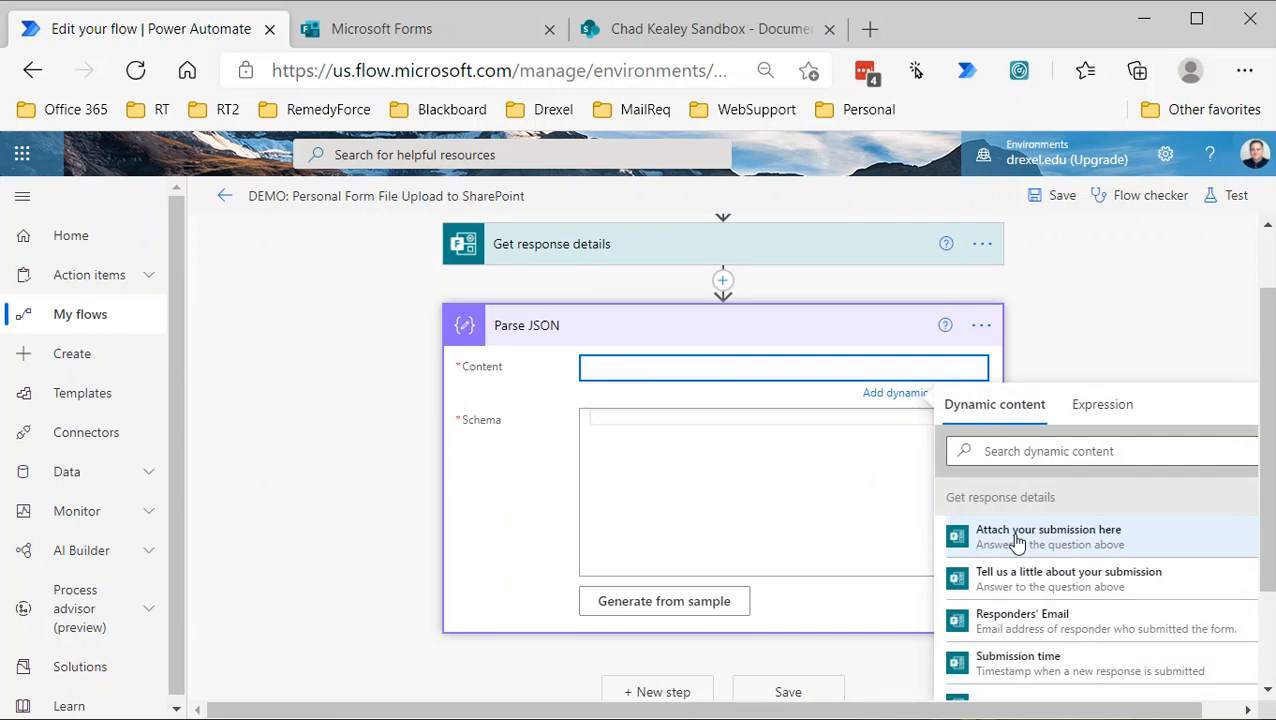
click(1048, 536)
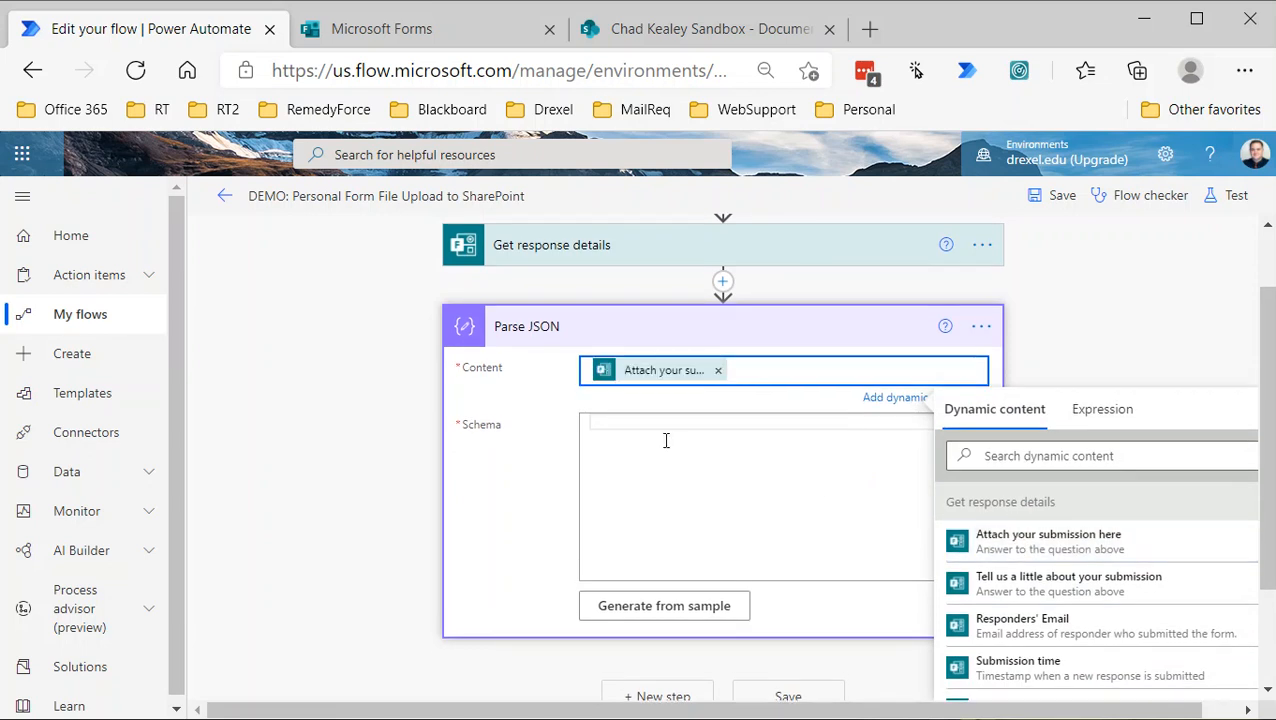
mouse_move(664, 604)
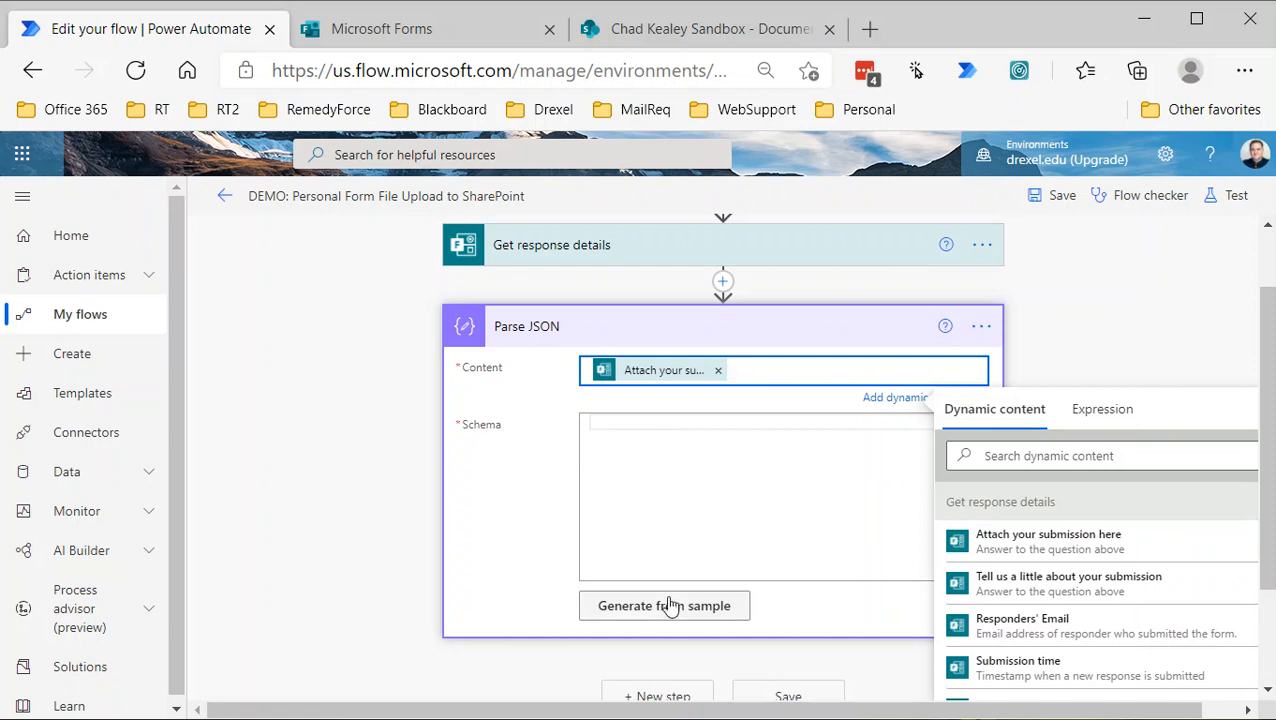
Generate the Parse JSON schema from the pasted sample attachment output
click(664, 604)
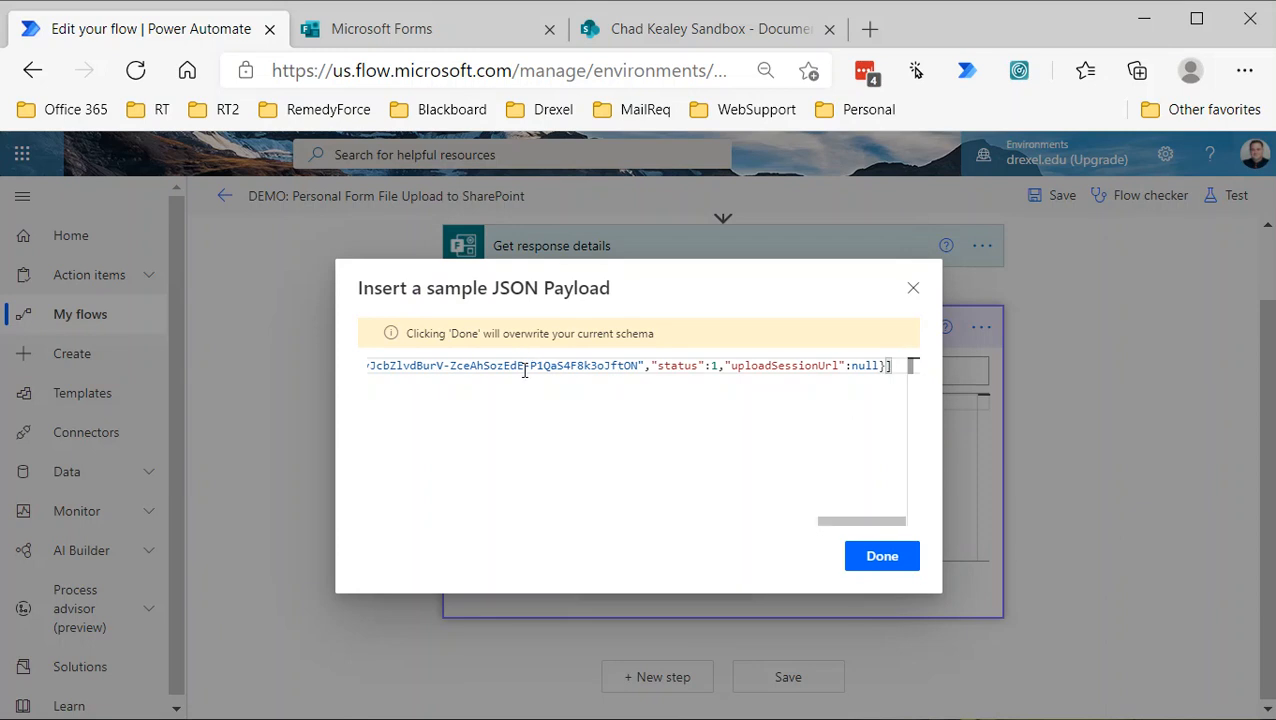
mouse_move(880, 556)
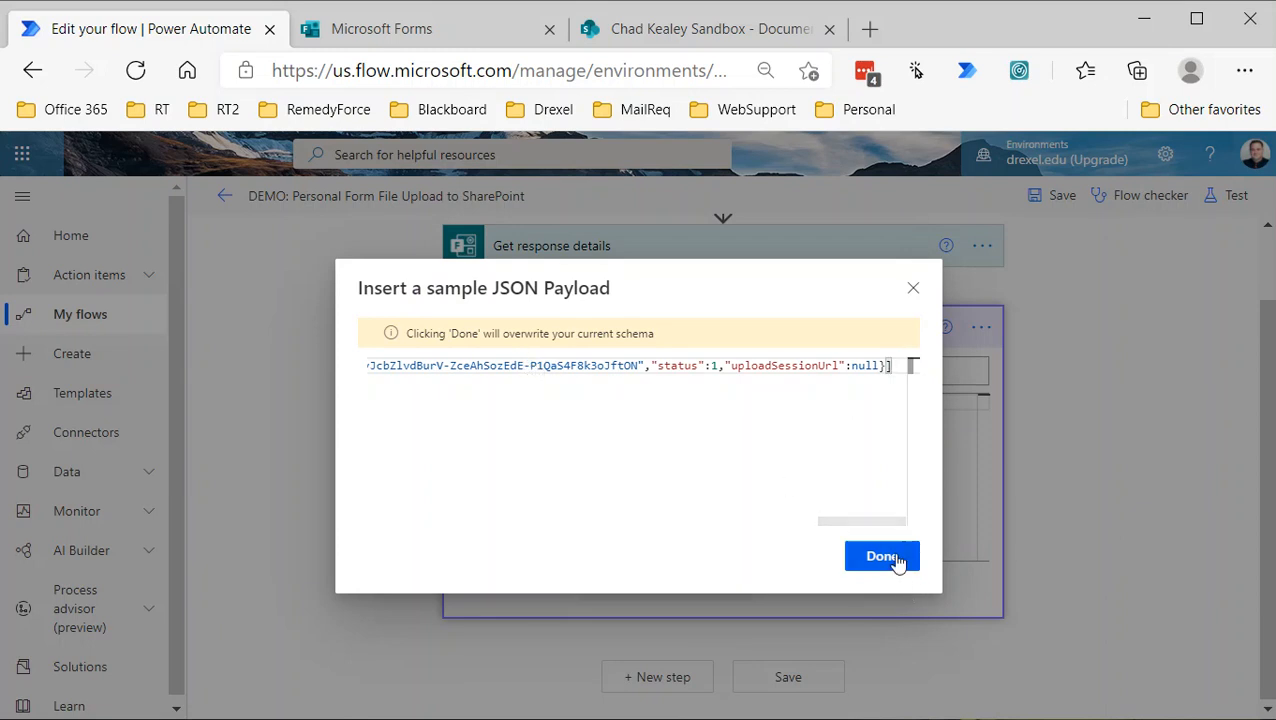
click(880, 556)
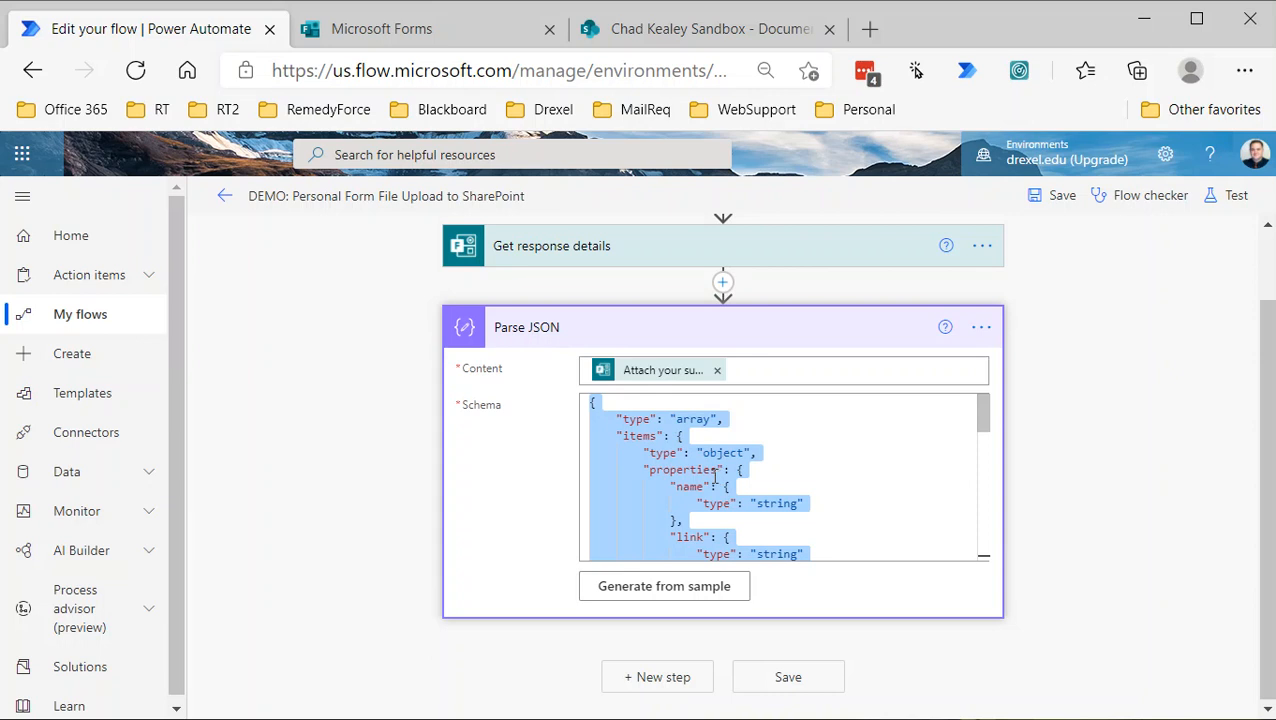
scroll(down, 3)
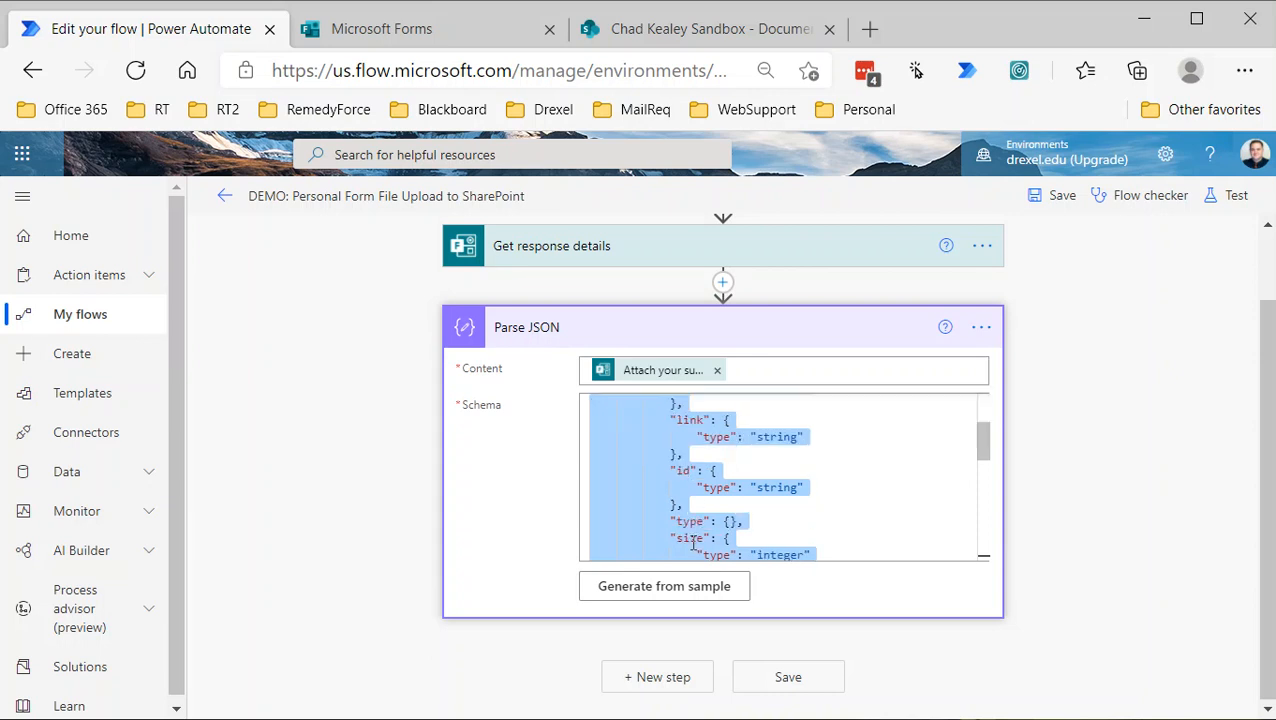
scroll(down, 3)
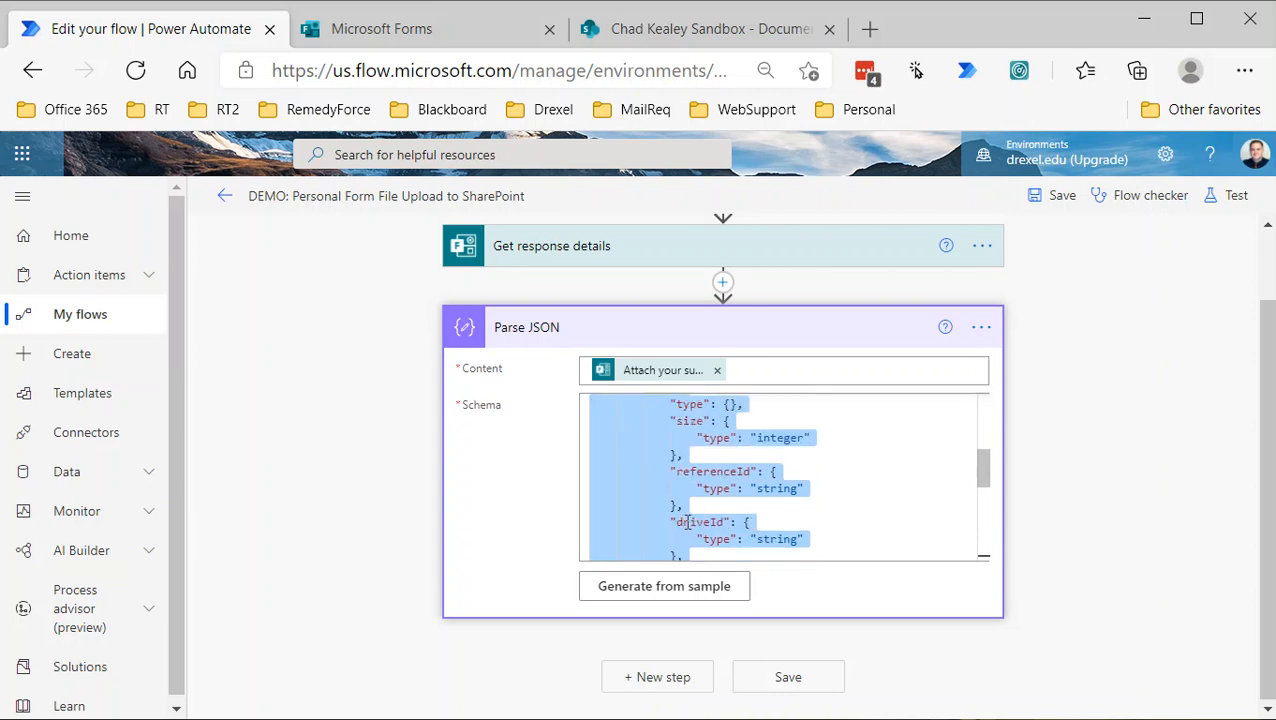
scroll(down, 3)
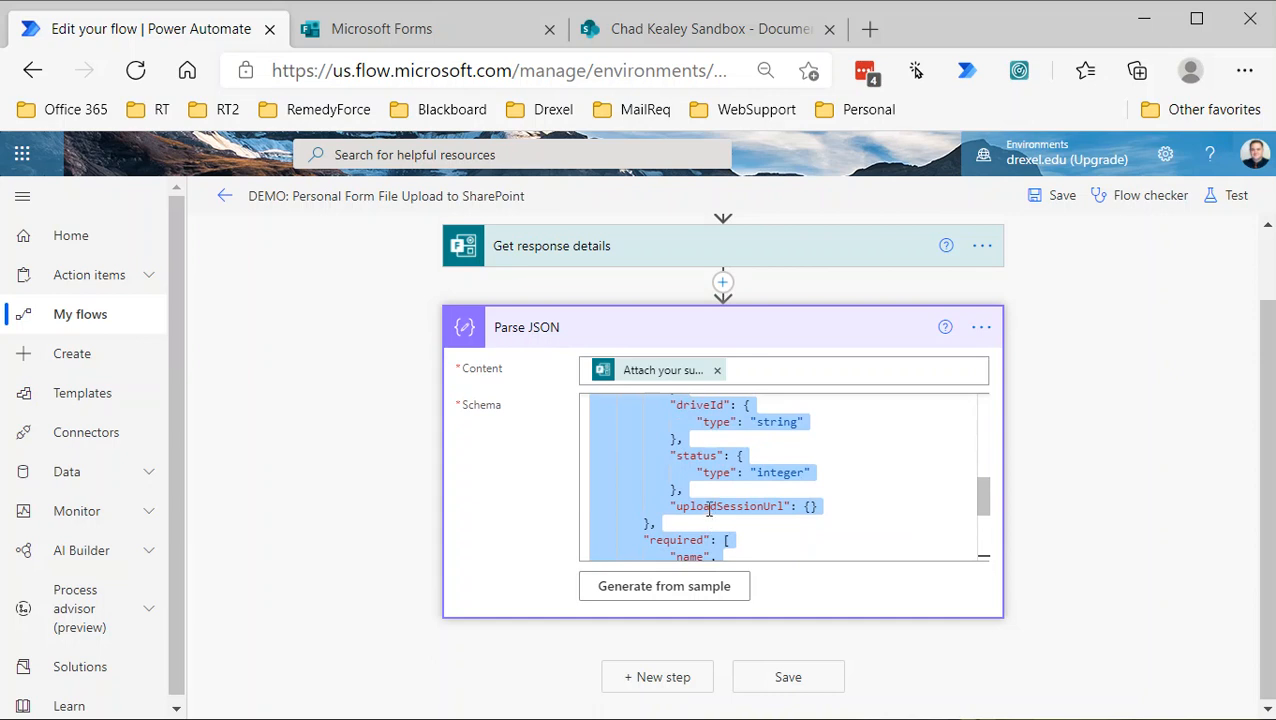
scroll(down, 3)
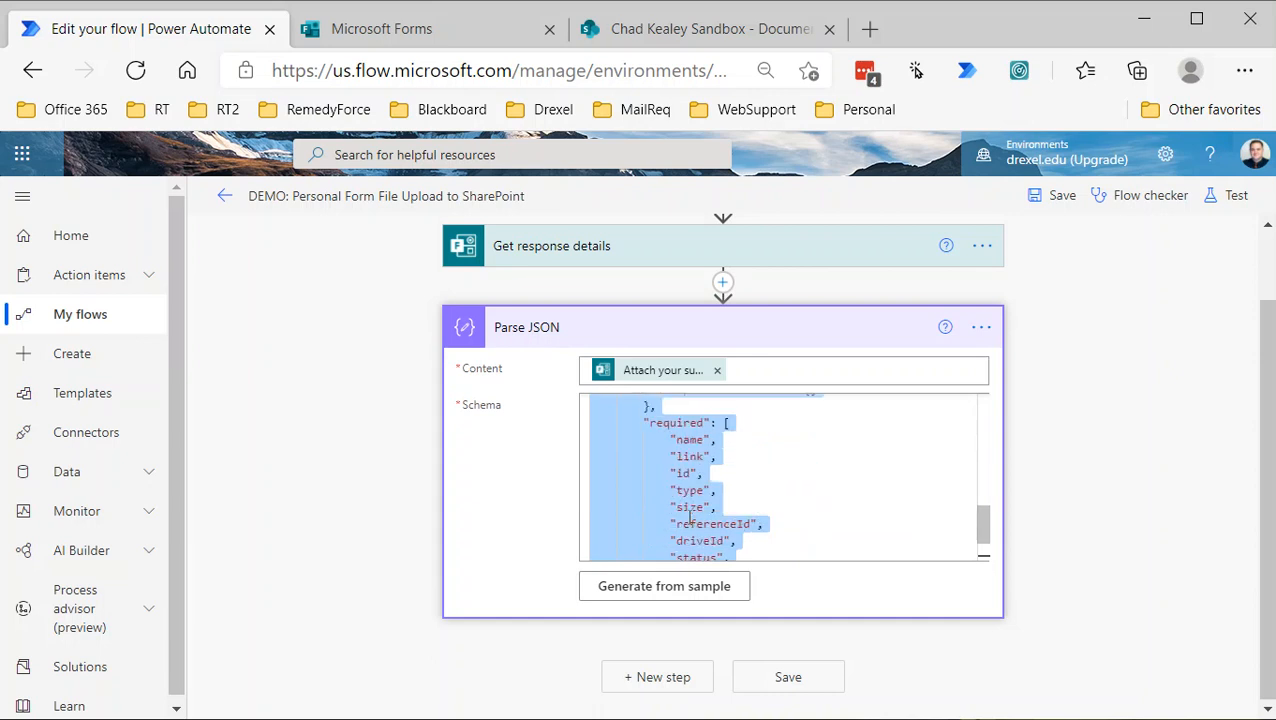
scroll(down, 3)
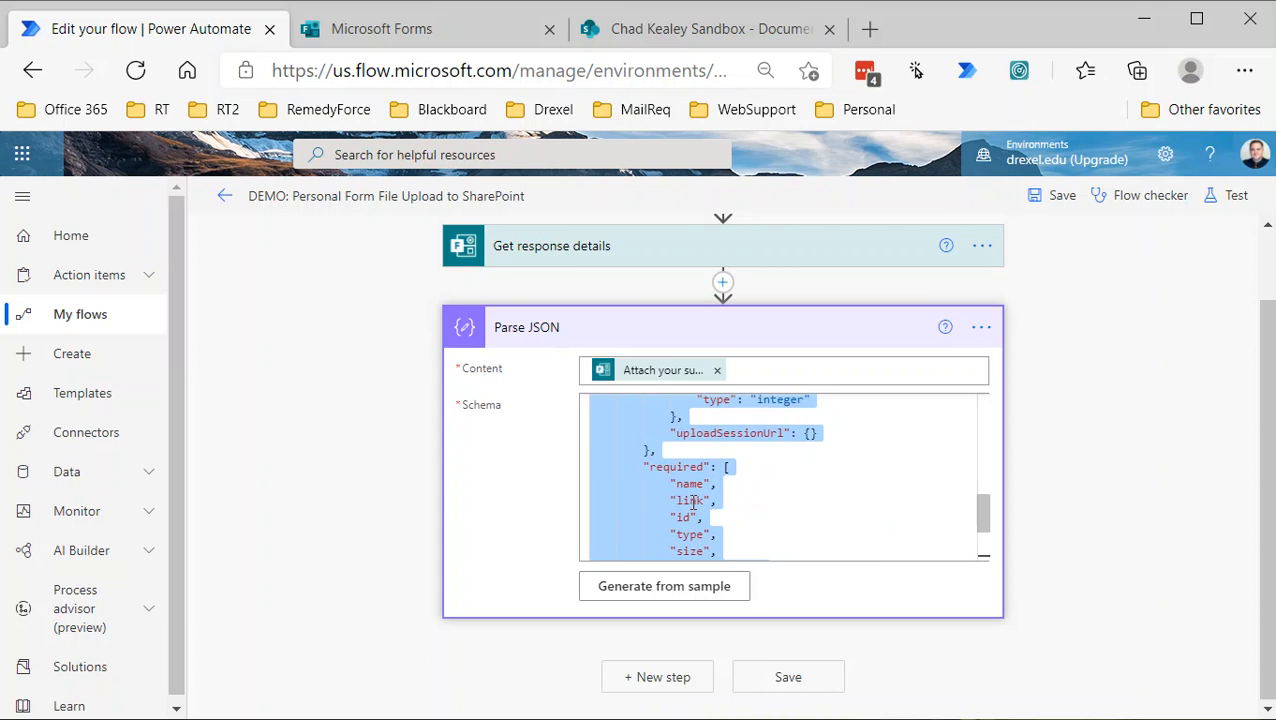
scroll(down, 3)
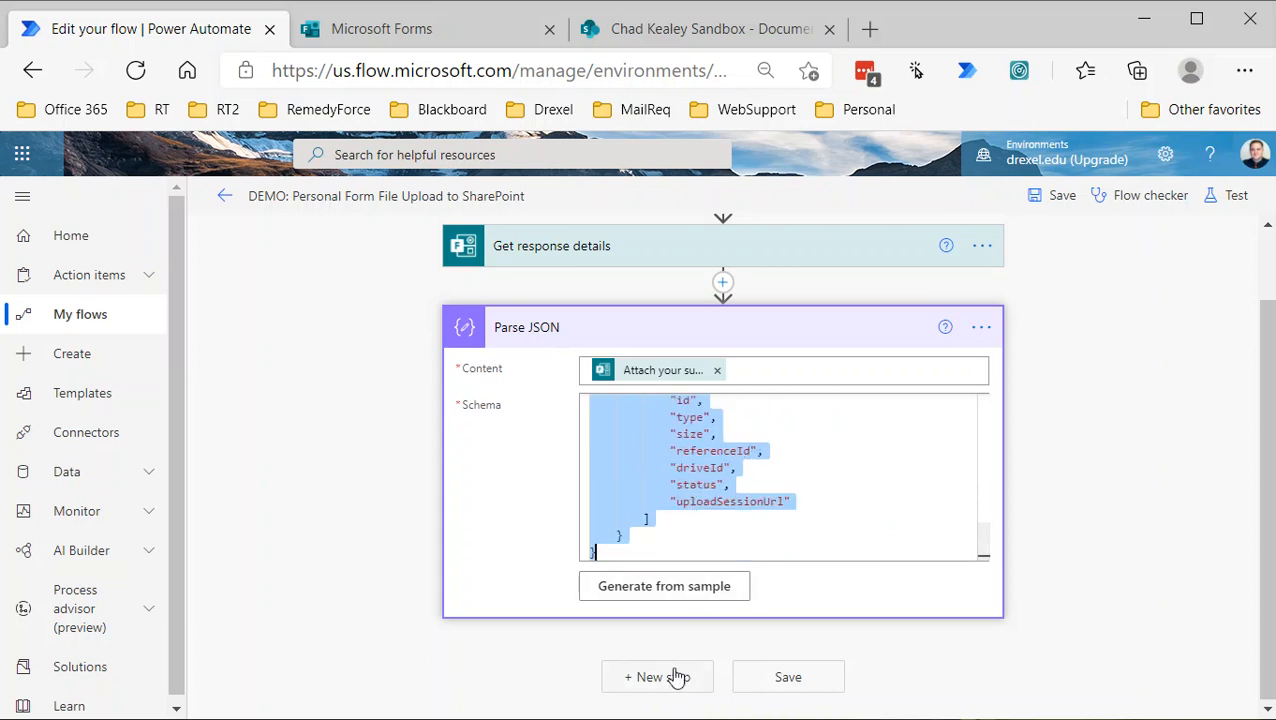
mouse_move(670, 690)
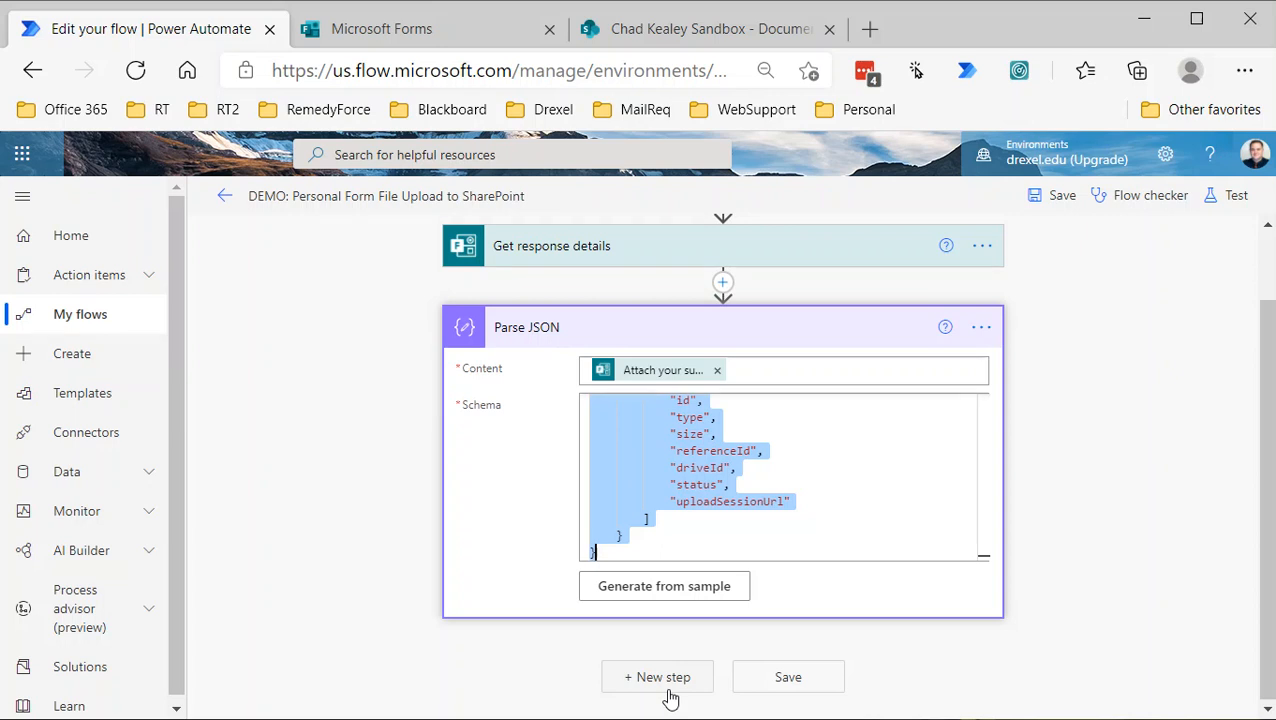
Add a OneDrive for Business Get file metadata step and pick driveId from Parse JSON for its File field
click(656, 676)
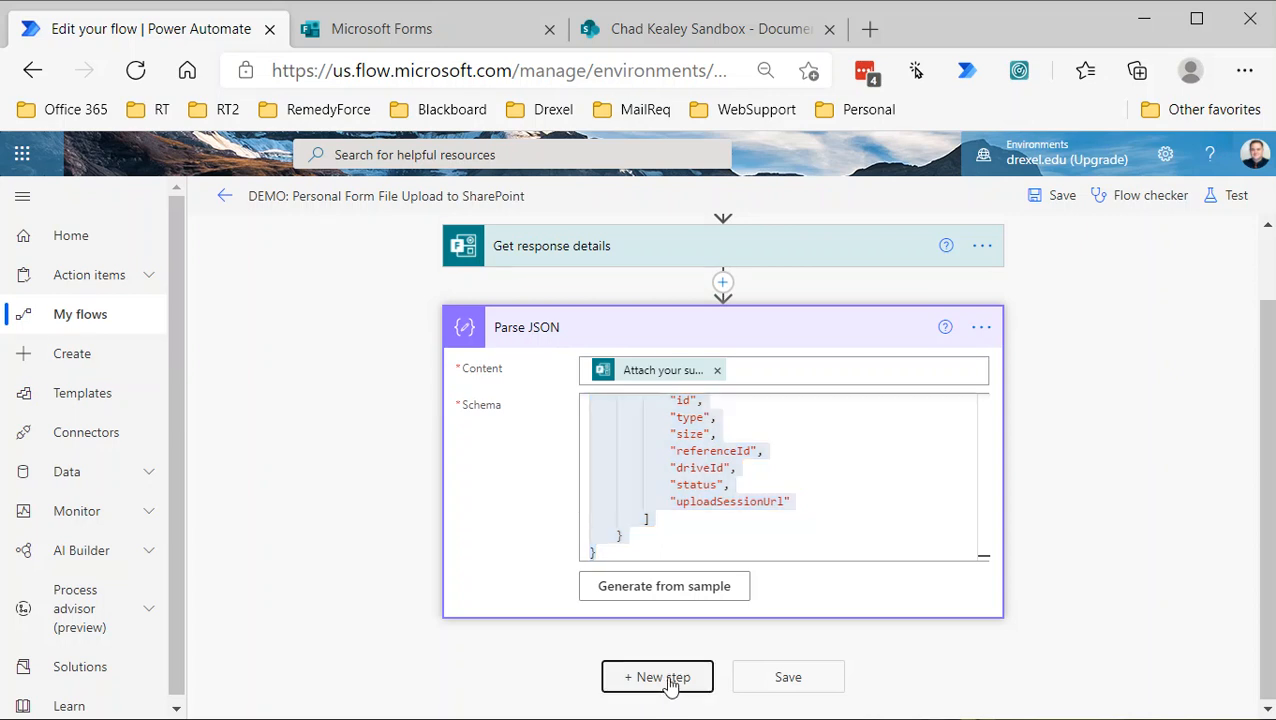
click(656, 676)
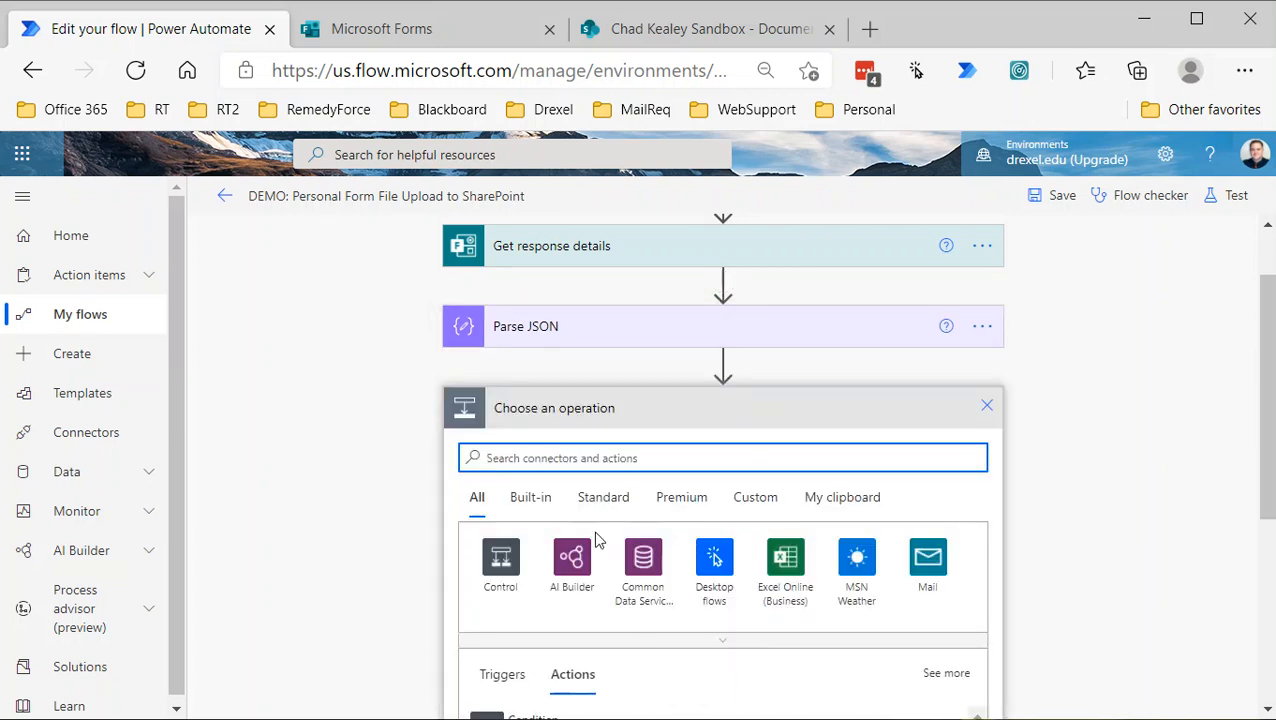
text(get file)
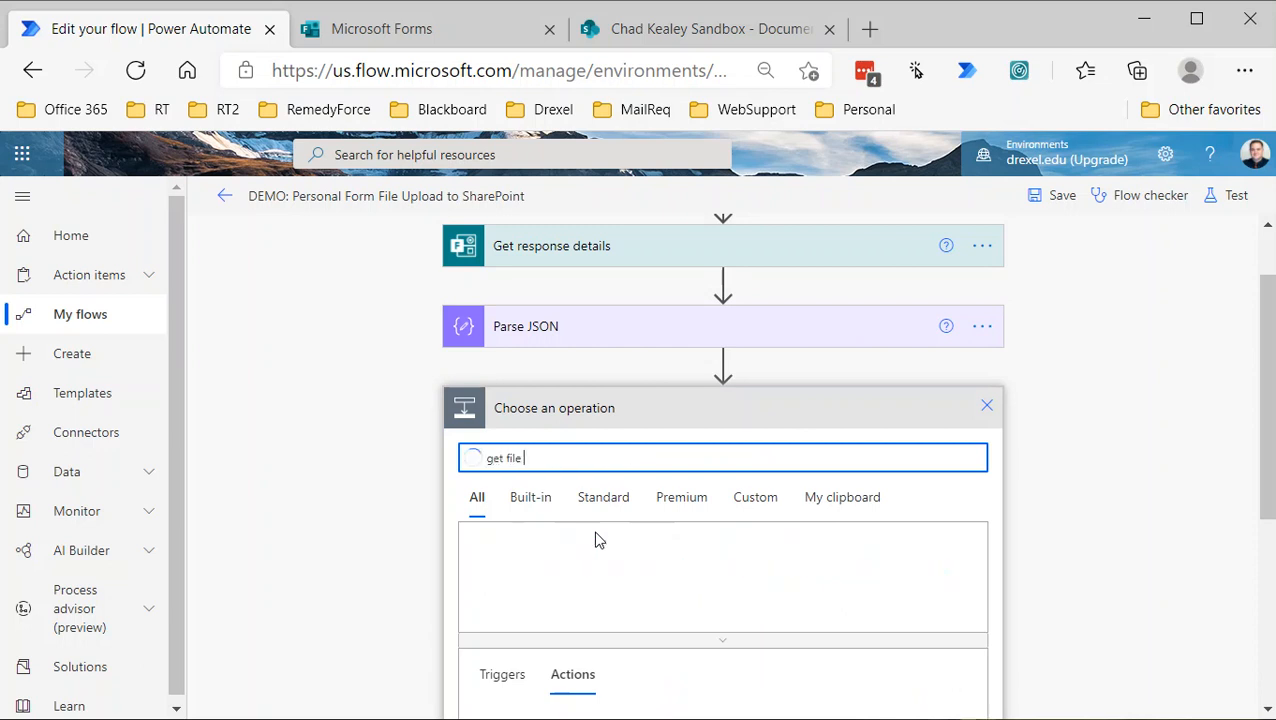
text(meta)
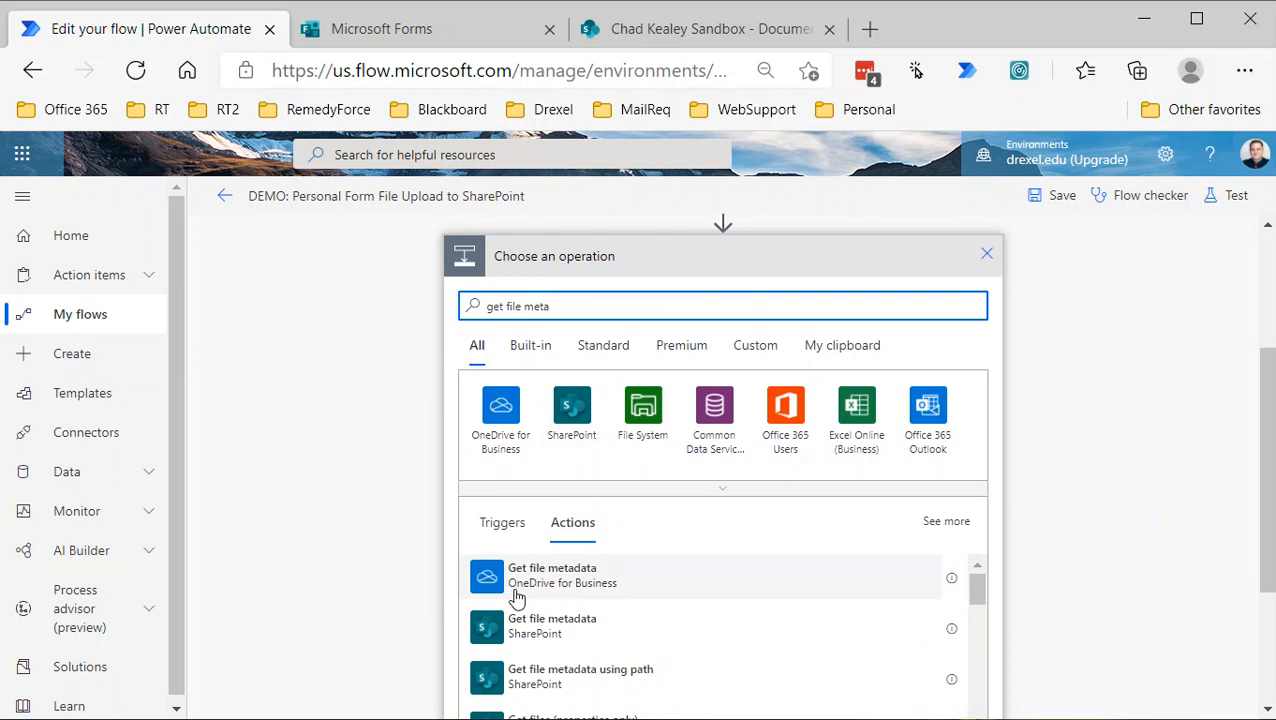
click(552, 576)
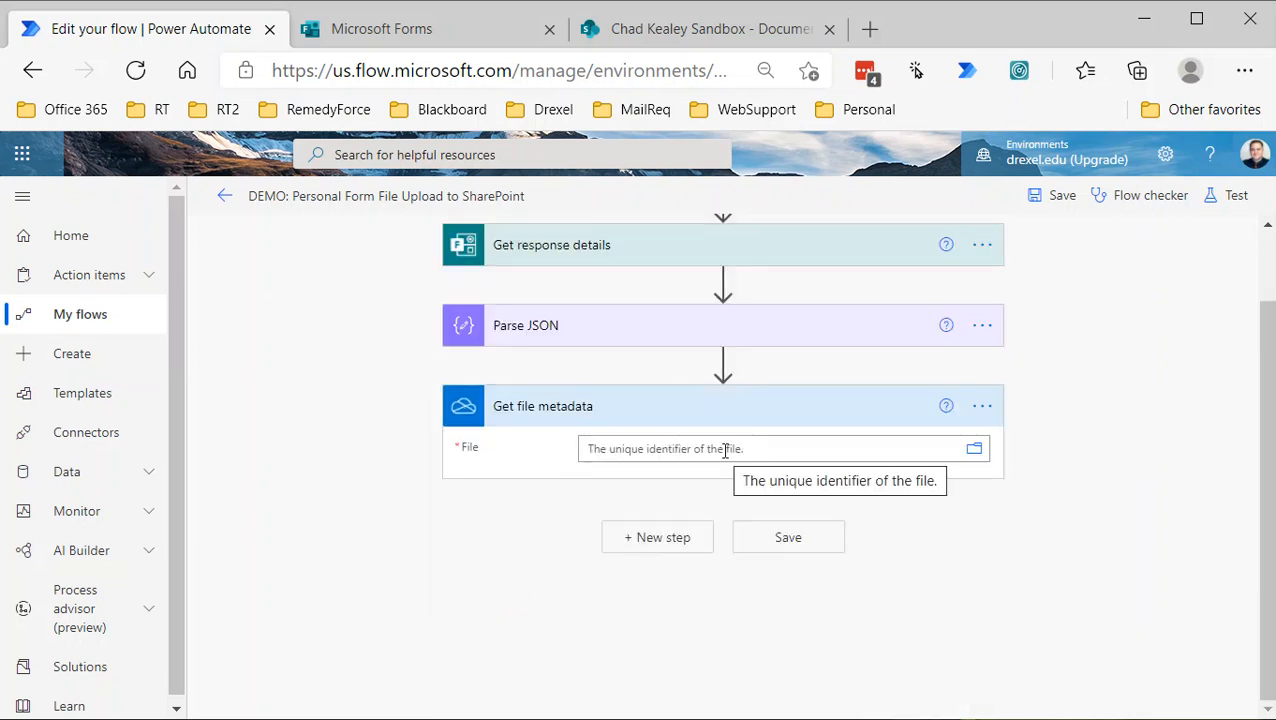
click(780, 448)
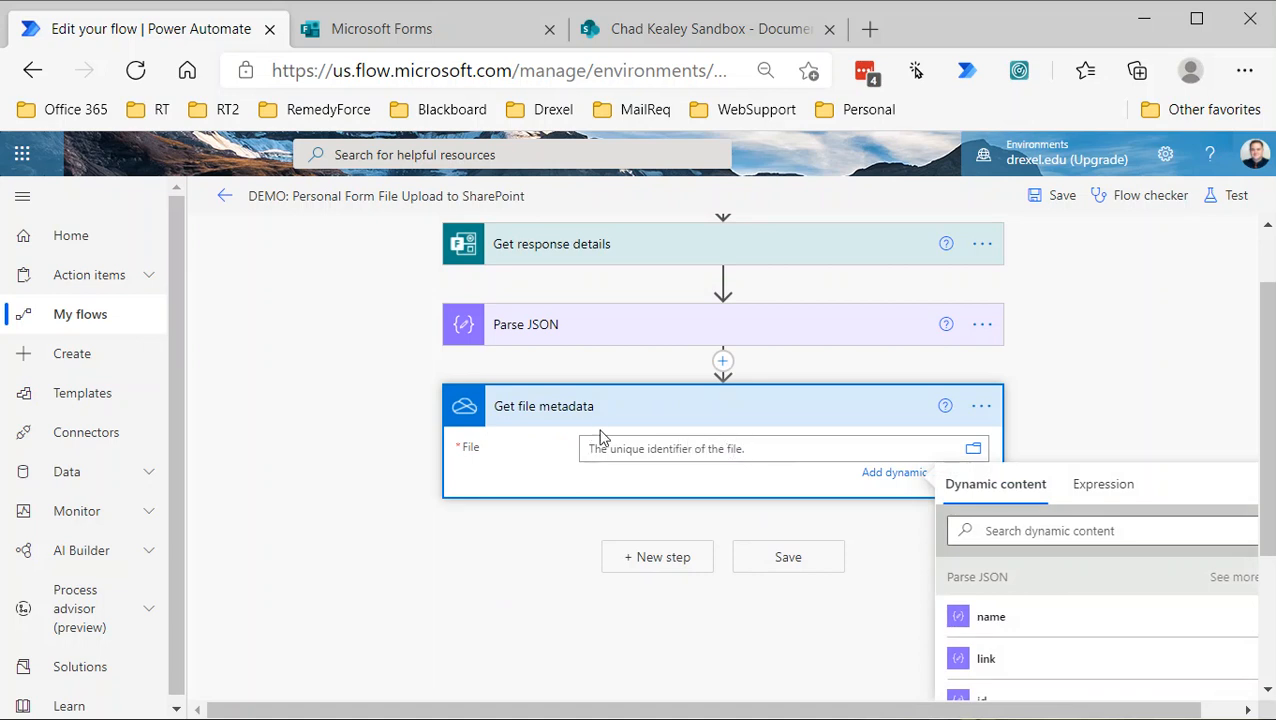
mouse_move(698, 474)
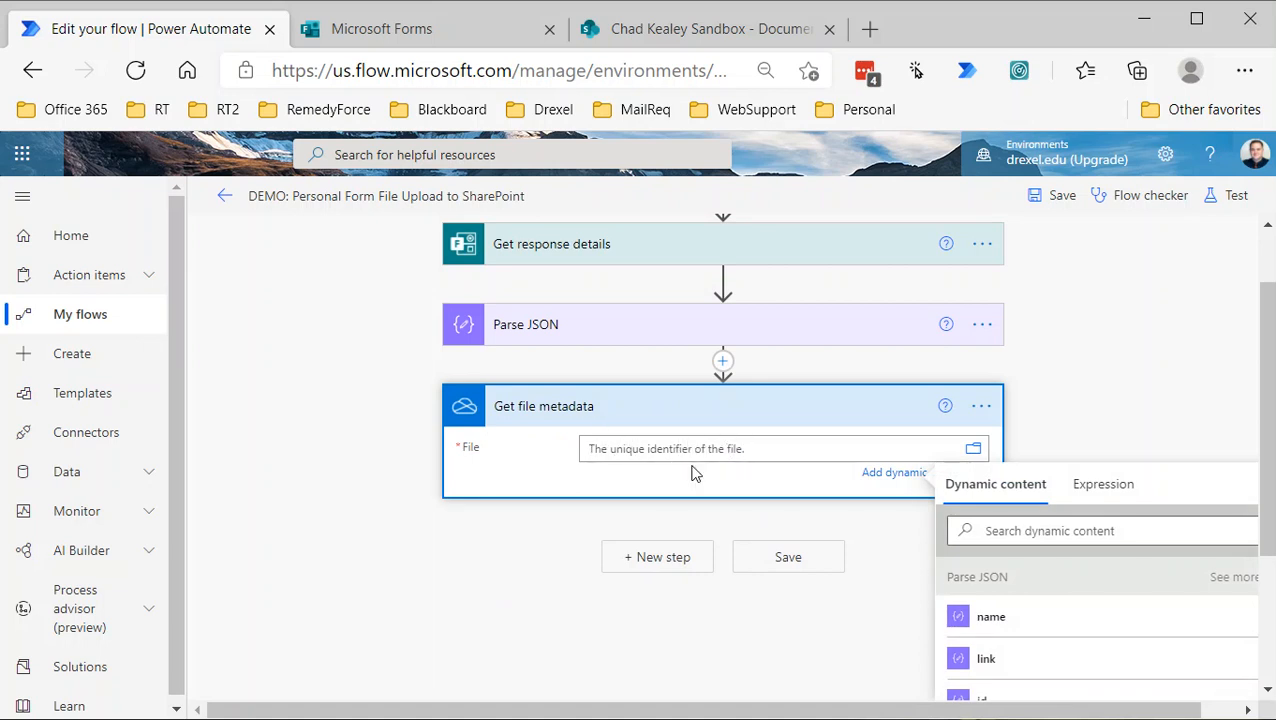
mouse_move(830, 534)
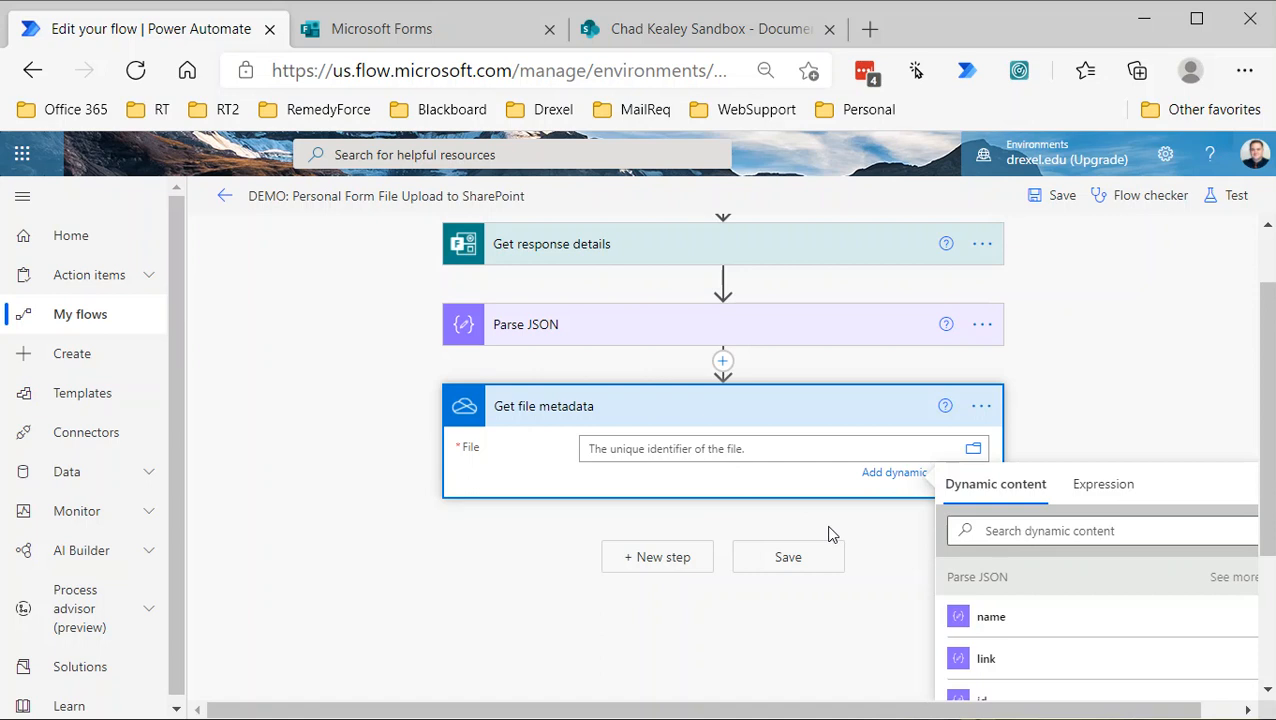
scroll(down, 3)
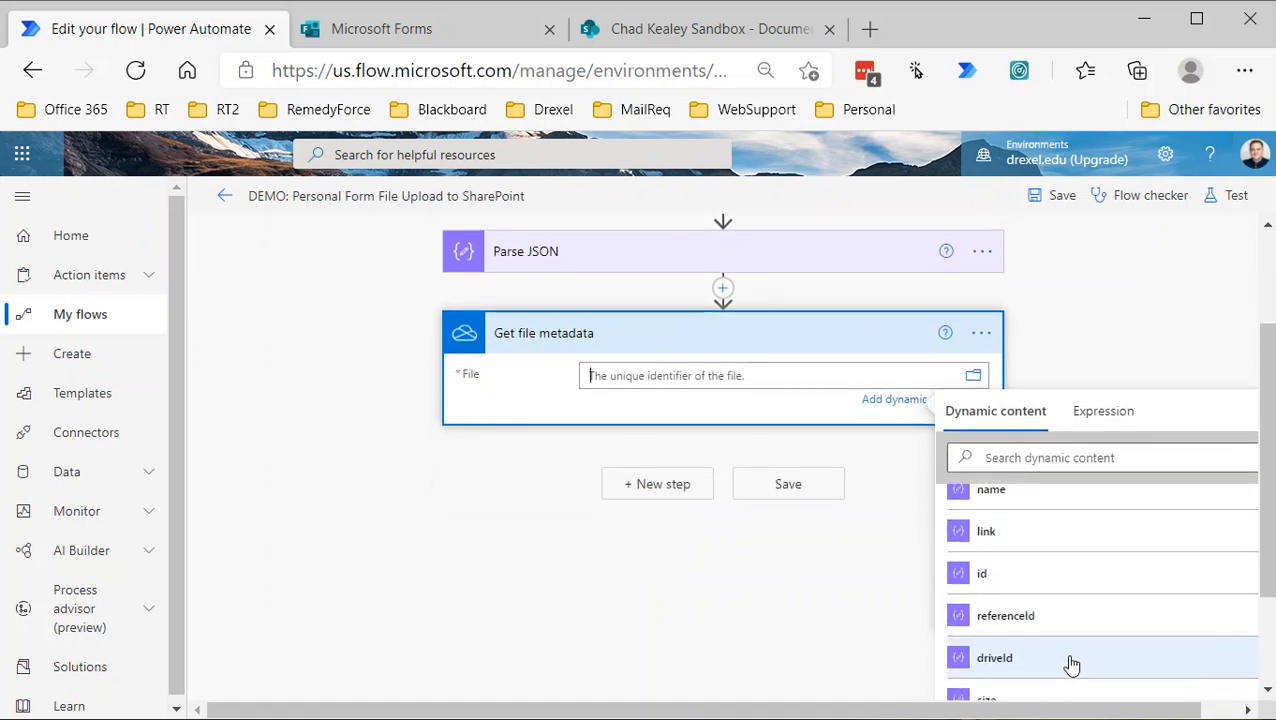
mouse_move(1016, 664)
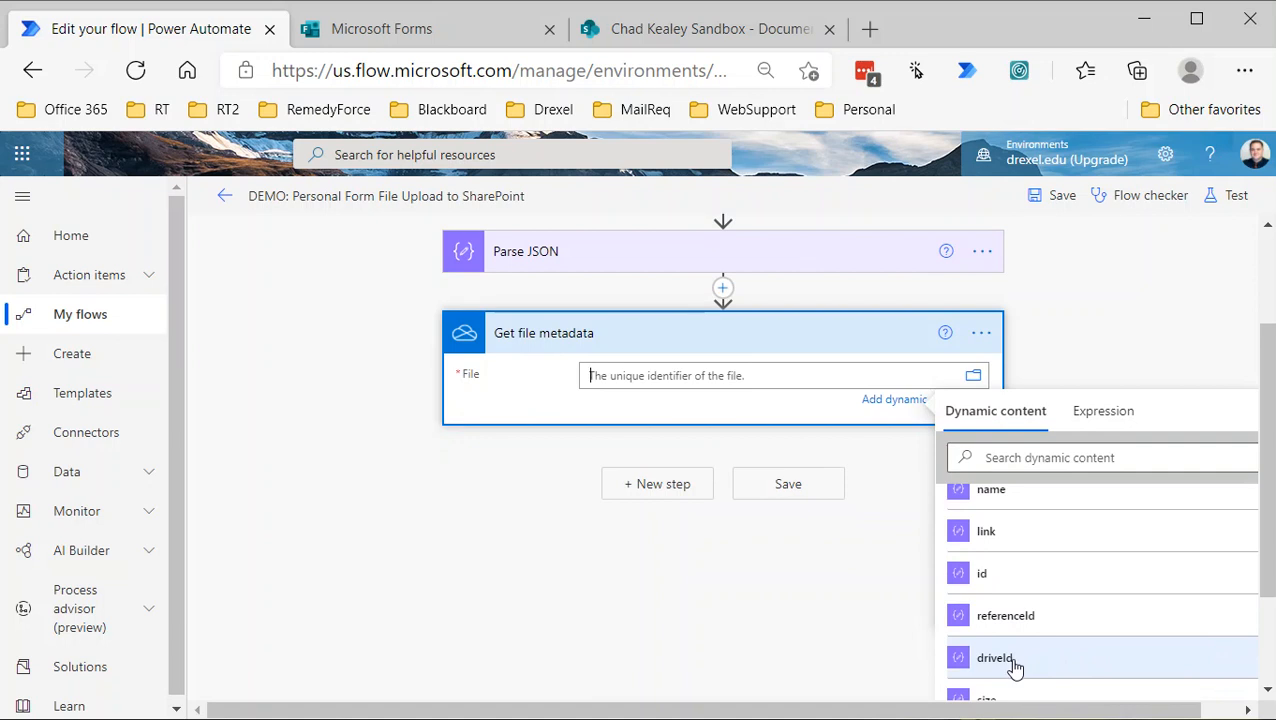
mouse_move(994, 664)
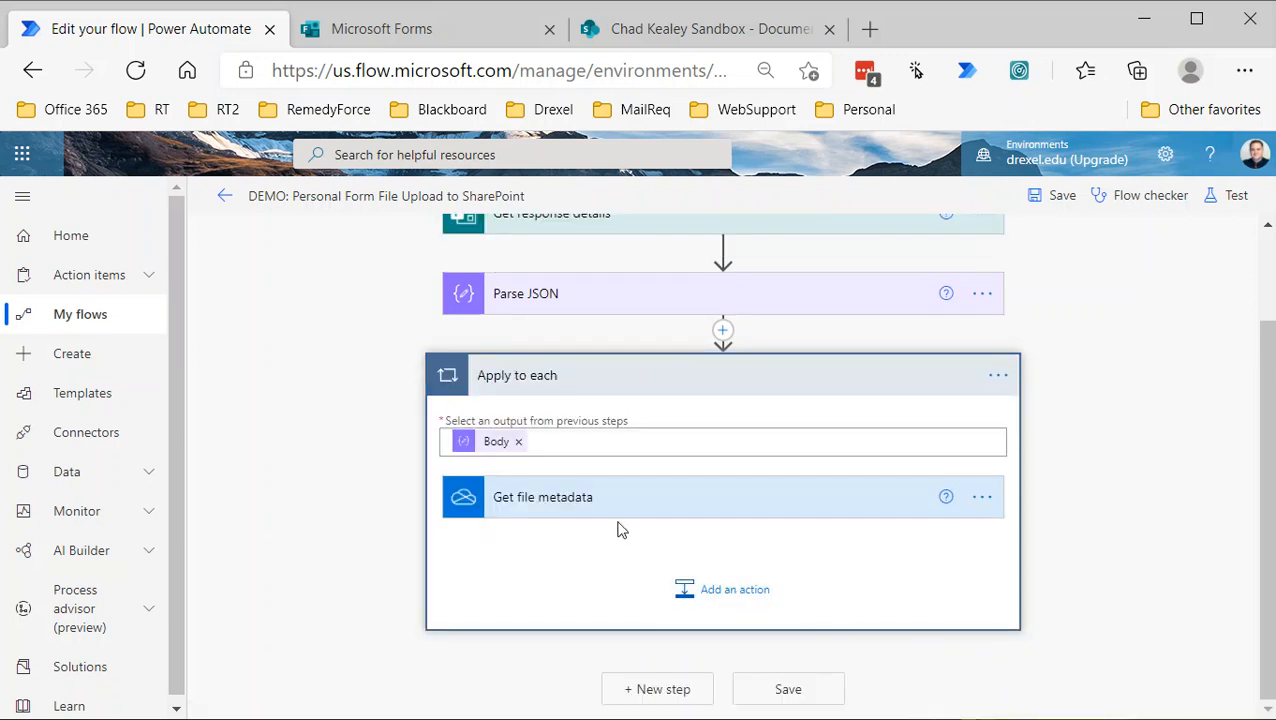
Append id from Parse JSON after driveId in the Get file metadata File field
click(544, 496)
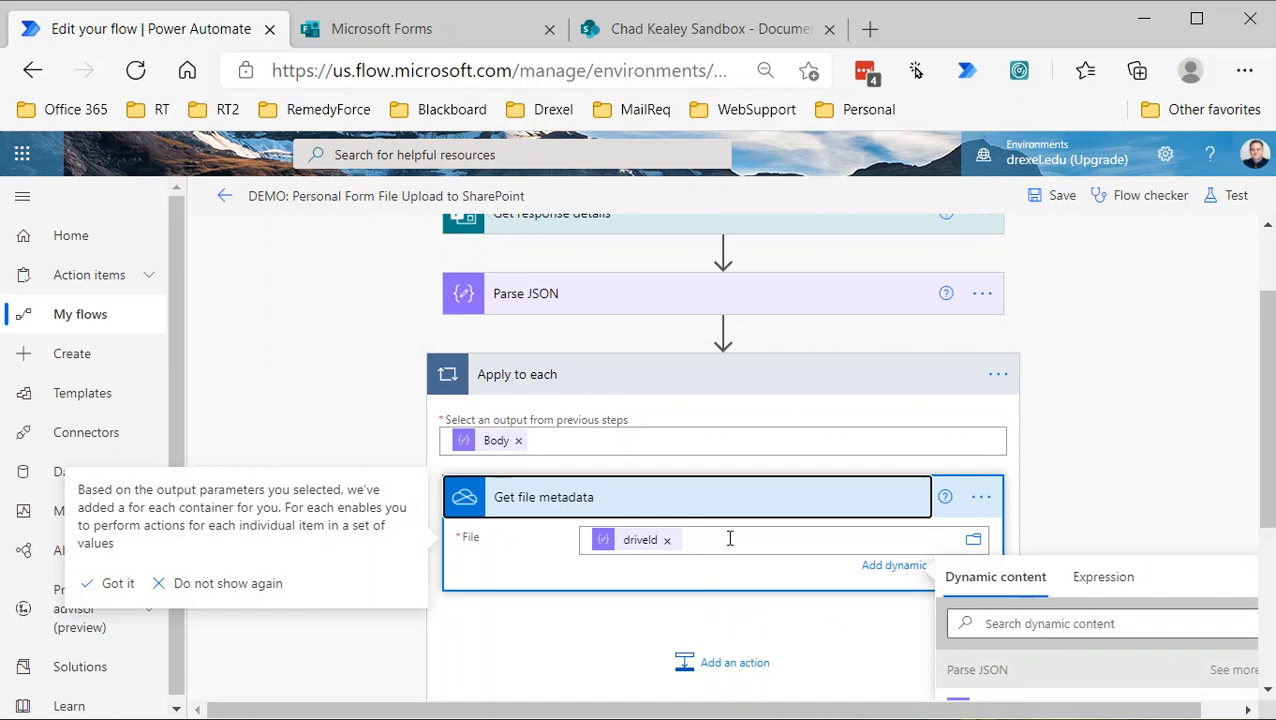
click(108, 584)
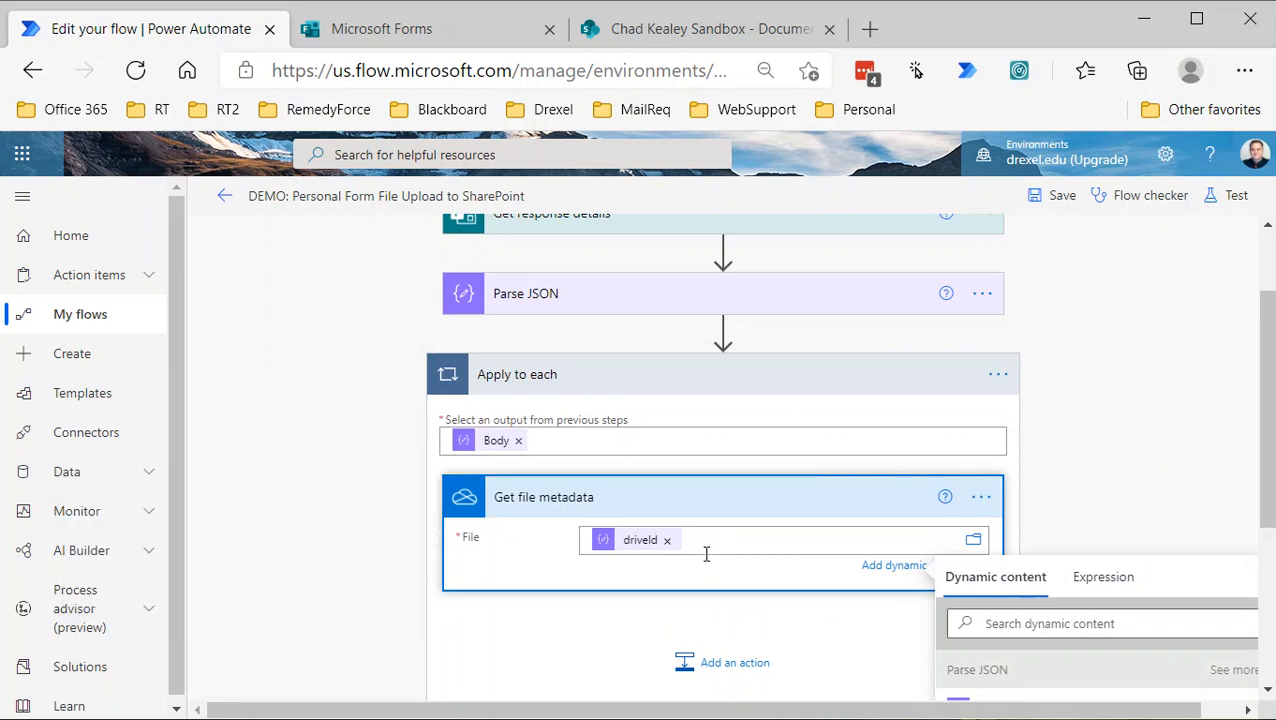
scroll(down, 3)
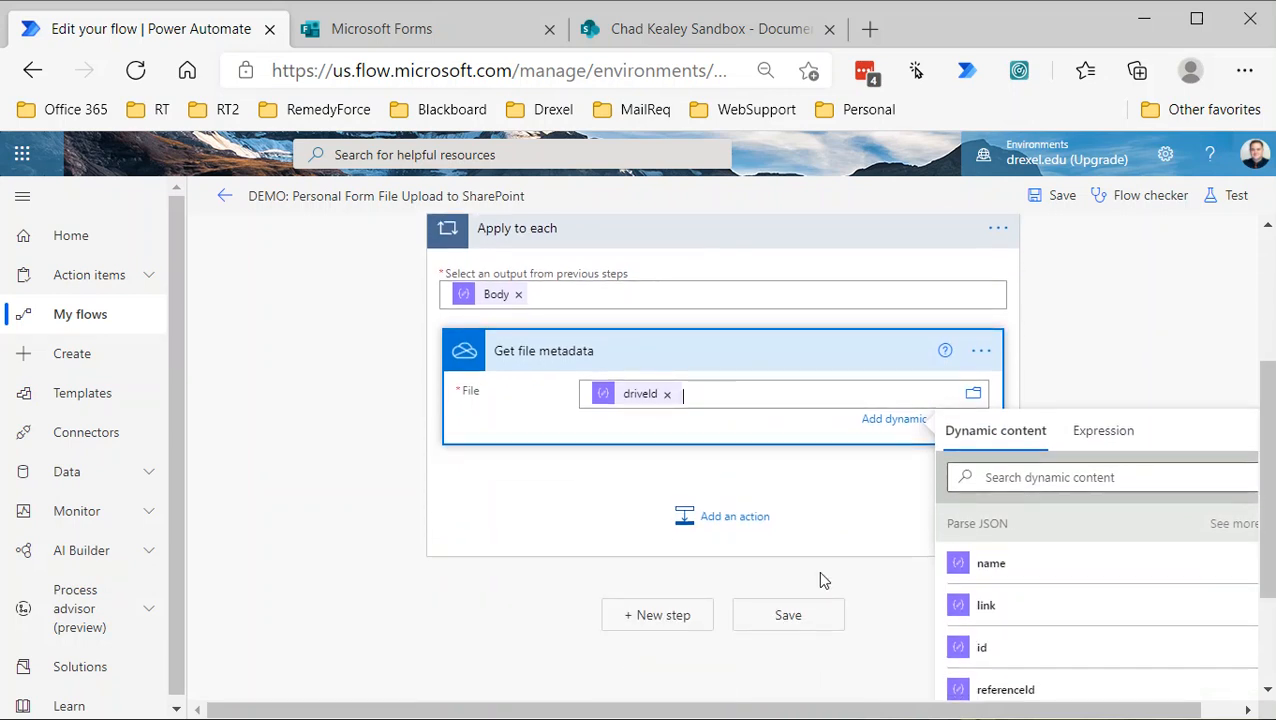
mouse_move(1008, 664)
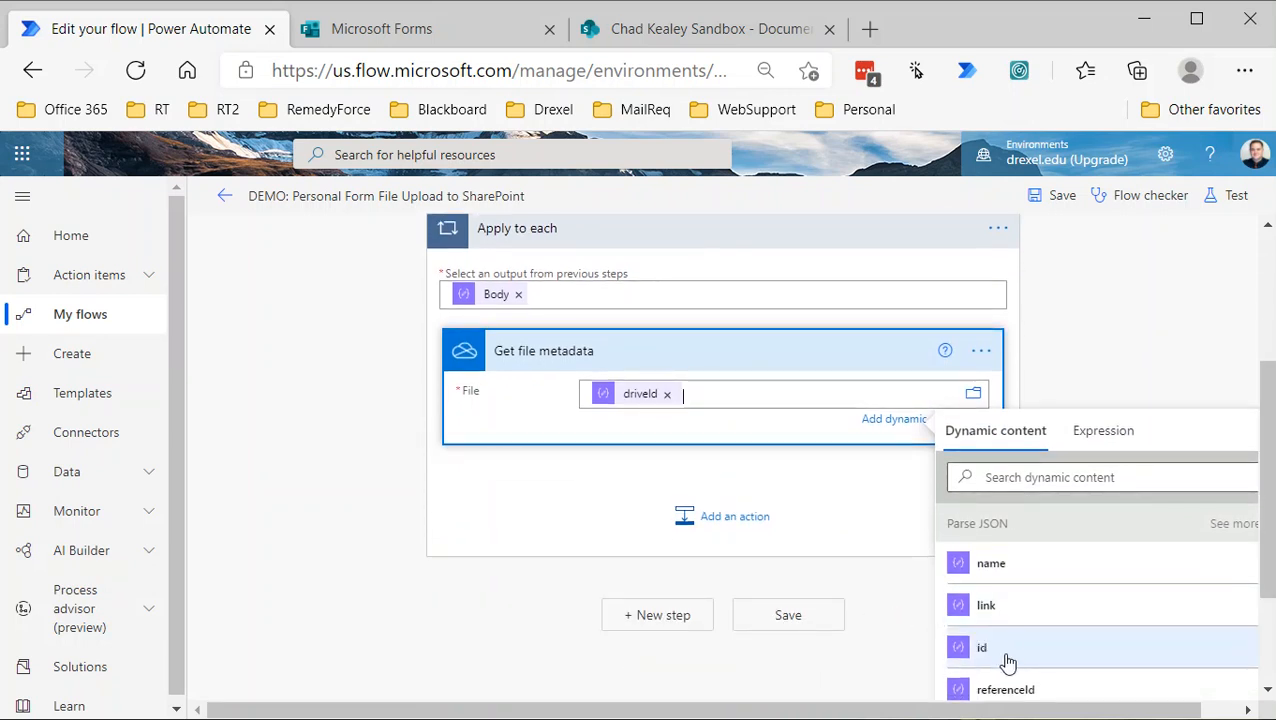
mouse_move(724, 394)
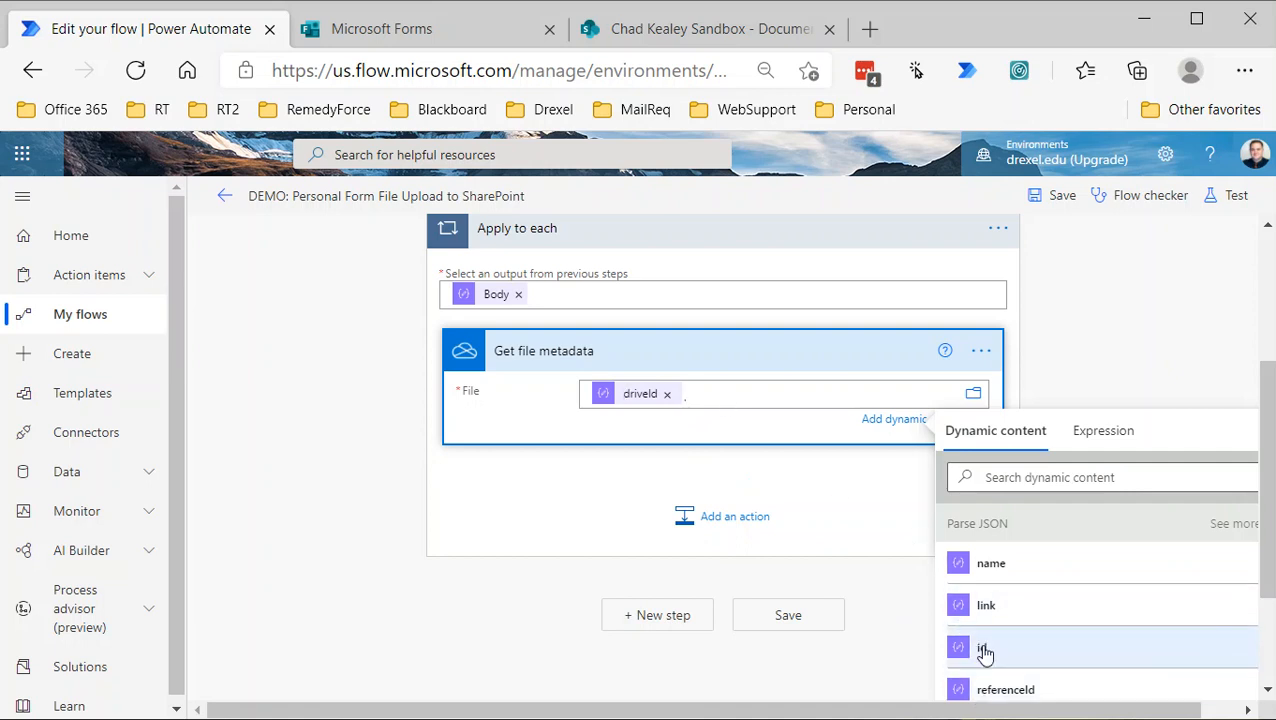
click(984, 648)
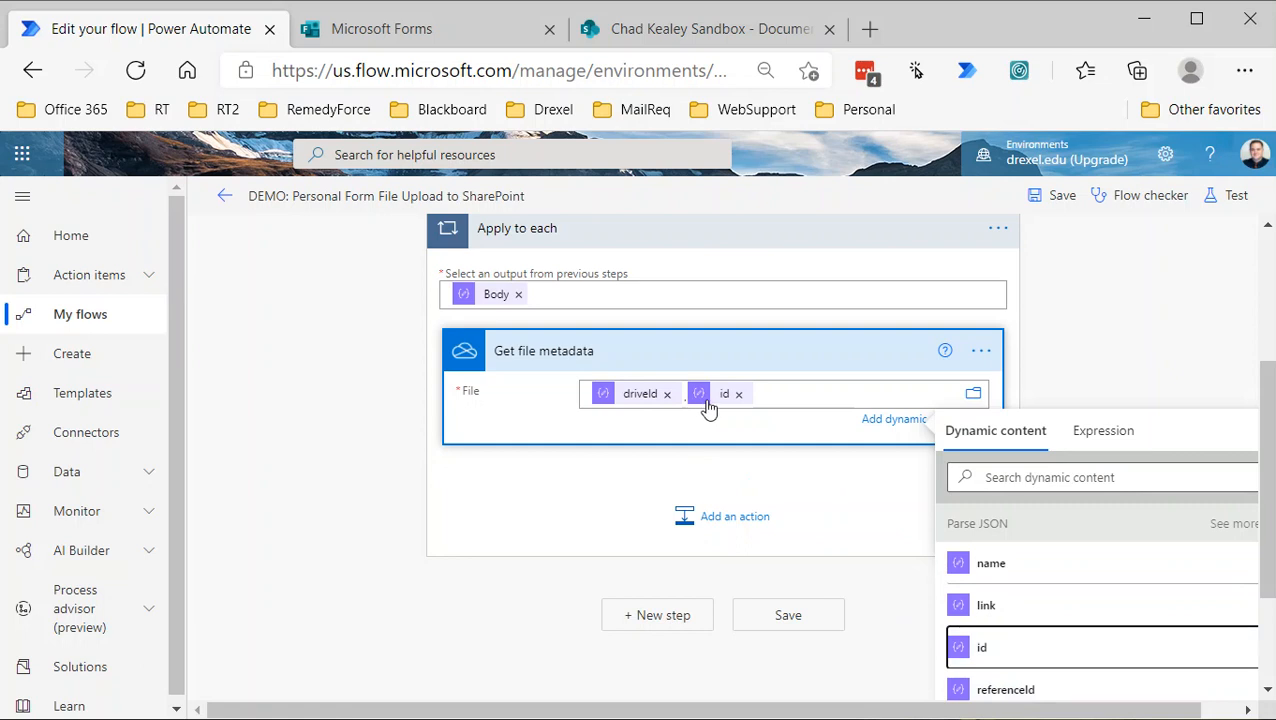
mouse_move(818, 396)
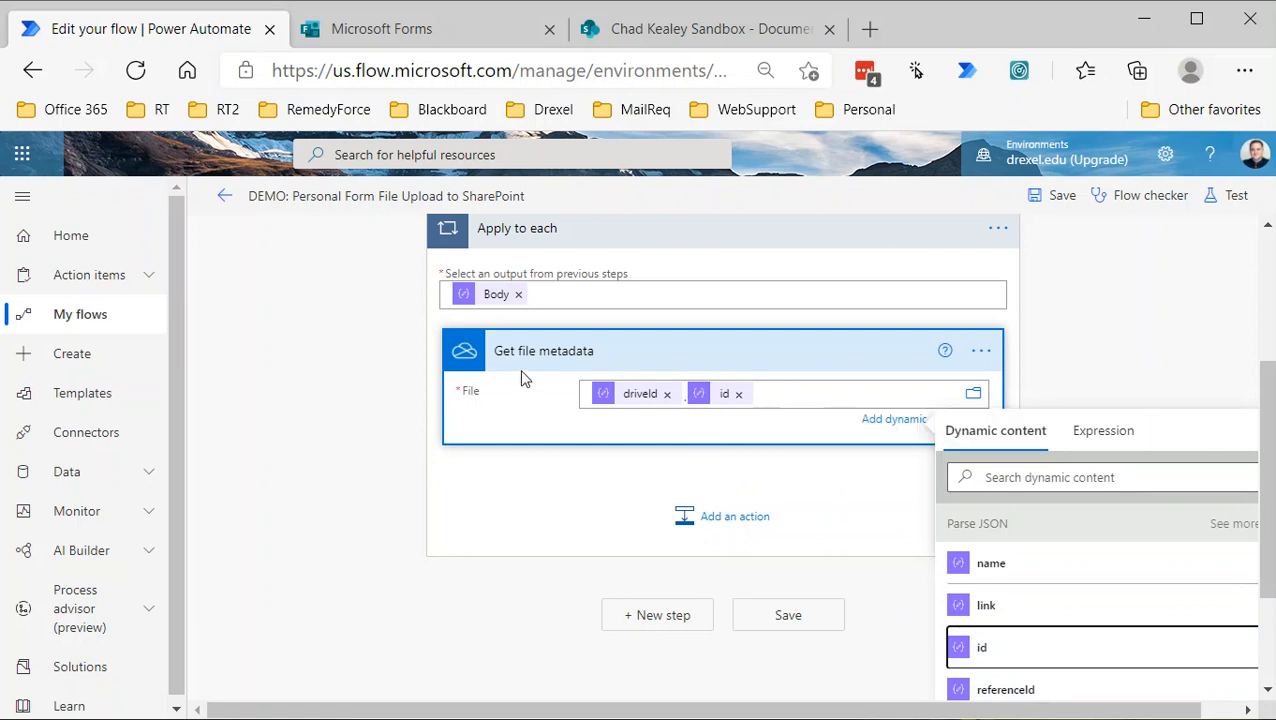
mouse_move(548, 362)
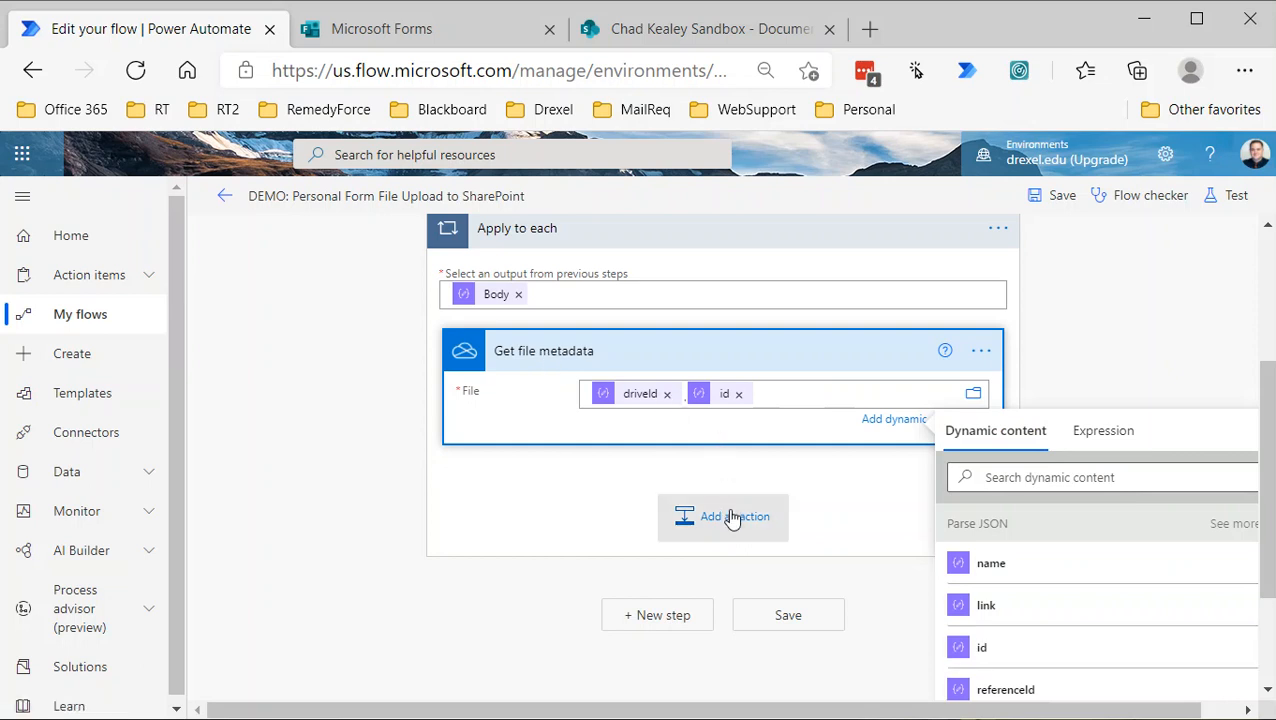
Start a new action inside Apply to each below Get file metadata and review that step
click(724, 516)
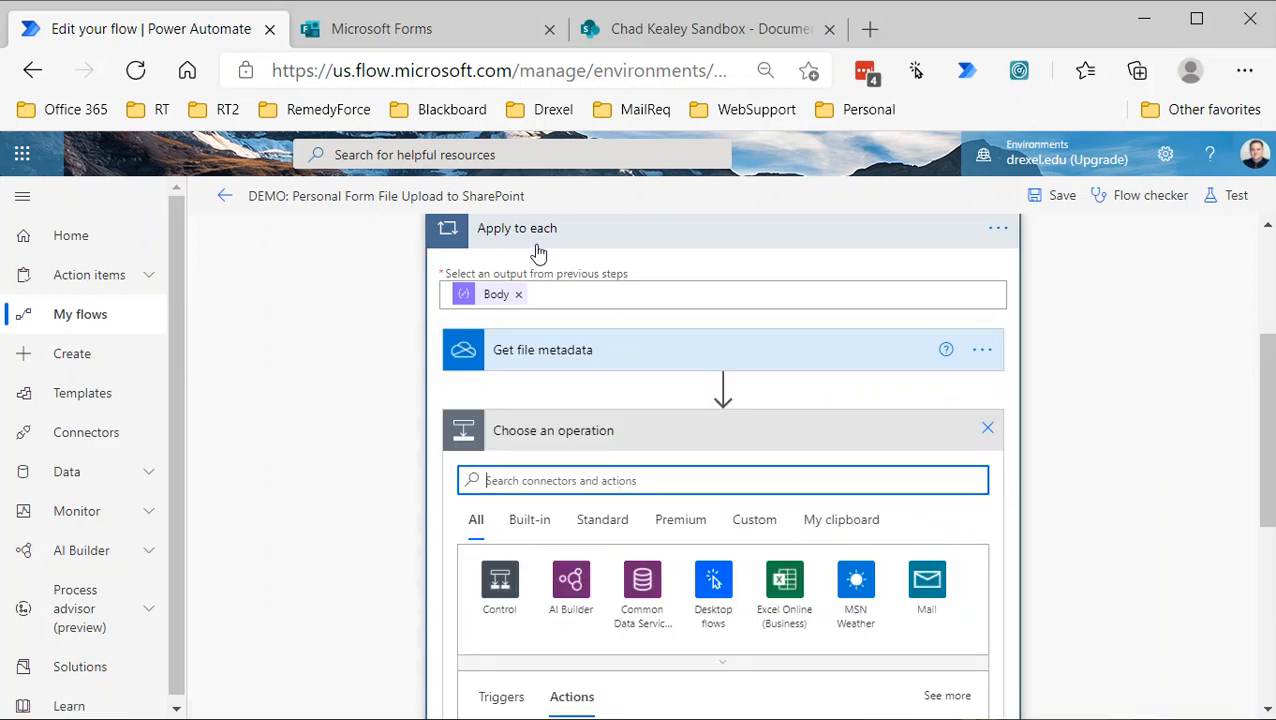
scroll(up, 3)
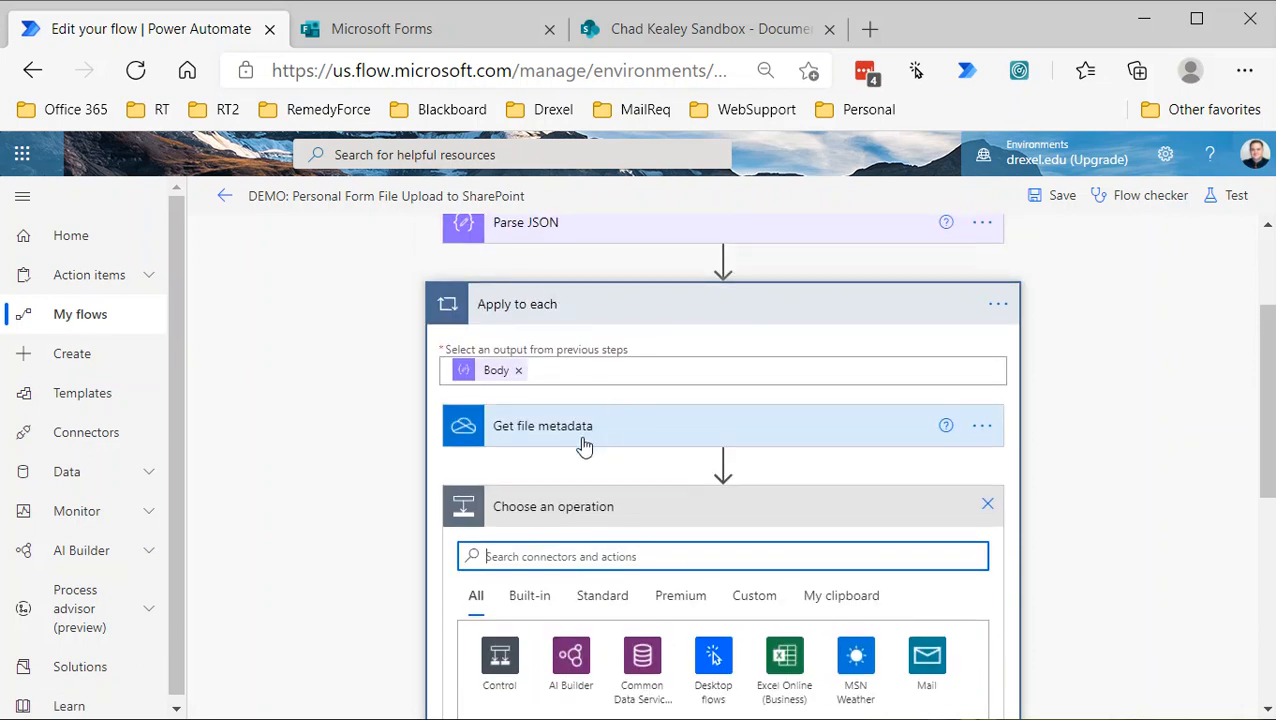
click(584, 424)
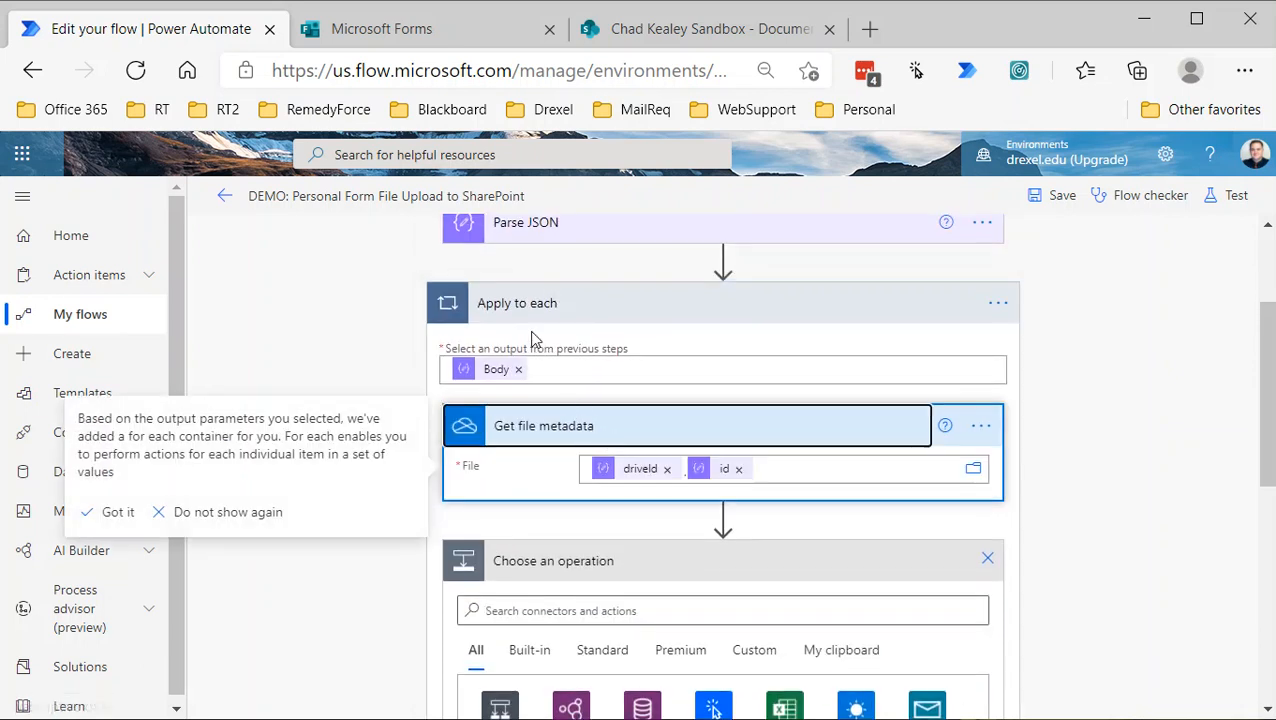
mouse_move(564, 308)
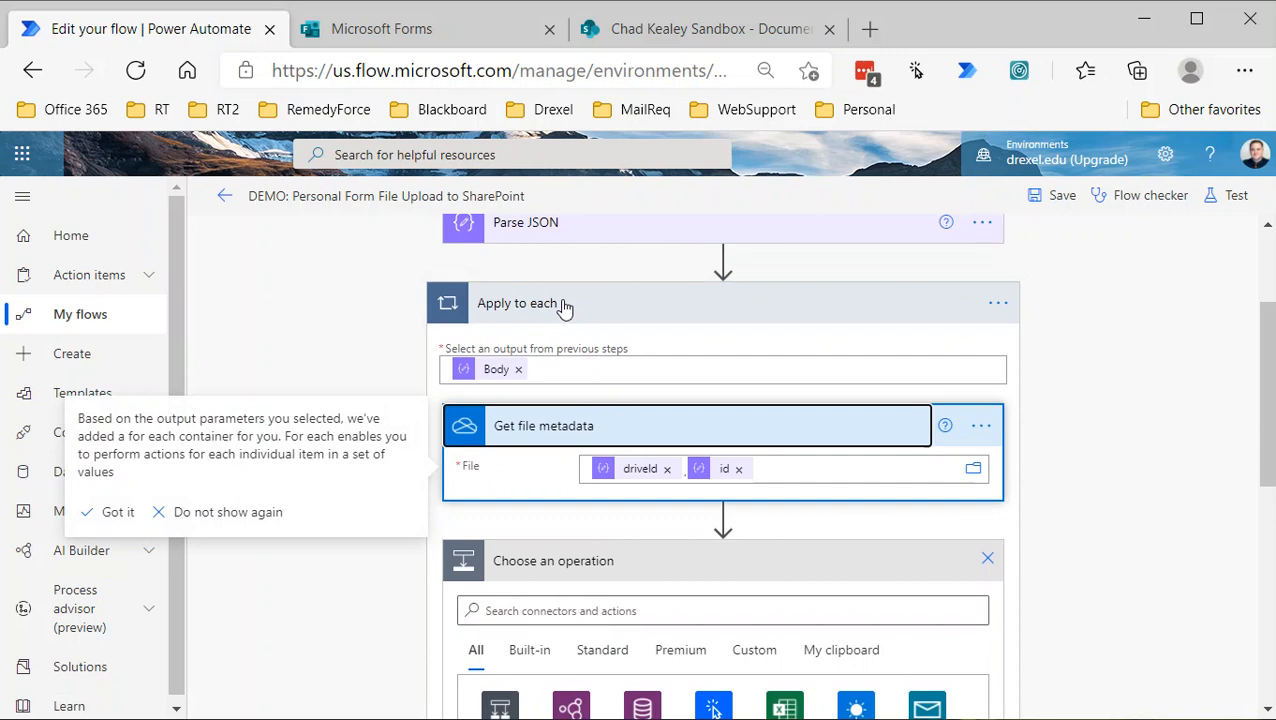
mouse_move(580, 318)
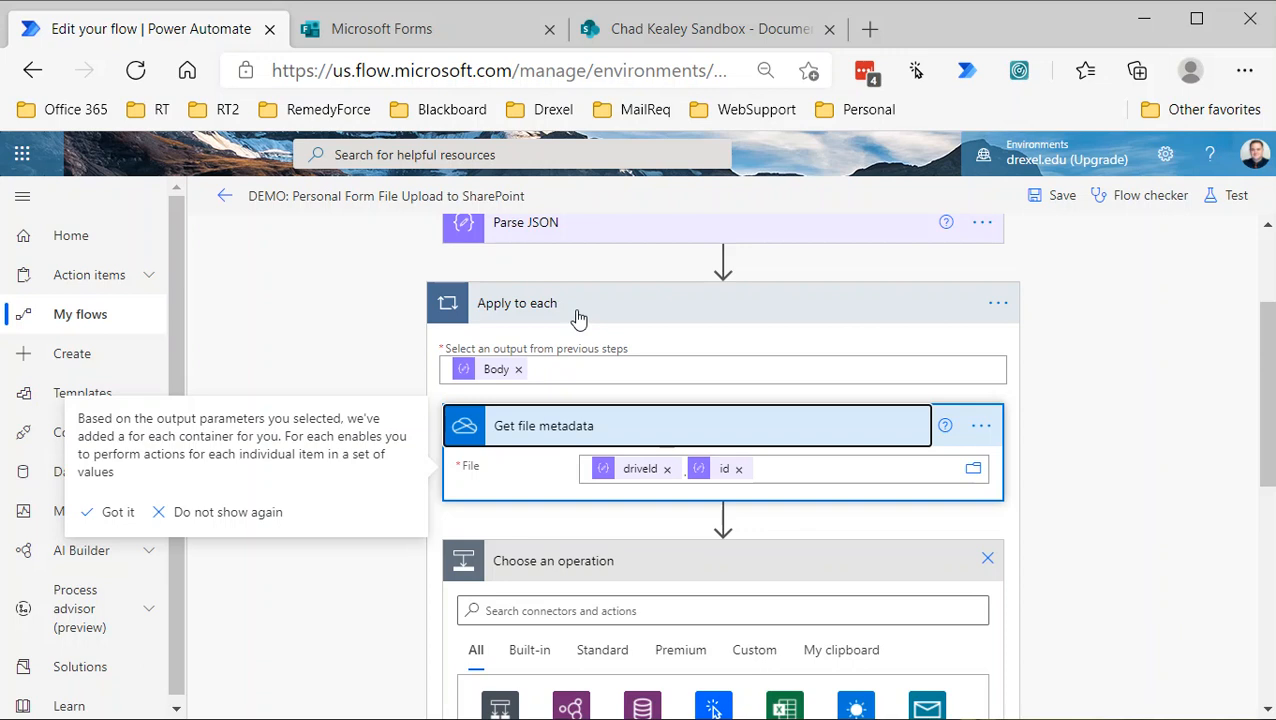
mouse_move(604, 320)
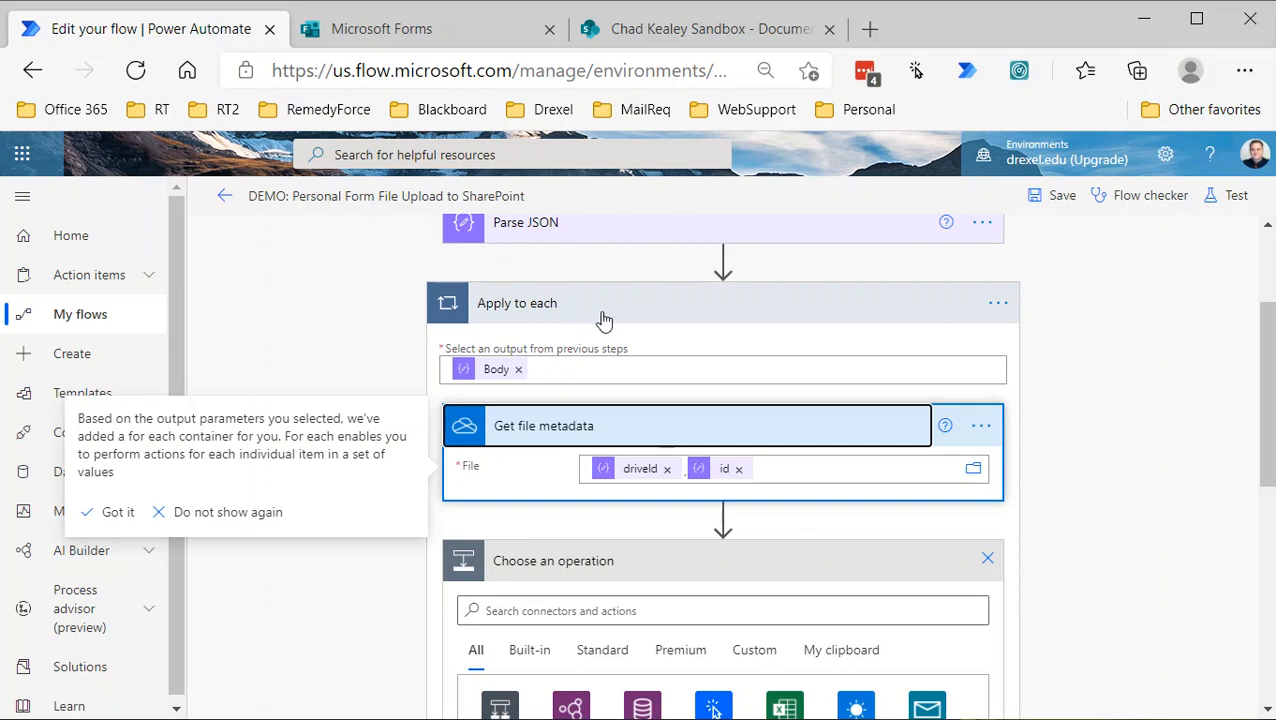
scroll(down, 3)
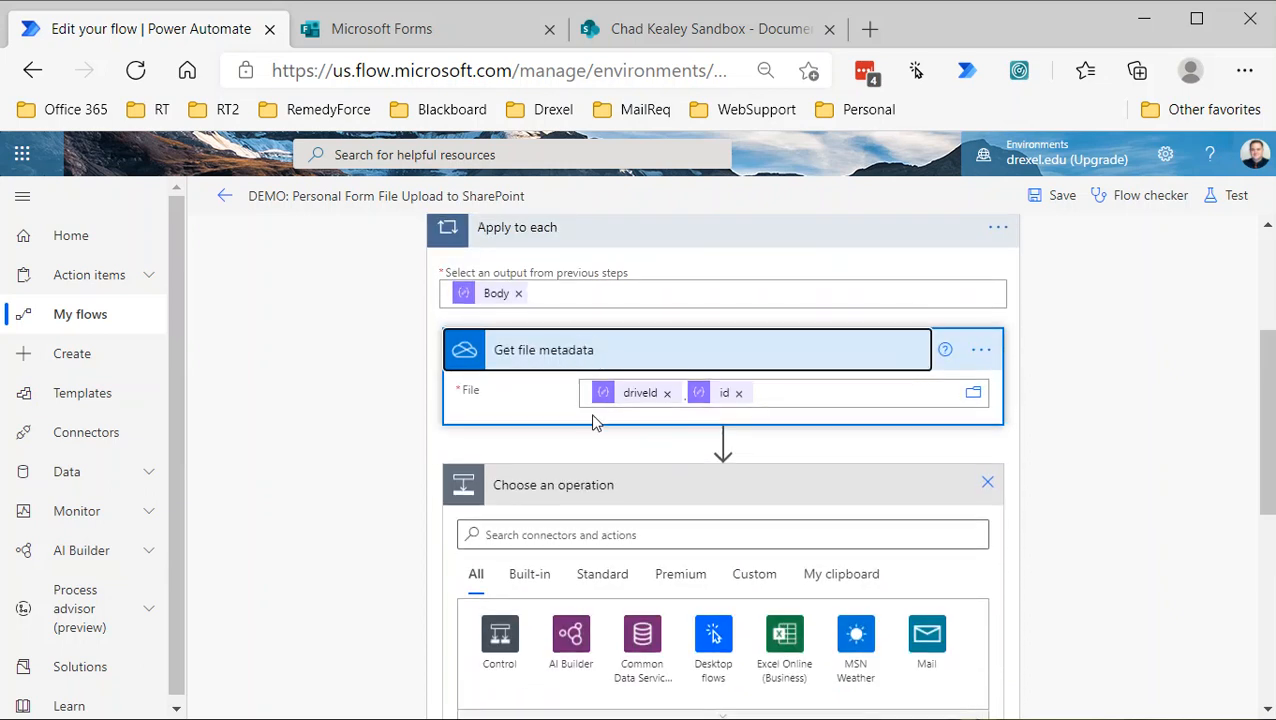
Add a OneDrive Get file content step and open dynamic content for its File field
text(get)
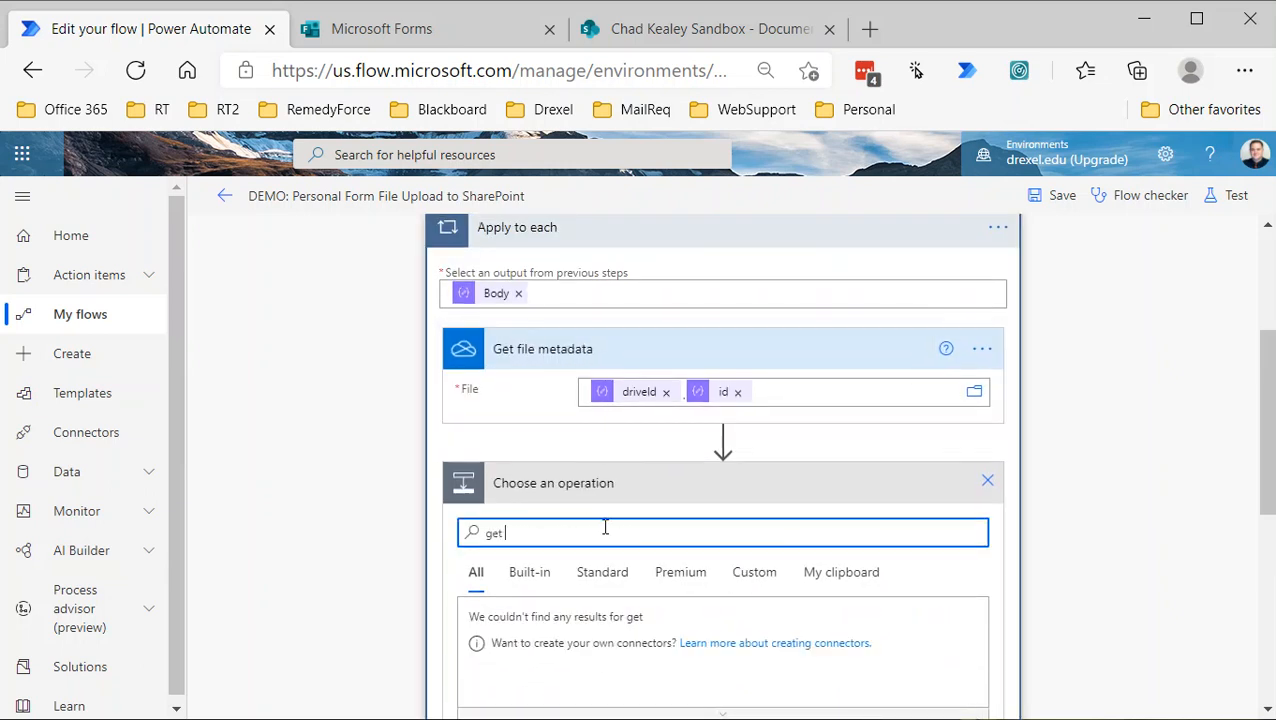
text(file content)
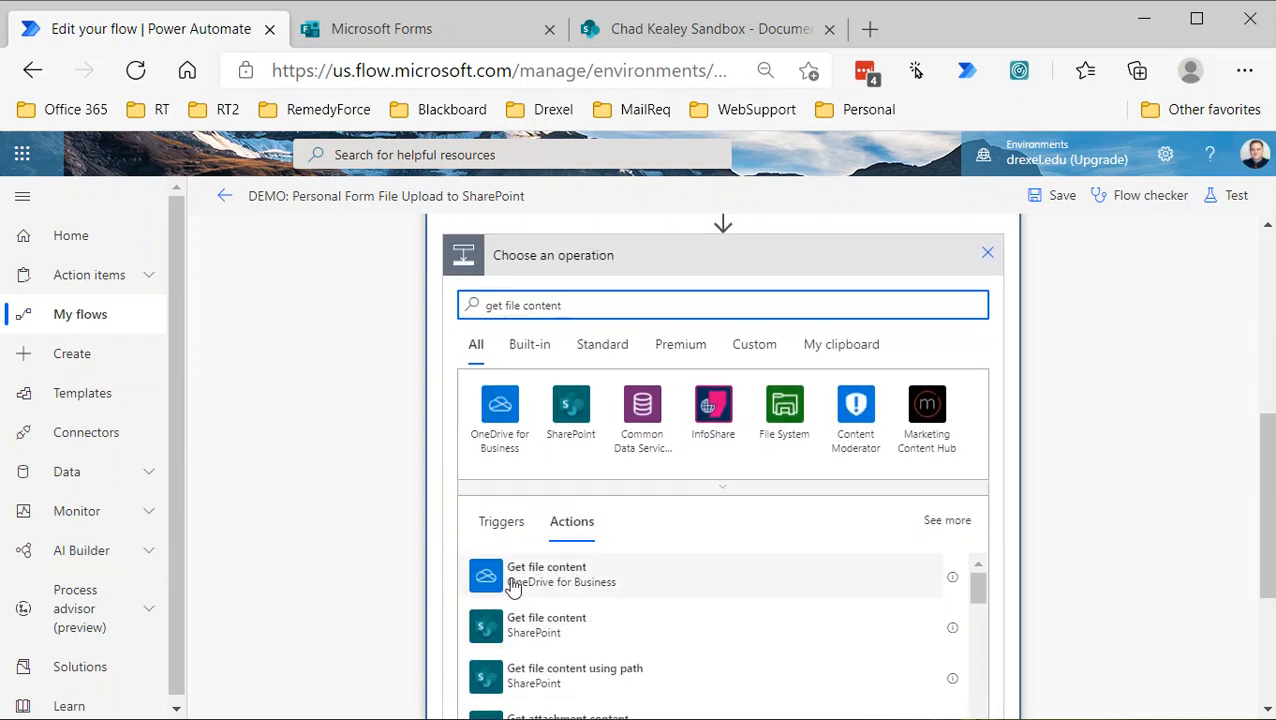
click(546, 574)
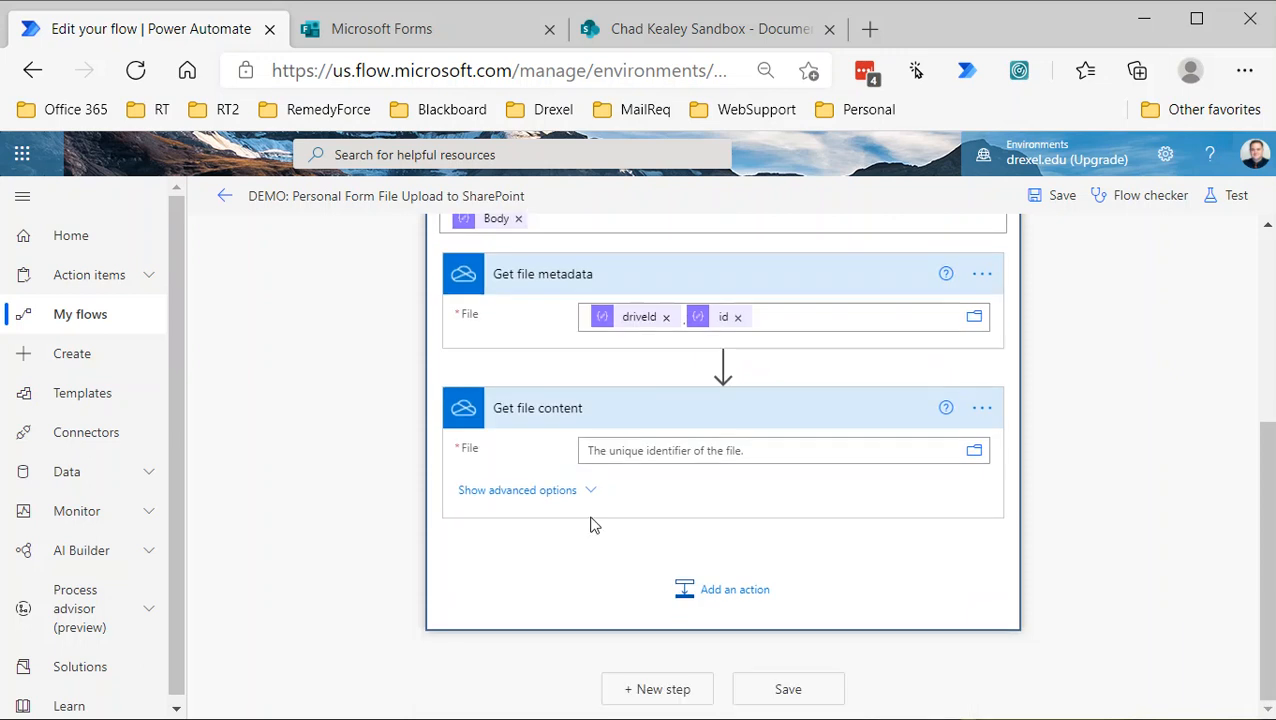
click(784, 450)
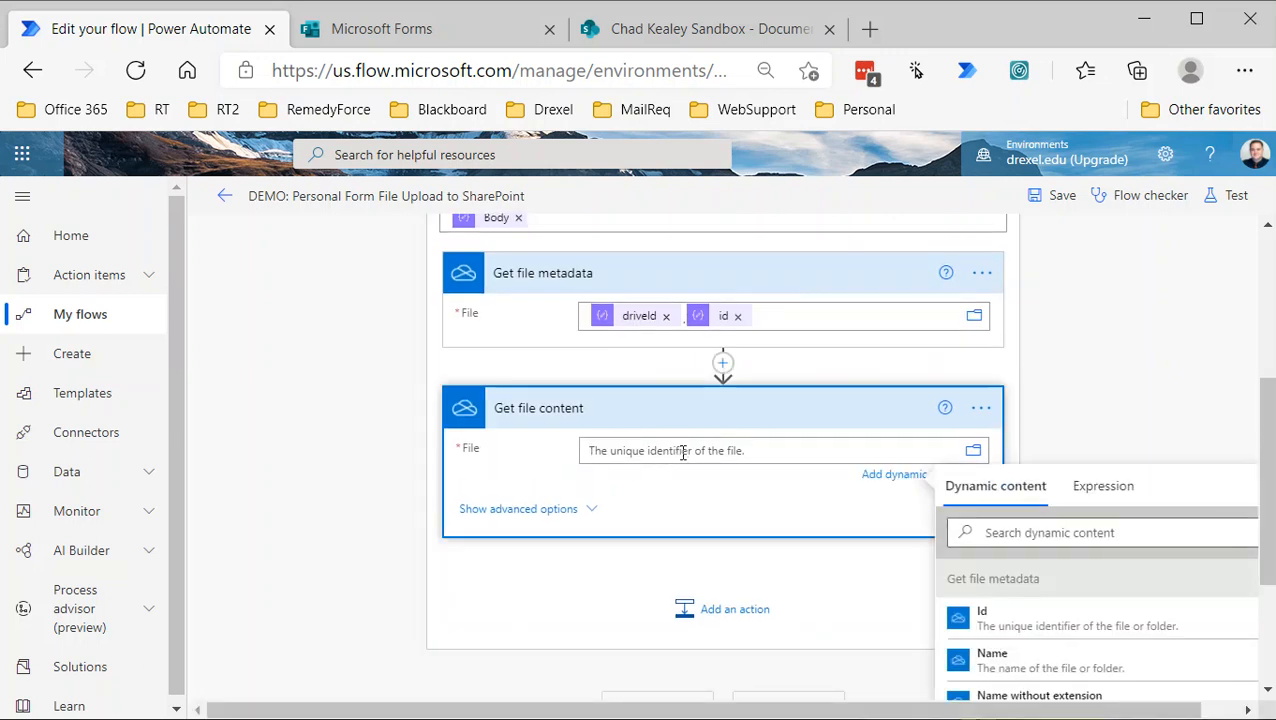
mouse_move(1004, 636)
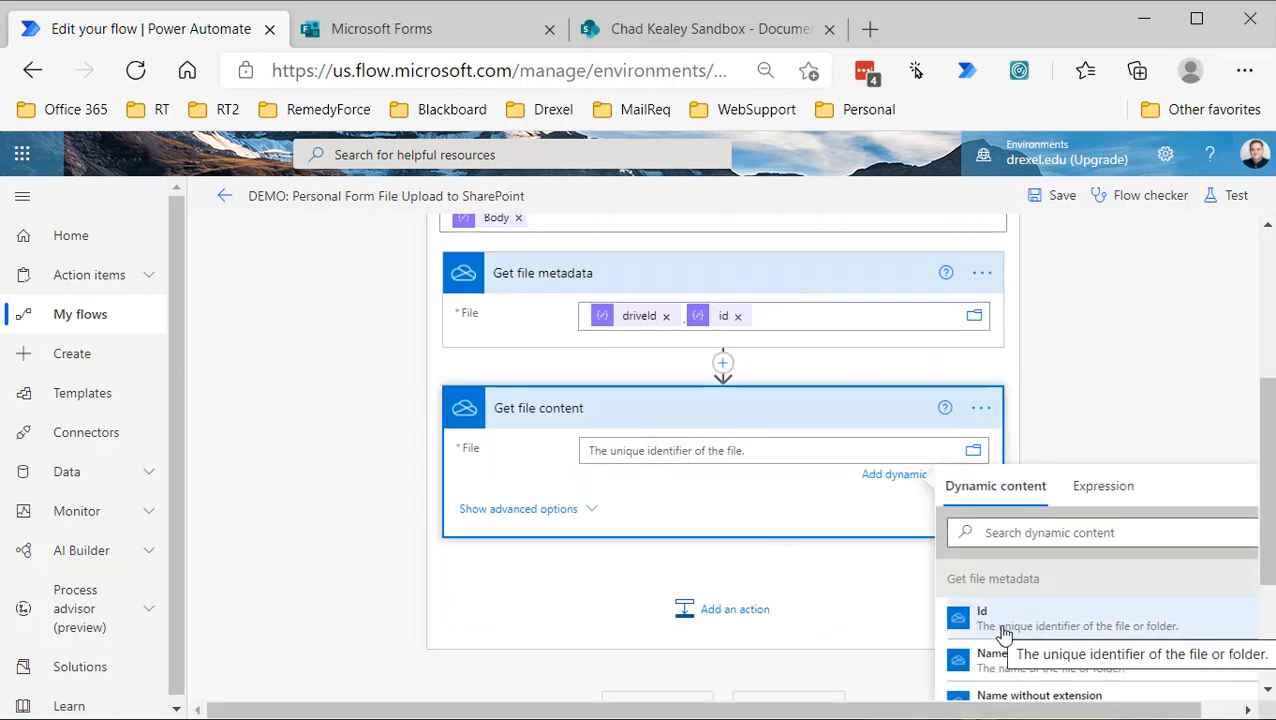
mouse_move(790, 470)
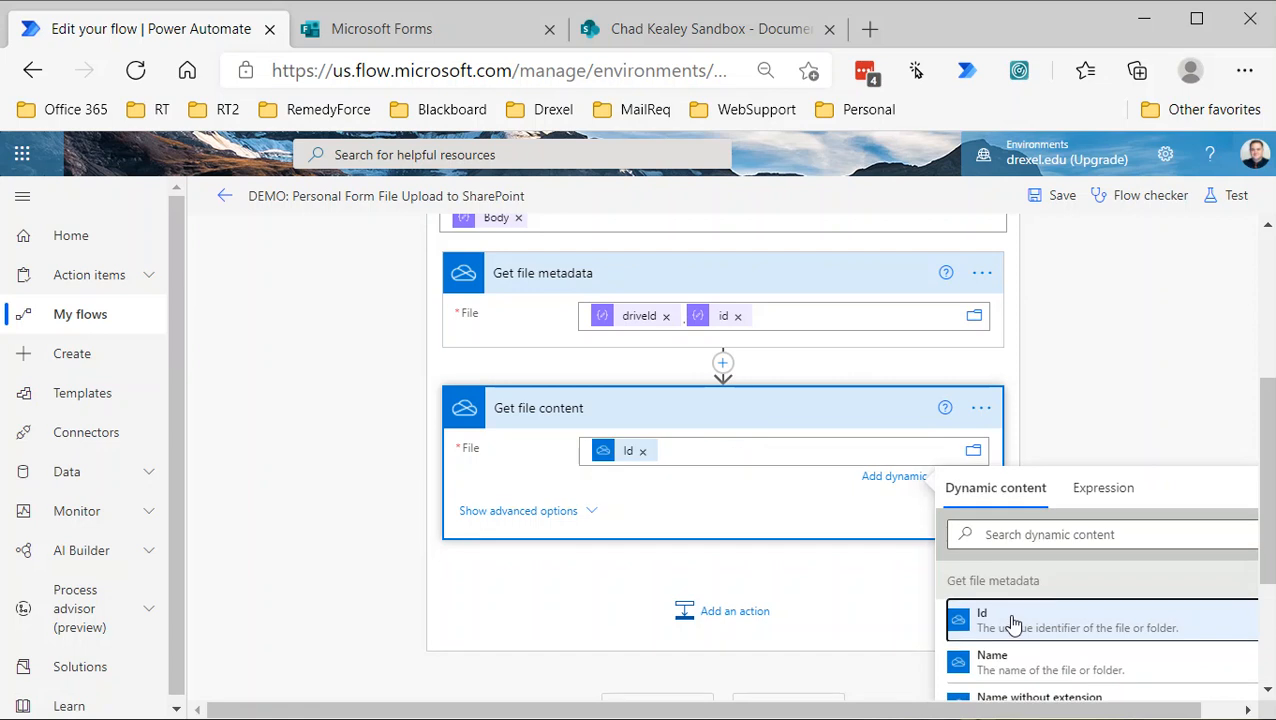
mouse_move(824, 564)
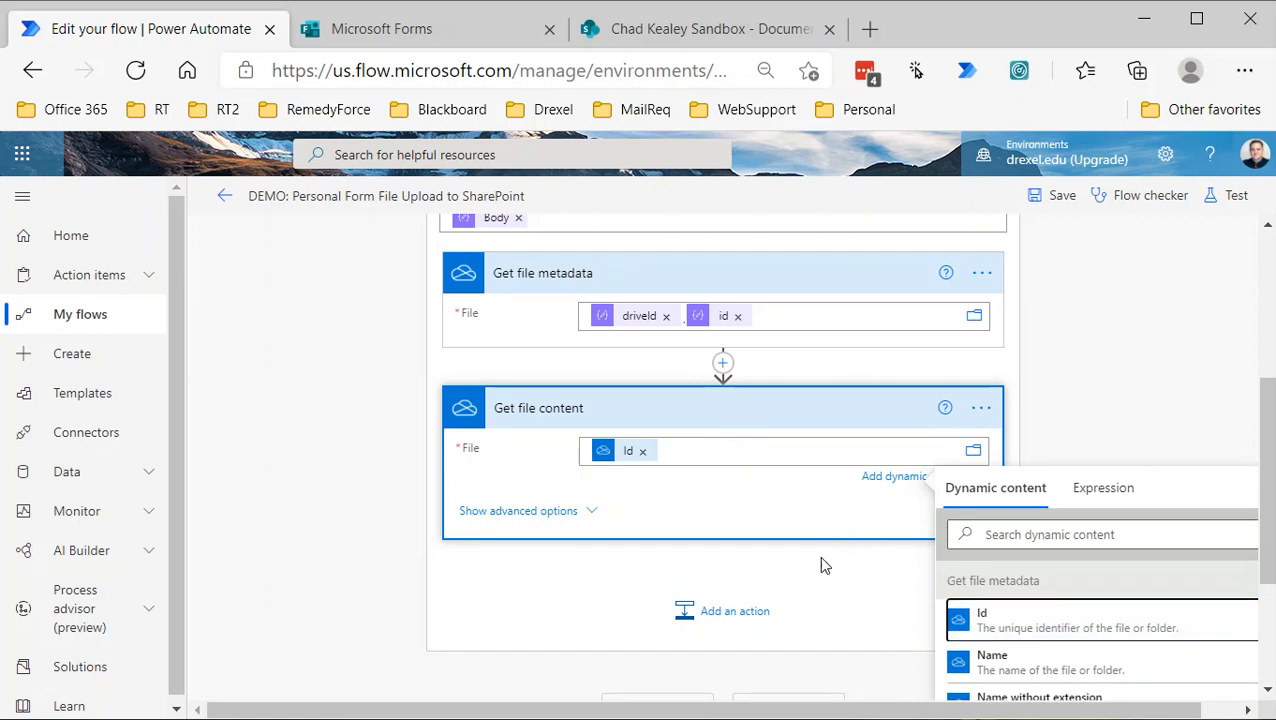
mouse_move(808, 572)
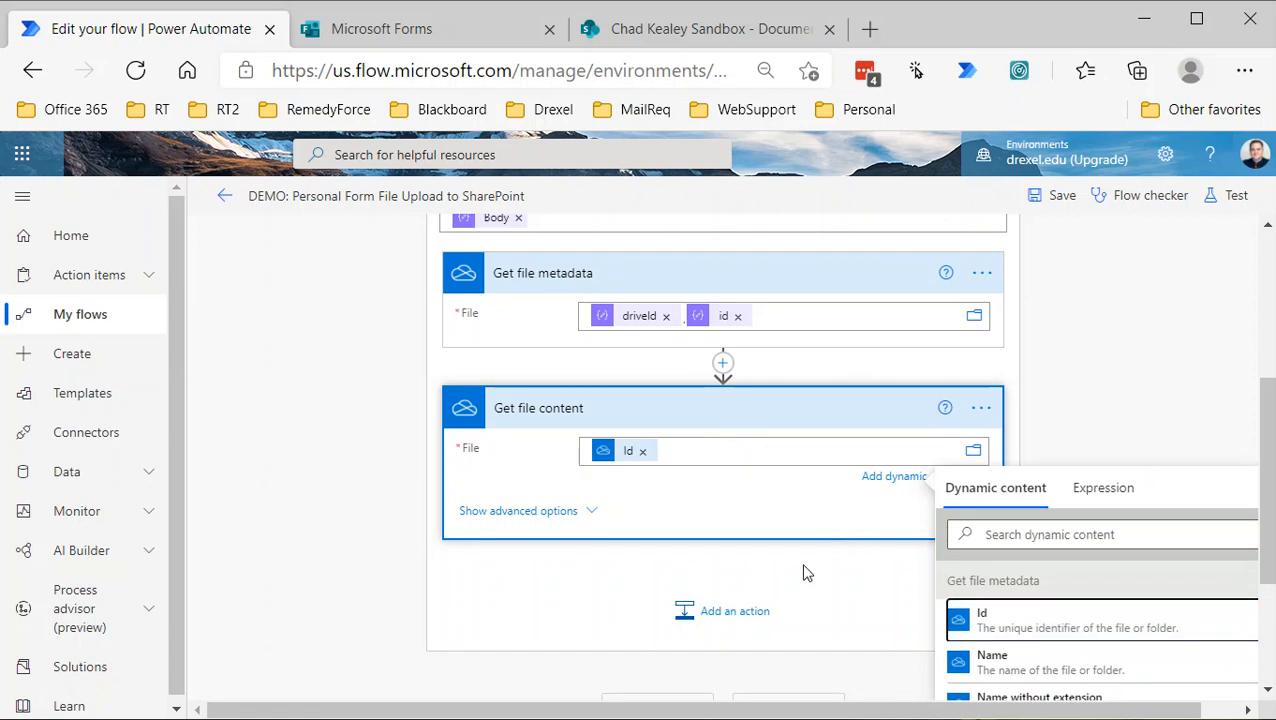
mouse_move(800, 576)
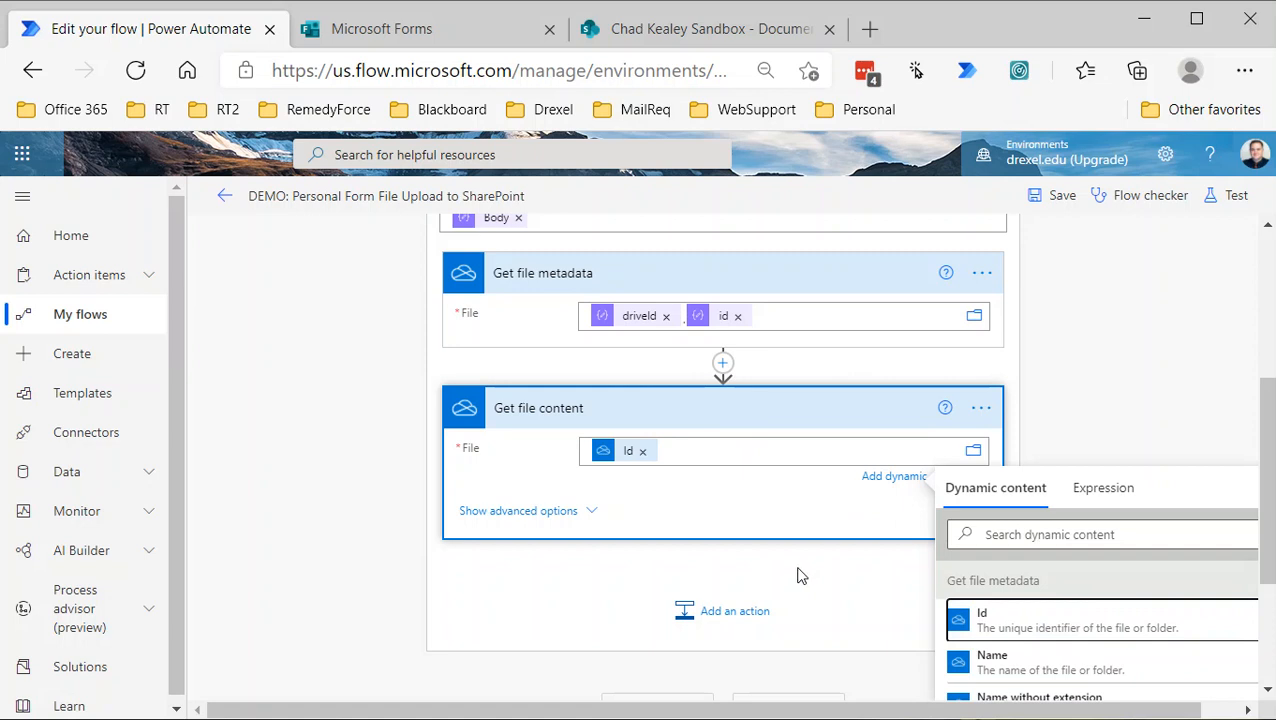
mouse_move(788, 576)
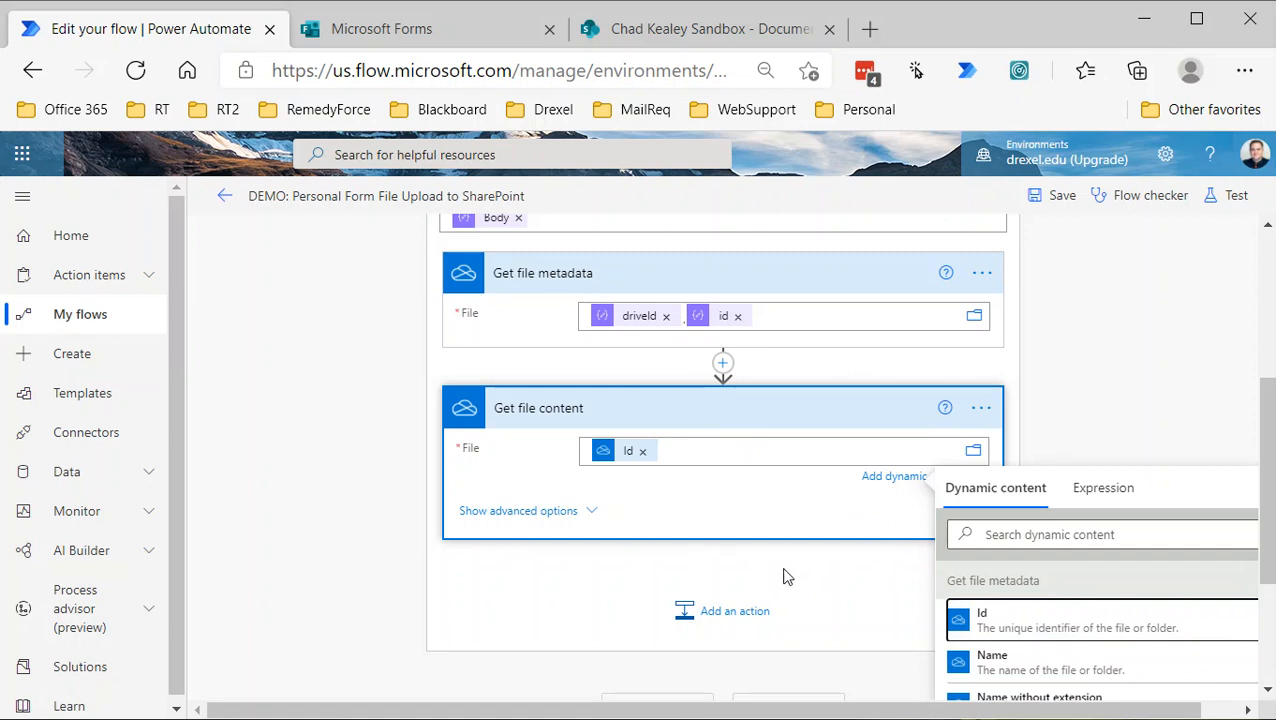
mouse_move(730, 612)
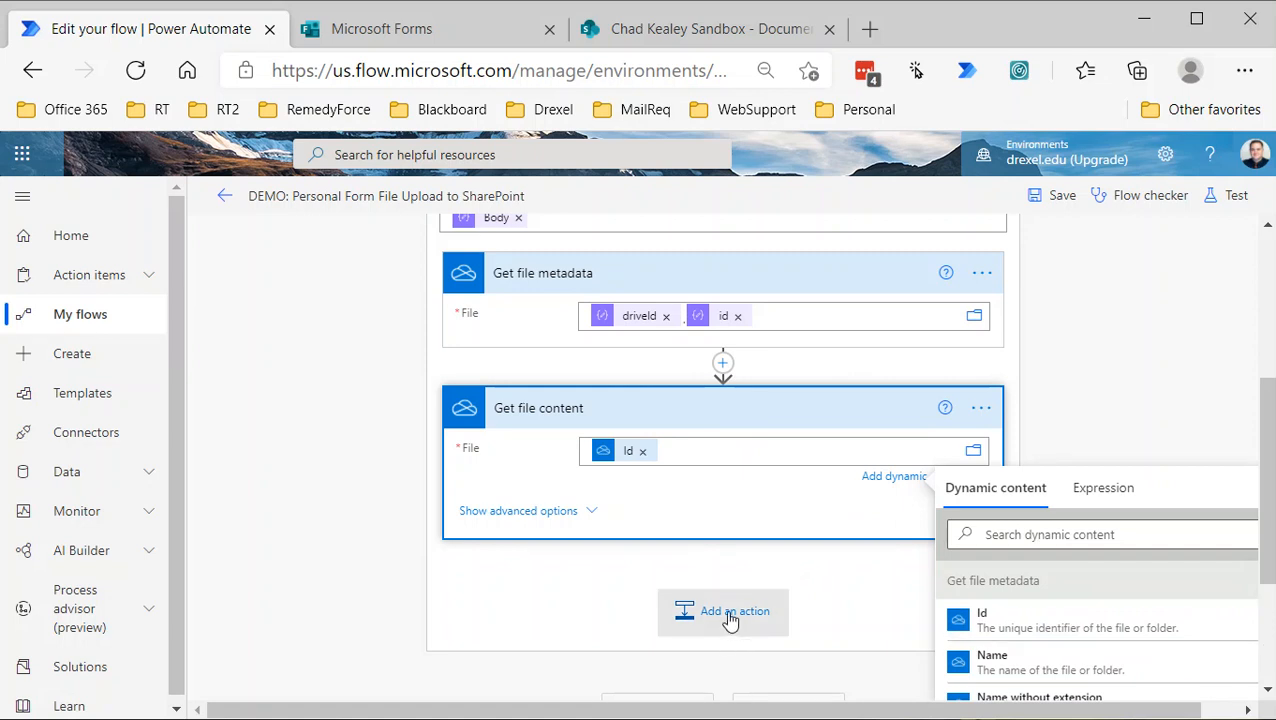
Add a SharePoint Create file step targeting the sandbox site's /ArchivedFiles folder
click(724, 612)
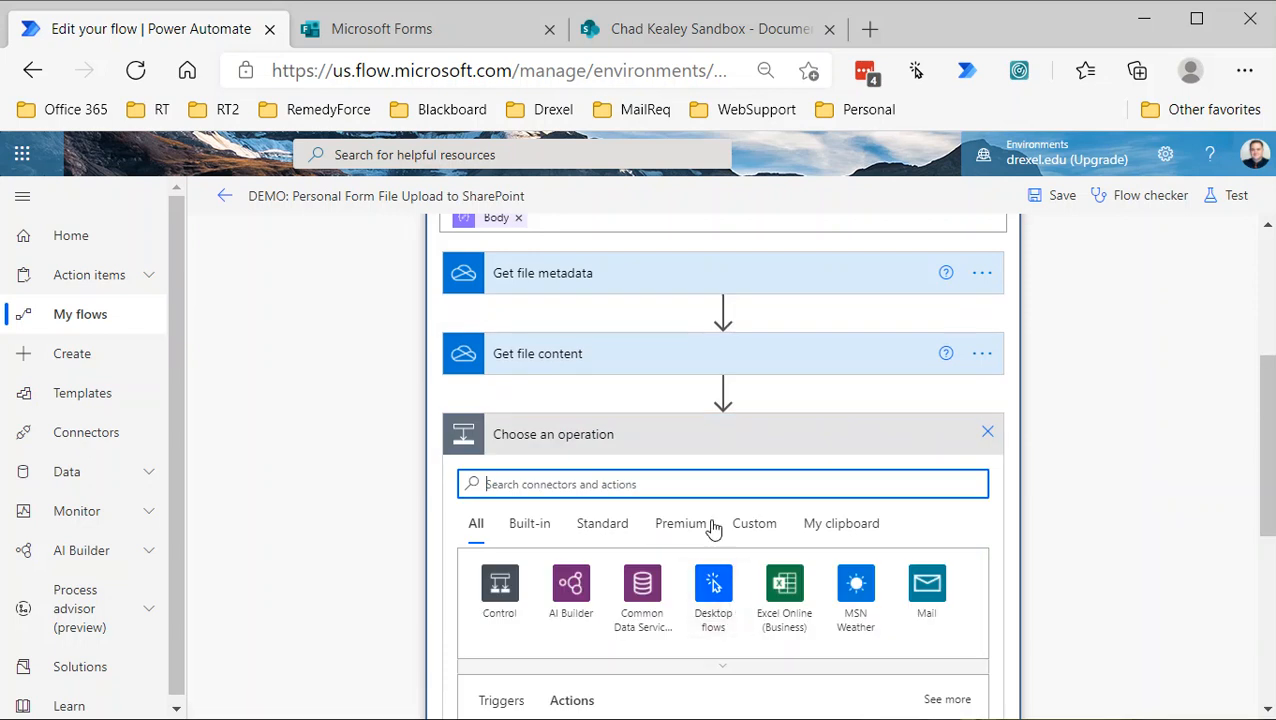
text(creat)
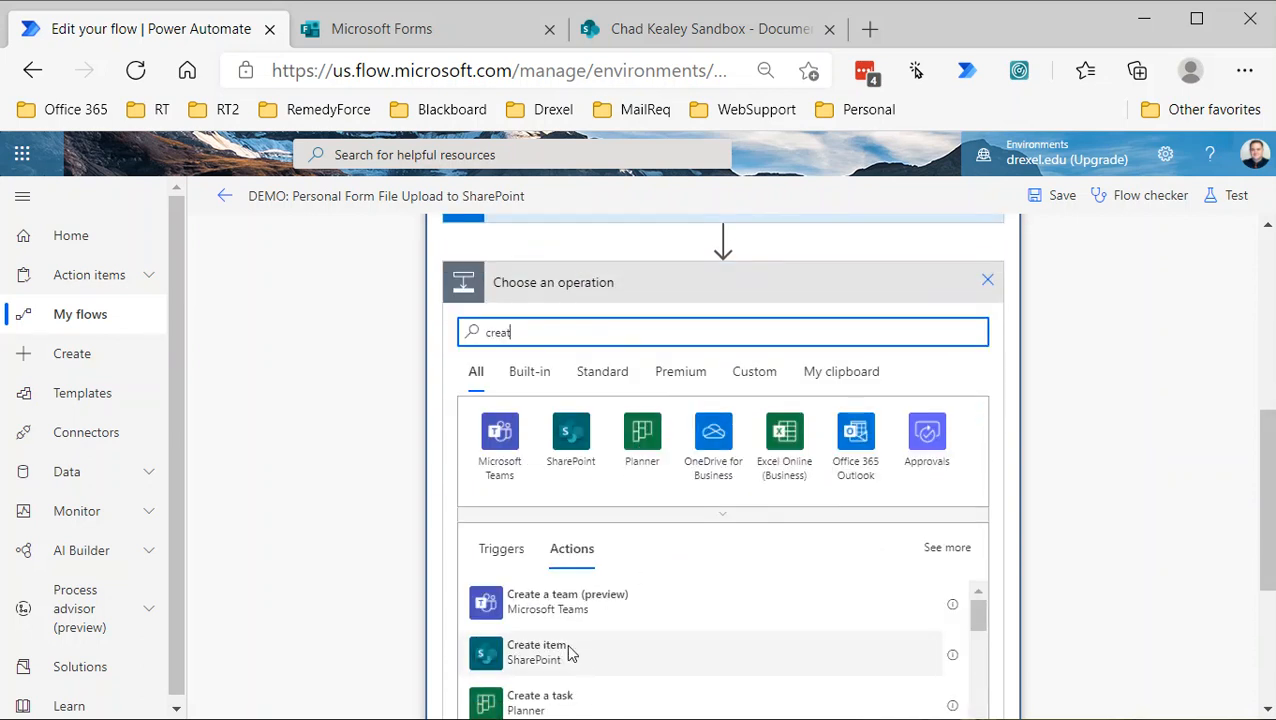
text(file)
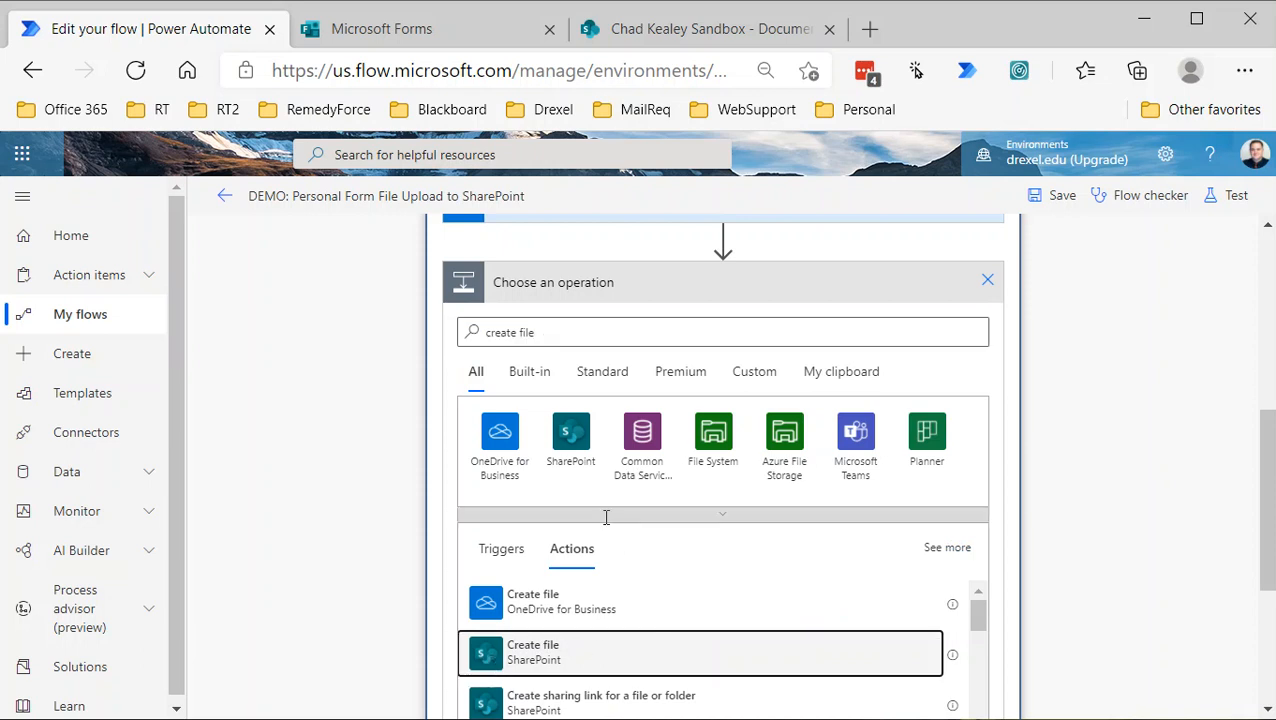
click(700, 652)
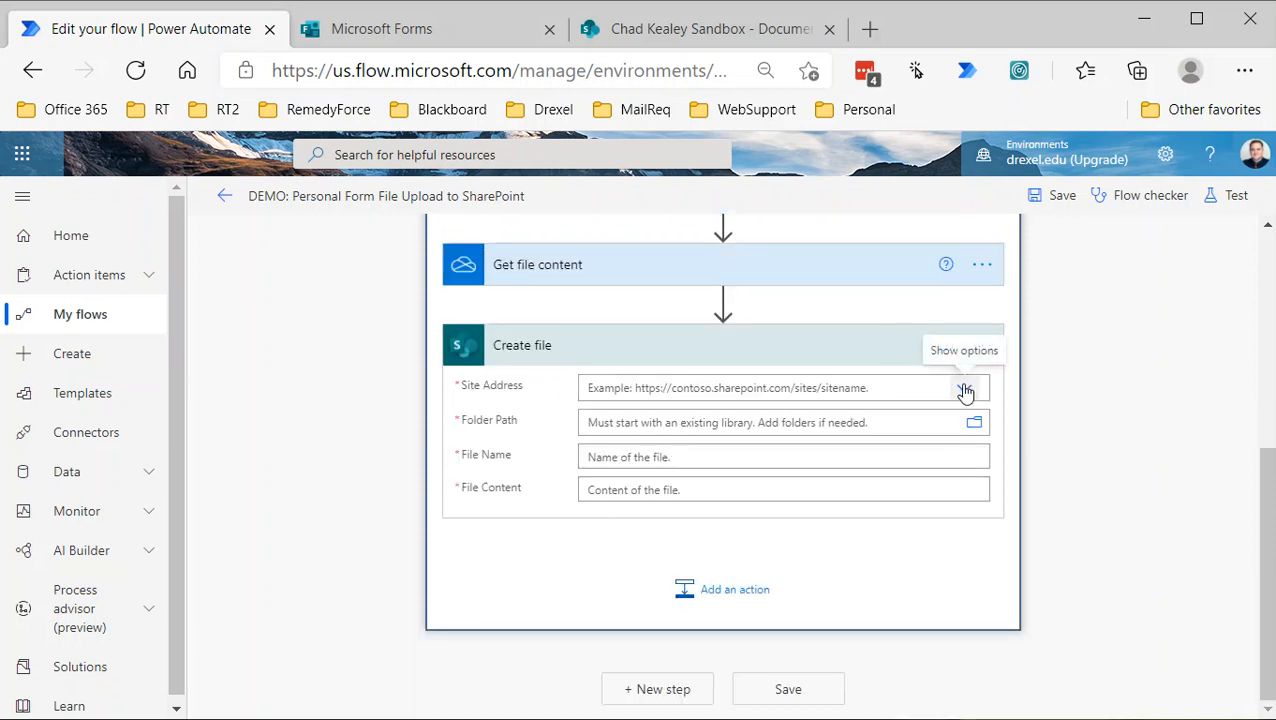
click(964, 388)
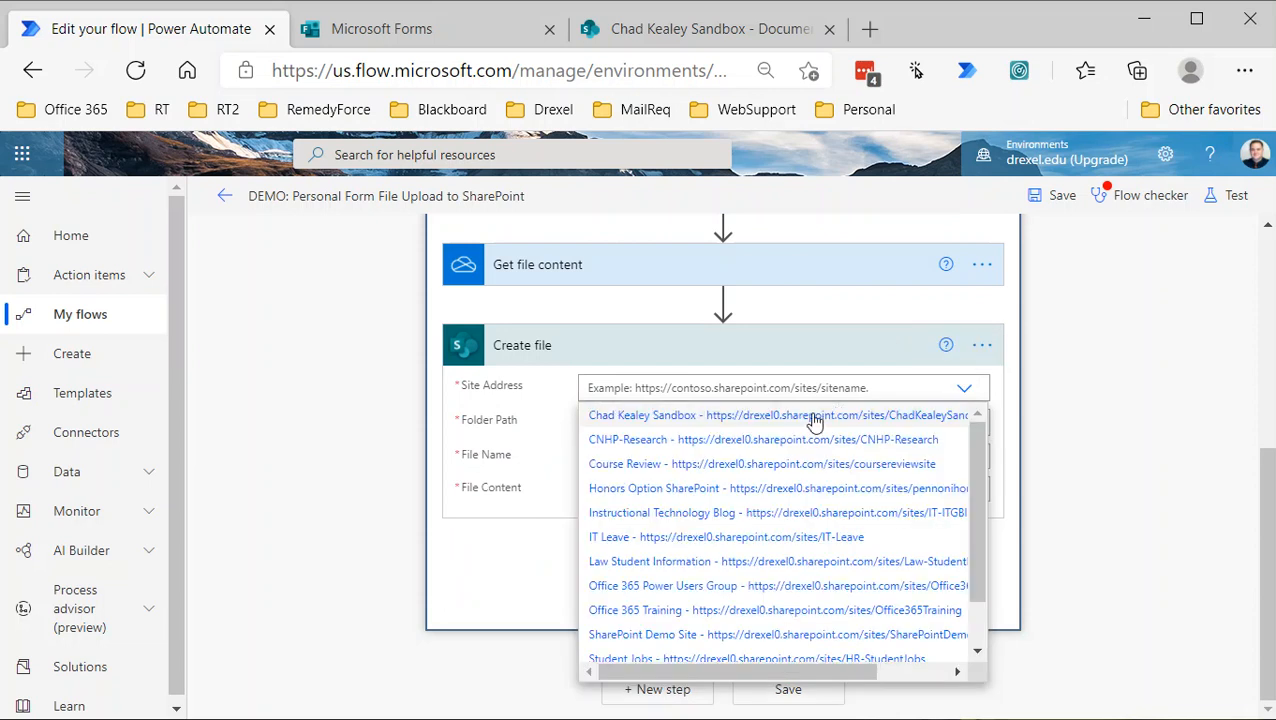
click(780, 414)
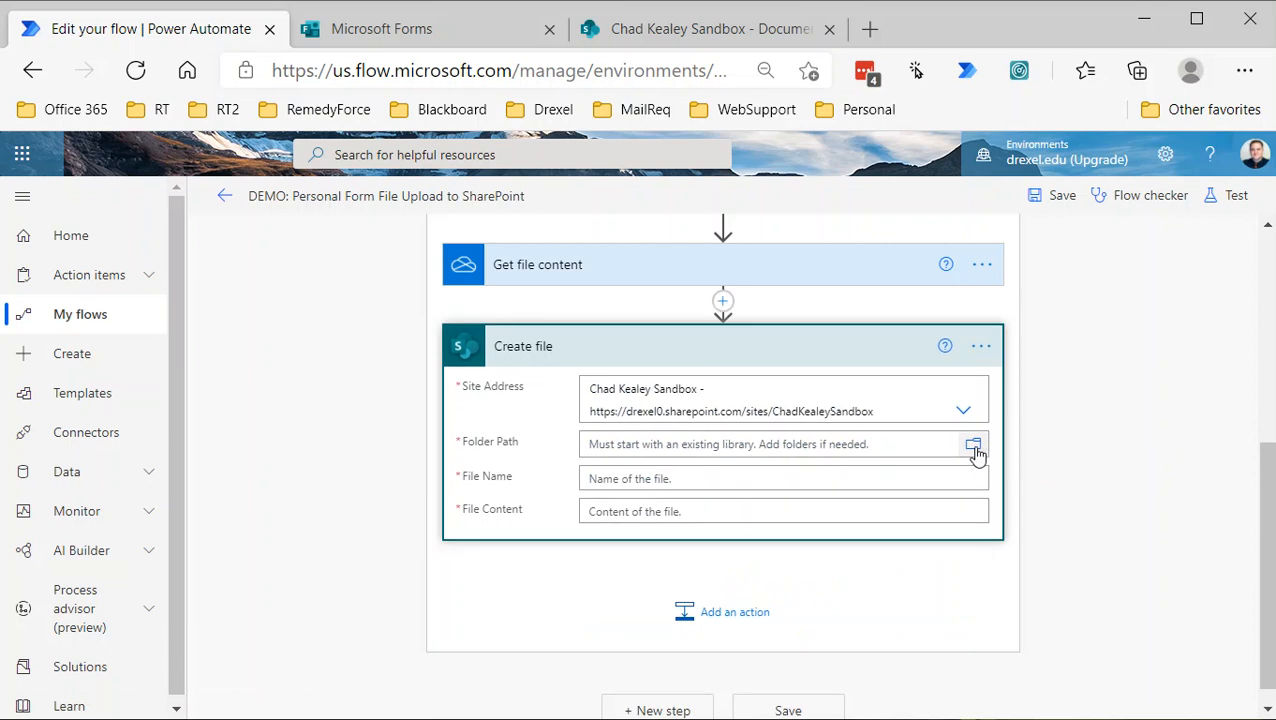
click(972, 444)
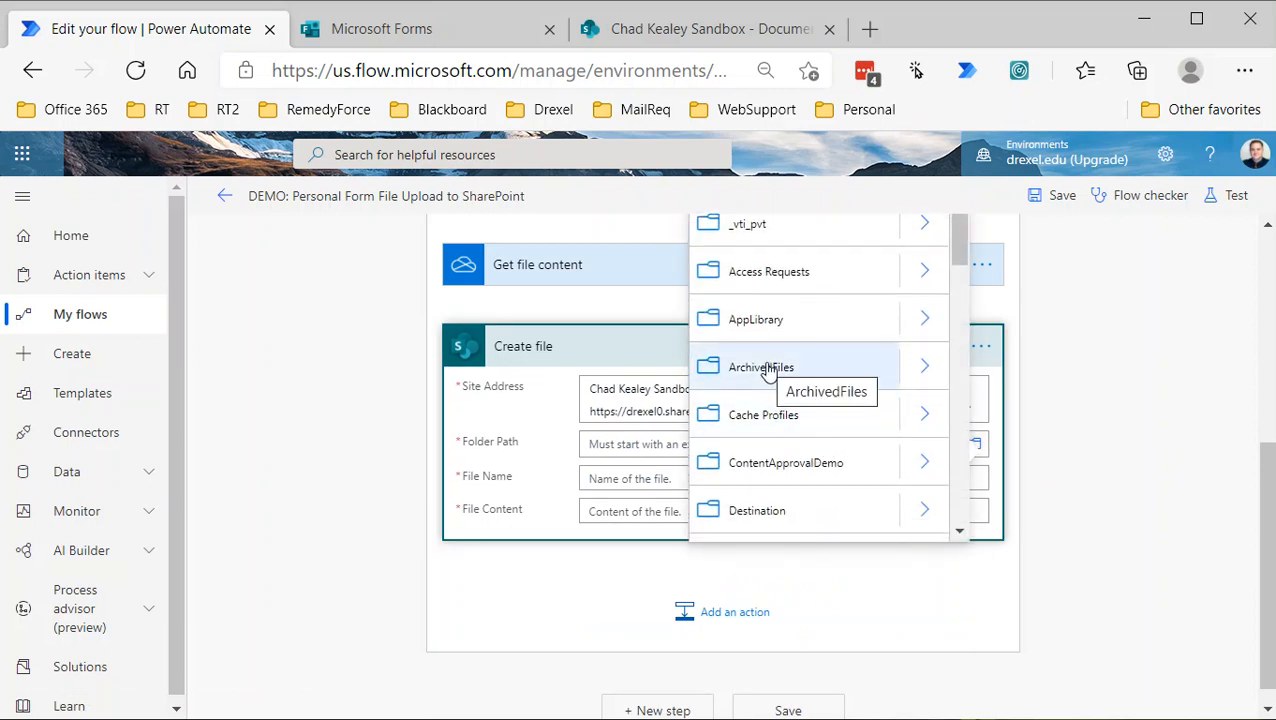
click(760, 368)
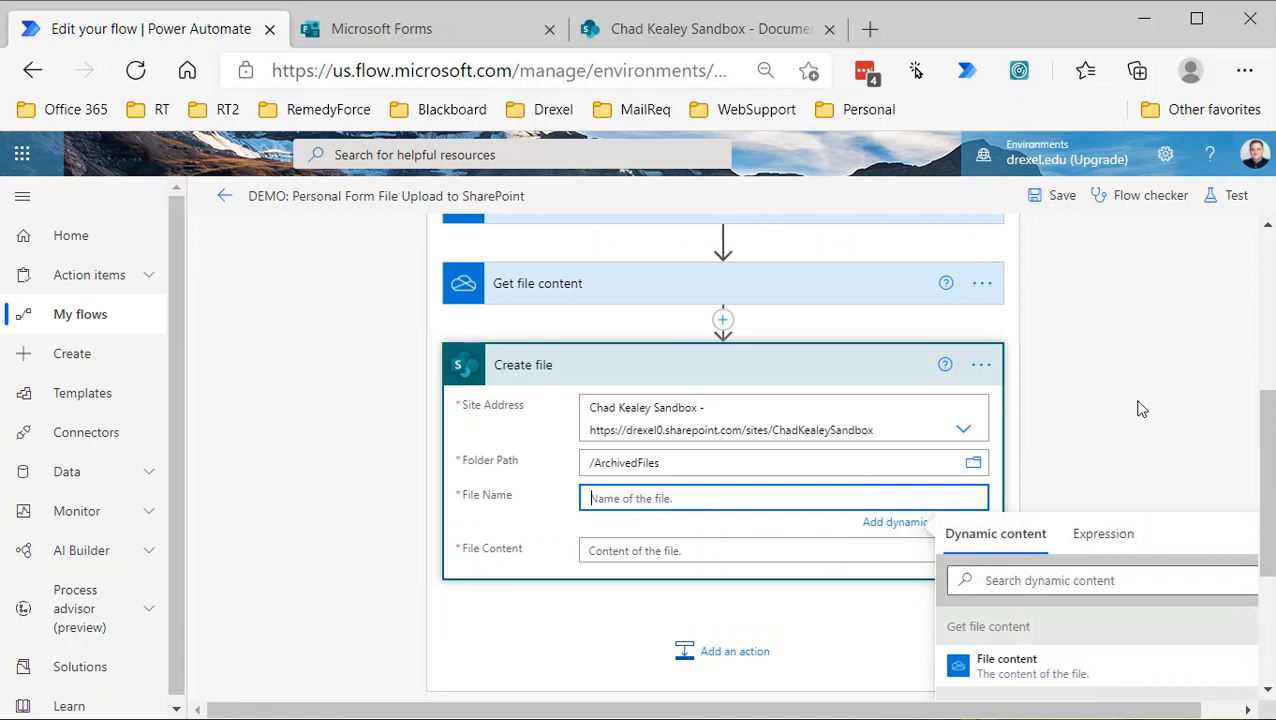
Set File Name to name and File Content to File content, then save the flow
scroll(down, 3)
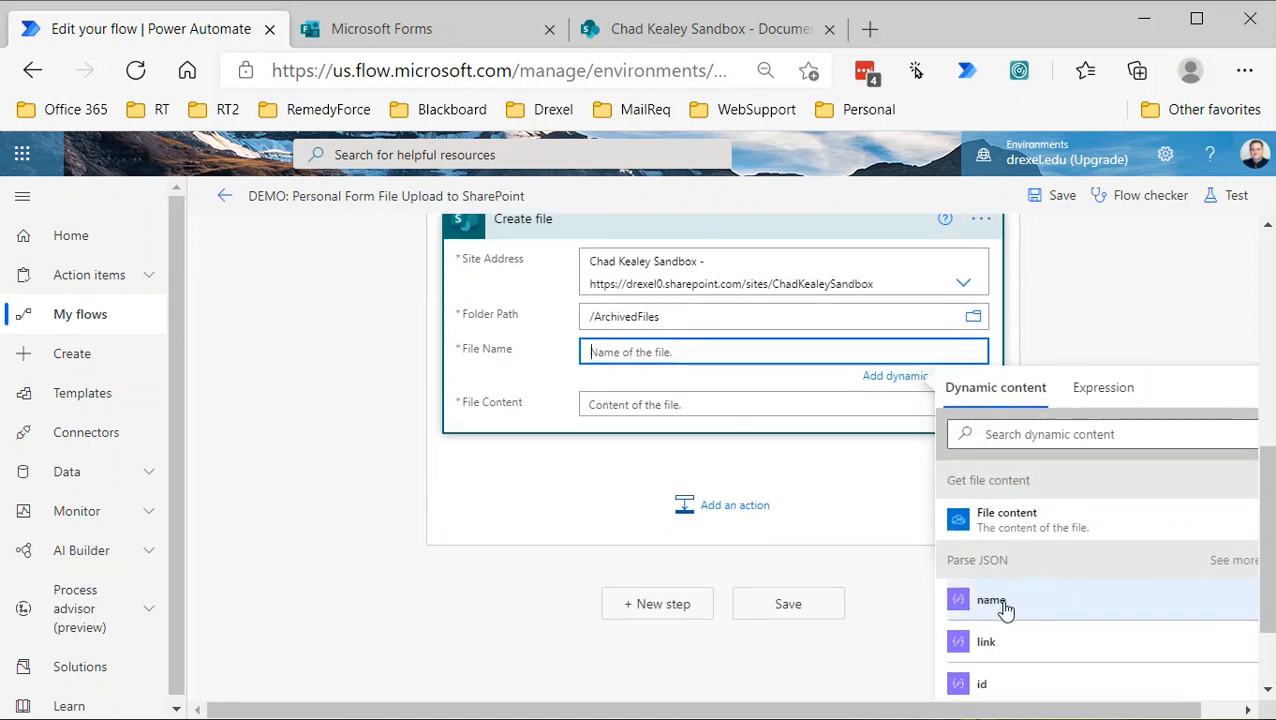
mouse_move(958, 576)
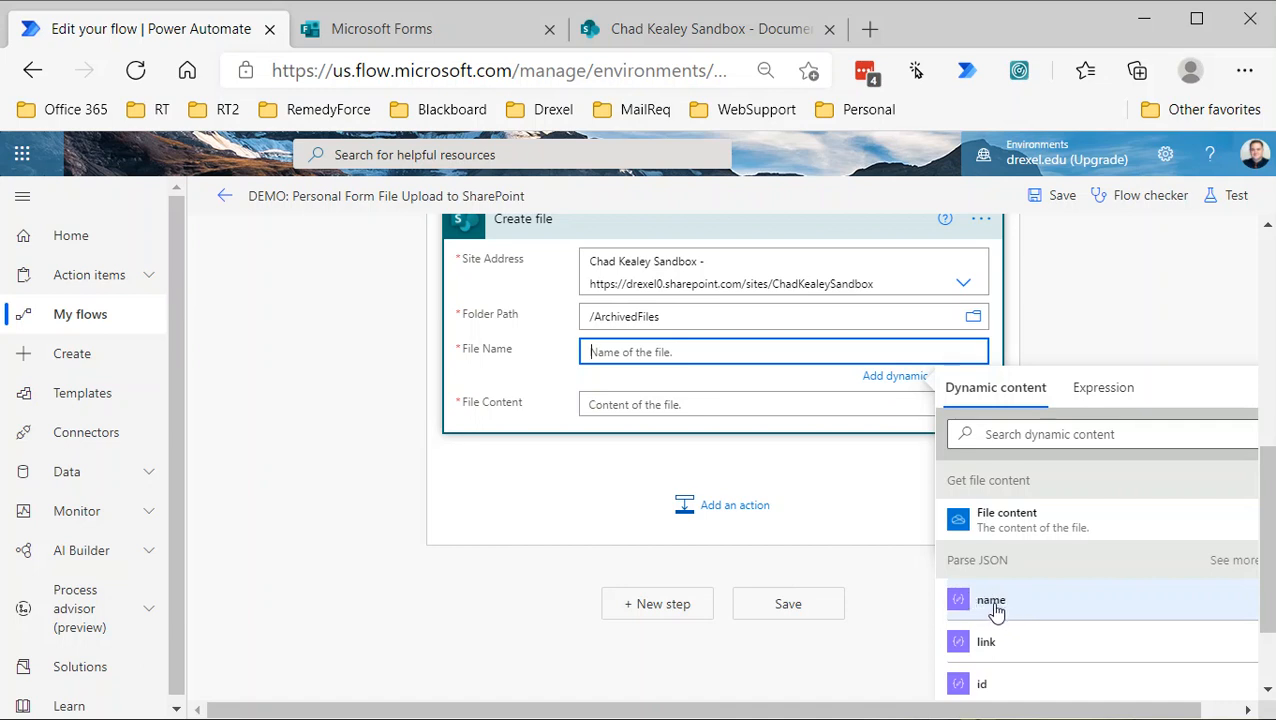
click(990, 600)
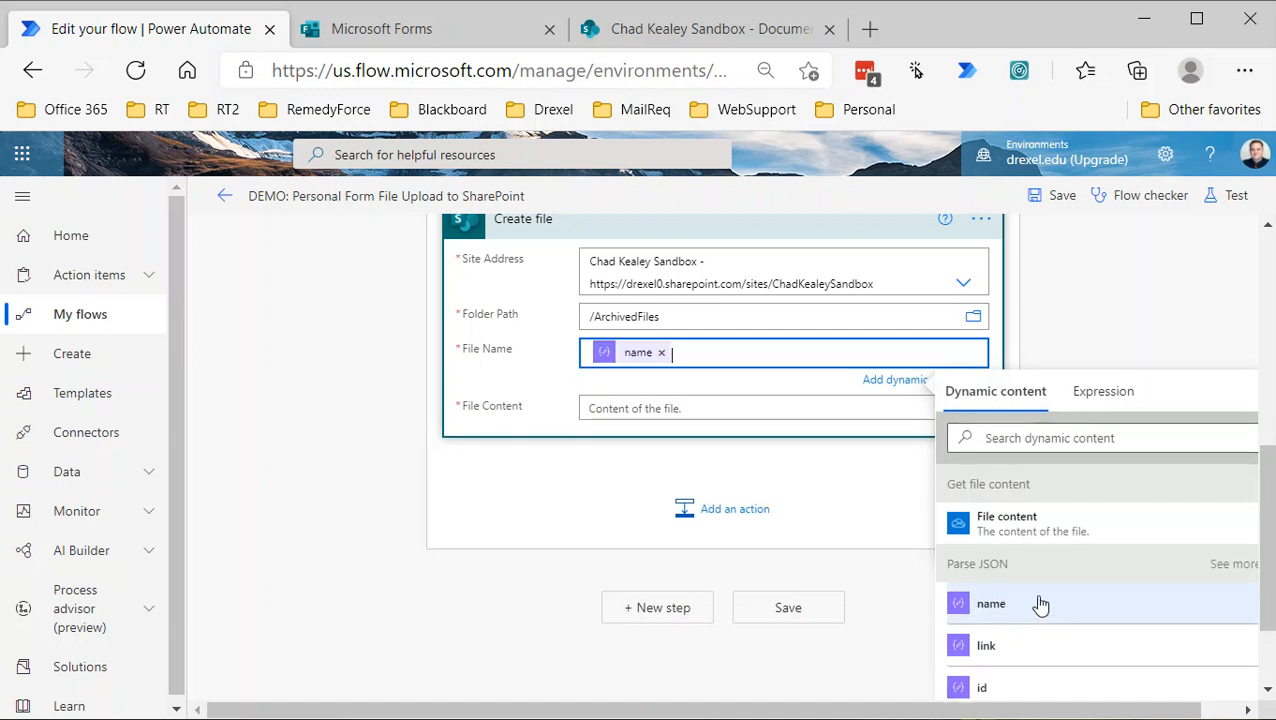
click(756, 408)
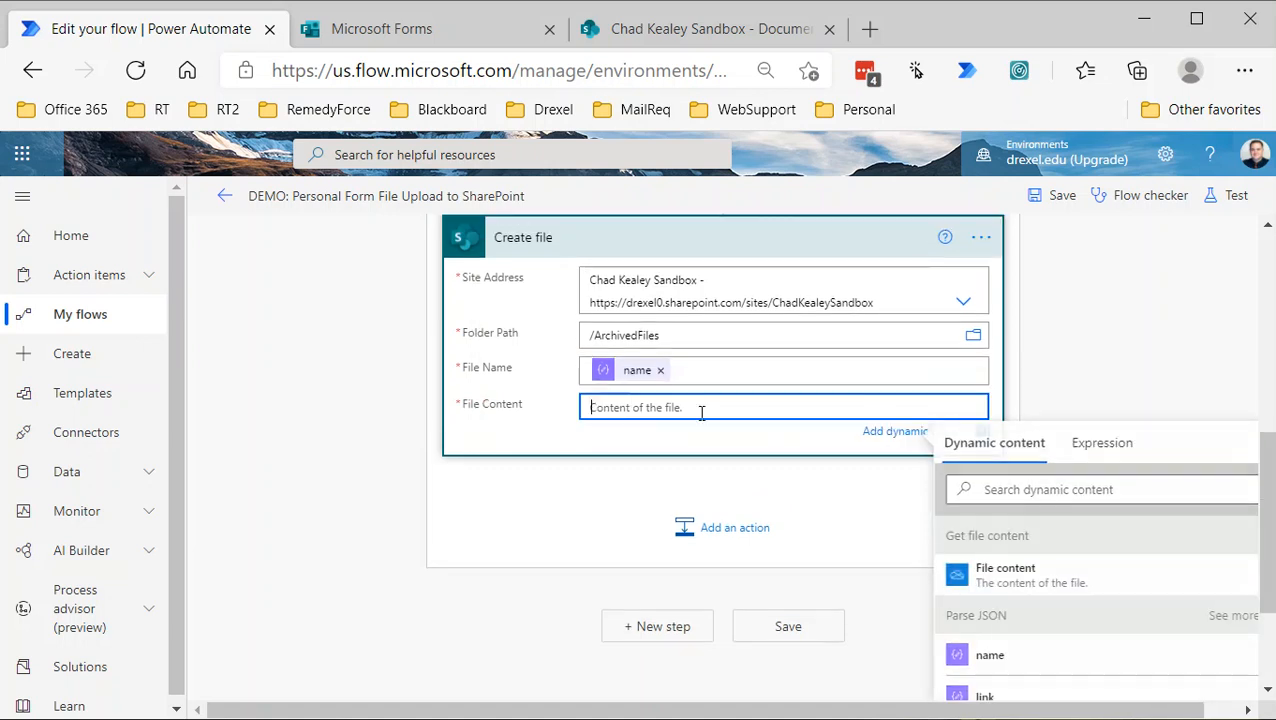
mouse_move(984, 558)
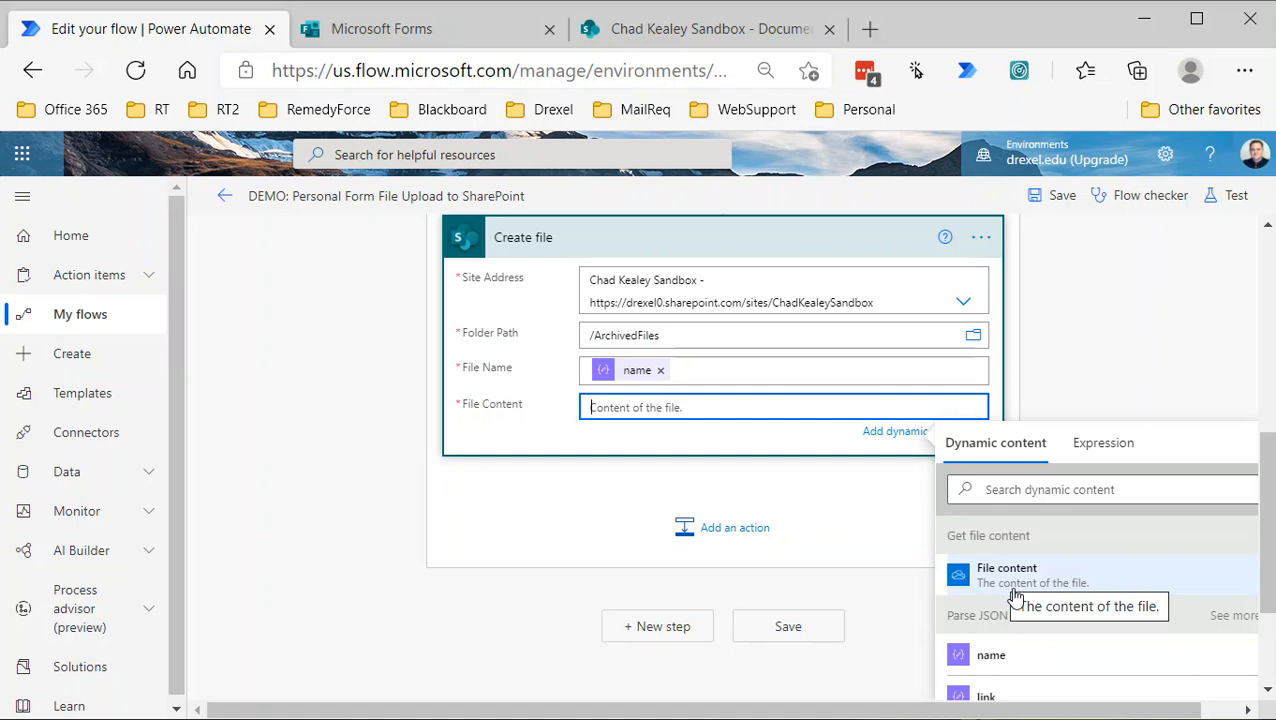
click(1006, 576)
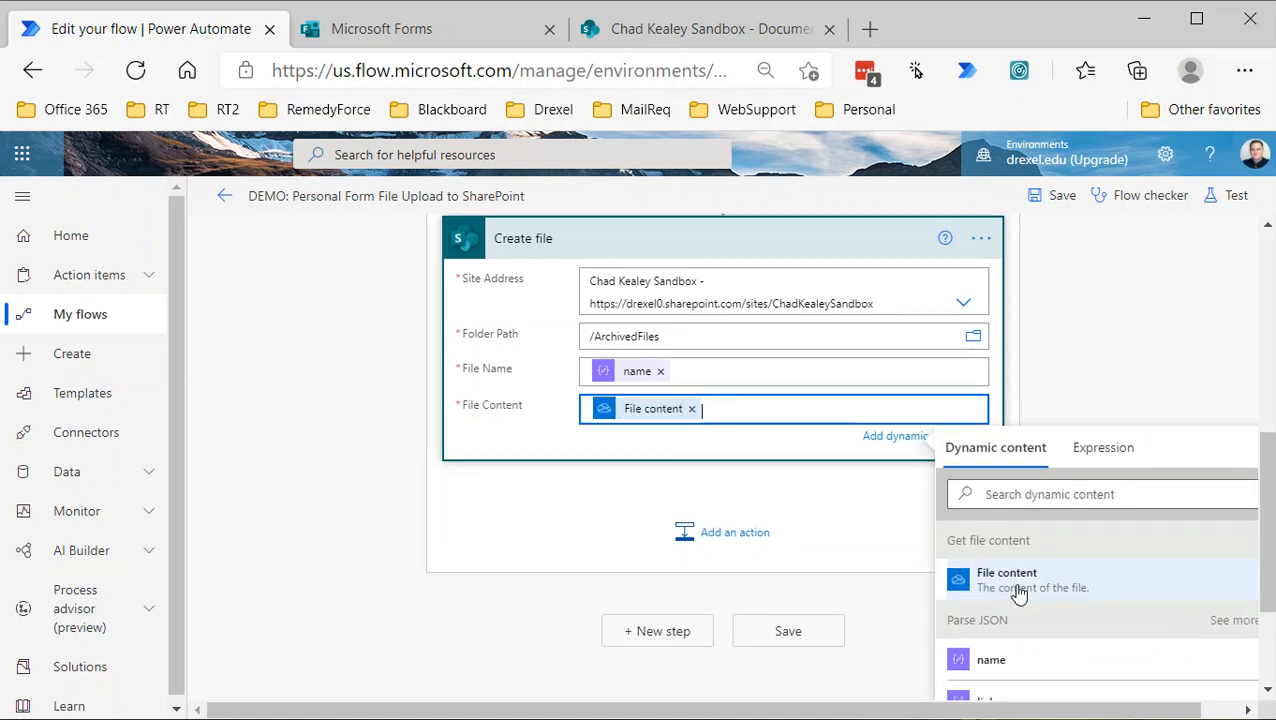
mouse_move(812, 488)
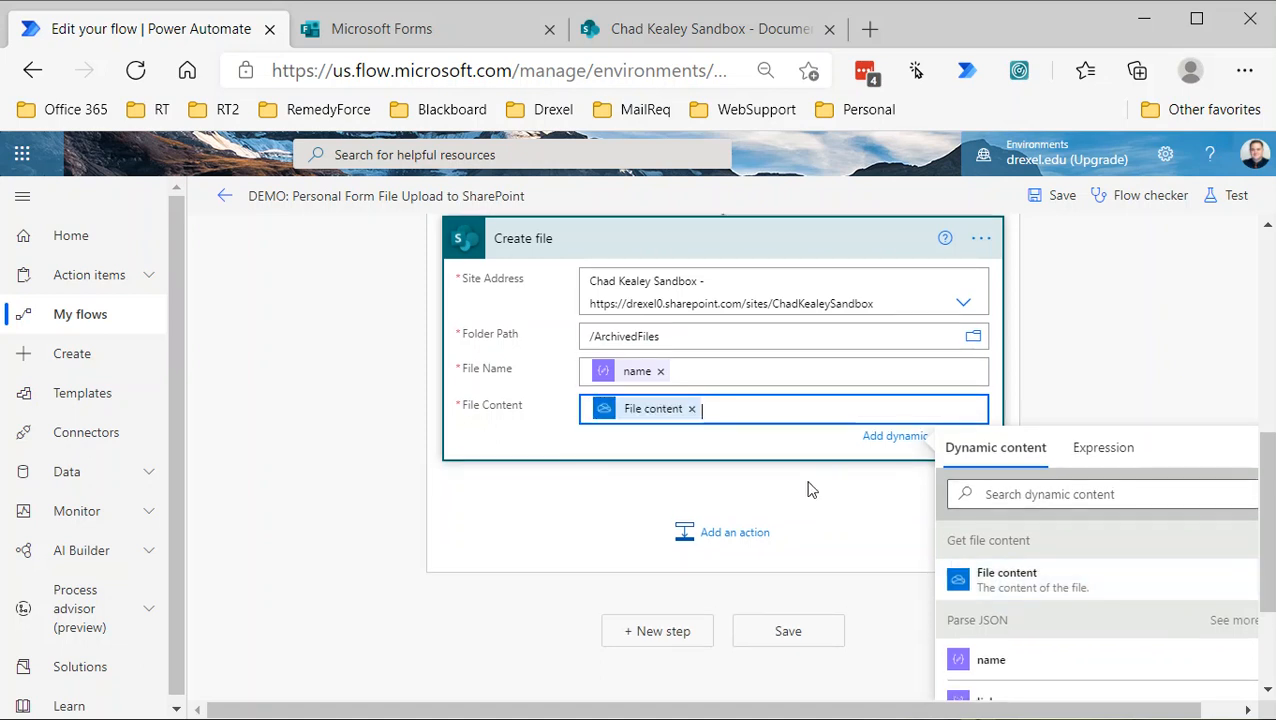
click(1062, 196)
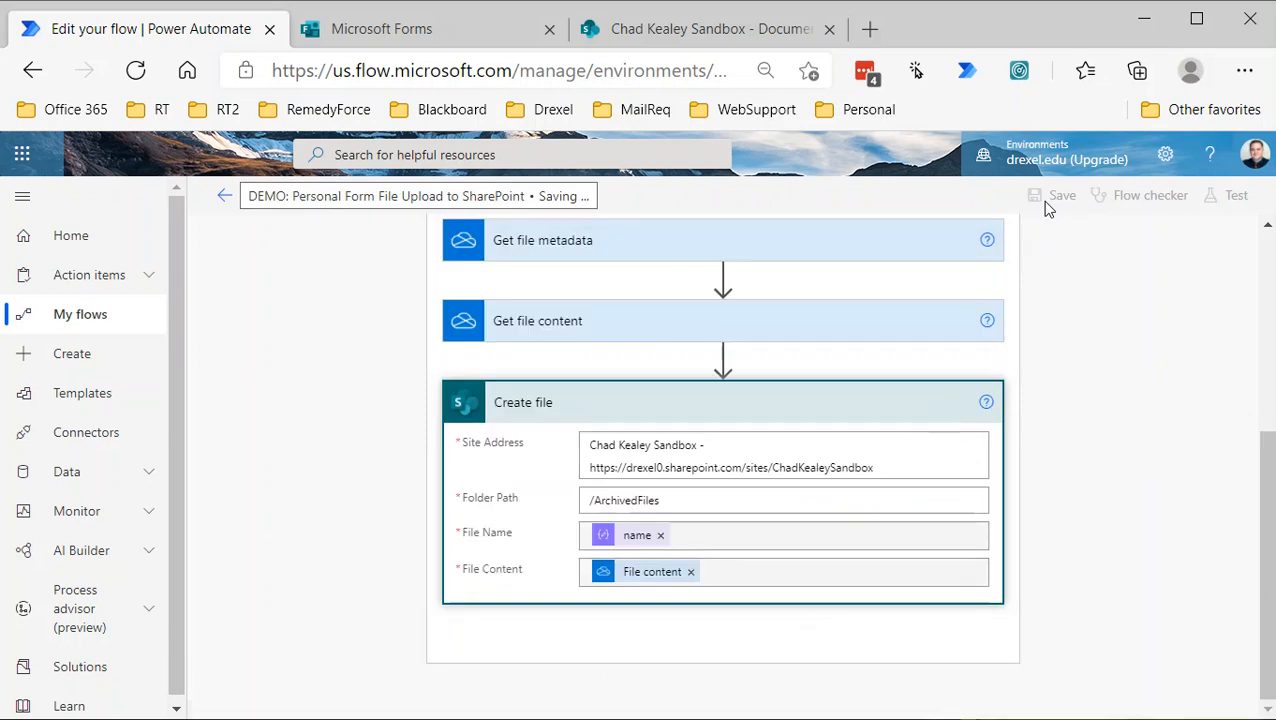
click(1062, 196)
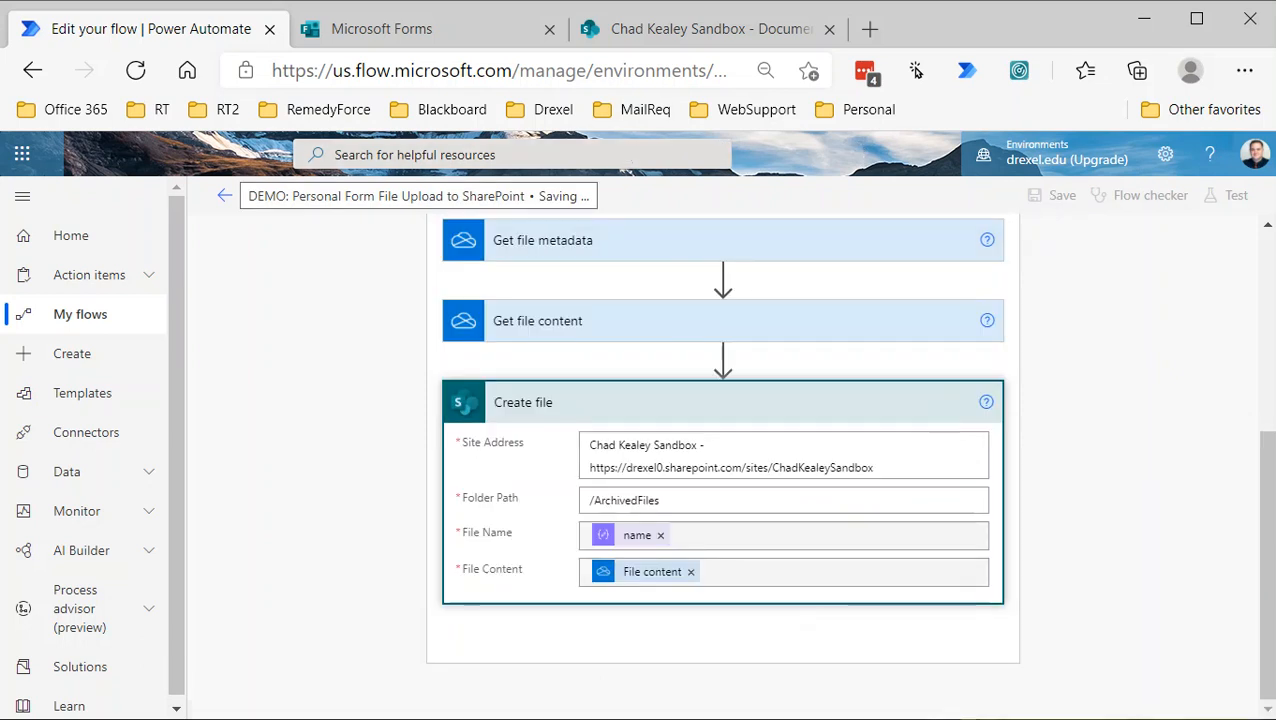
click(1062, 196)
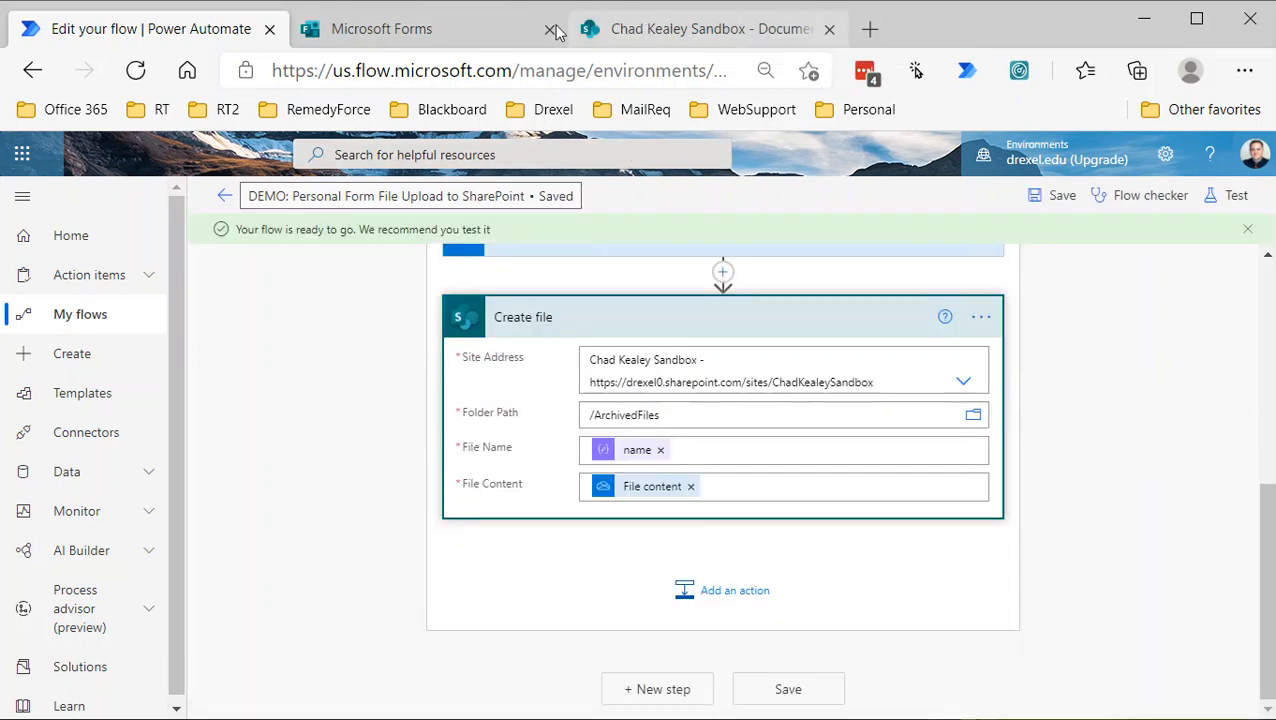
Submit a form response 'another file' with Collecting Signatures Sample Document.docx attached, then return to the flow
click(382, 28)
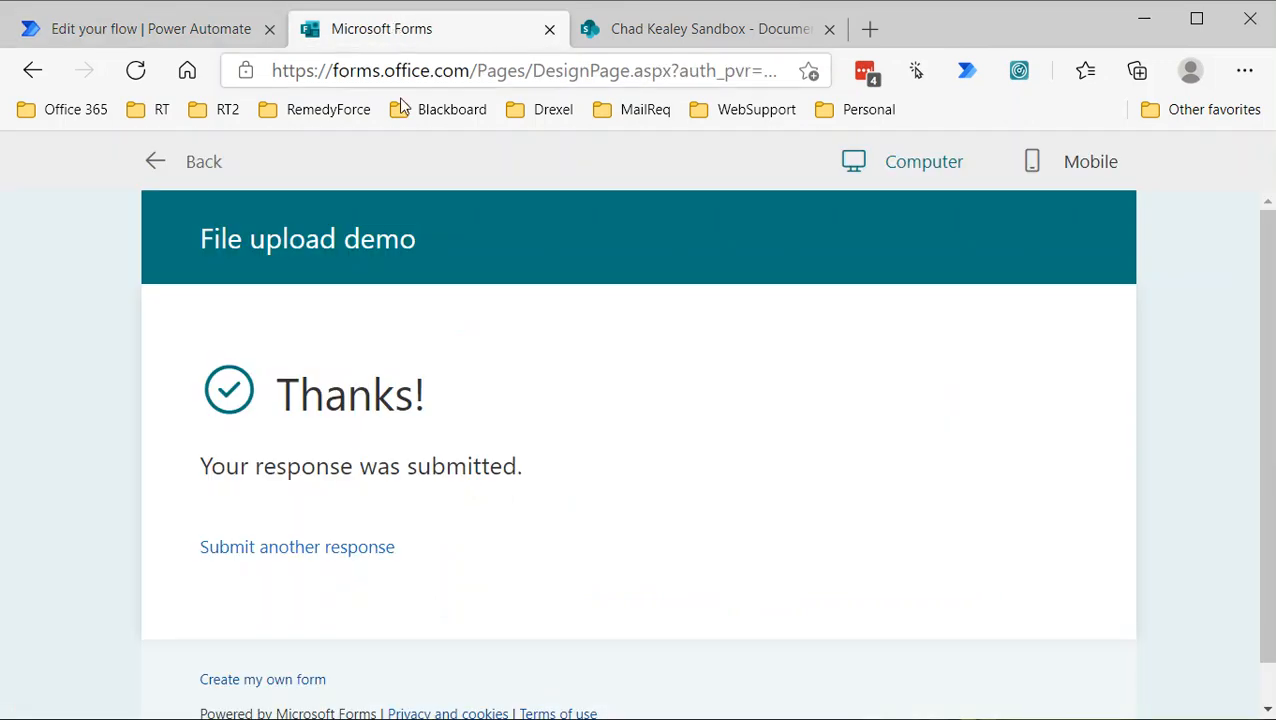
mouse_move(300, 350)
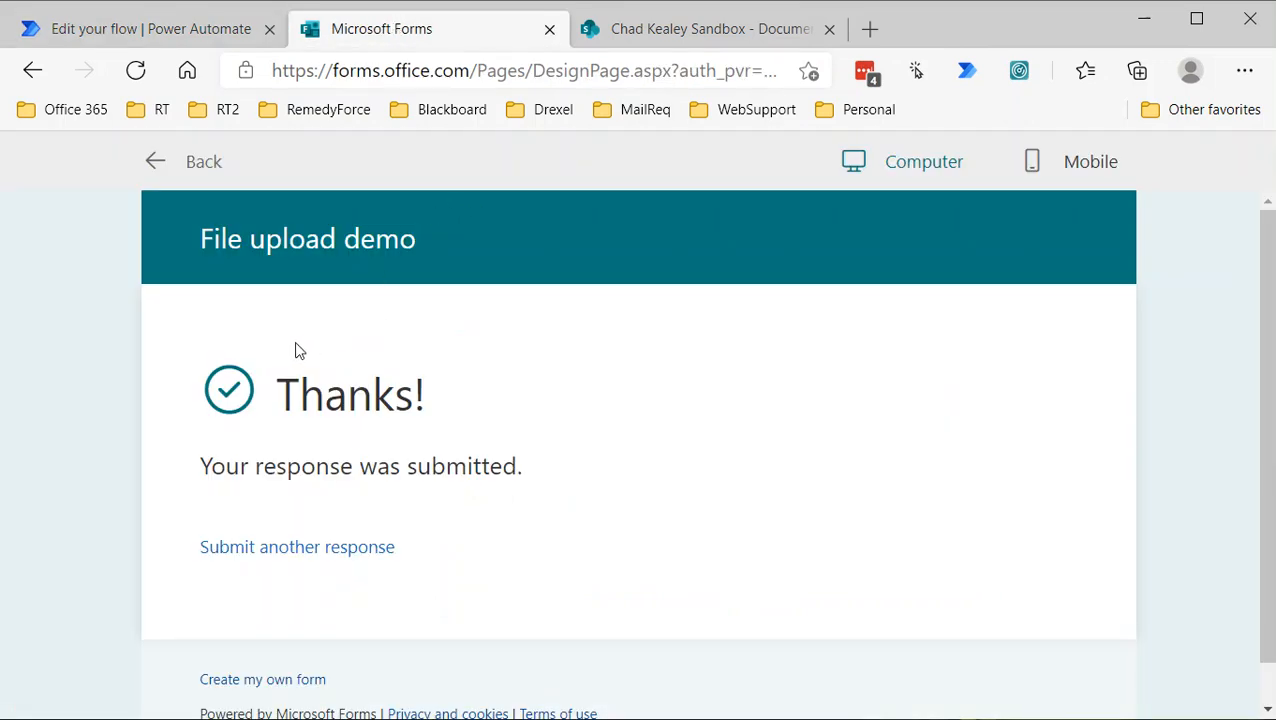
click(296, 546)
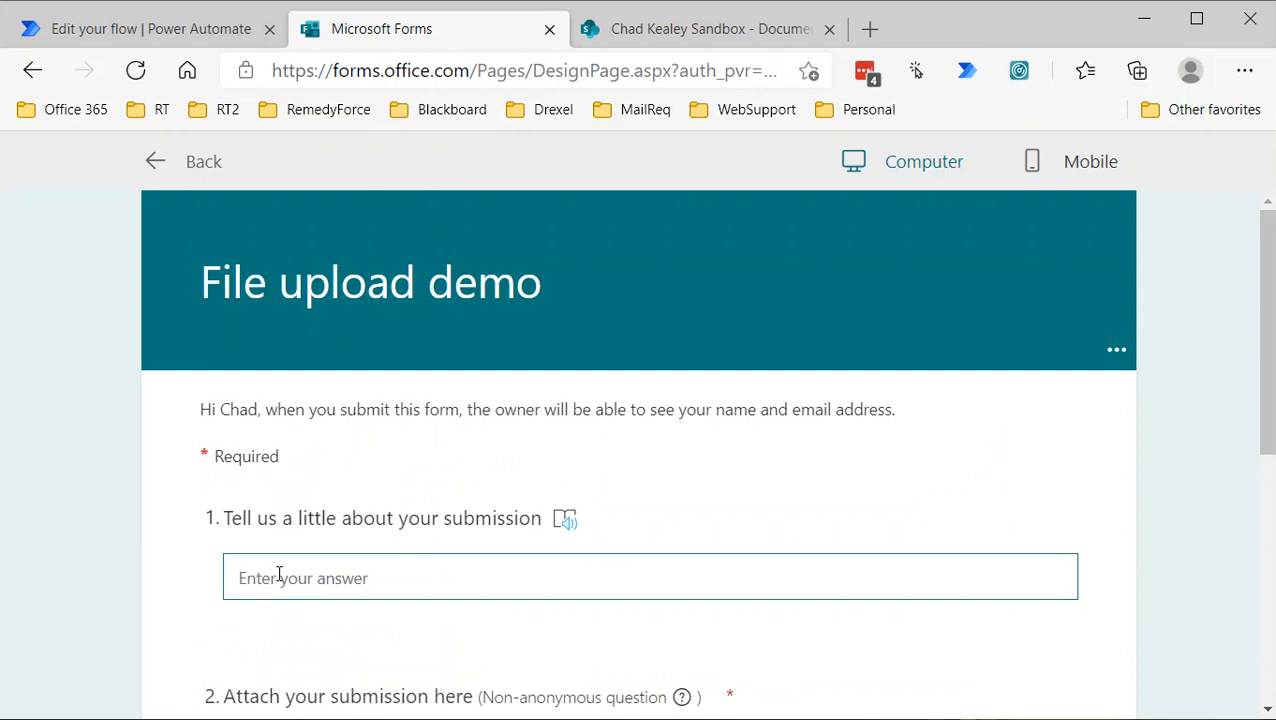
text(another file)
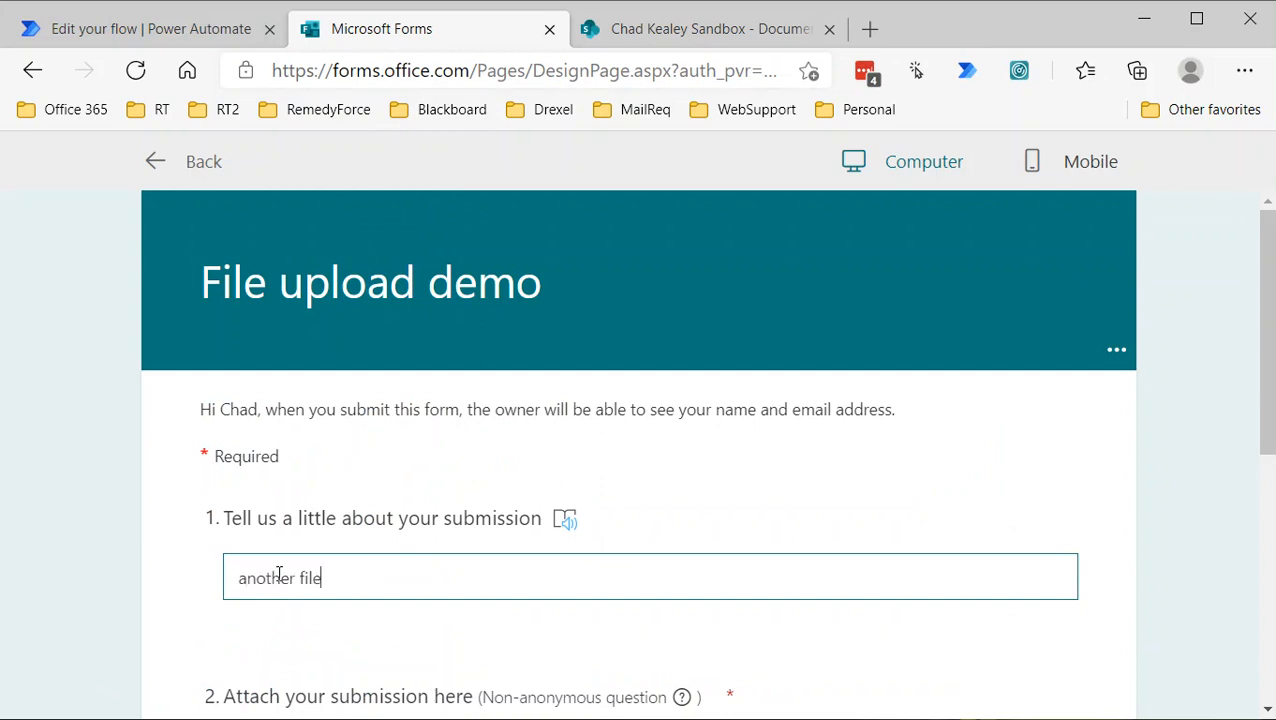
scroll(down, 3)
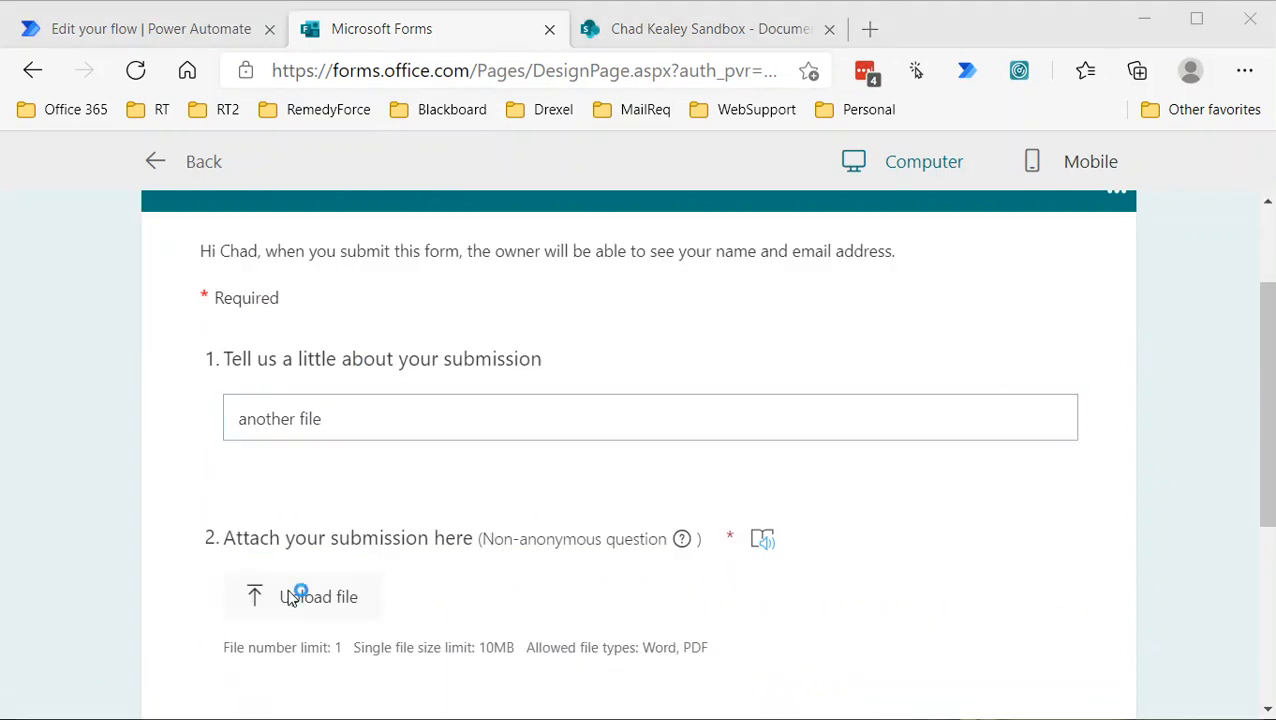
click(318, 596)
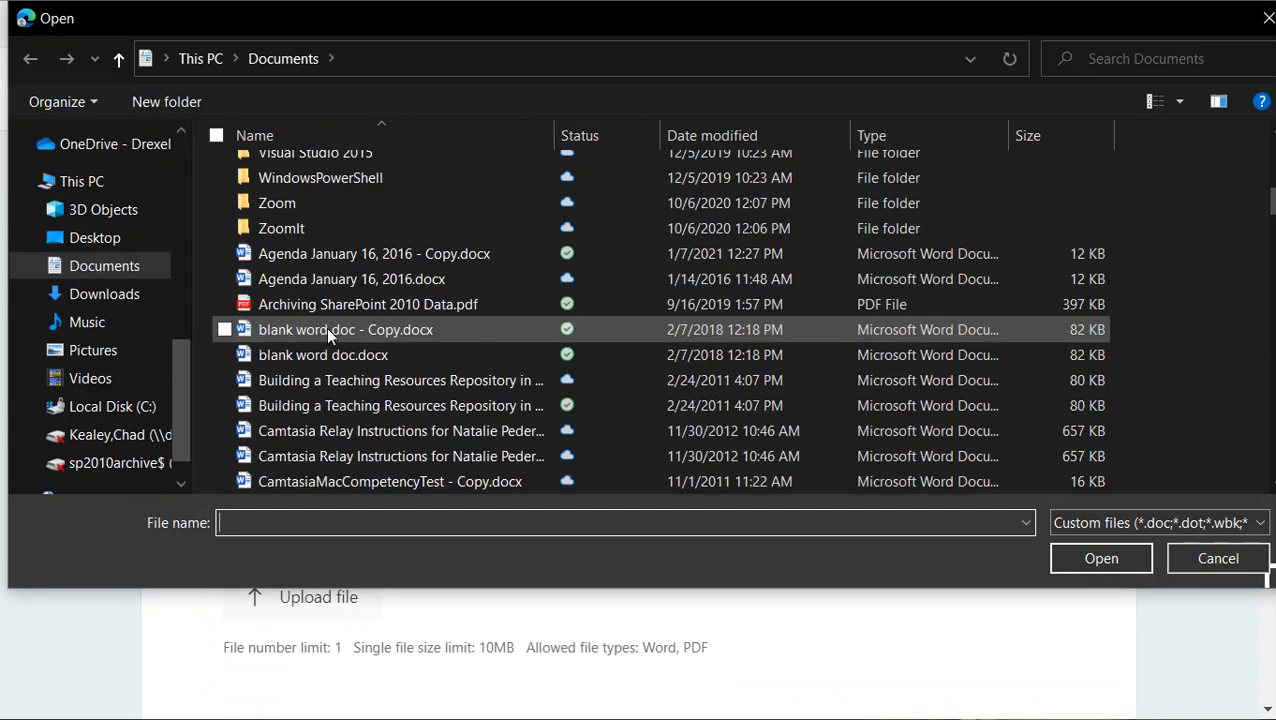
scroll(down, 3)
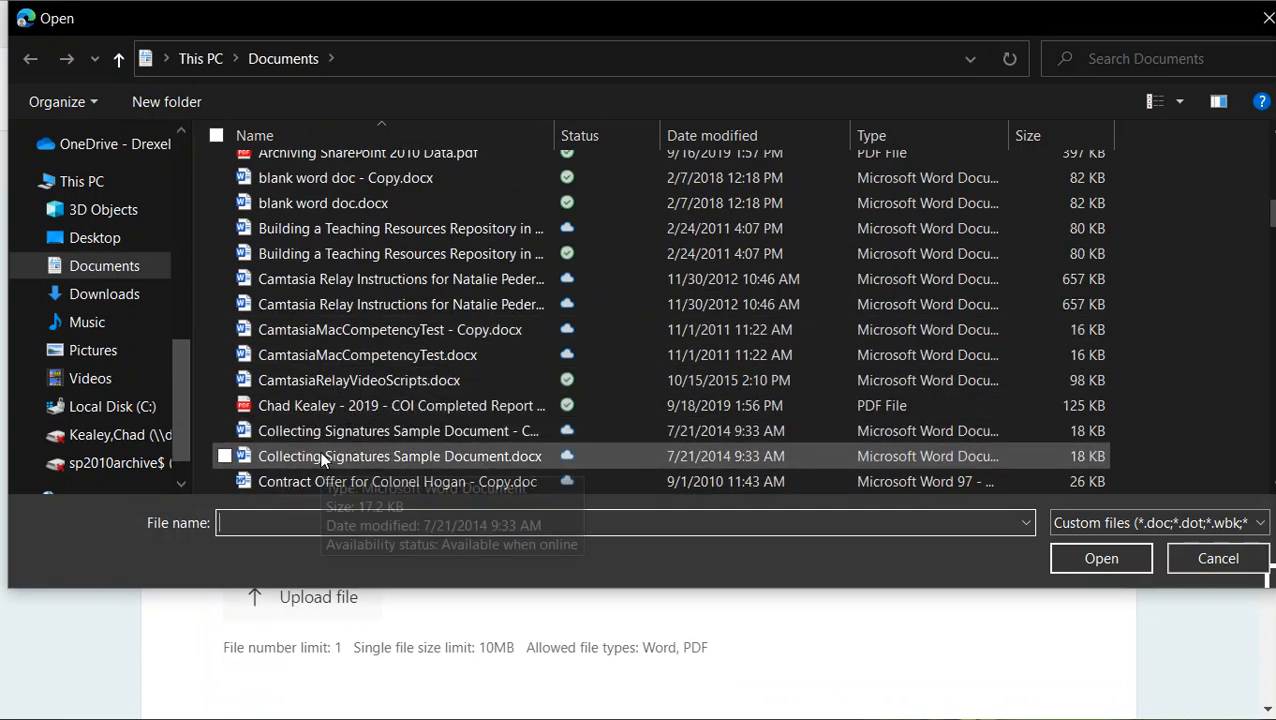
click(400, 456)
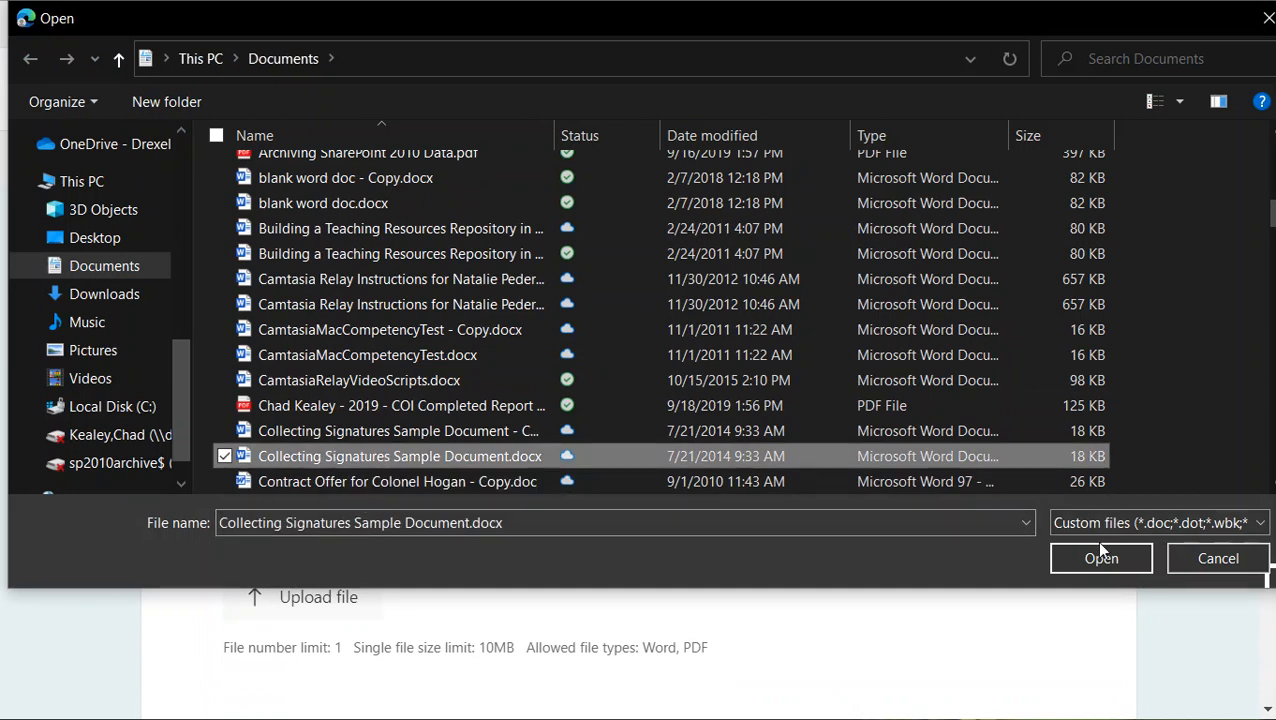
click(1100, 558)
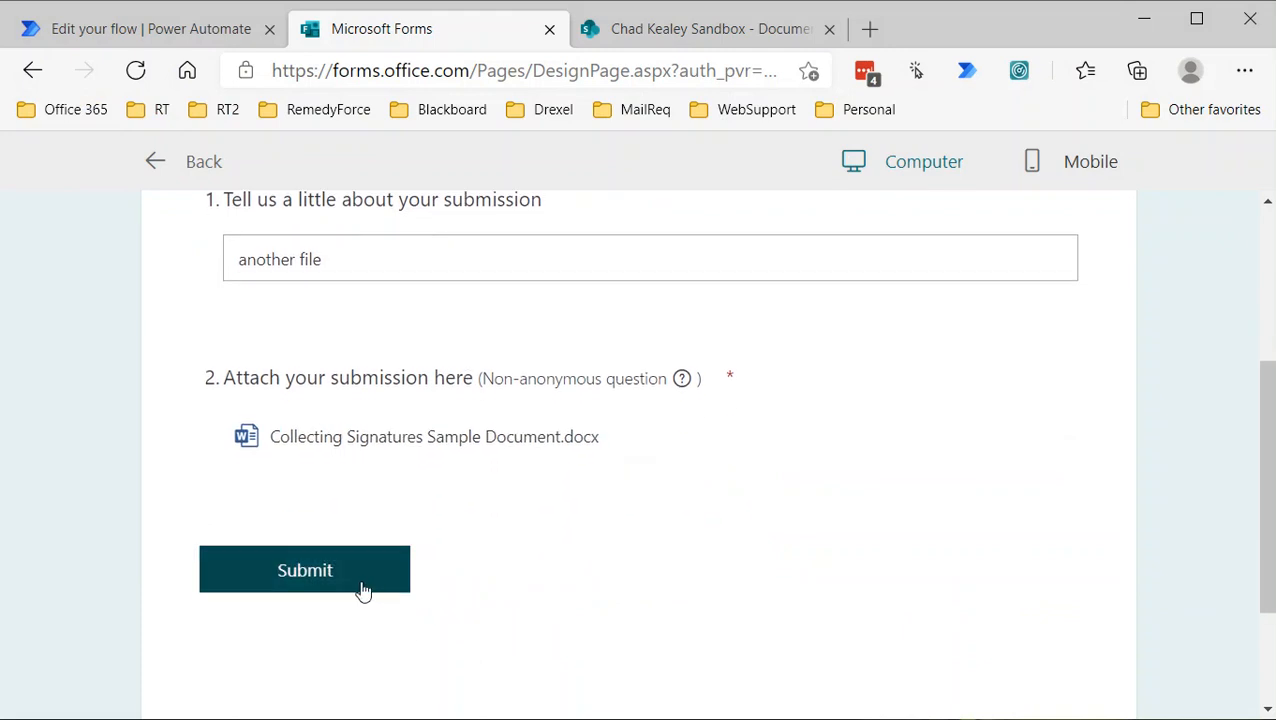
click(304, 570)
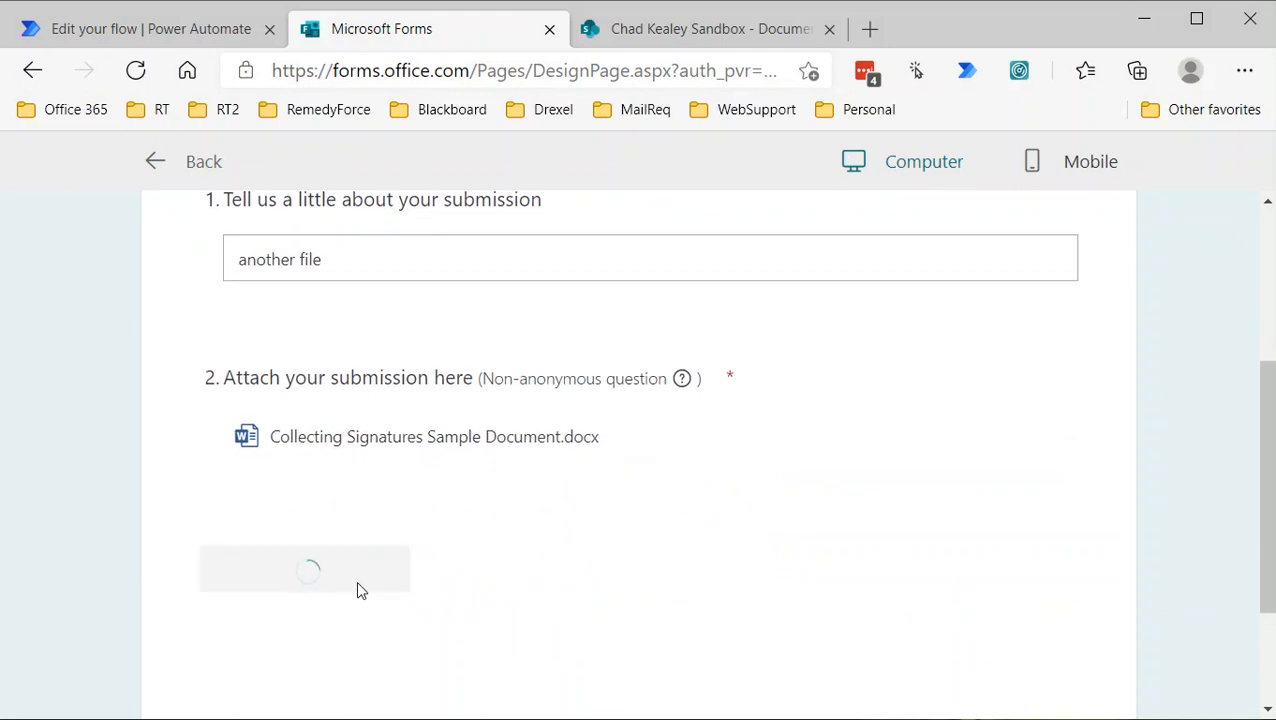
click(148, 28)
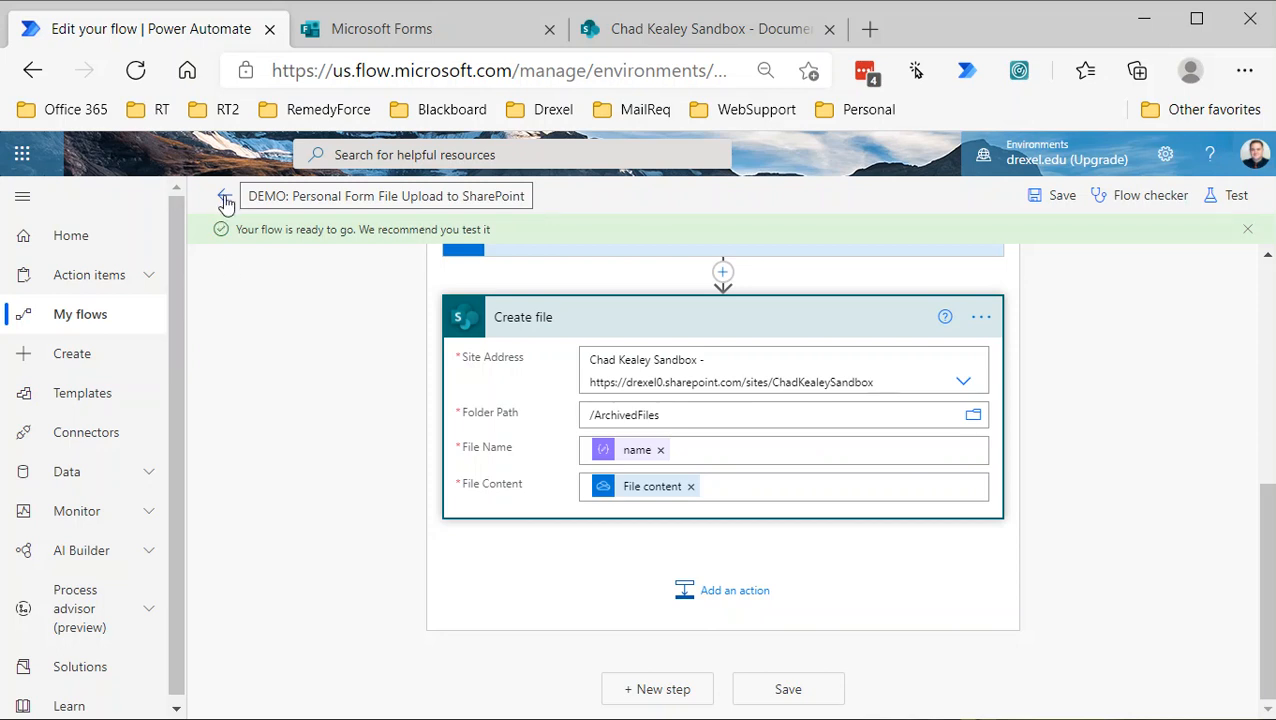
Open the newest run and expand Create file, showing Collecting Signatures Sample Document_Chad Kealey.docx written to /ArchivedFiles
click(224, 198)
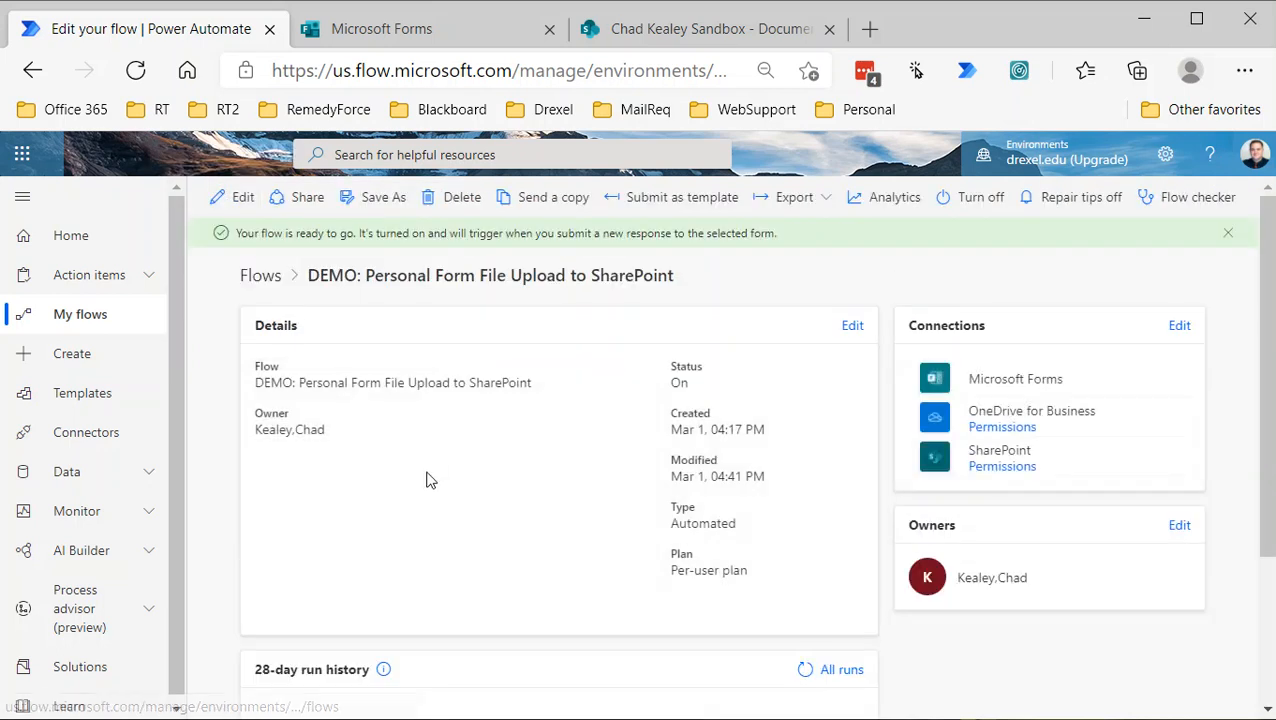
scroll(down, 3)
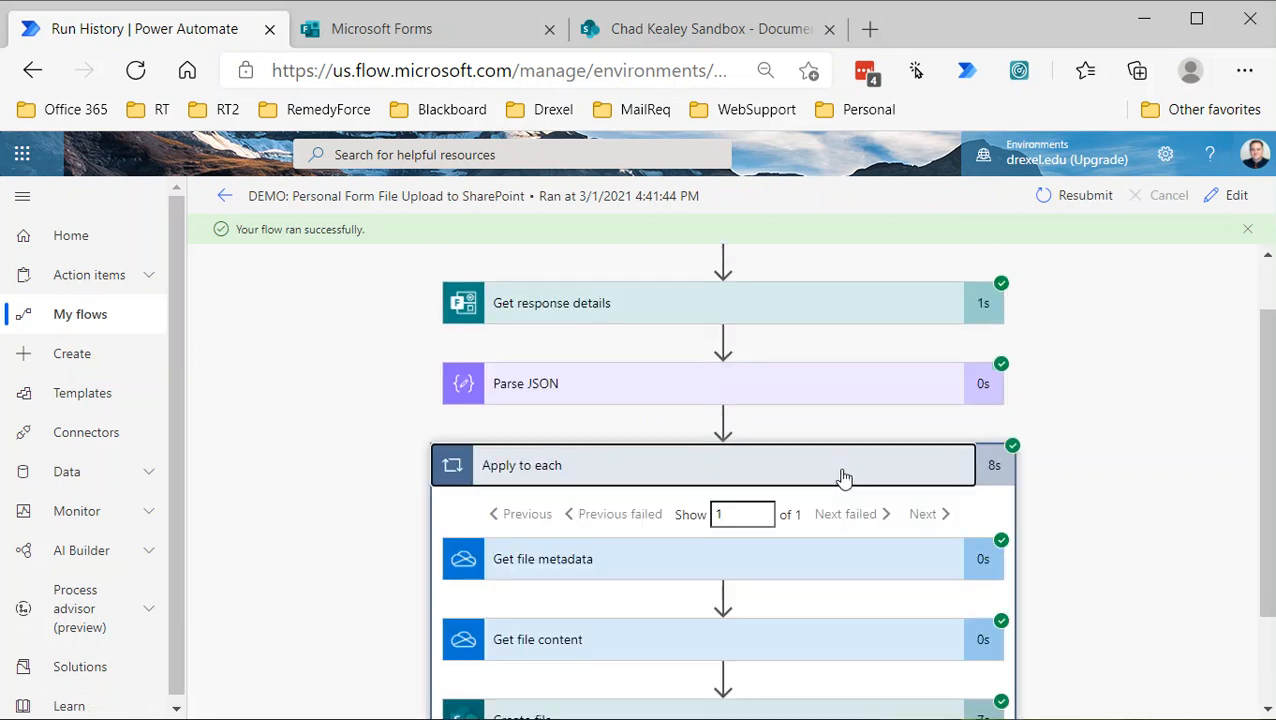
mouse_move(836, 464)
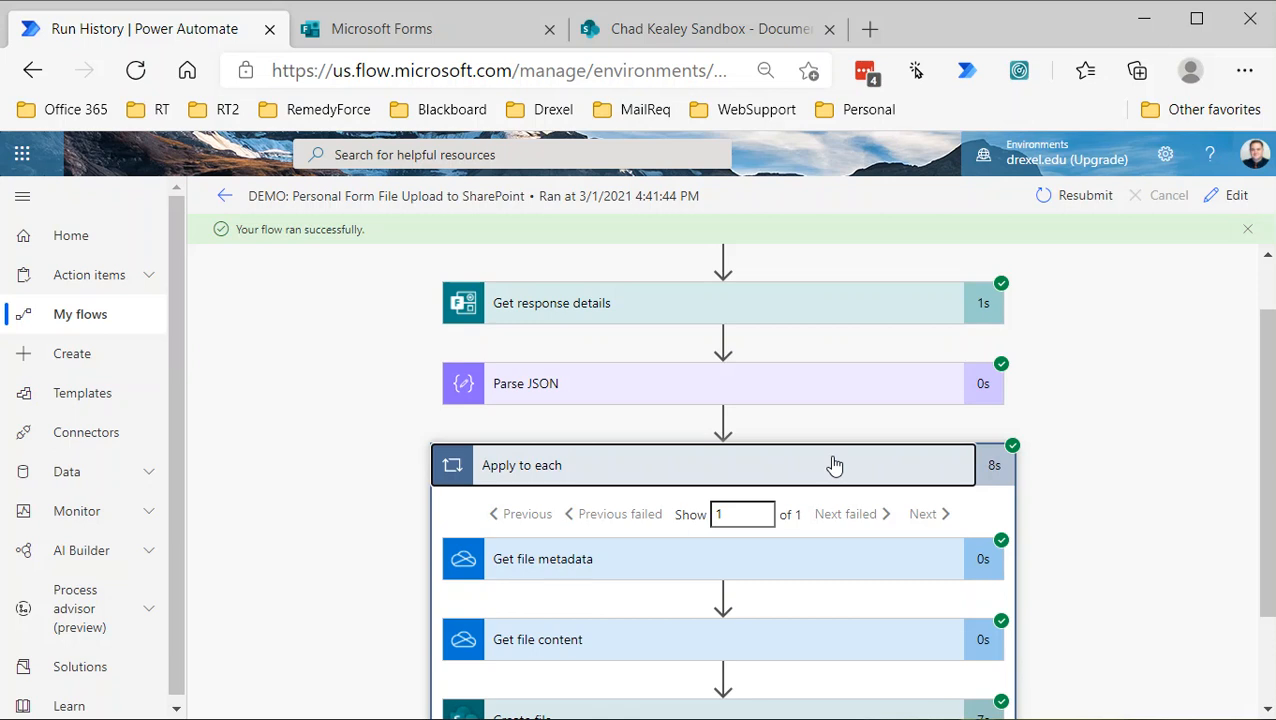
scroll(down, 3)
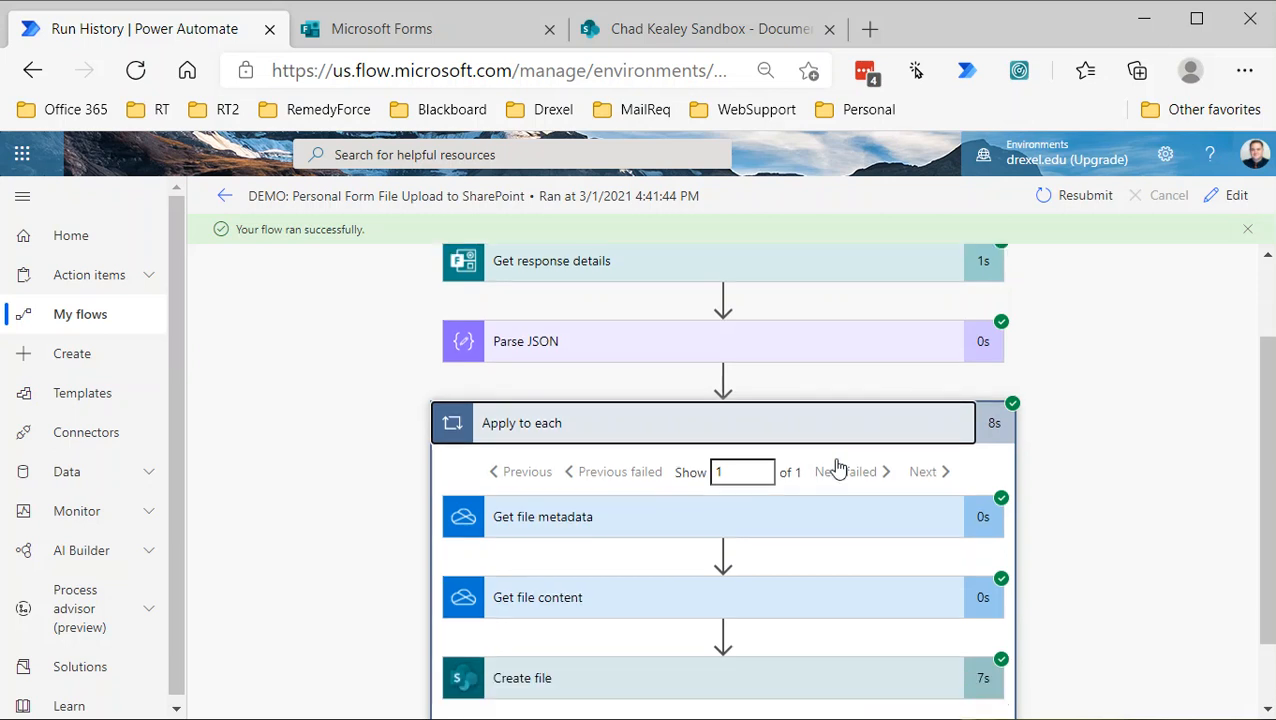
scroll(down, 3)
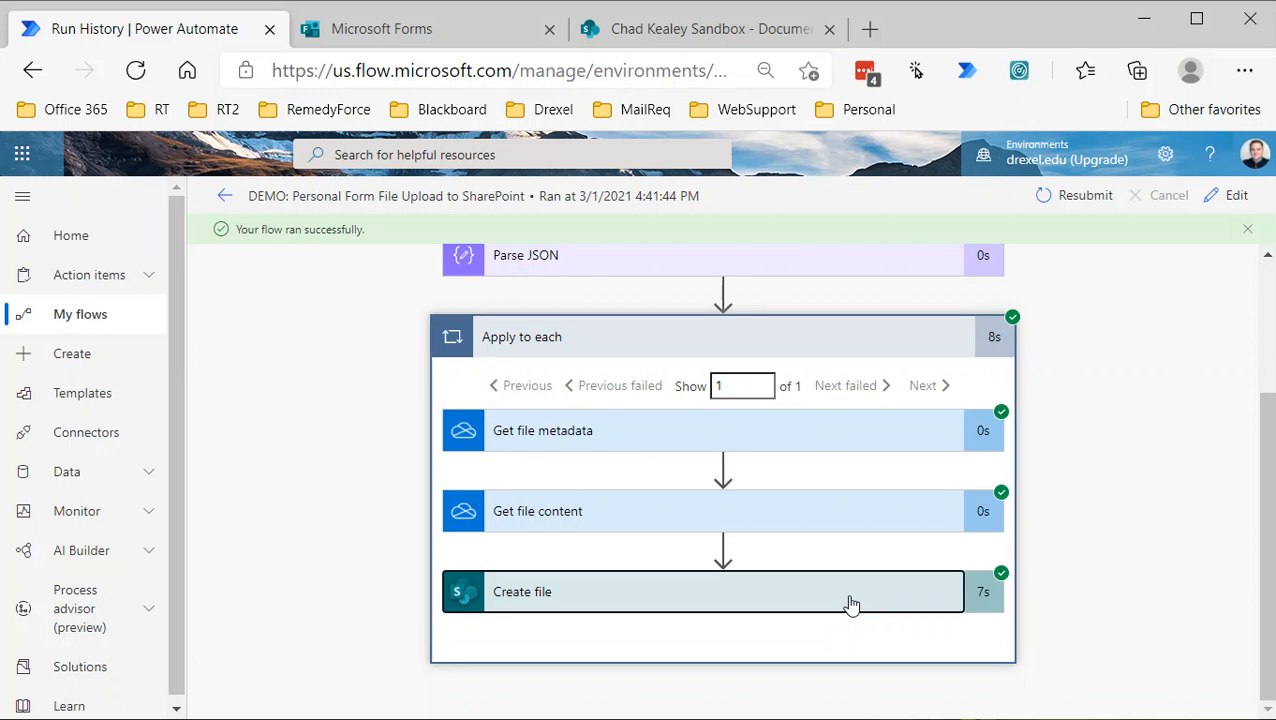
click(722, 592)
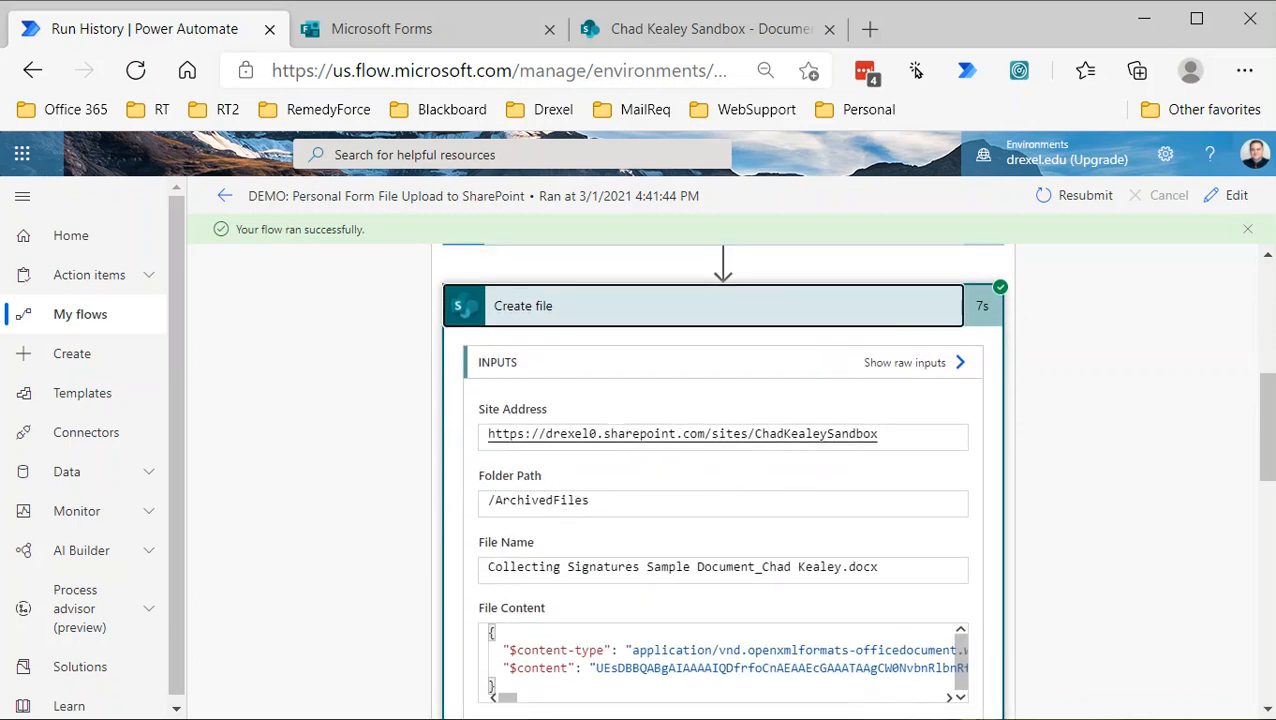
Check Site contents > ArchivedFiles for the new Collecting Signatures document, then return to the flow run
click(710, 28)
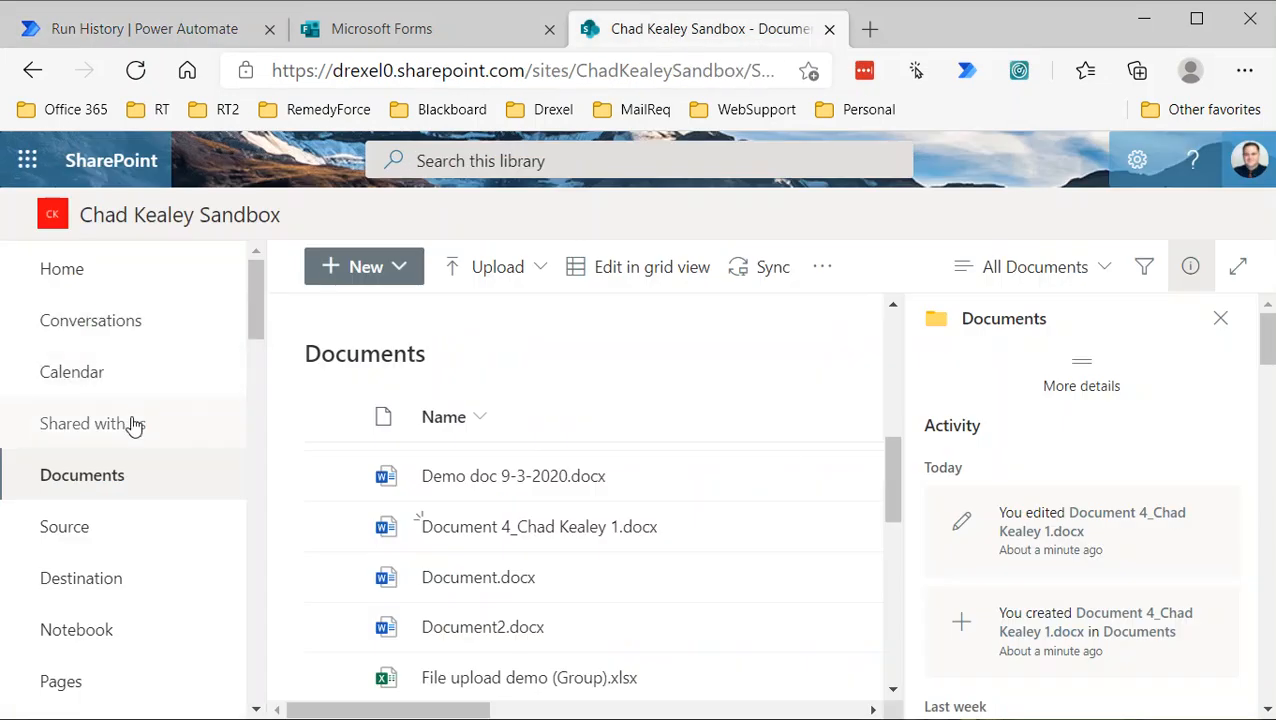
scroll(down, 3)
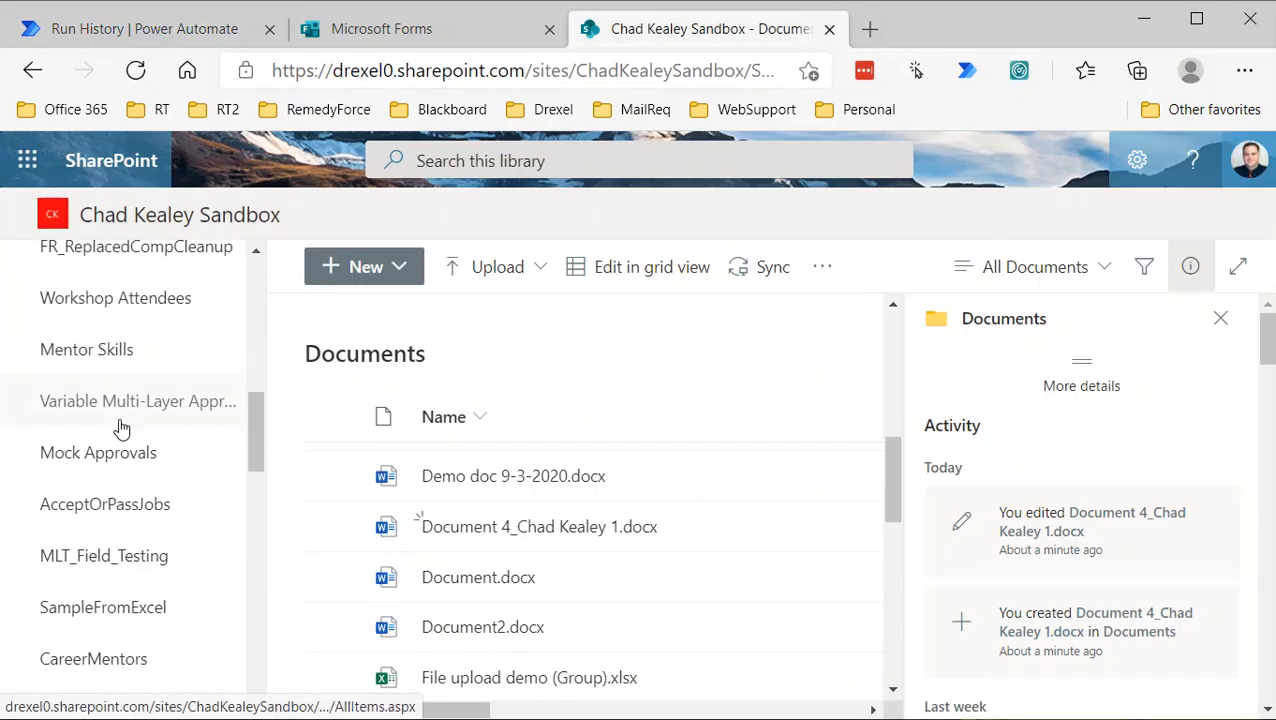
scroll(down, 3)
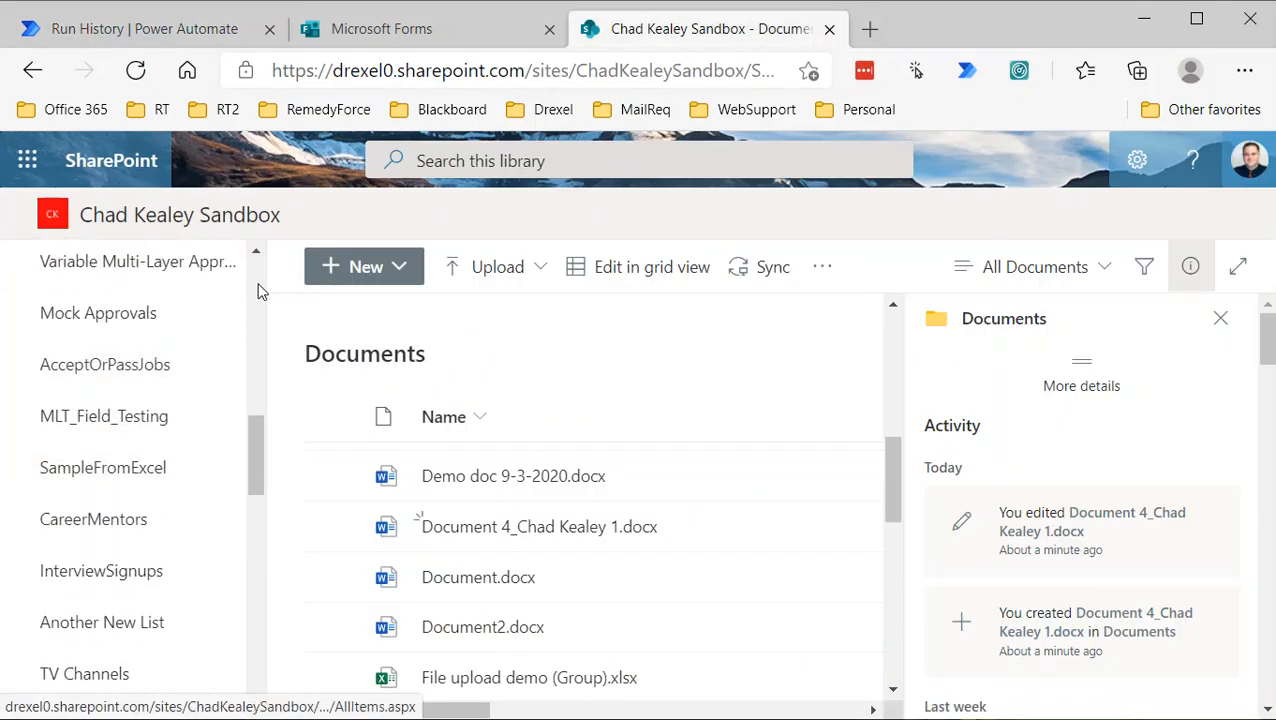
click(1136, 160)
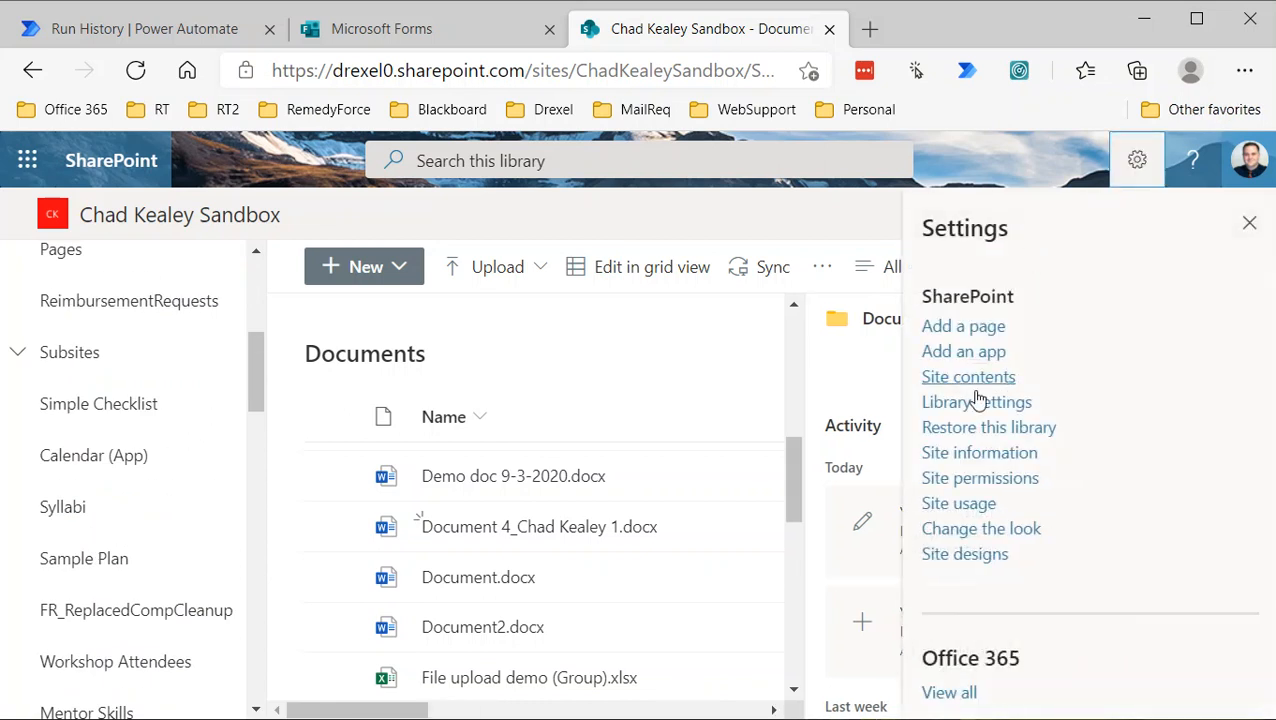
click(968, 376)
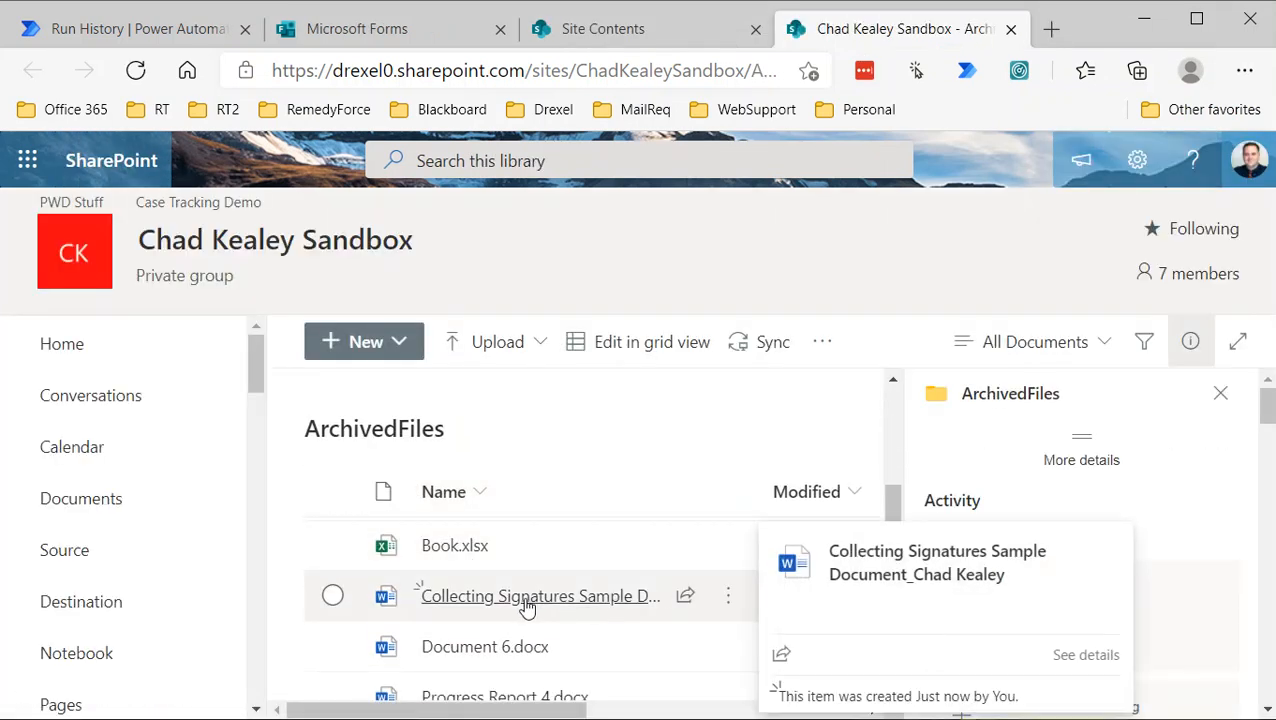
mouse_move(552, 608)
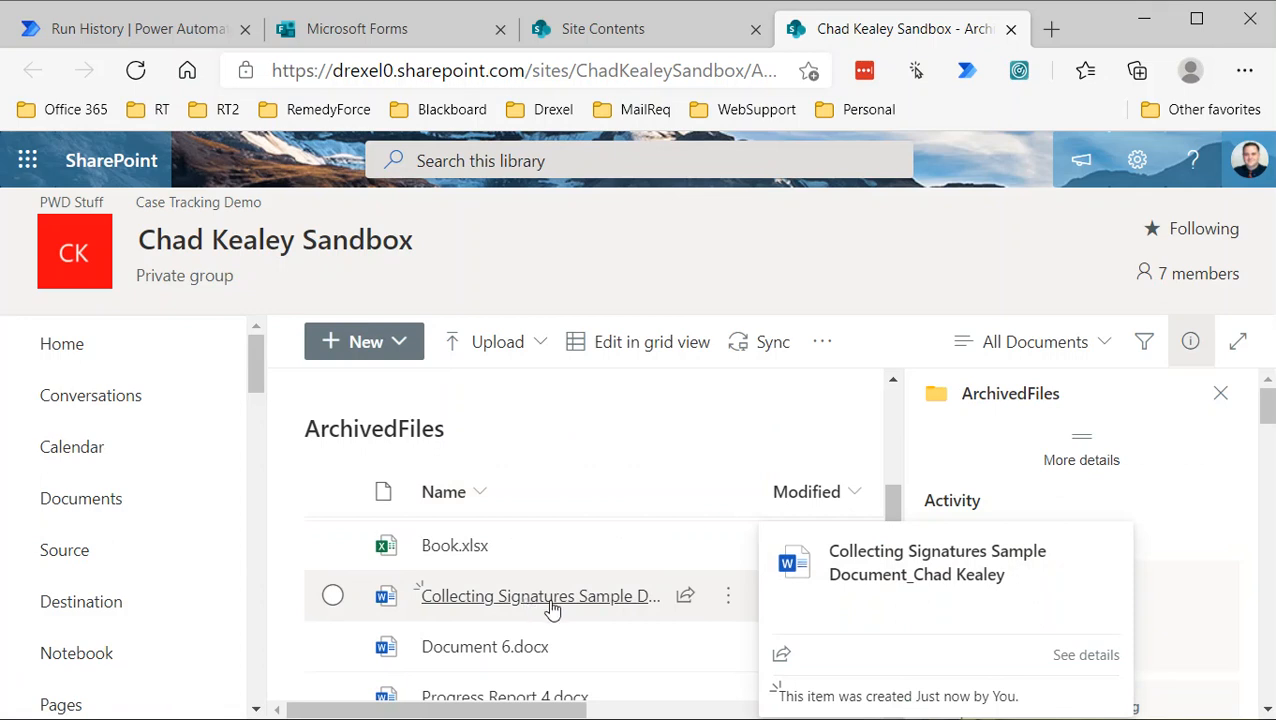
mouse_move(604, 608)
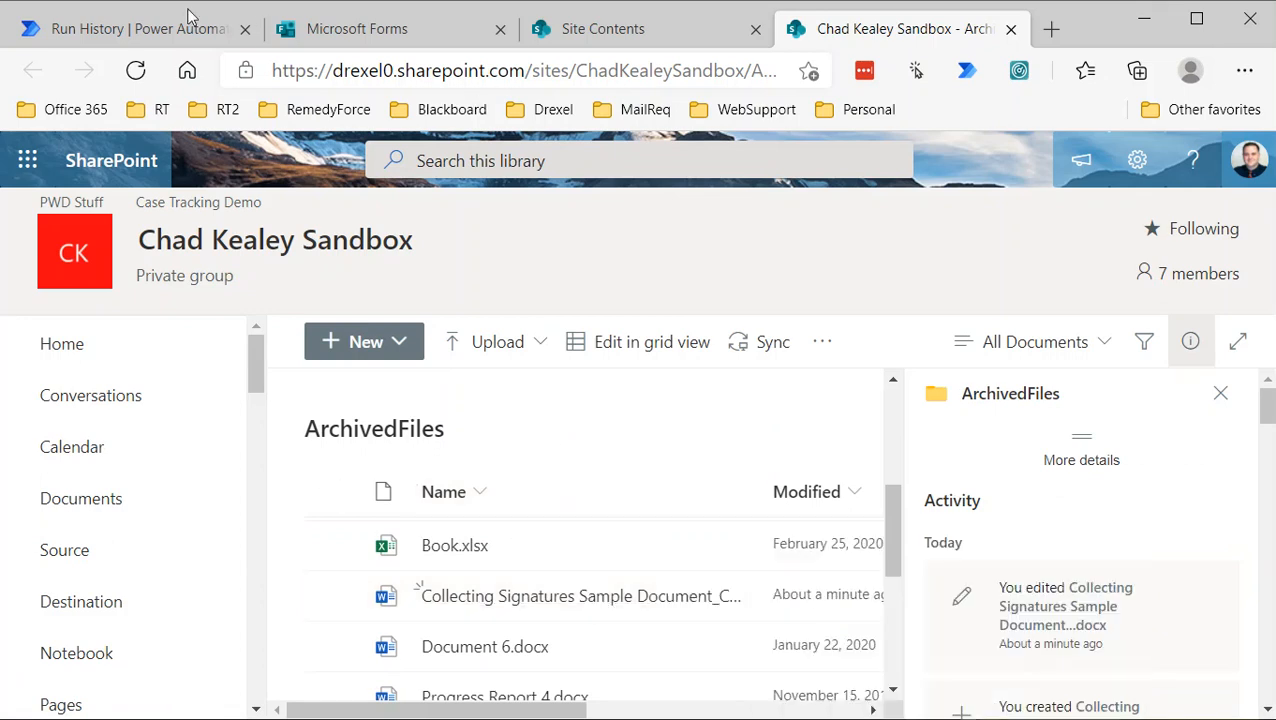
click(136, 28)
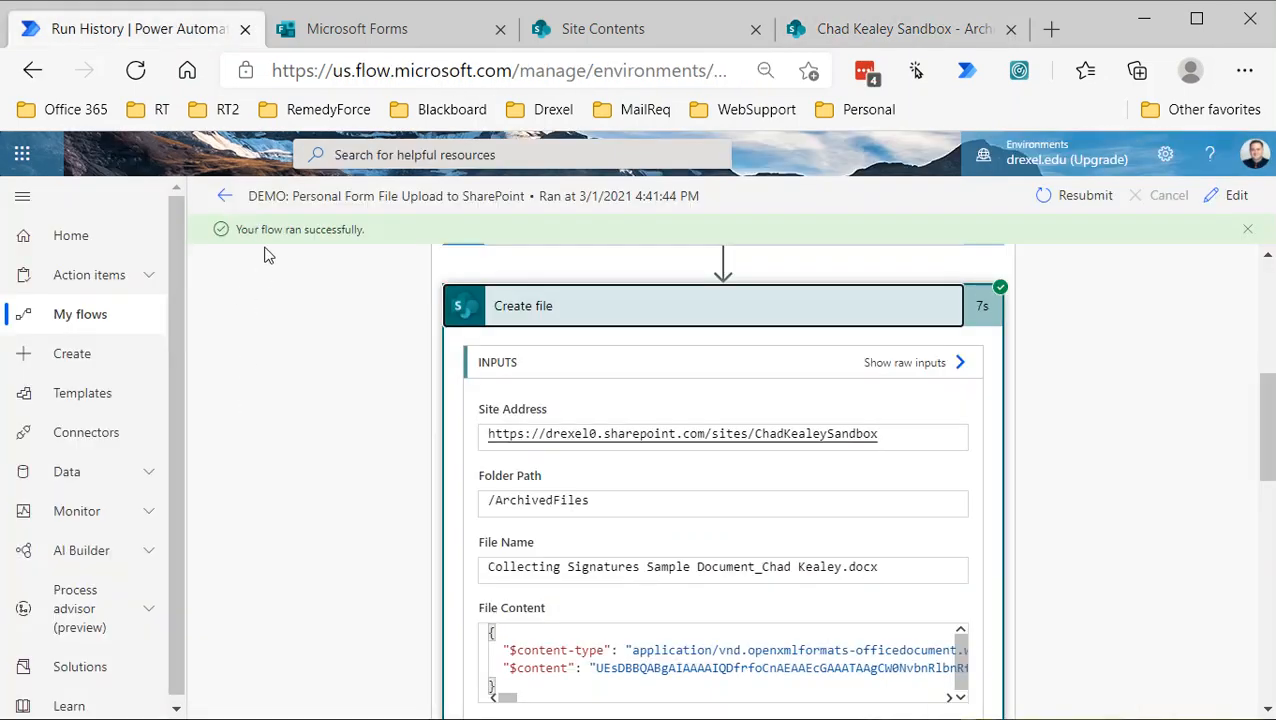
Go back to the flow overview and reopen DEMO: Personal Form File Upload to SharePoint for editing
click(224, 196)
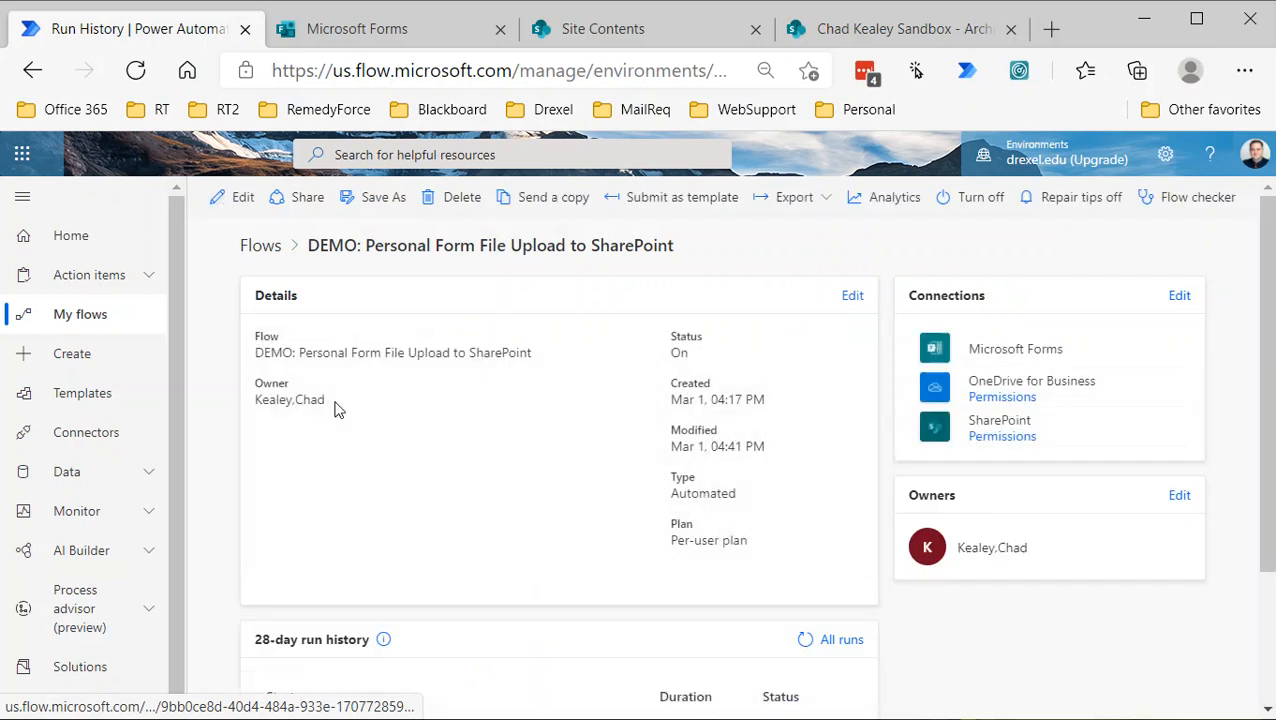
click(242, 198)
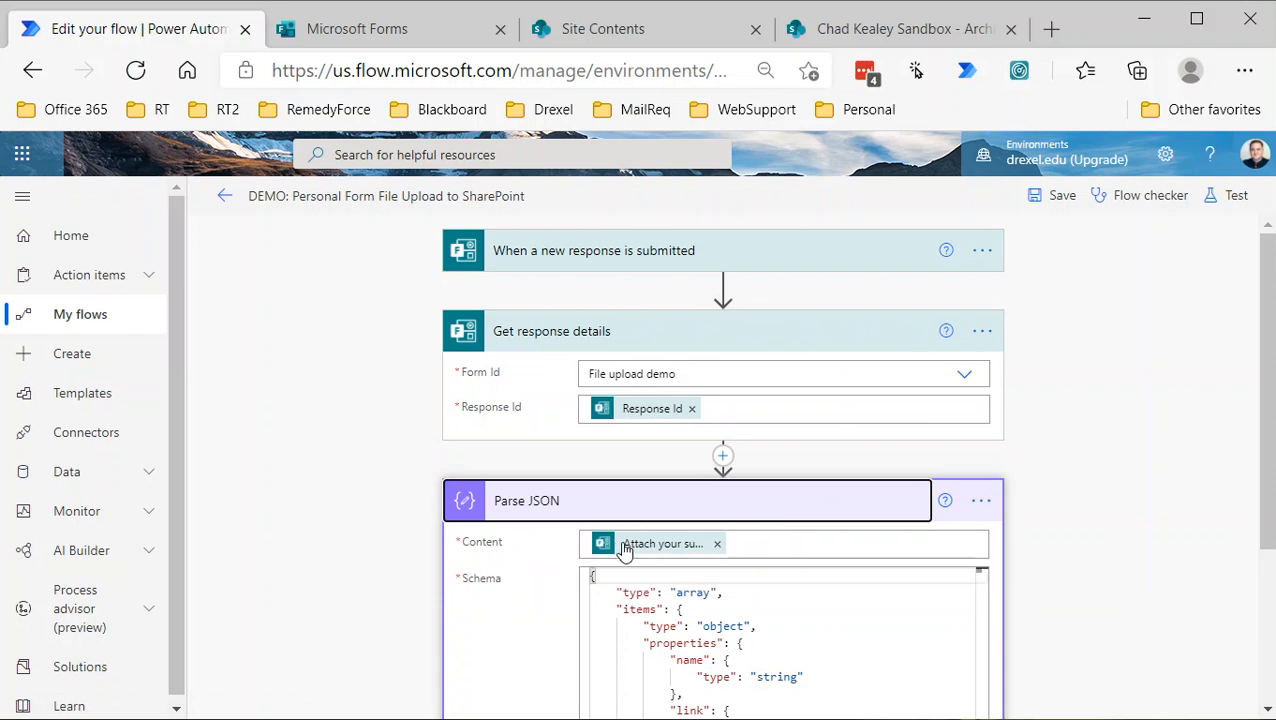
mouse_move(660, 552)
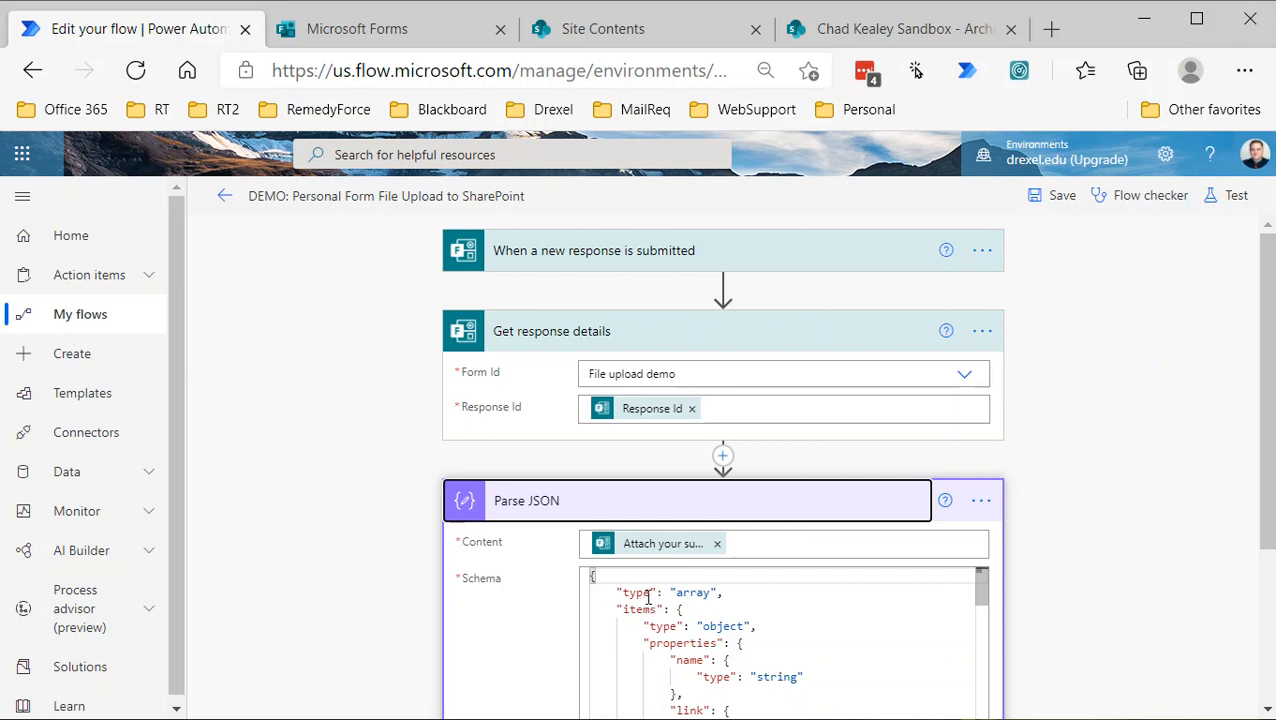
scroll(down, 3)
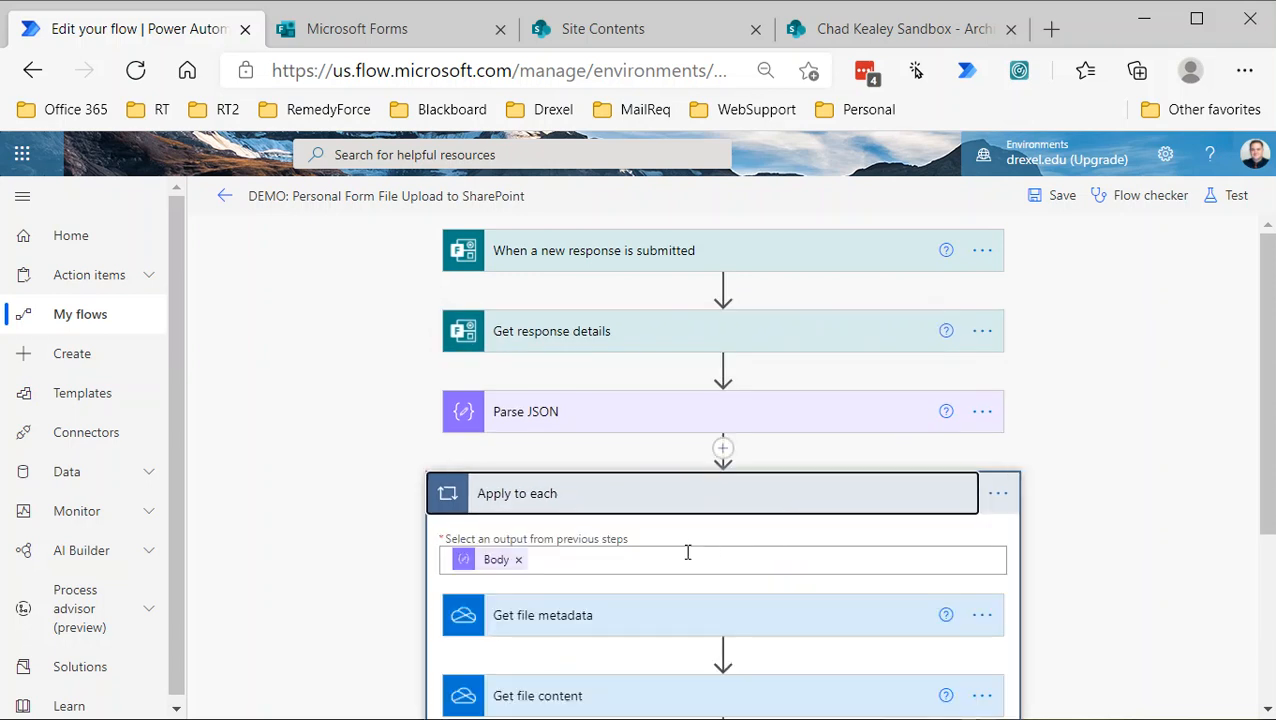
scroll(down, 3)
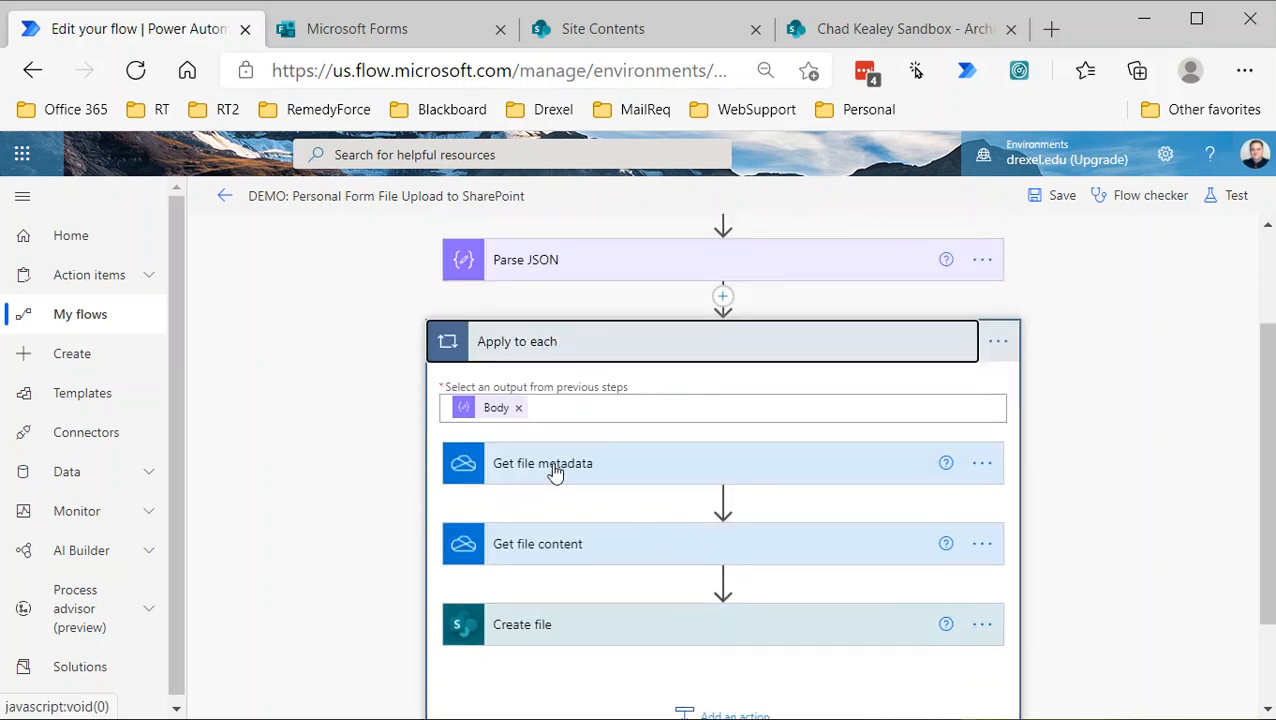
mouse_move(510, 552)
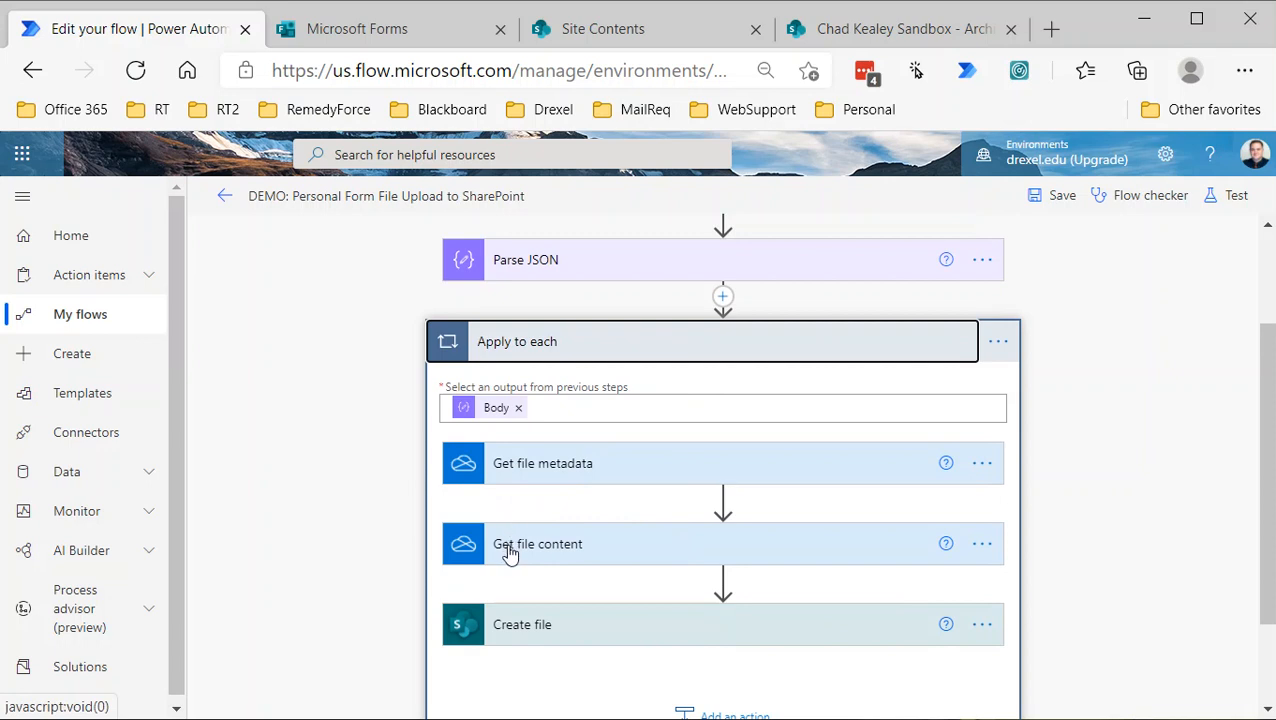
mouse_move(576, 612)
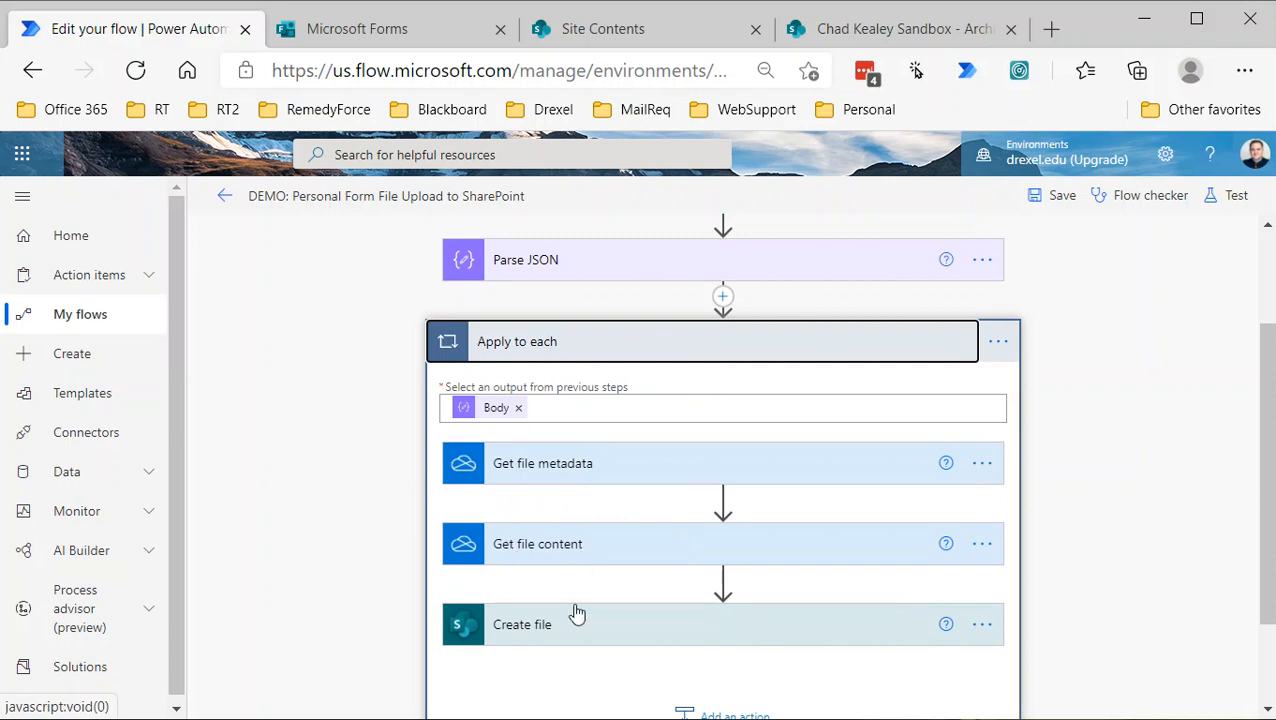
mouse_move(724, 644)
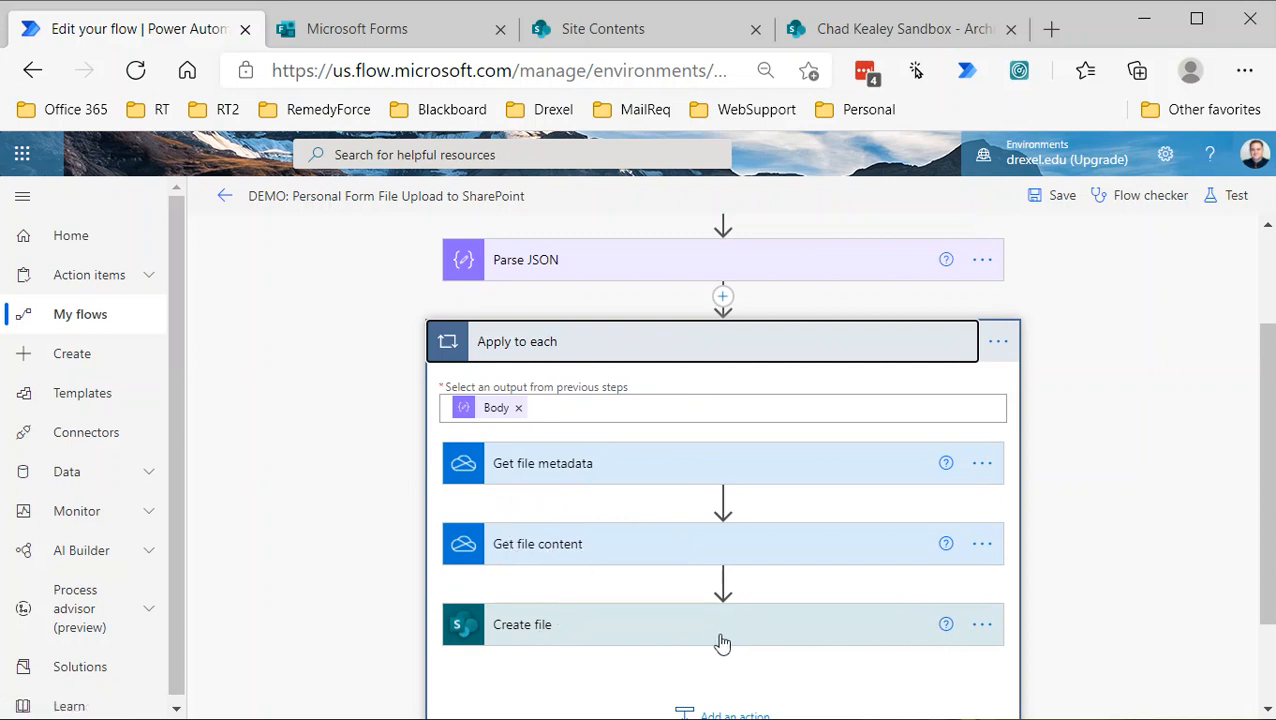
mouse_move(740, 630)
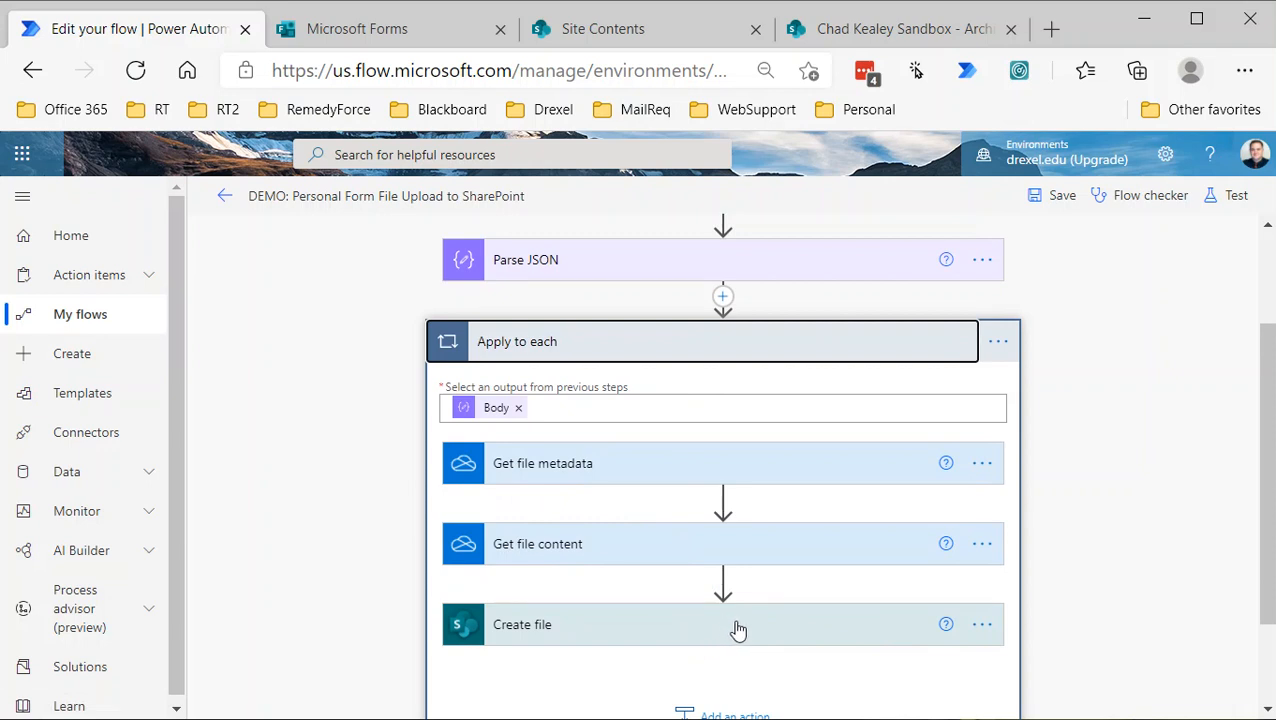
mouse_move(732, 628)
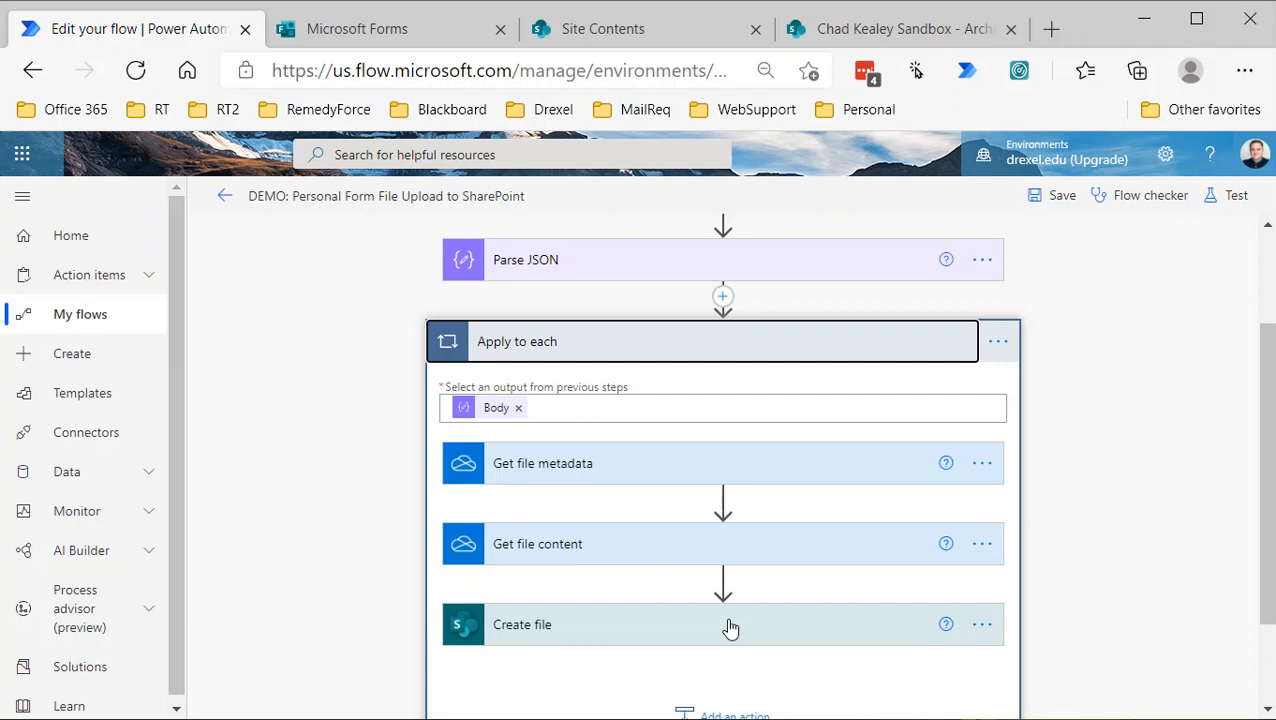
mouse_move(722, 628)
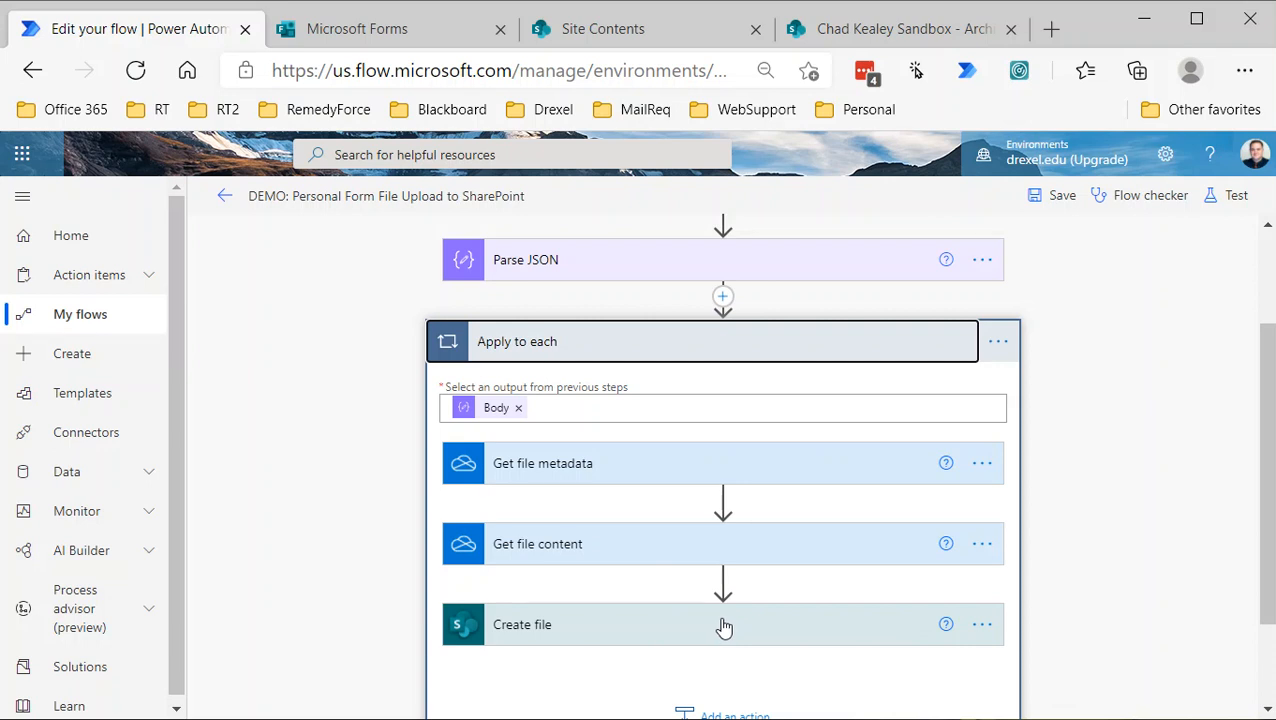
mouse_move(658, 480)
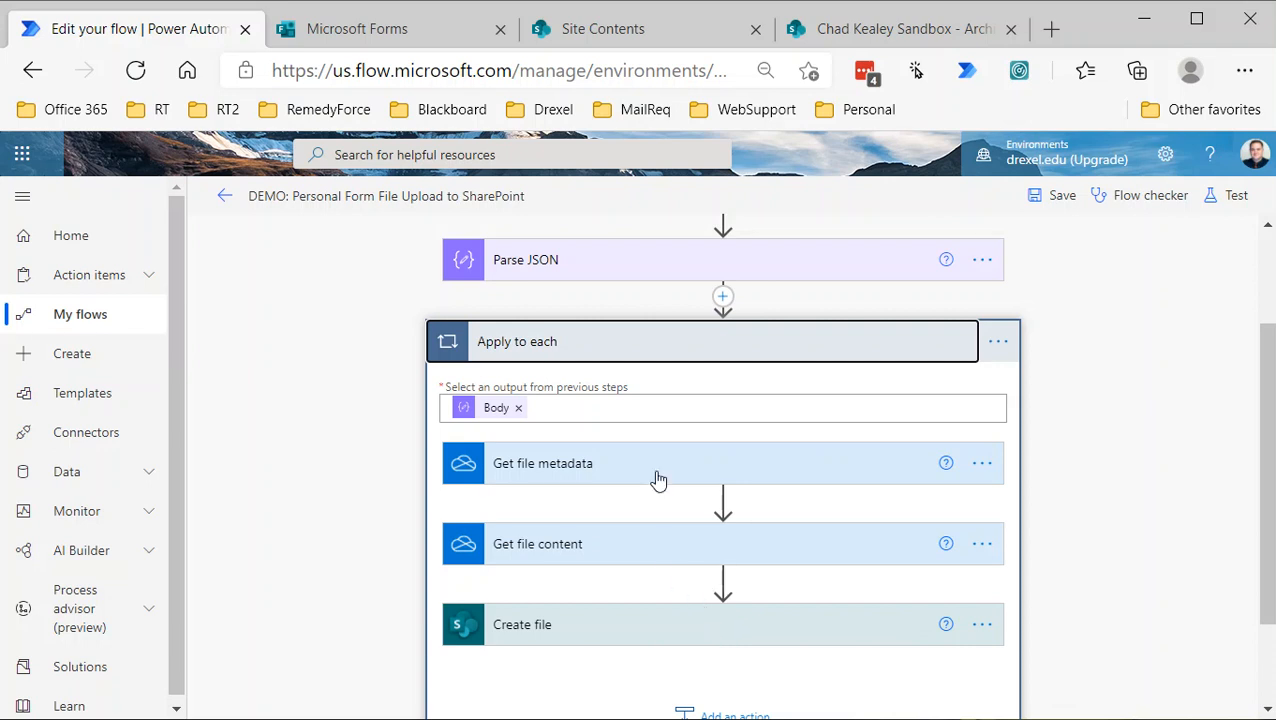
mouse_move(652, 472)
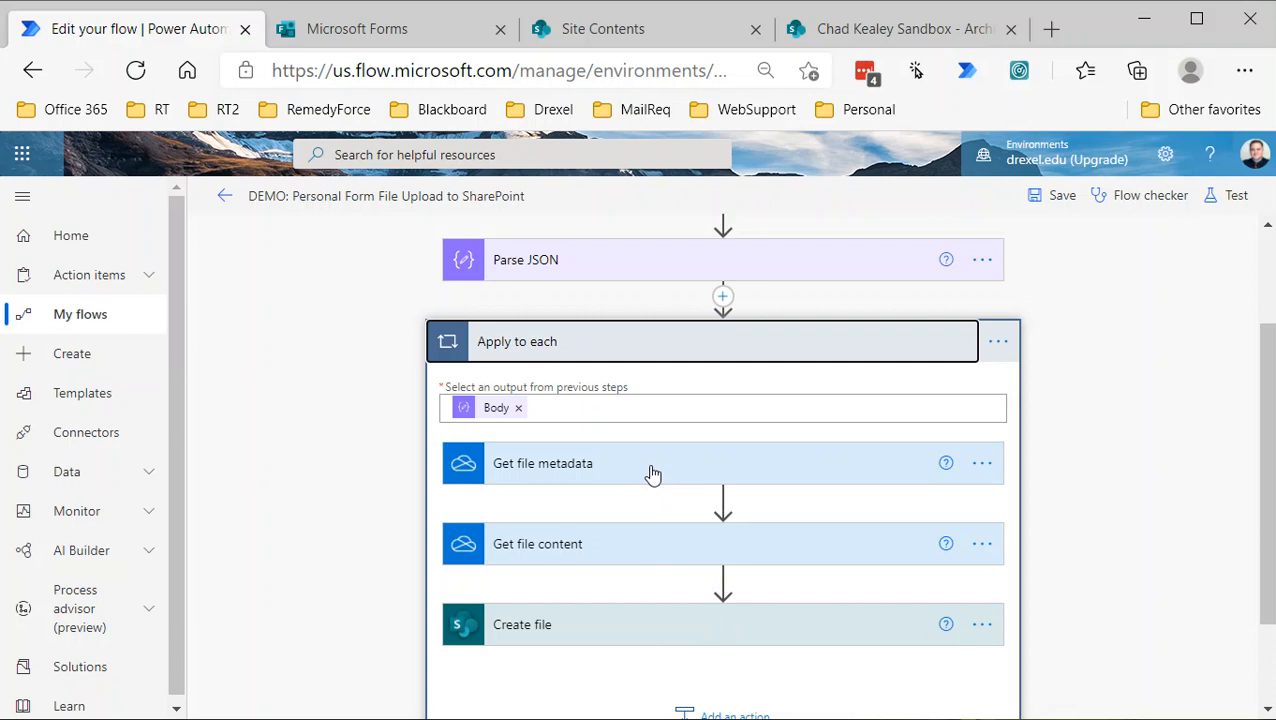
mouse_move(640, 548)
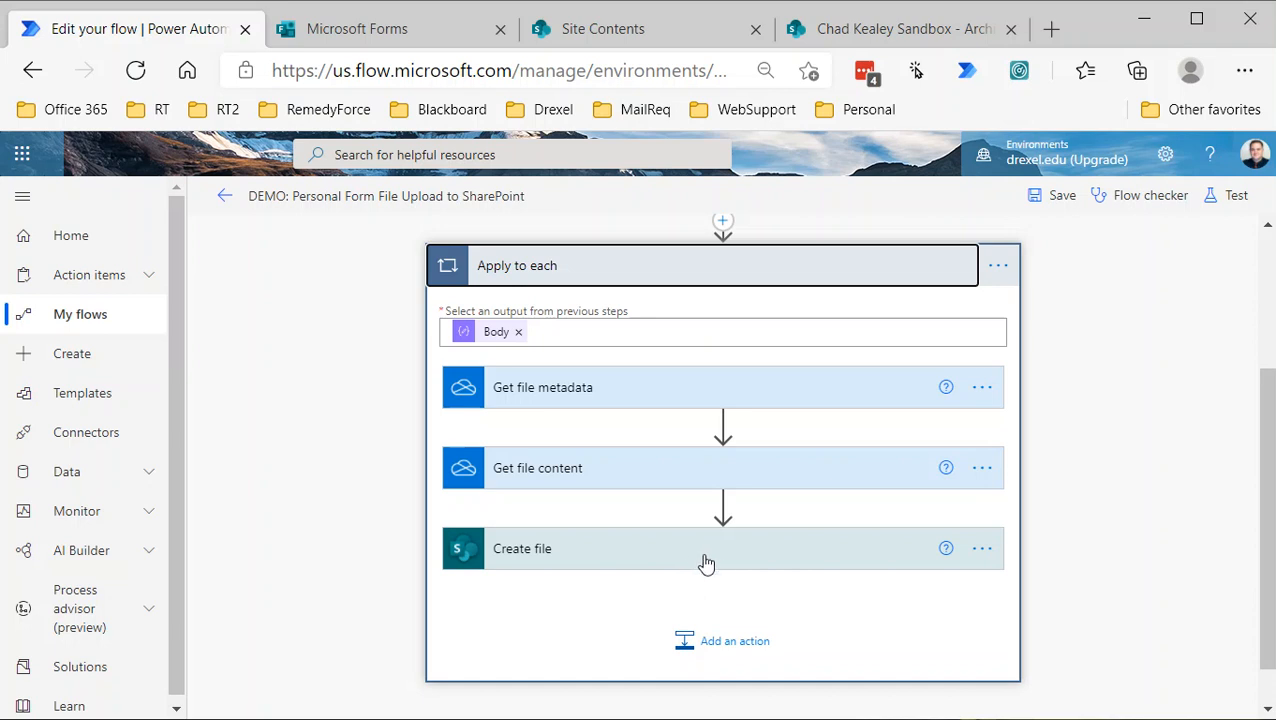
mouse_move(696, 552)
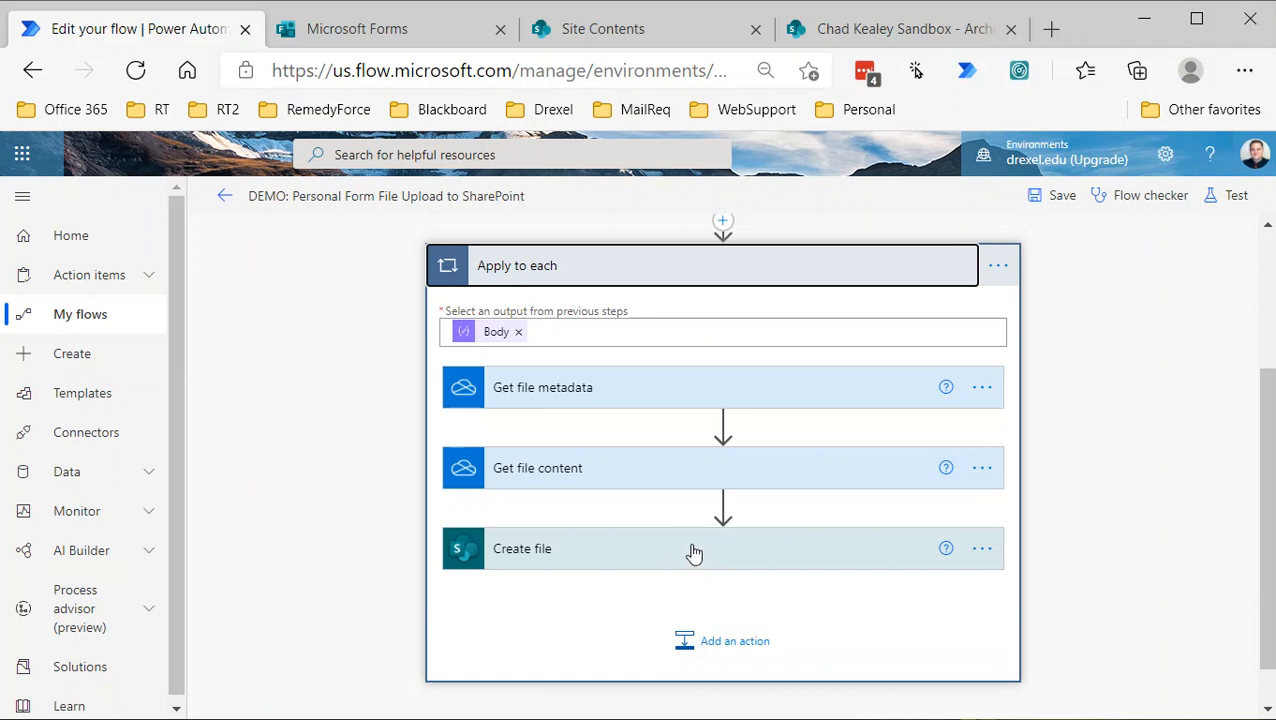
mouse_move(608, 566)
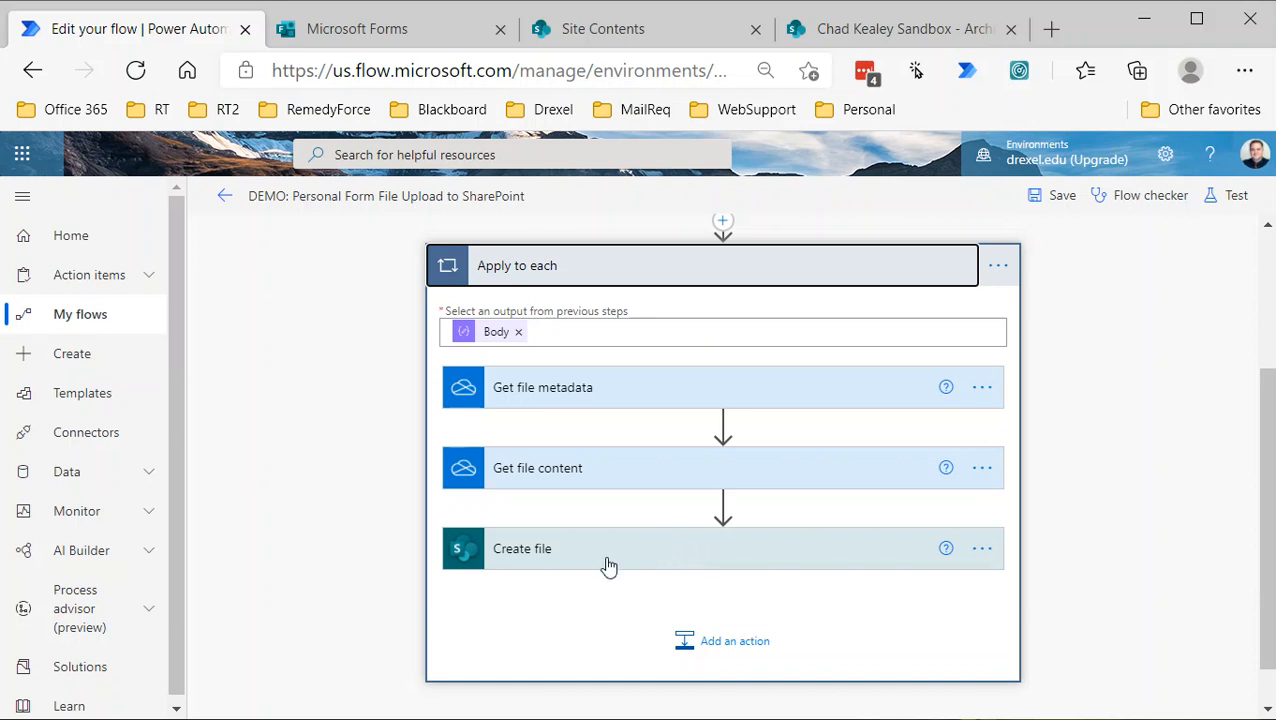
mouse_move(752, 658)
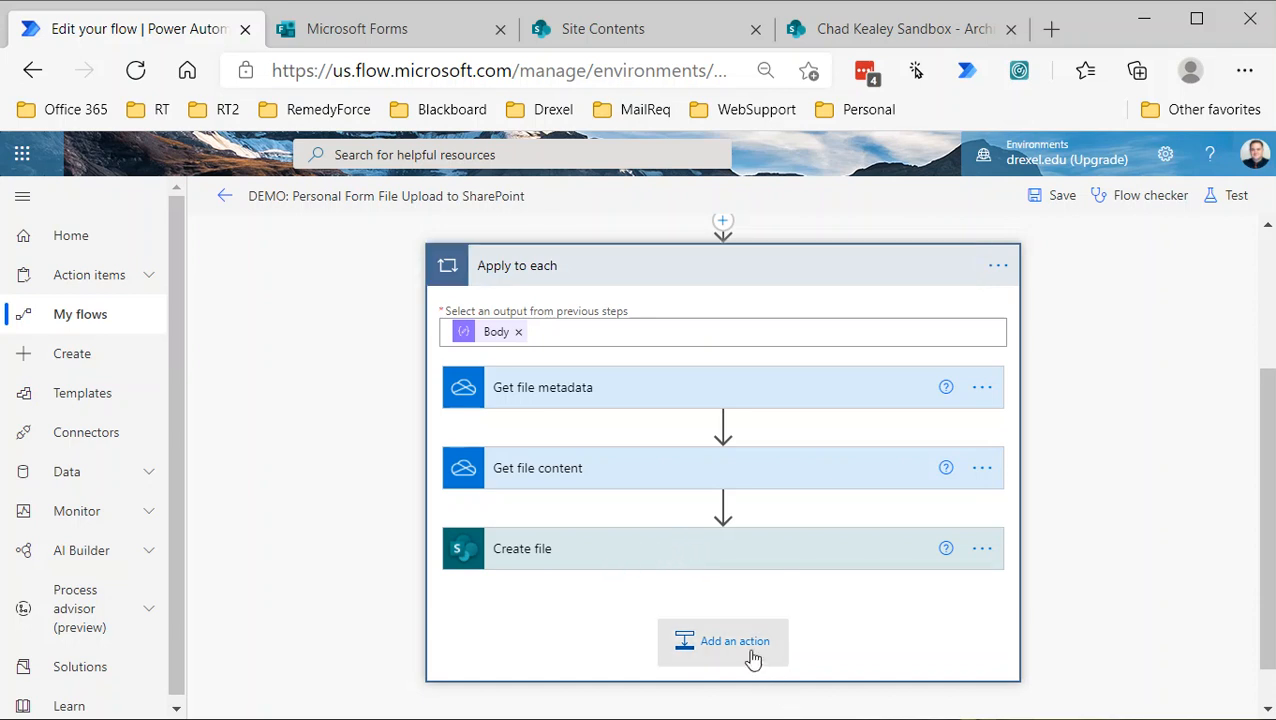
Add an Update file properties action pointed at the sandbox site's ArchivedFiles library
click(734, 640)
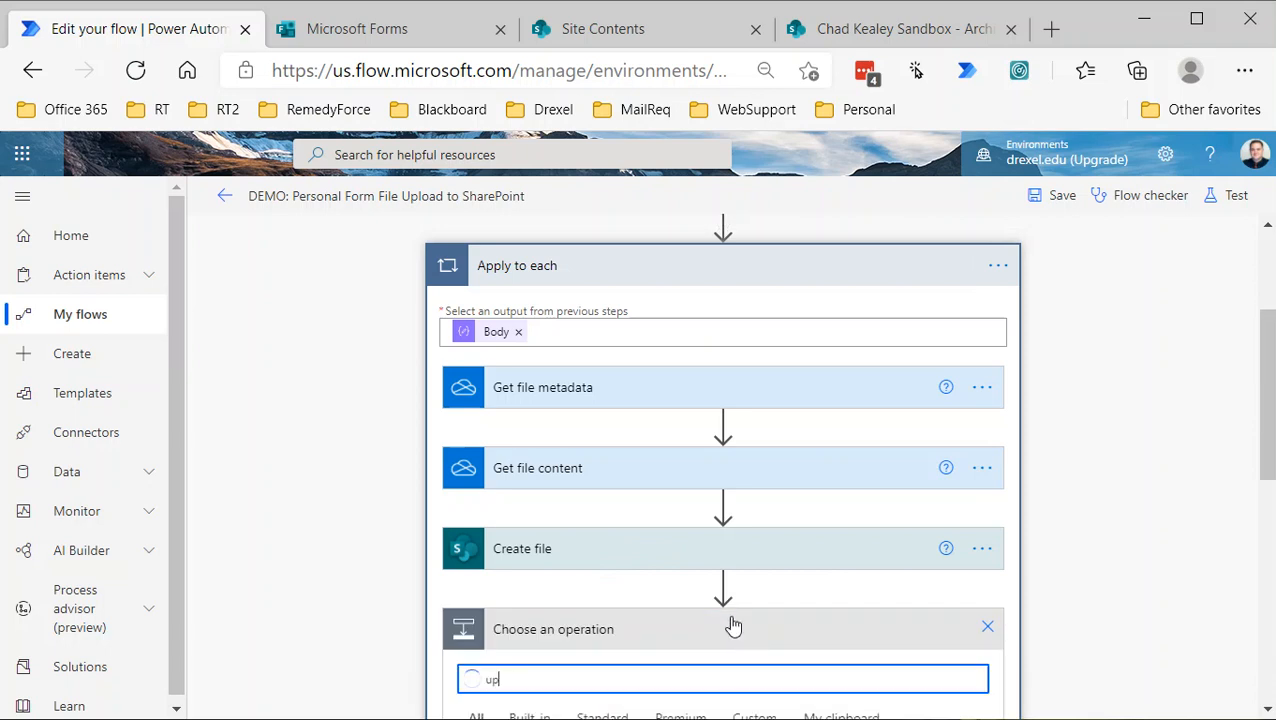
text(update file)
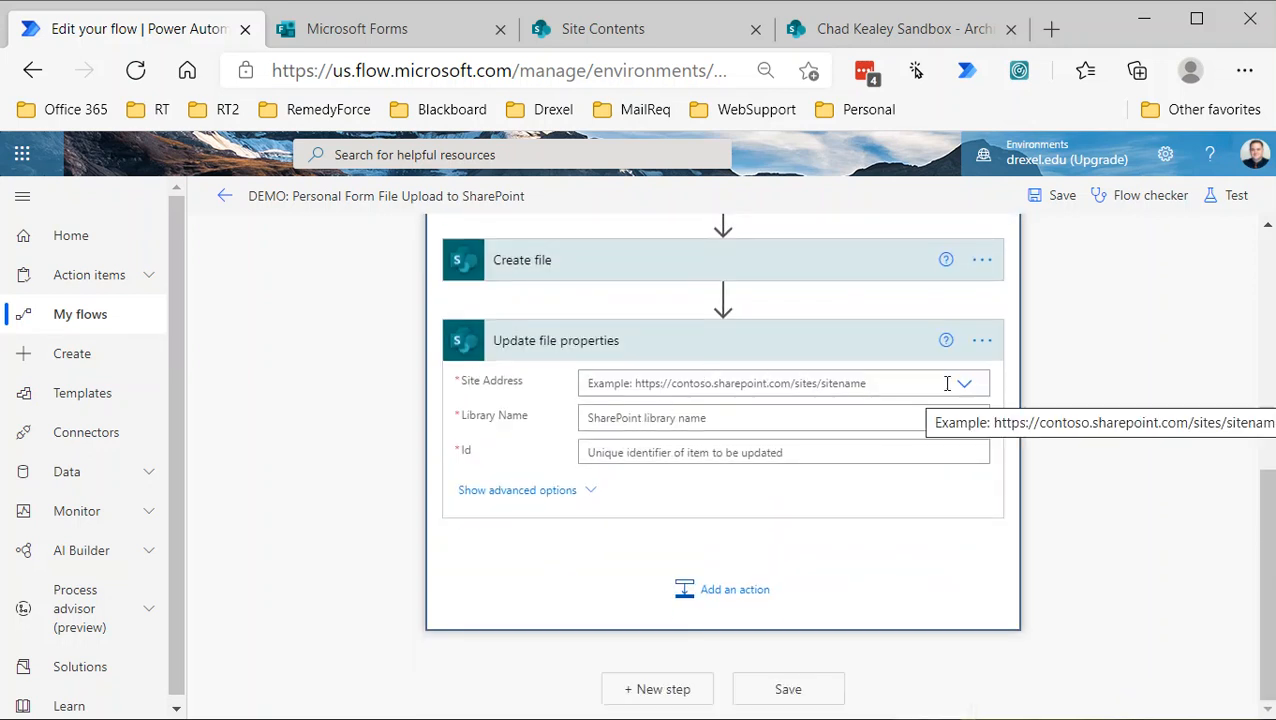
click(964, 384)
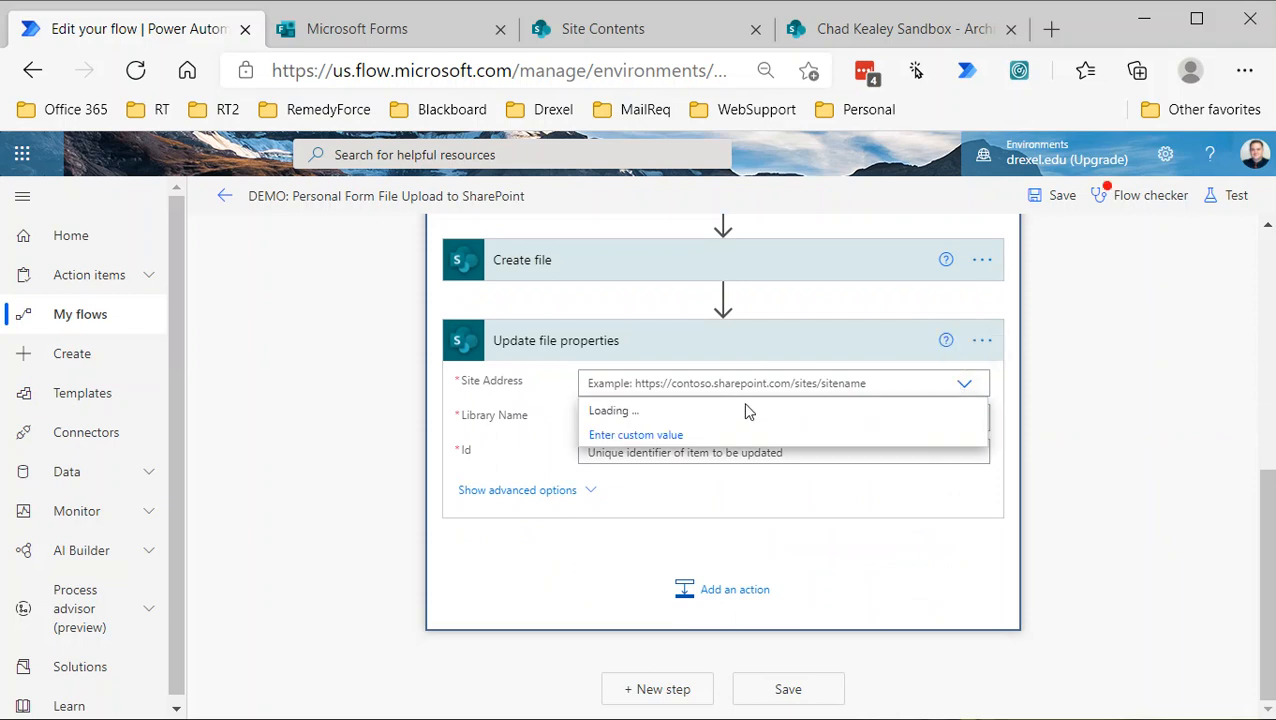
click(730, 410)
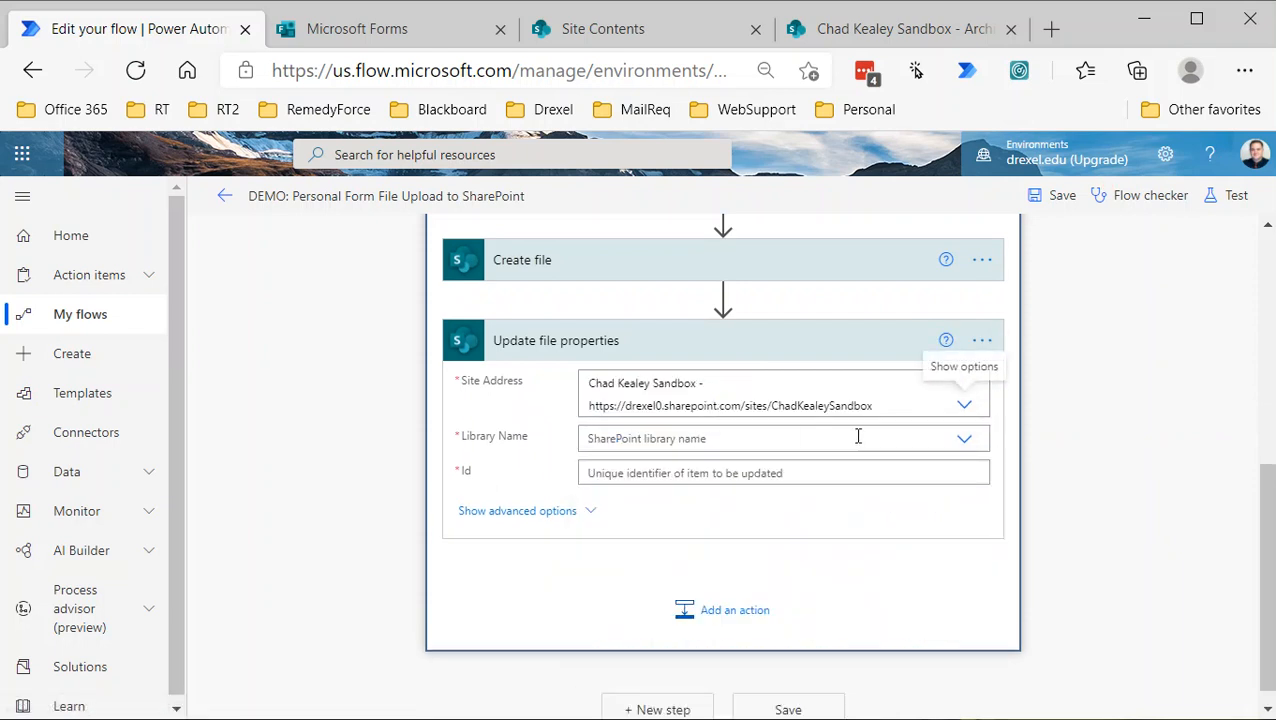
click(964, 438)
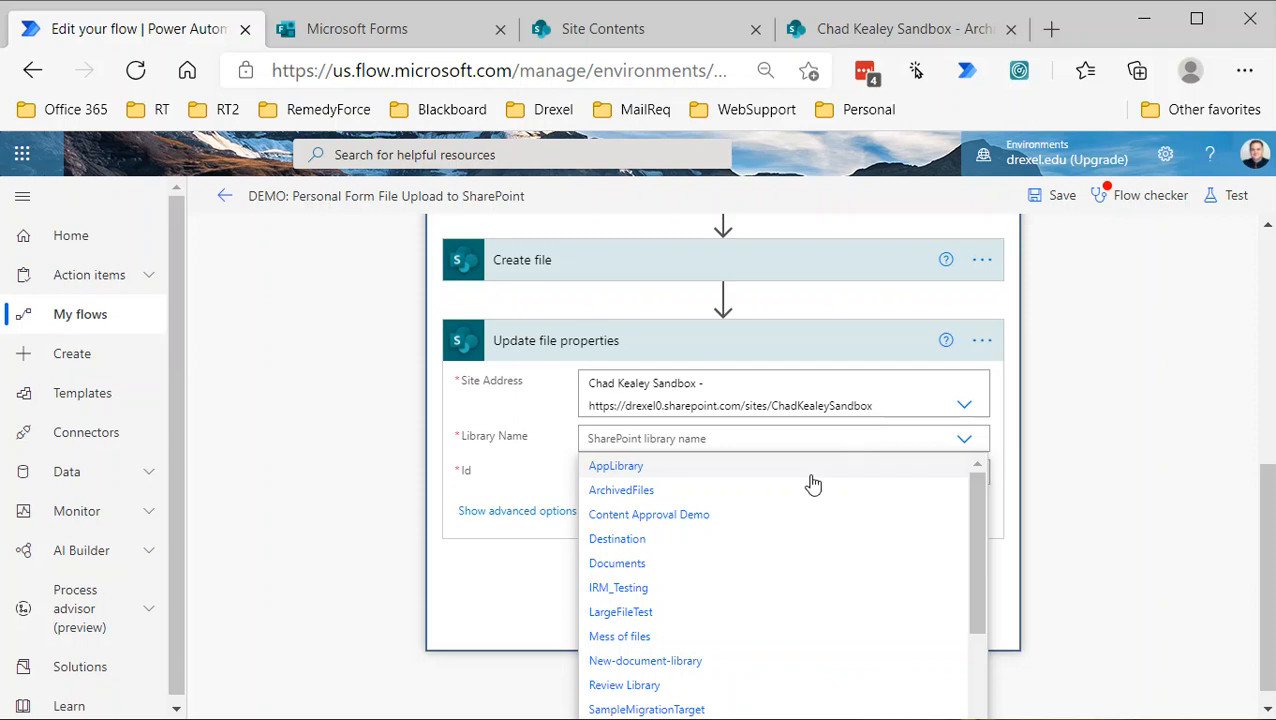
click(620, 490)
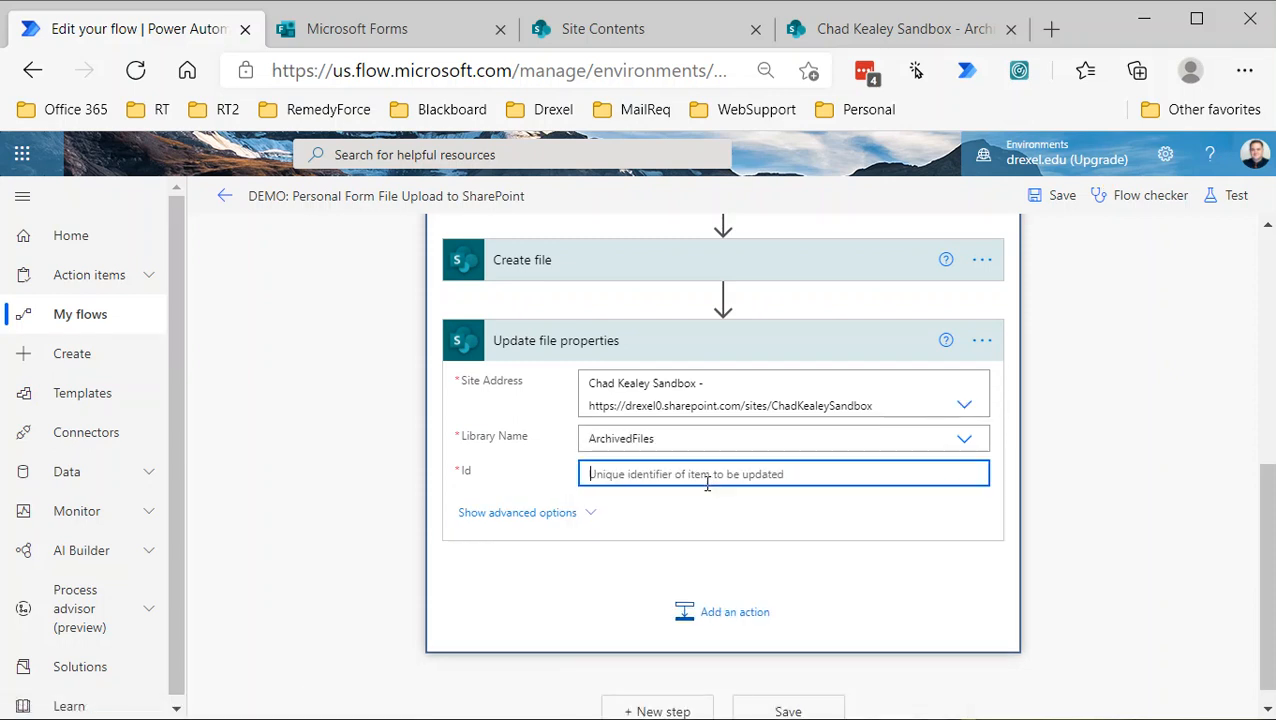
Set Id to the created file's ItemId and Title to 'Tell us a little about your submission', then save the flow
click(784, 472)
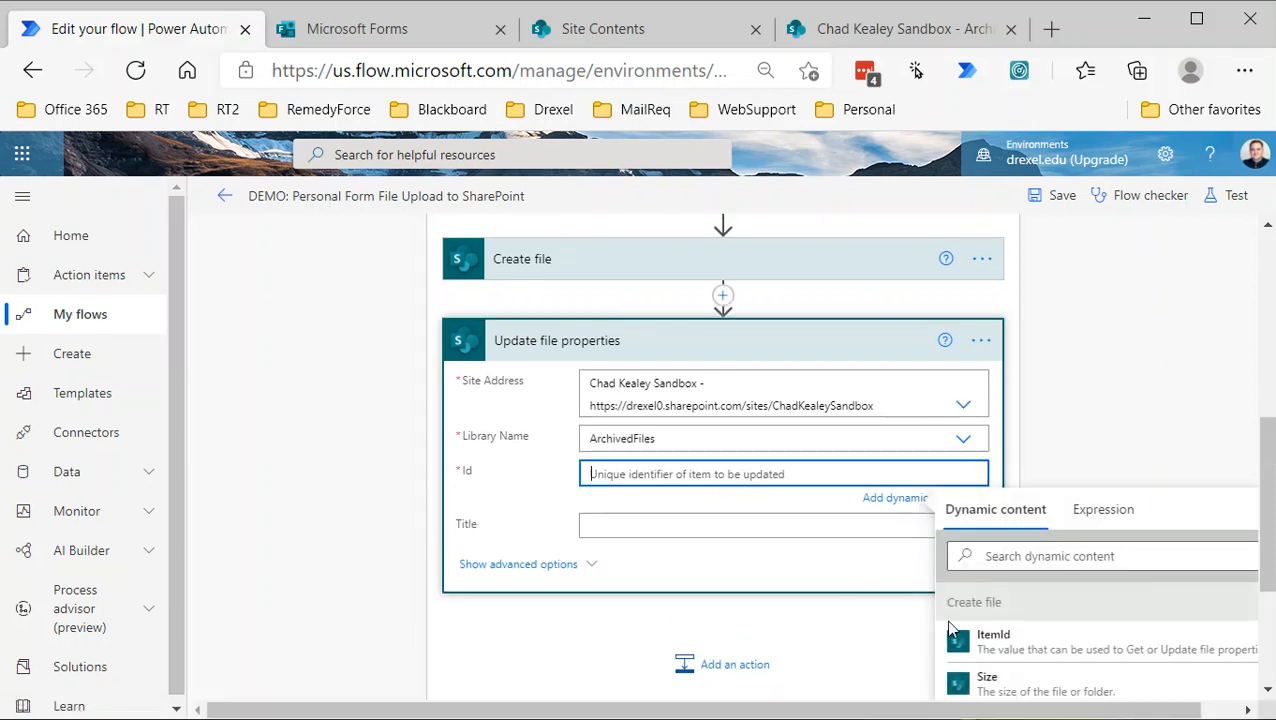
mouse_move(500, 258)
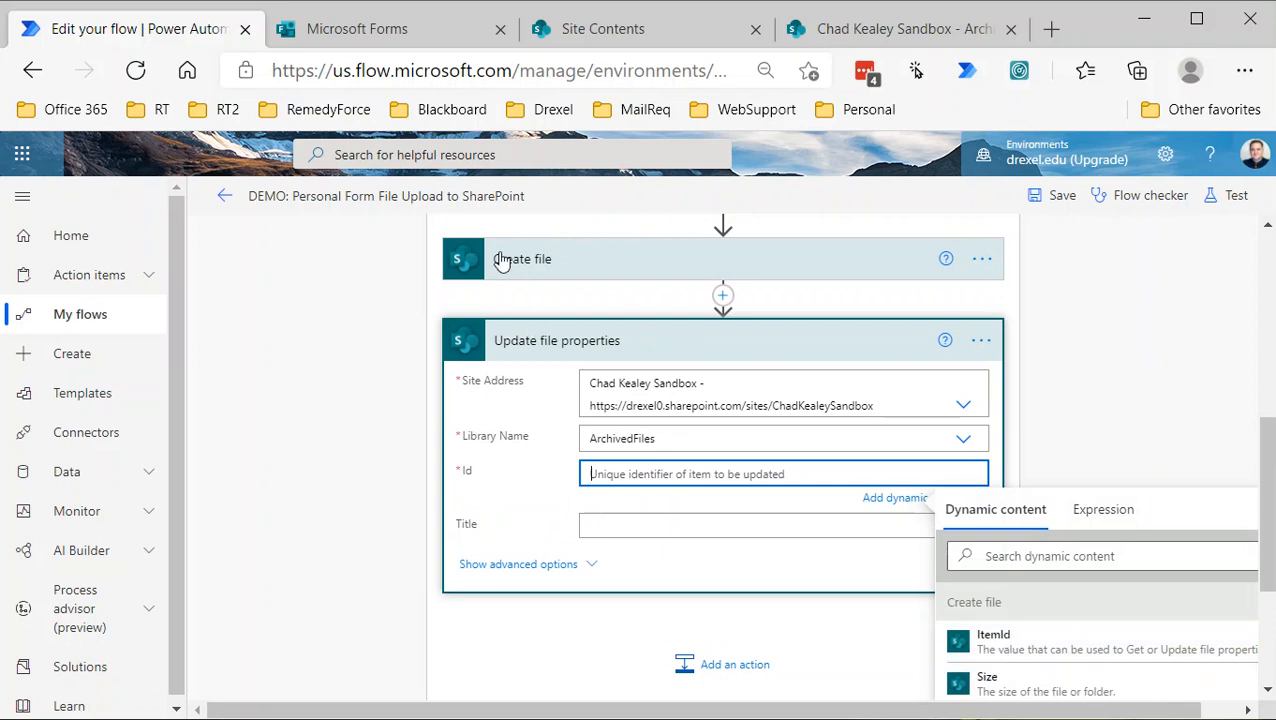
click(992, 644)
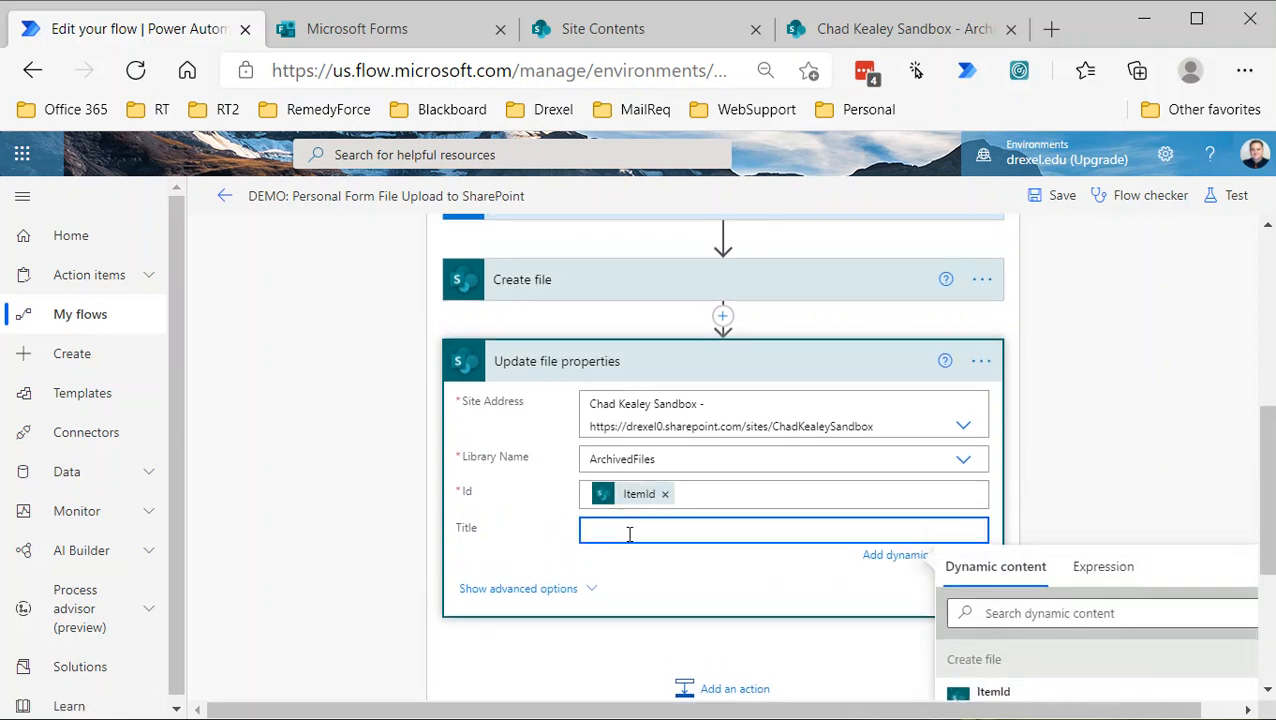
mouse_move(1146, 412)
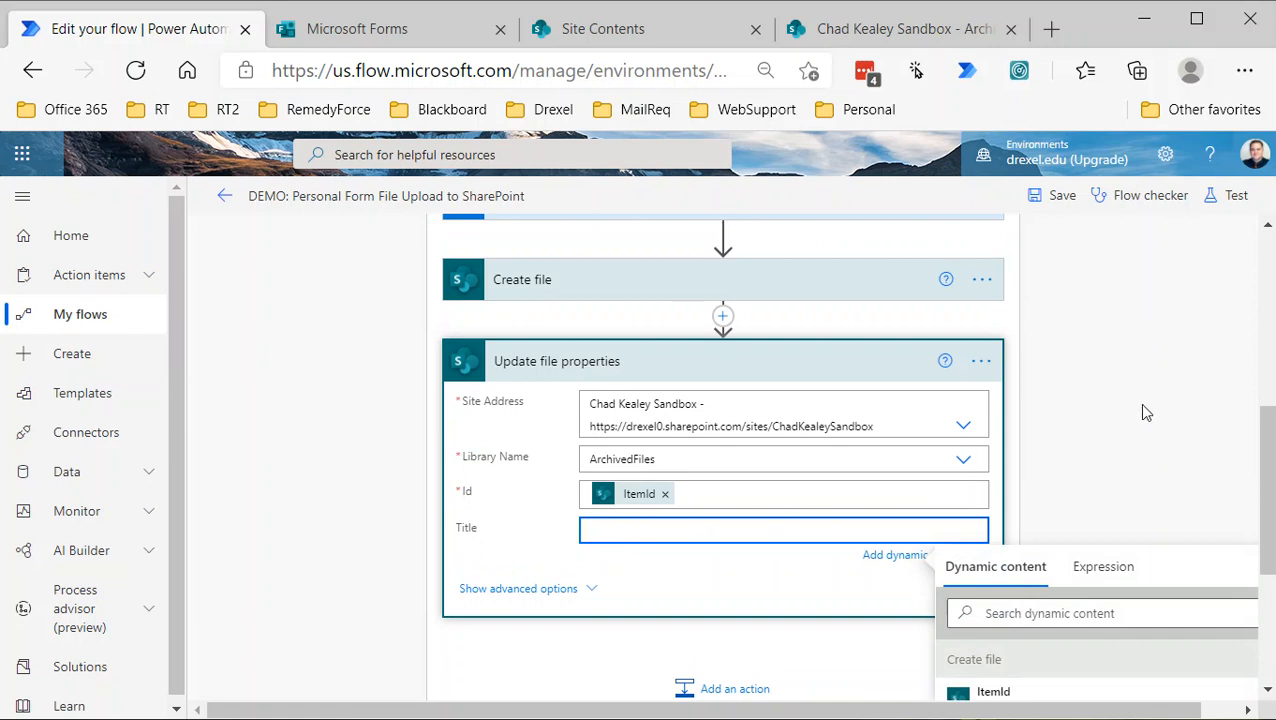
scroll(down, 3)
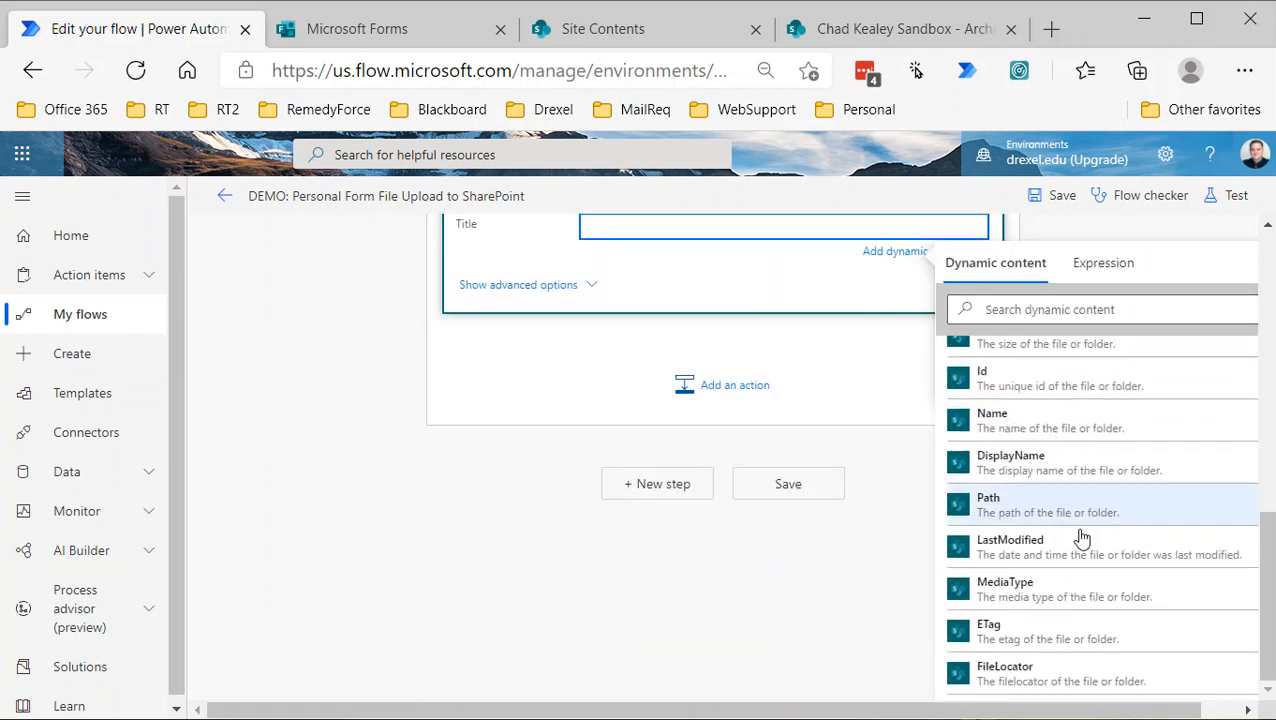
scroll(up, 3)
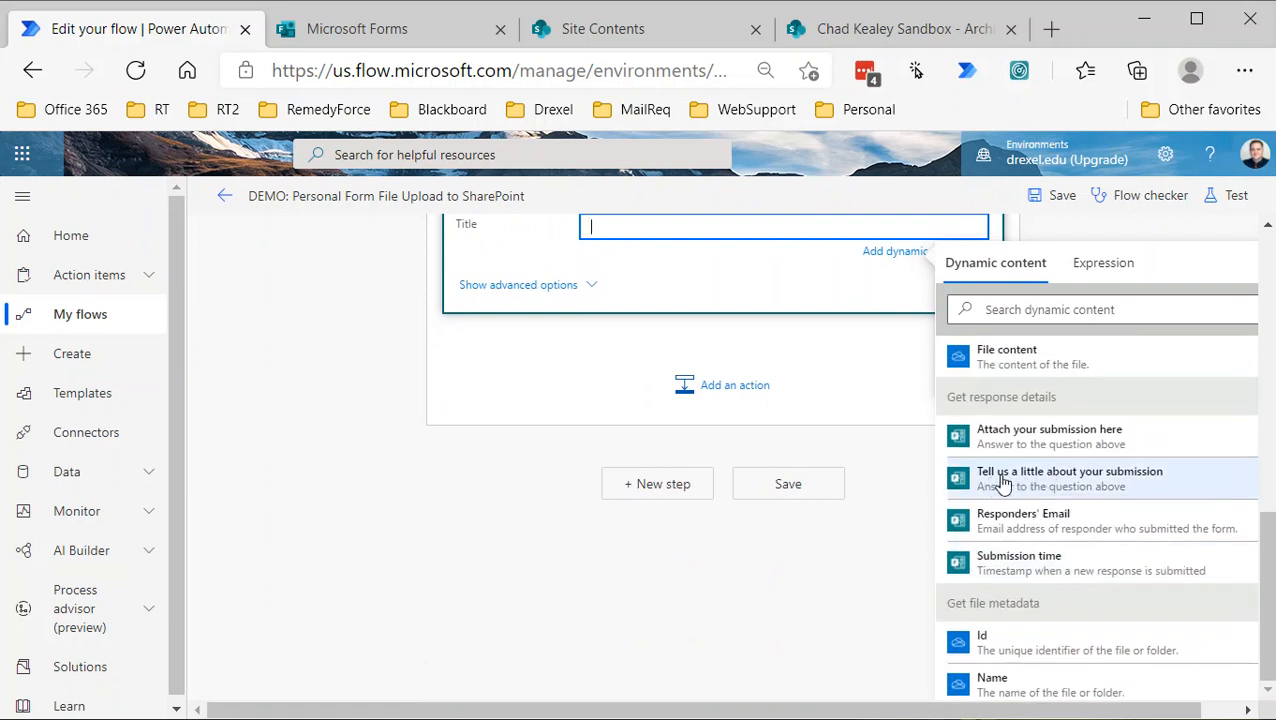
click(1070, 478)
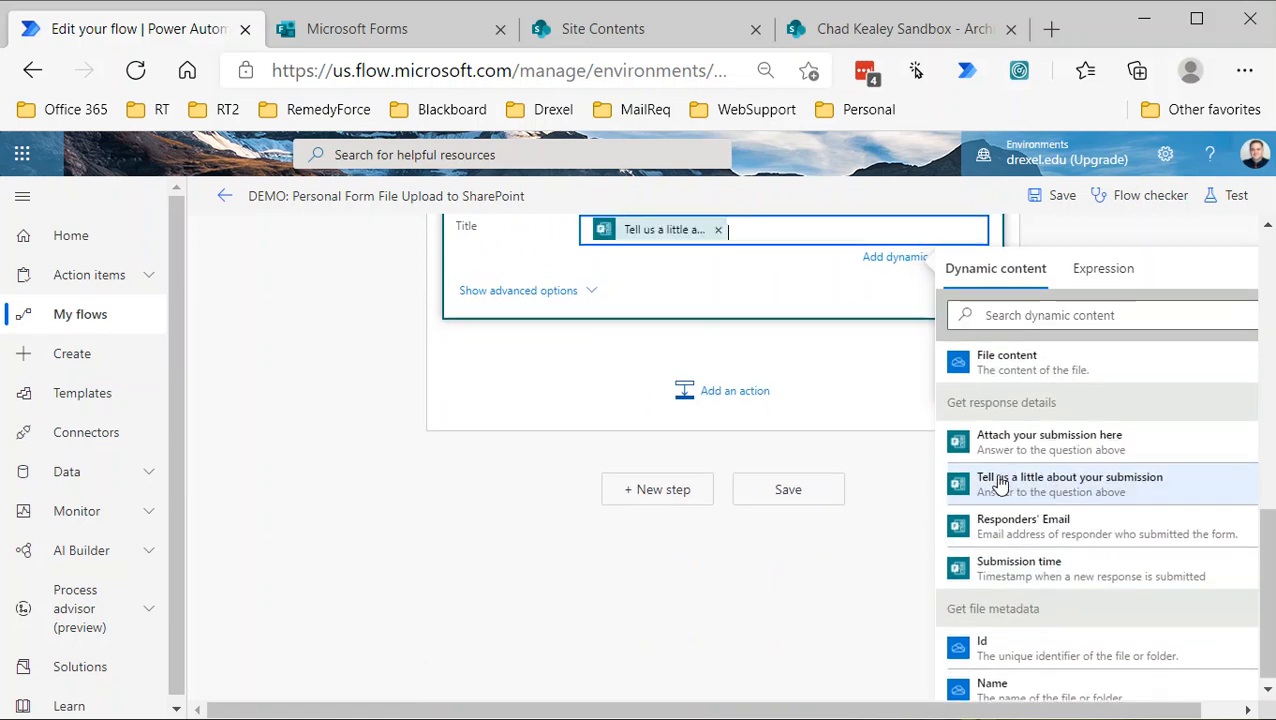
click(1070, 484)
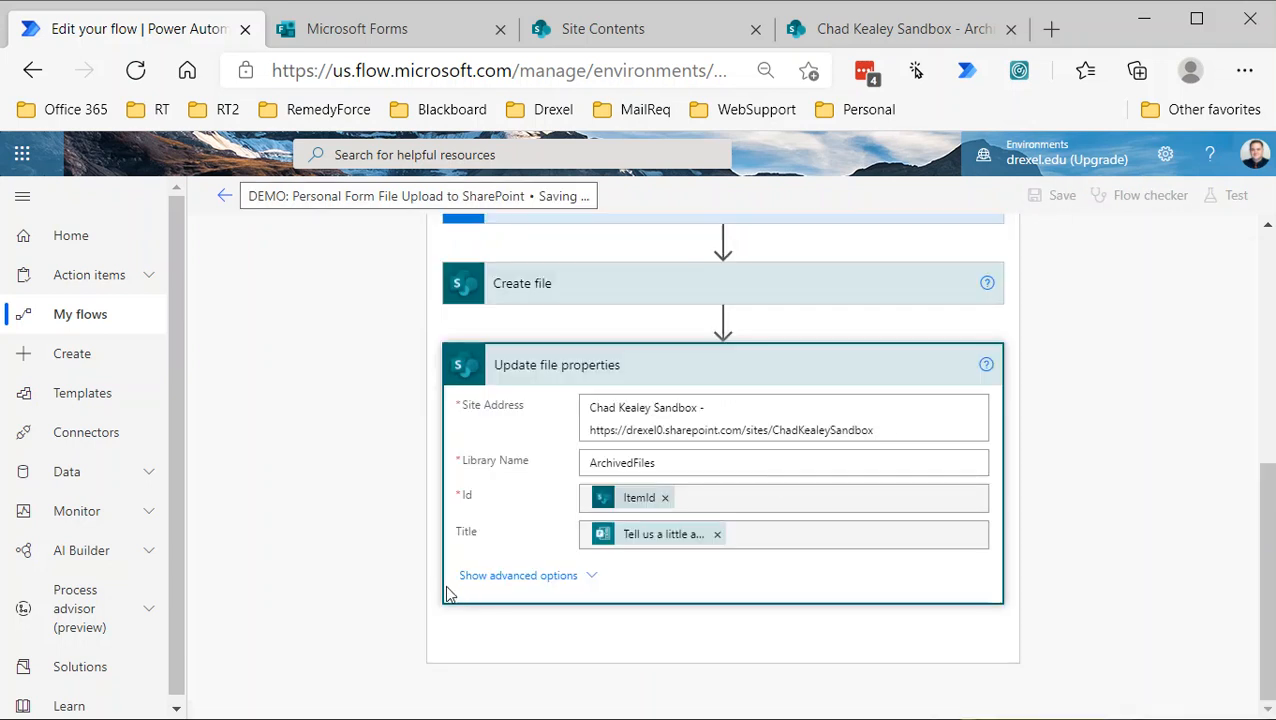
mouse_move(464, 568)
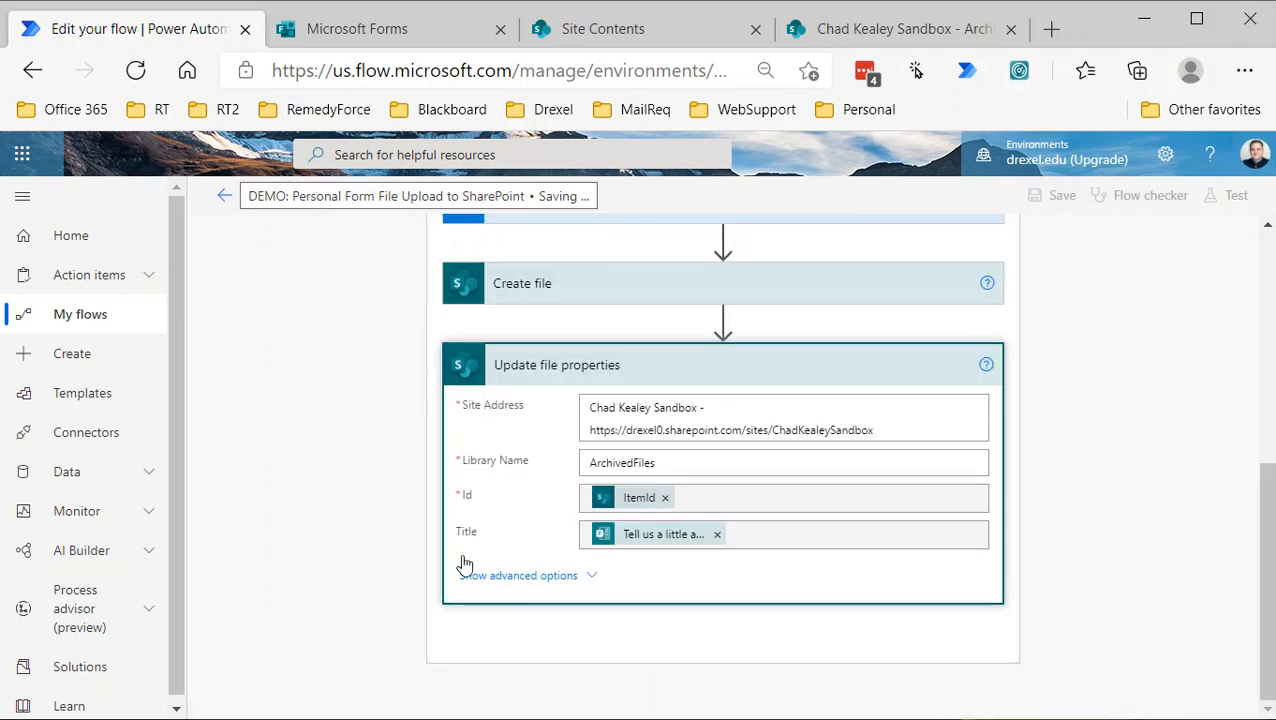
click(1062, 196)
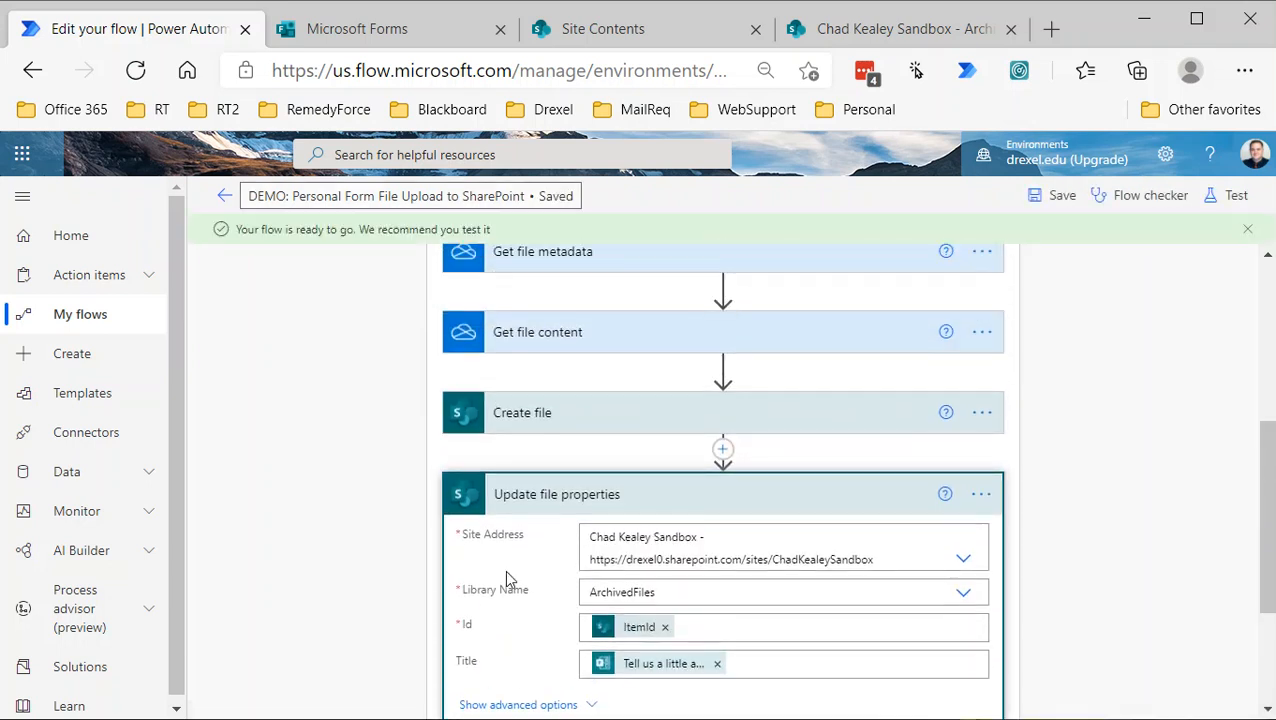
scroll(up, 3)
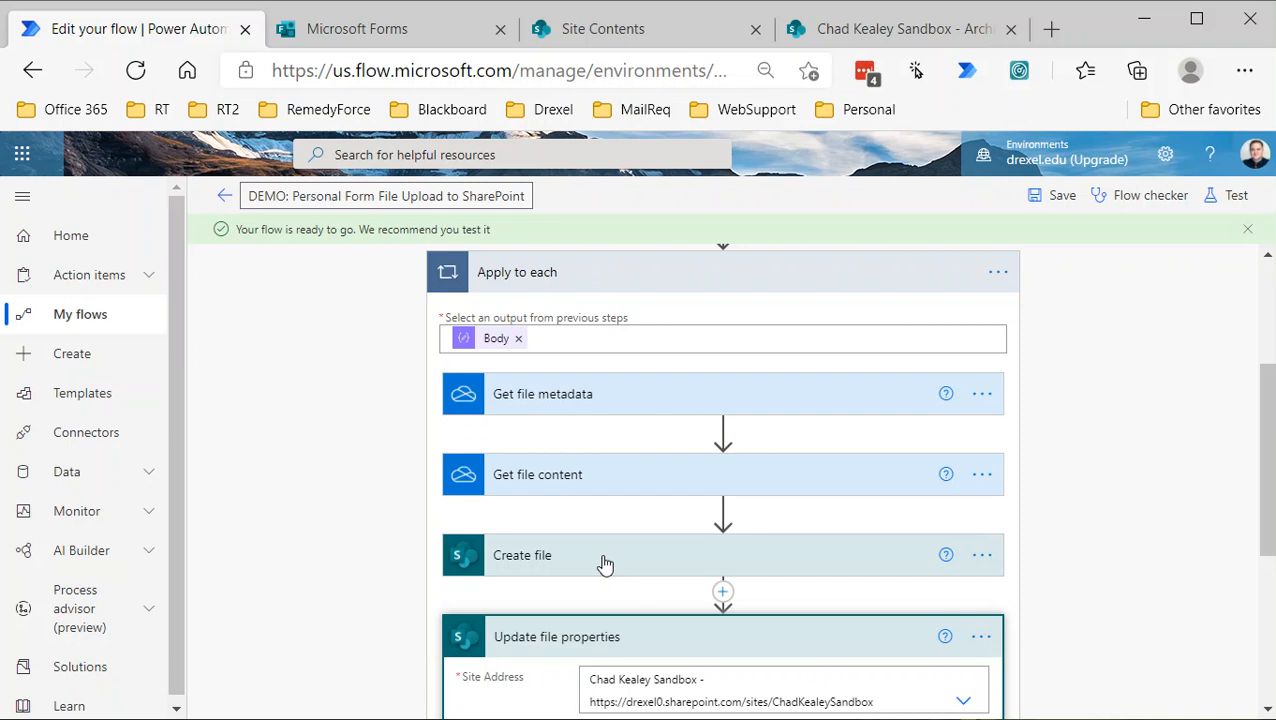
scroll(down, 3)
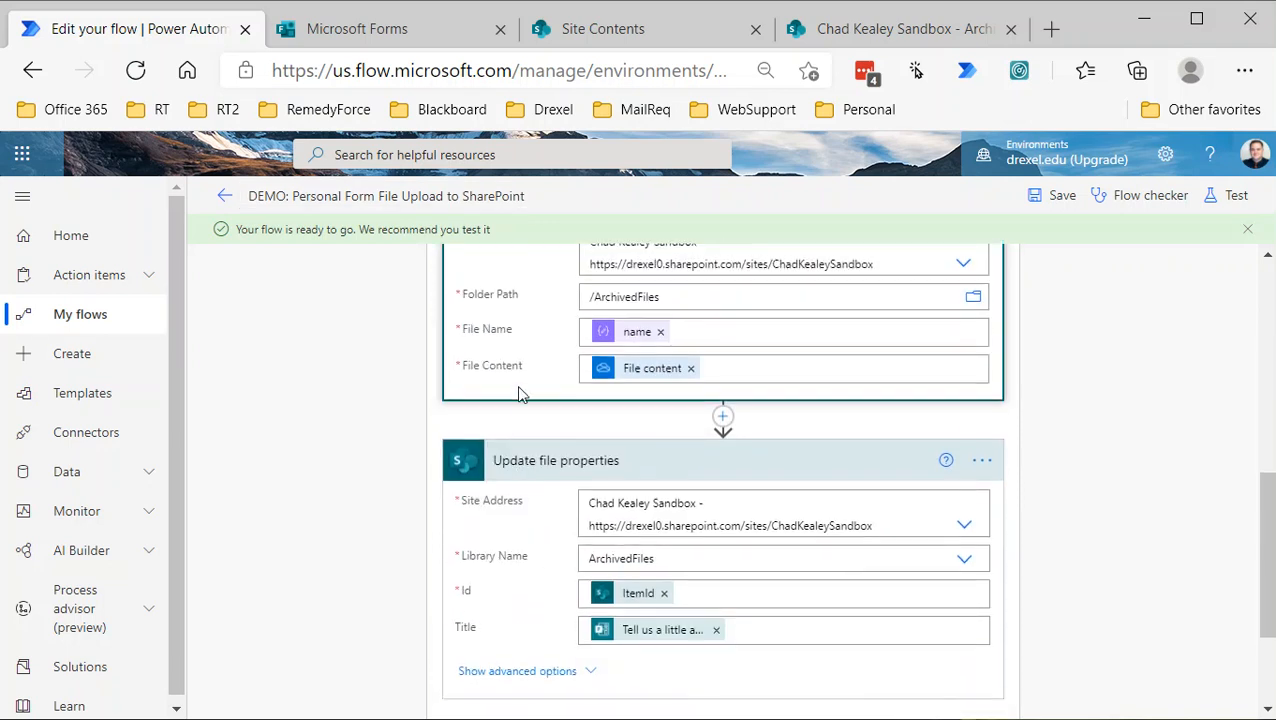
scroll(up, 3)
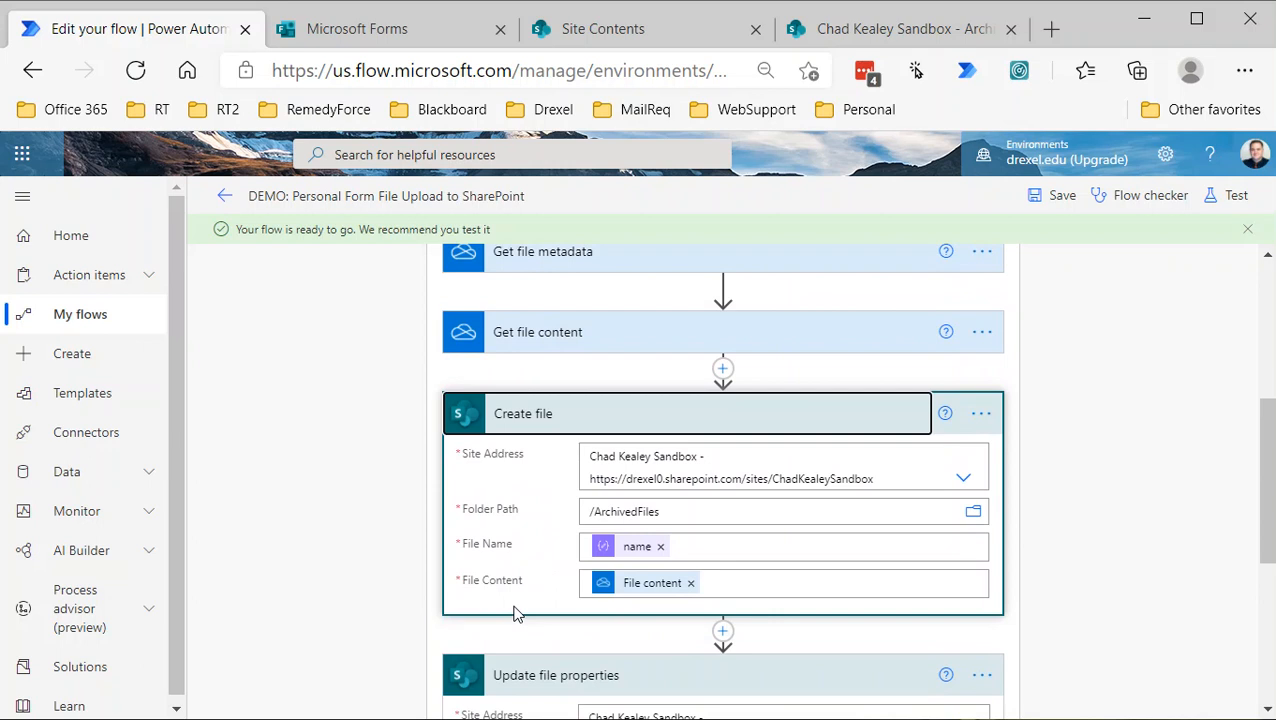
mouse_move(766, 428)
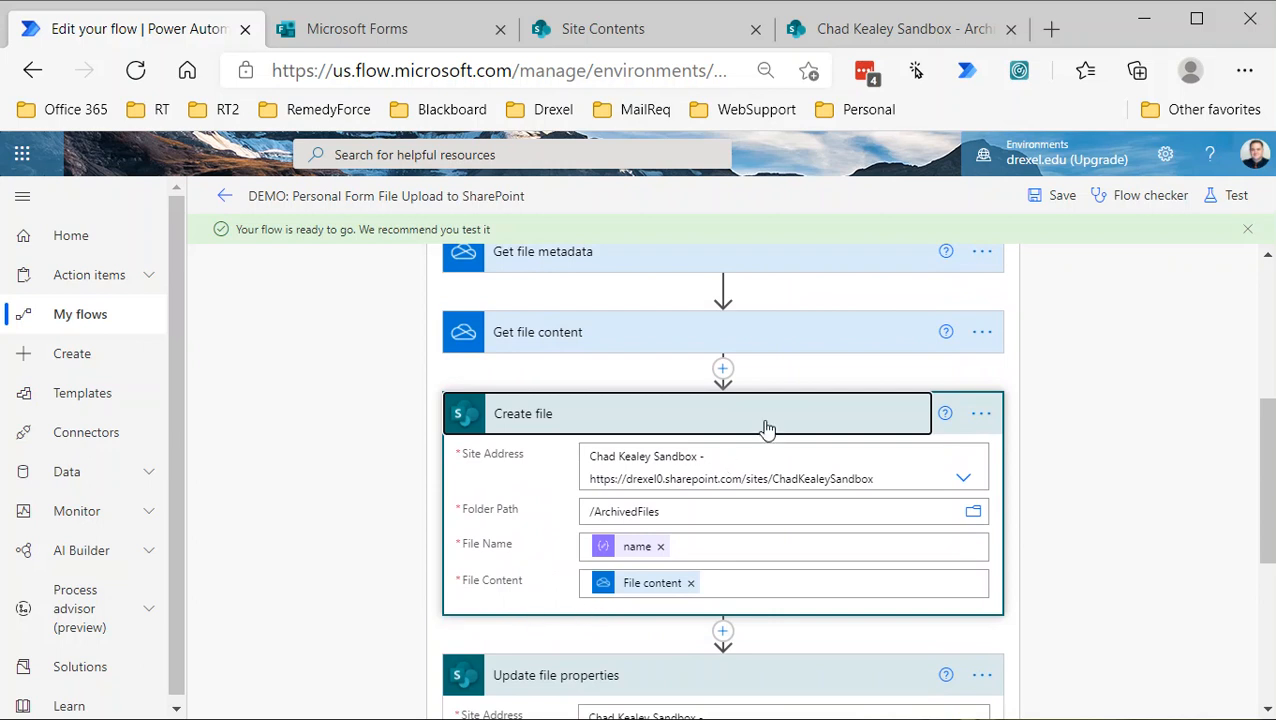
click(686, 412)
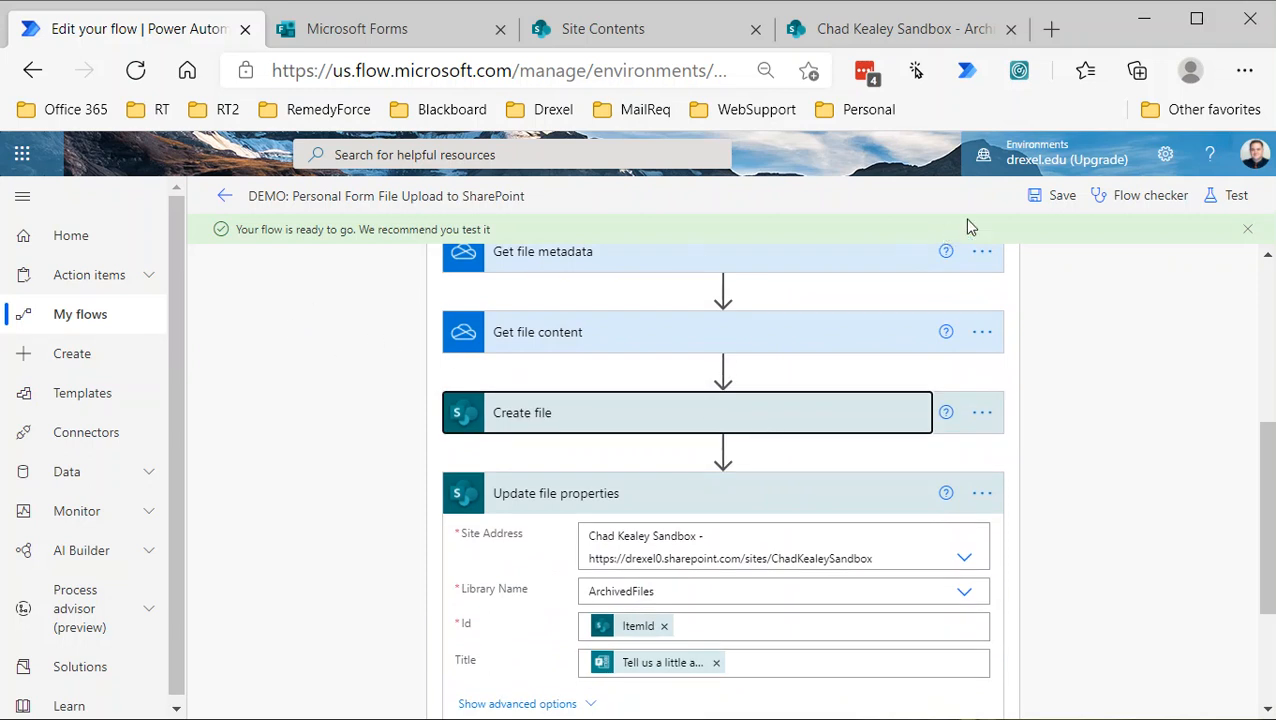
mouse_move(970, 226)
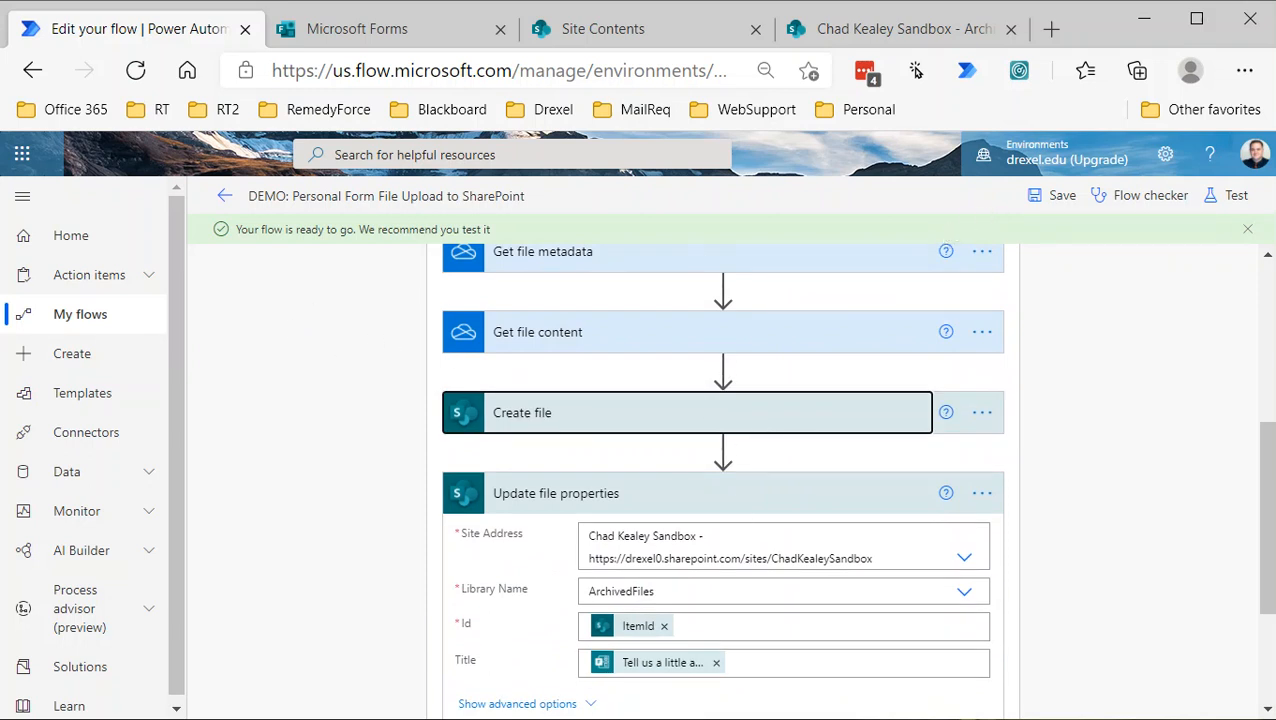